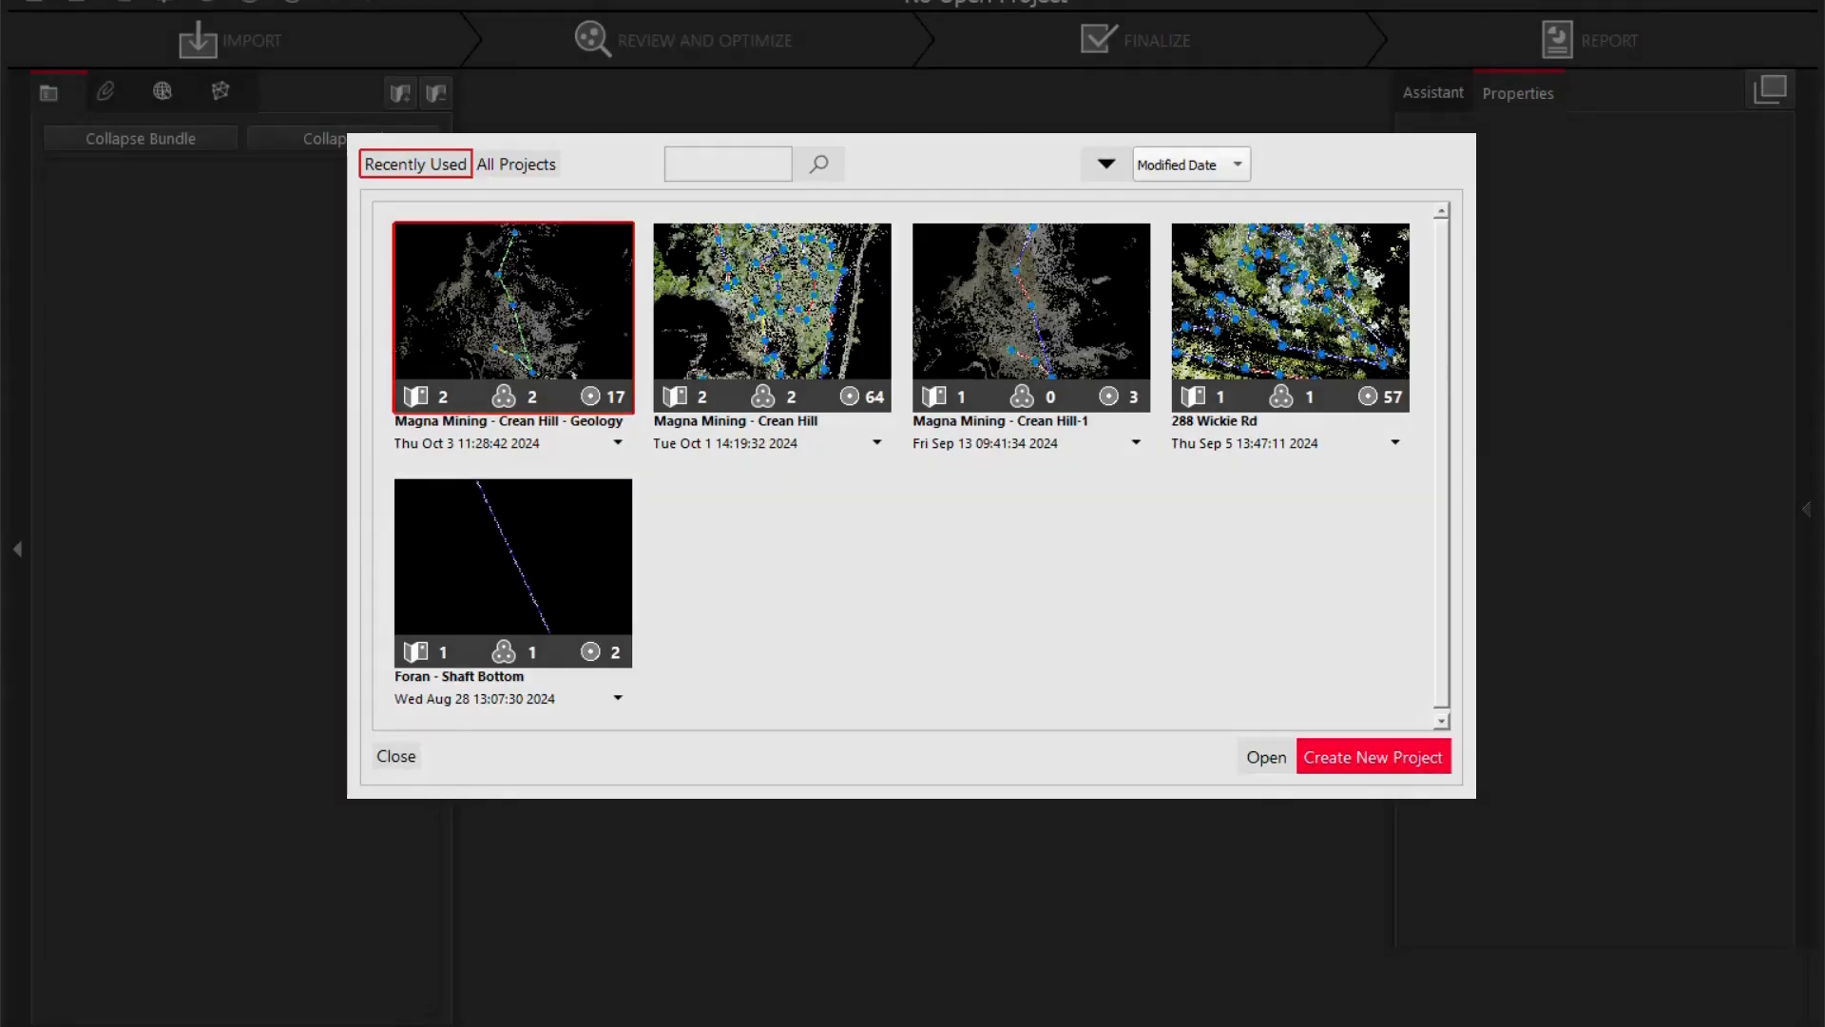
mouse_move(433, 88)
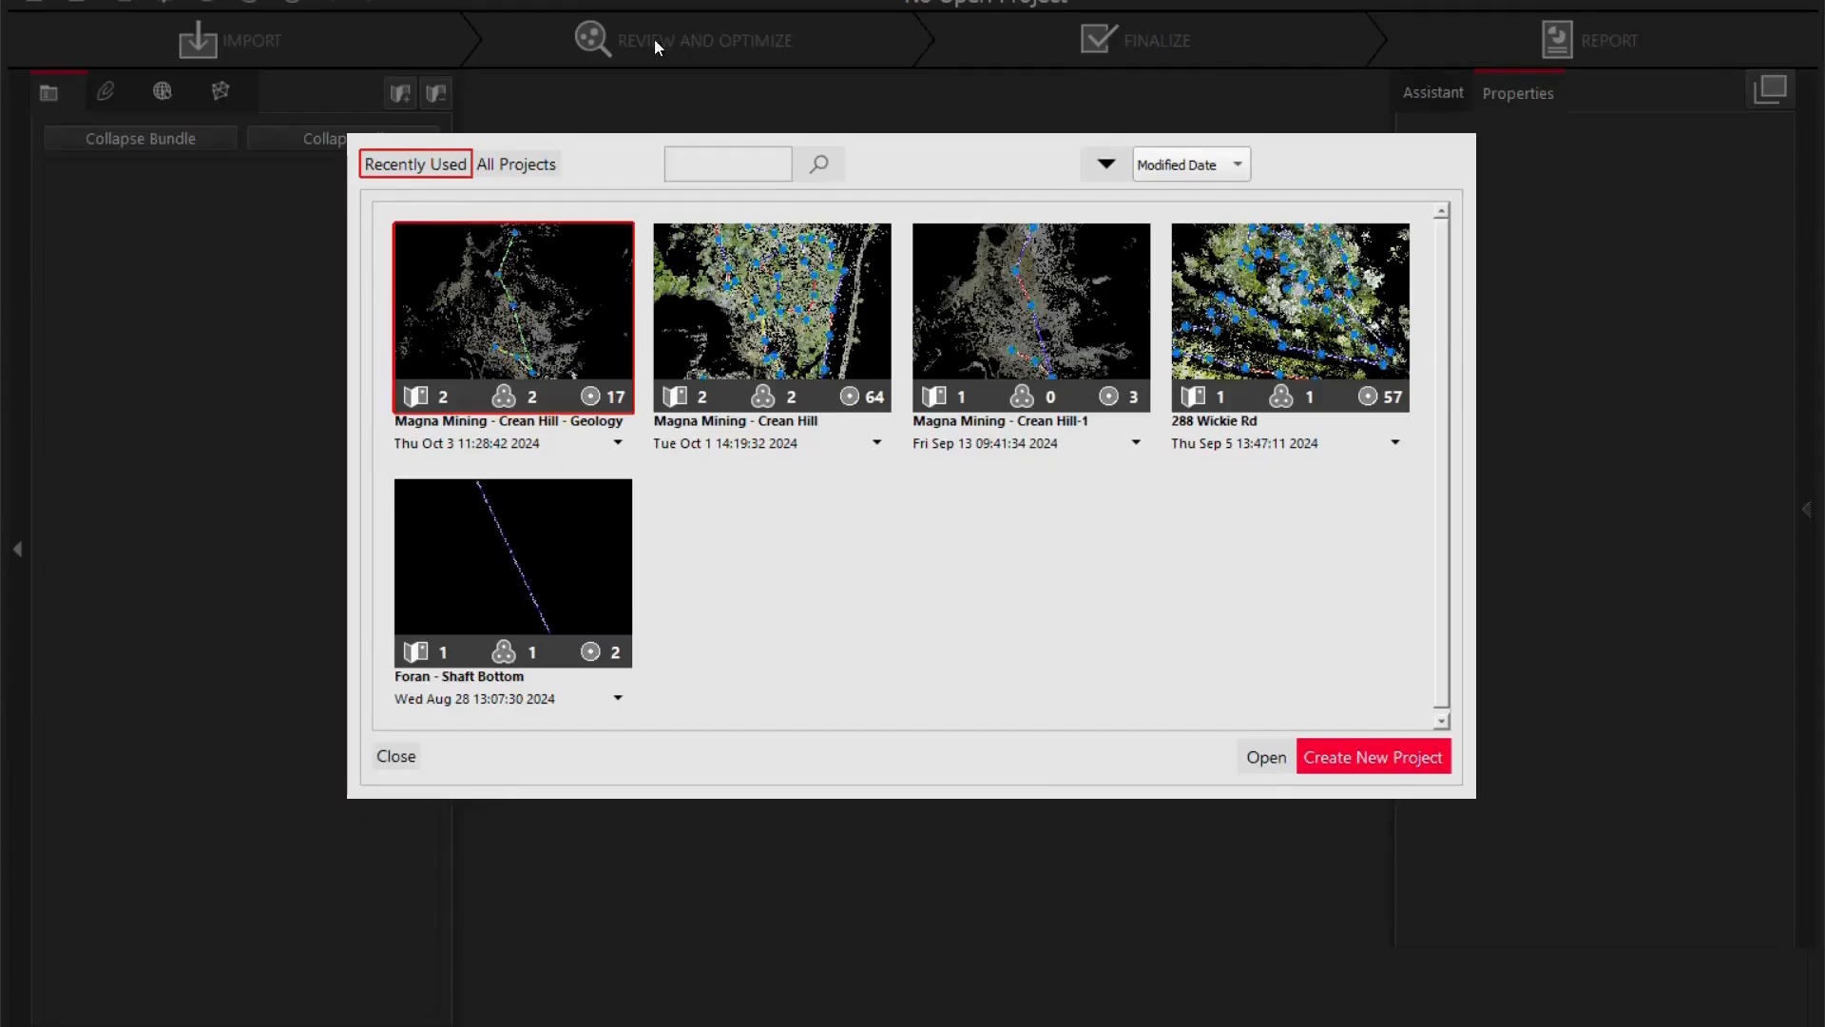
mouse_move(939, 170)
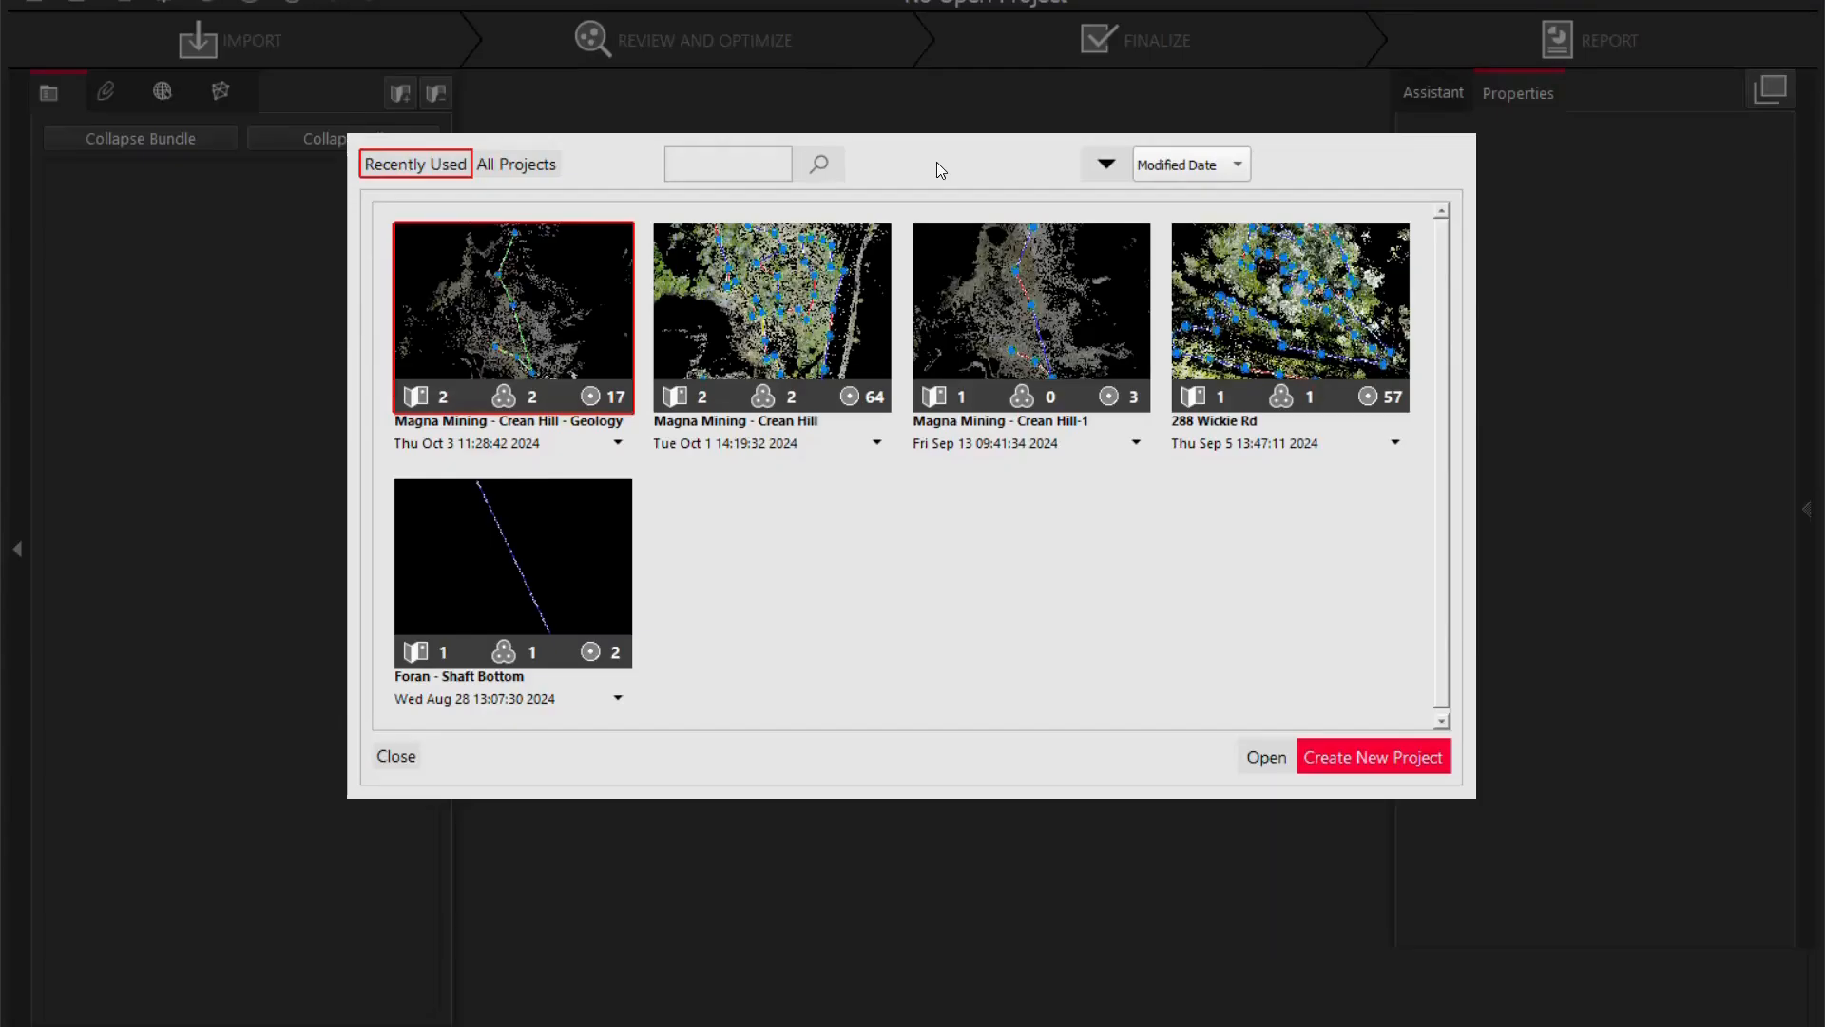
mouse_move(1452, 689)
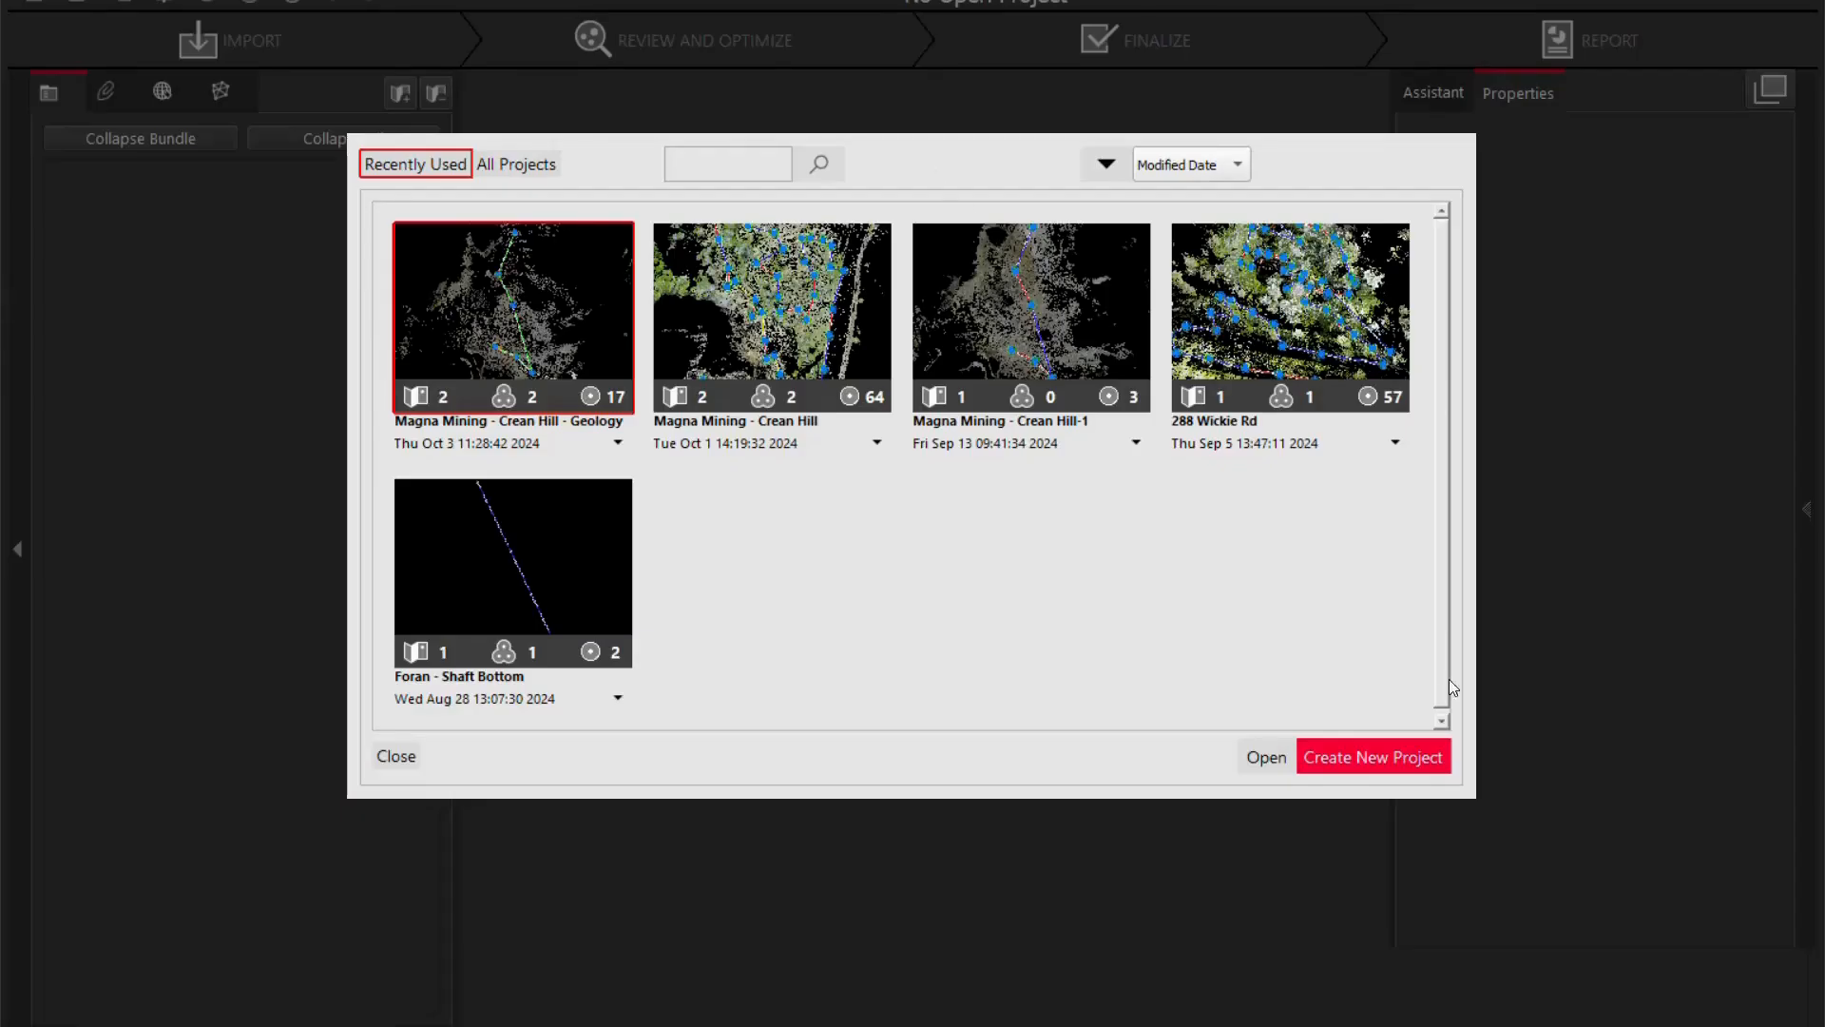
Start a new project and name it 'NSS Canada office'.
click(1372, 757)
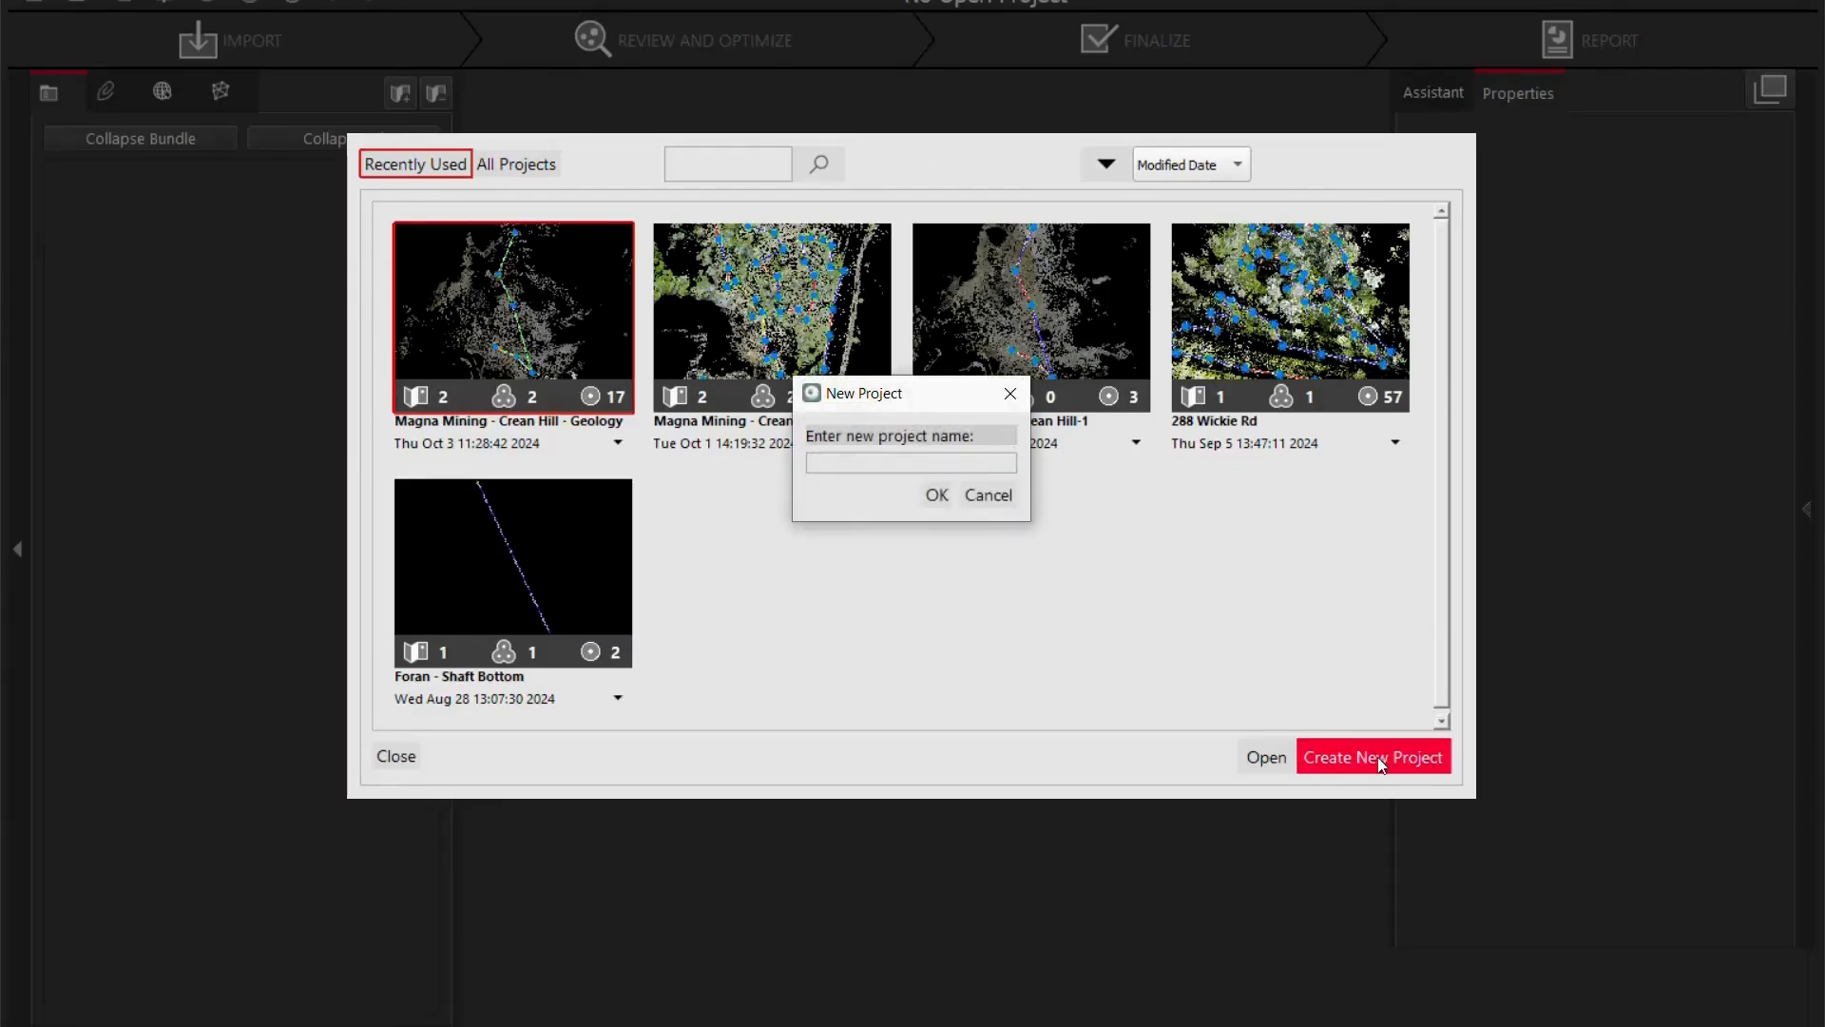
text(NSS Canada)
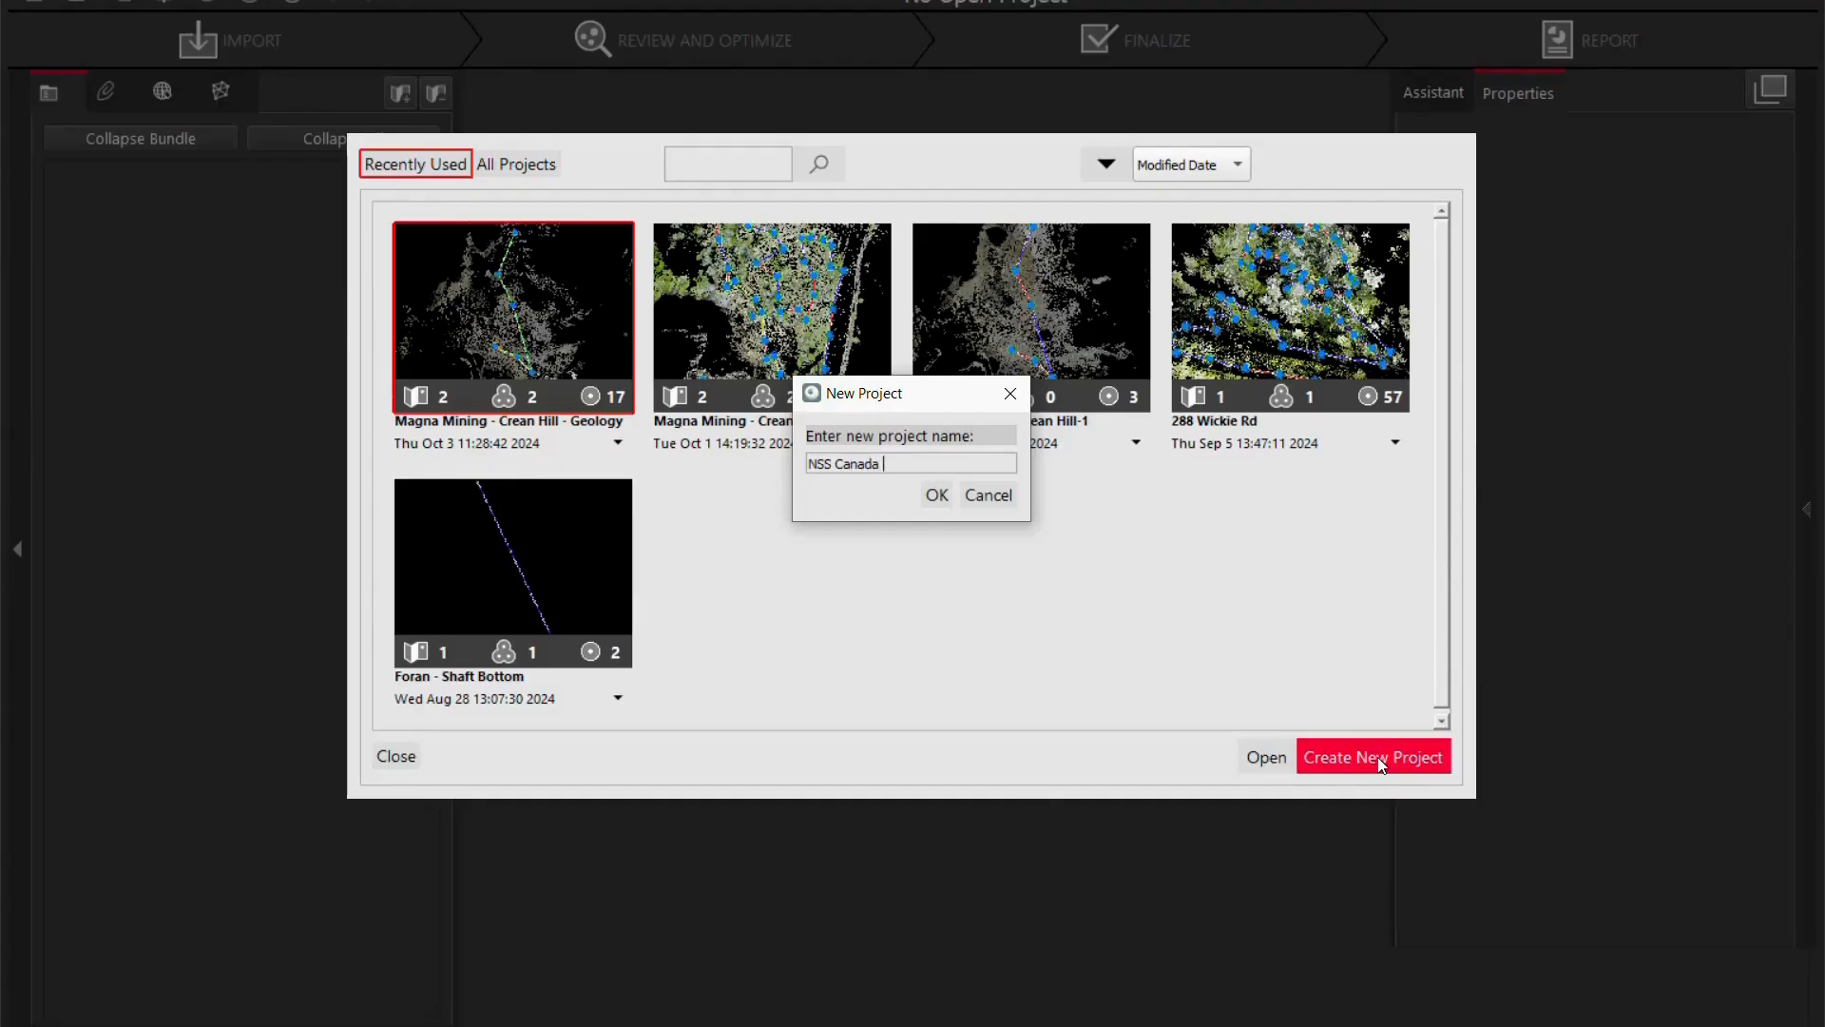
text(office)
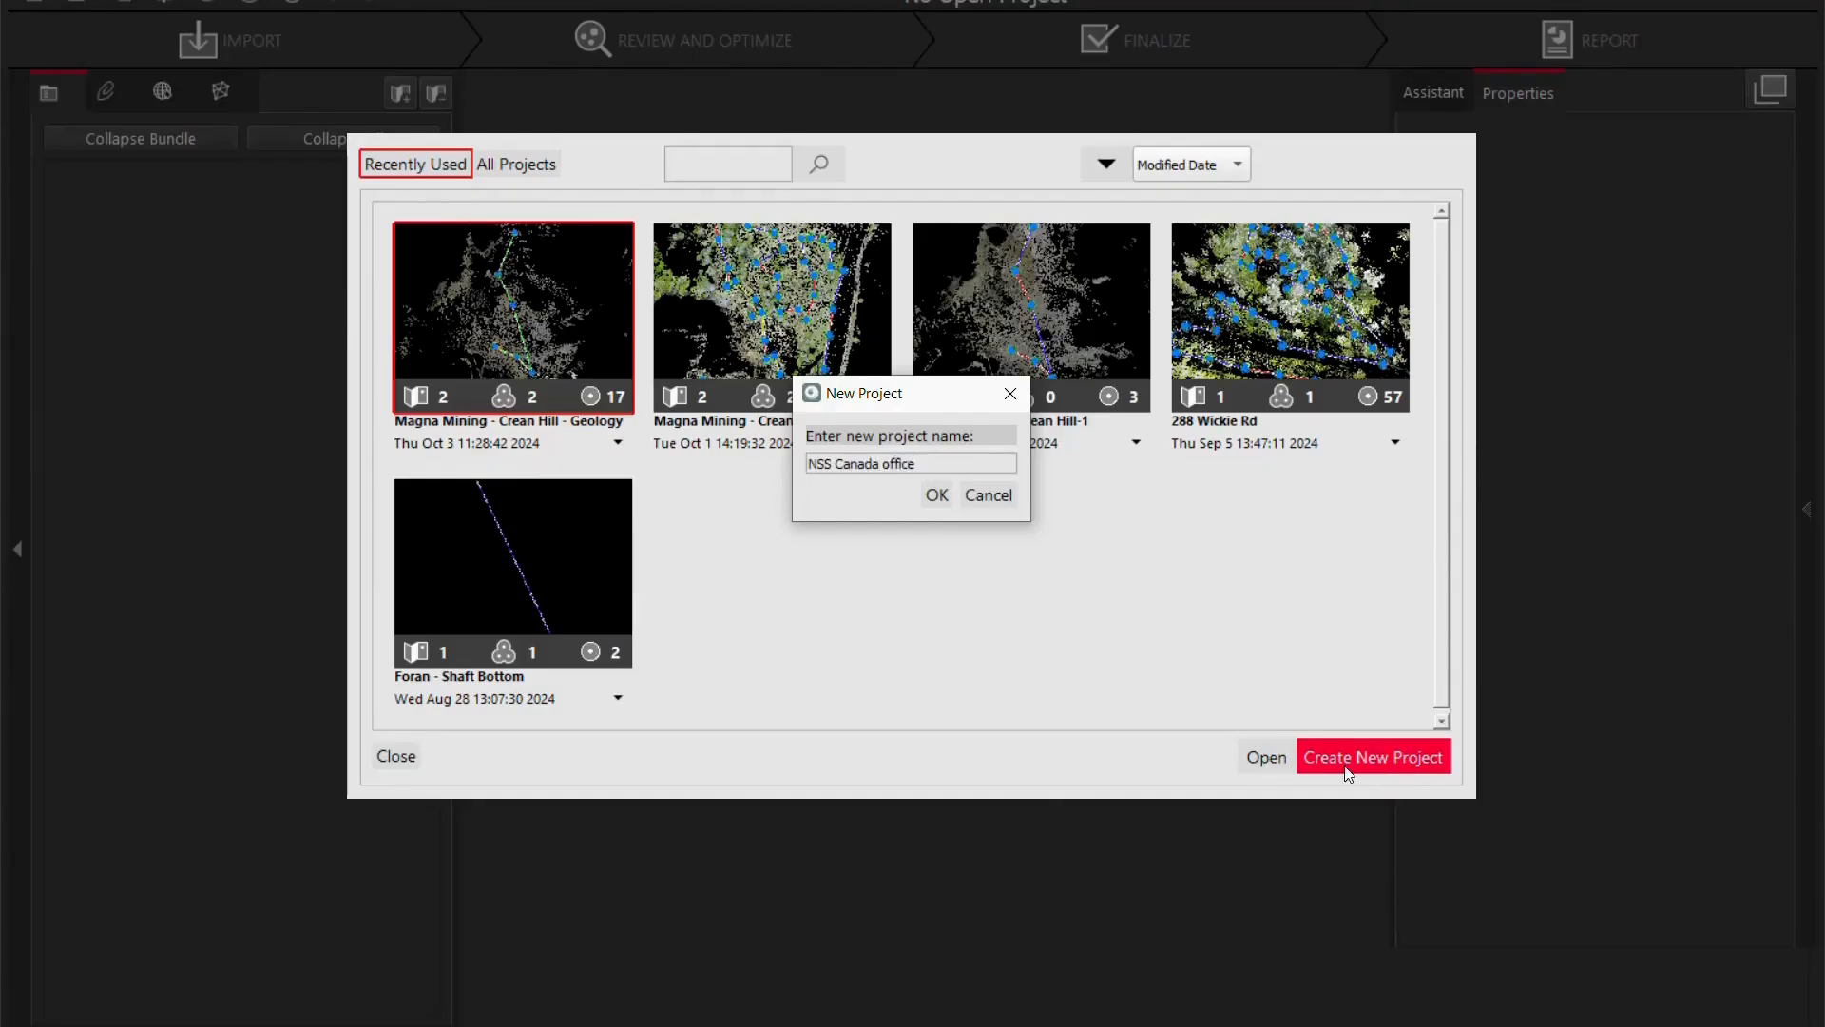
click(935, 494)
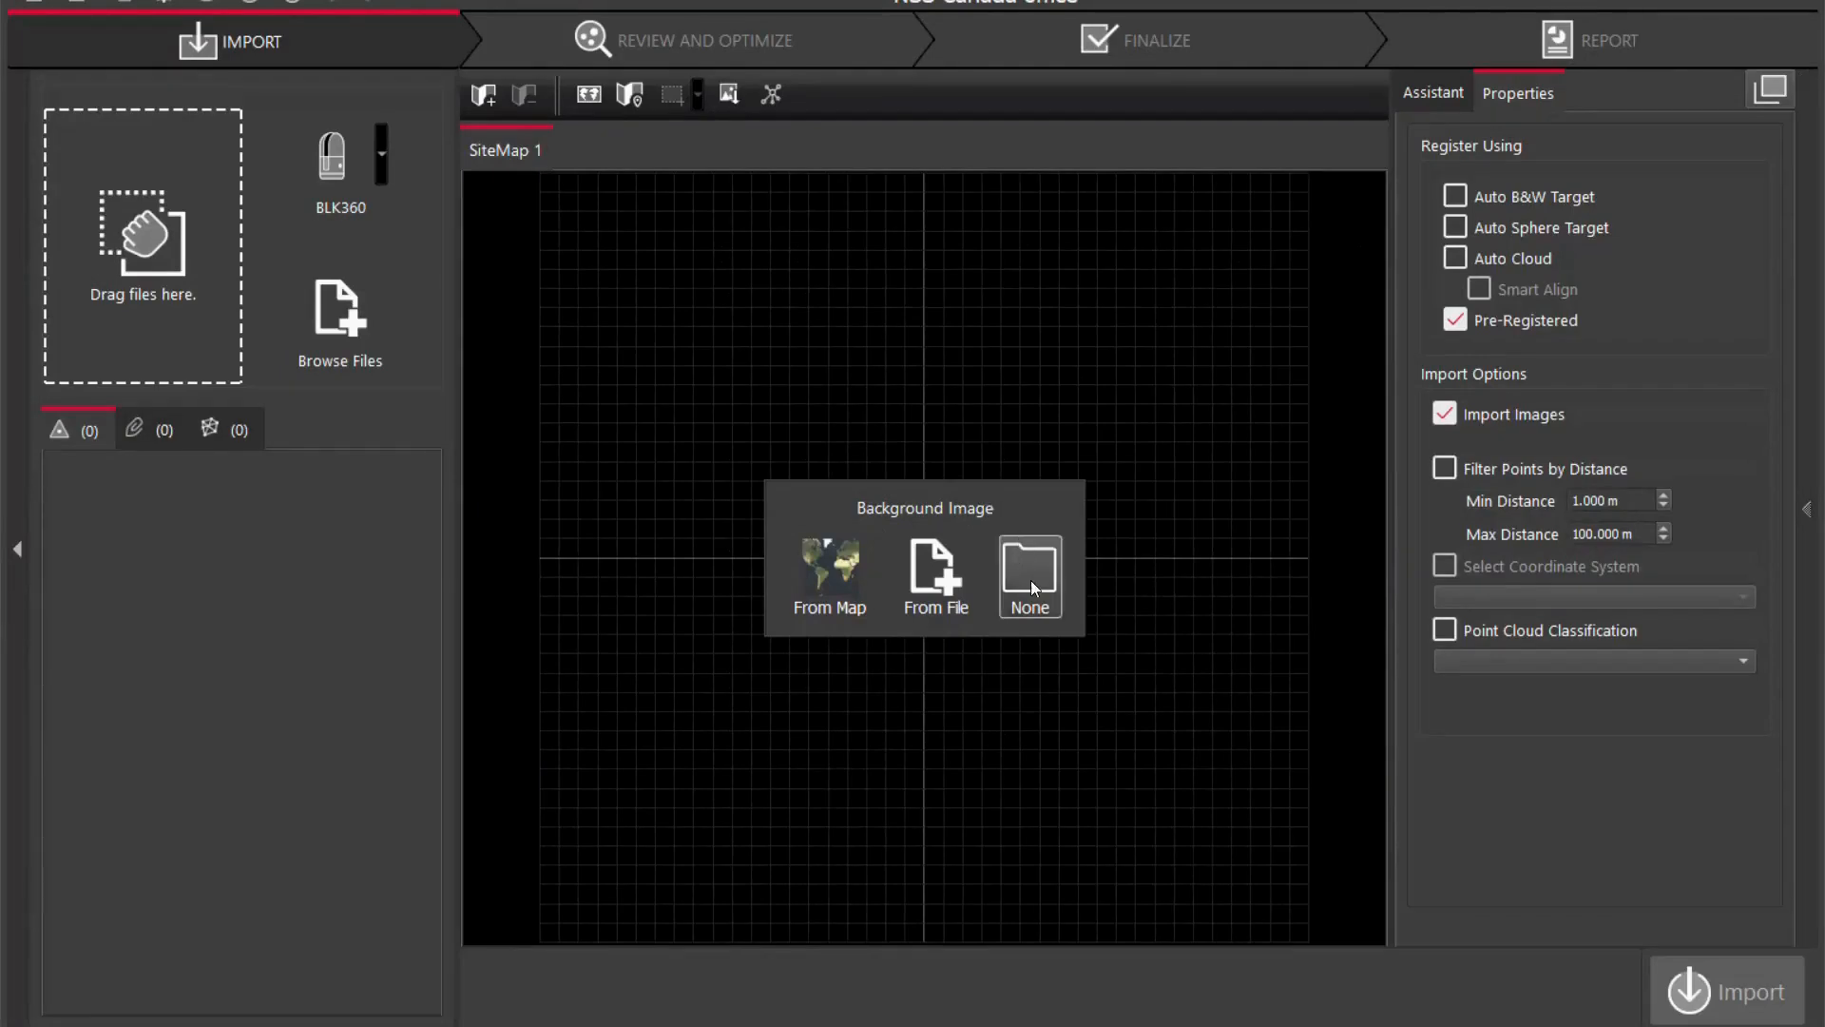
Choose None for the site map background image.
click(1029, 578)
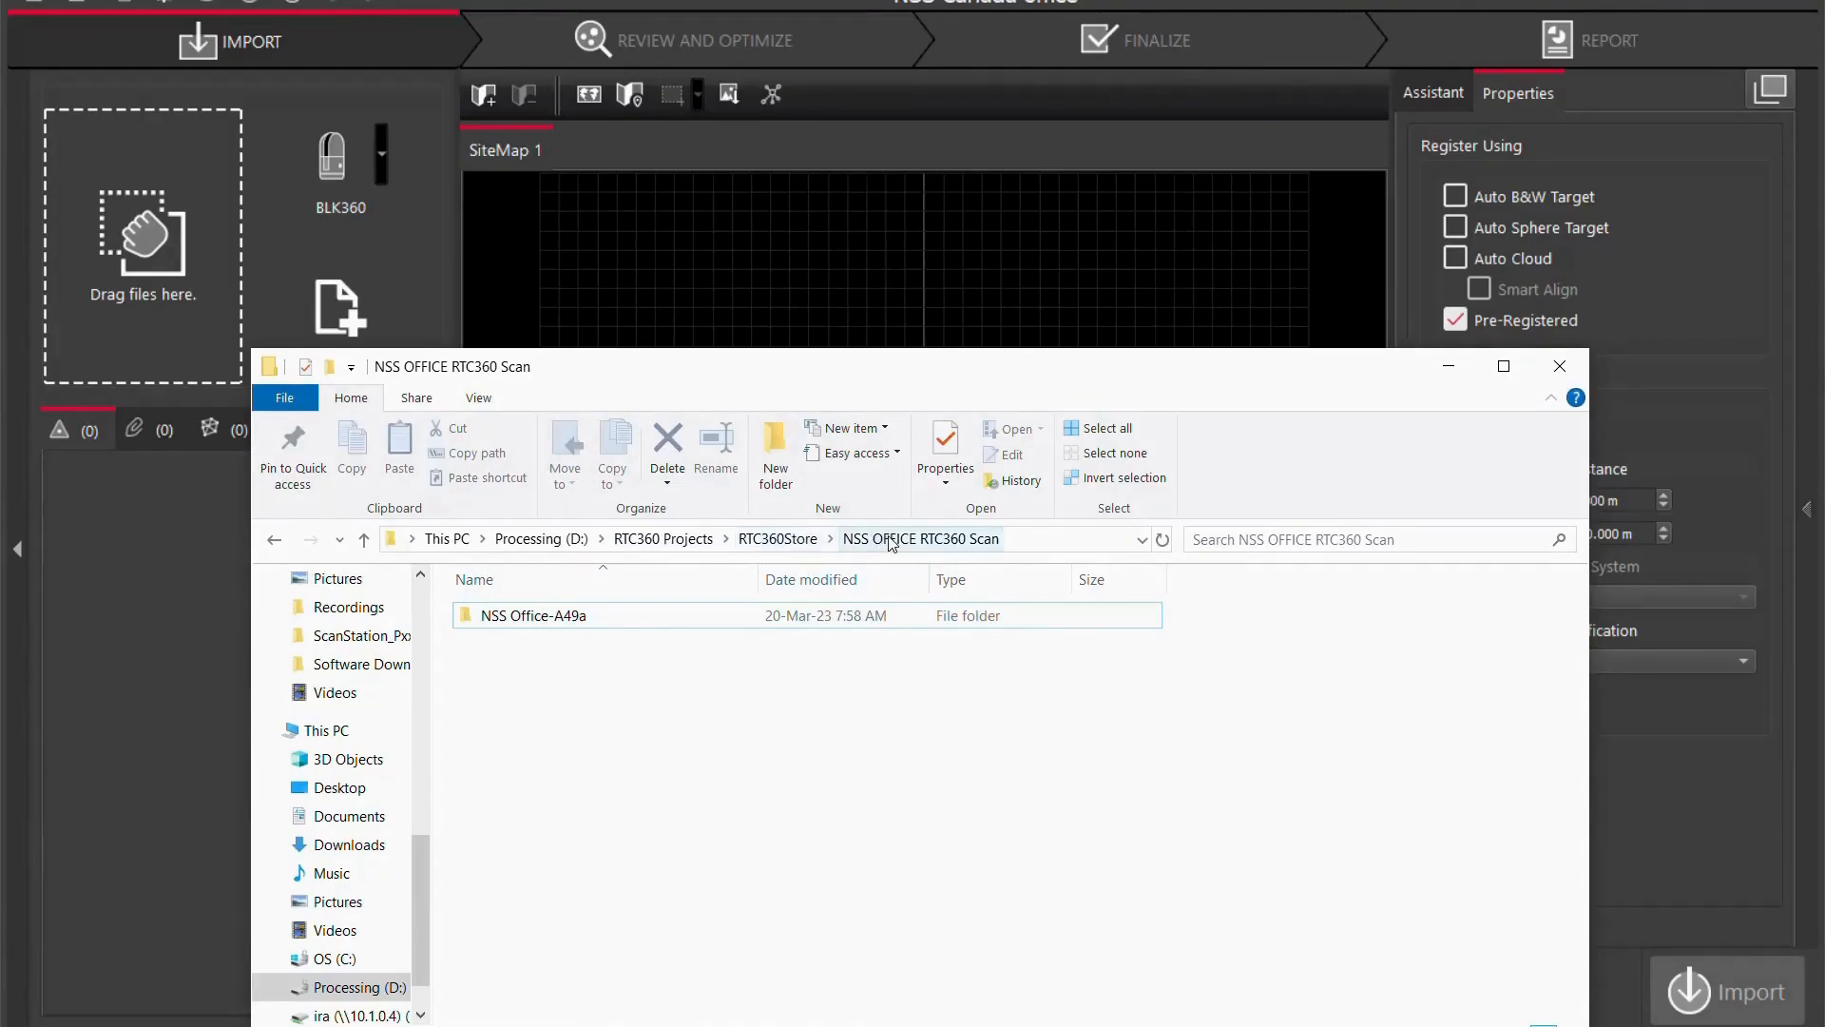
mouse_move(937, 548)
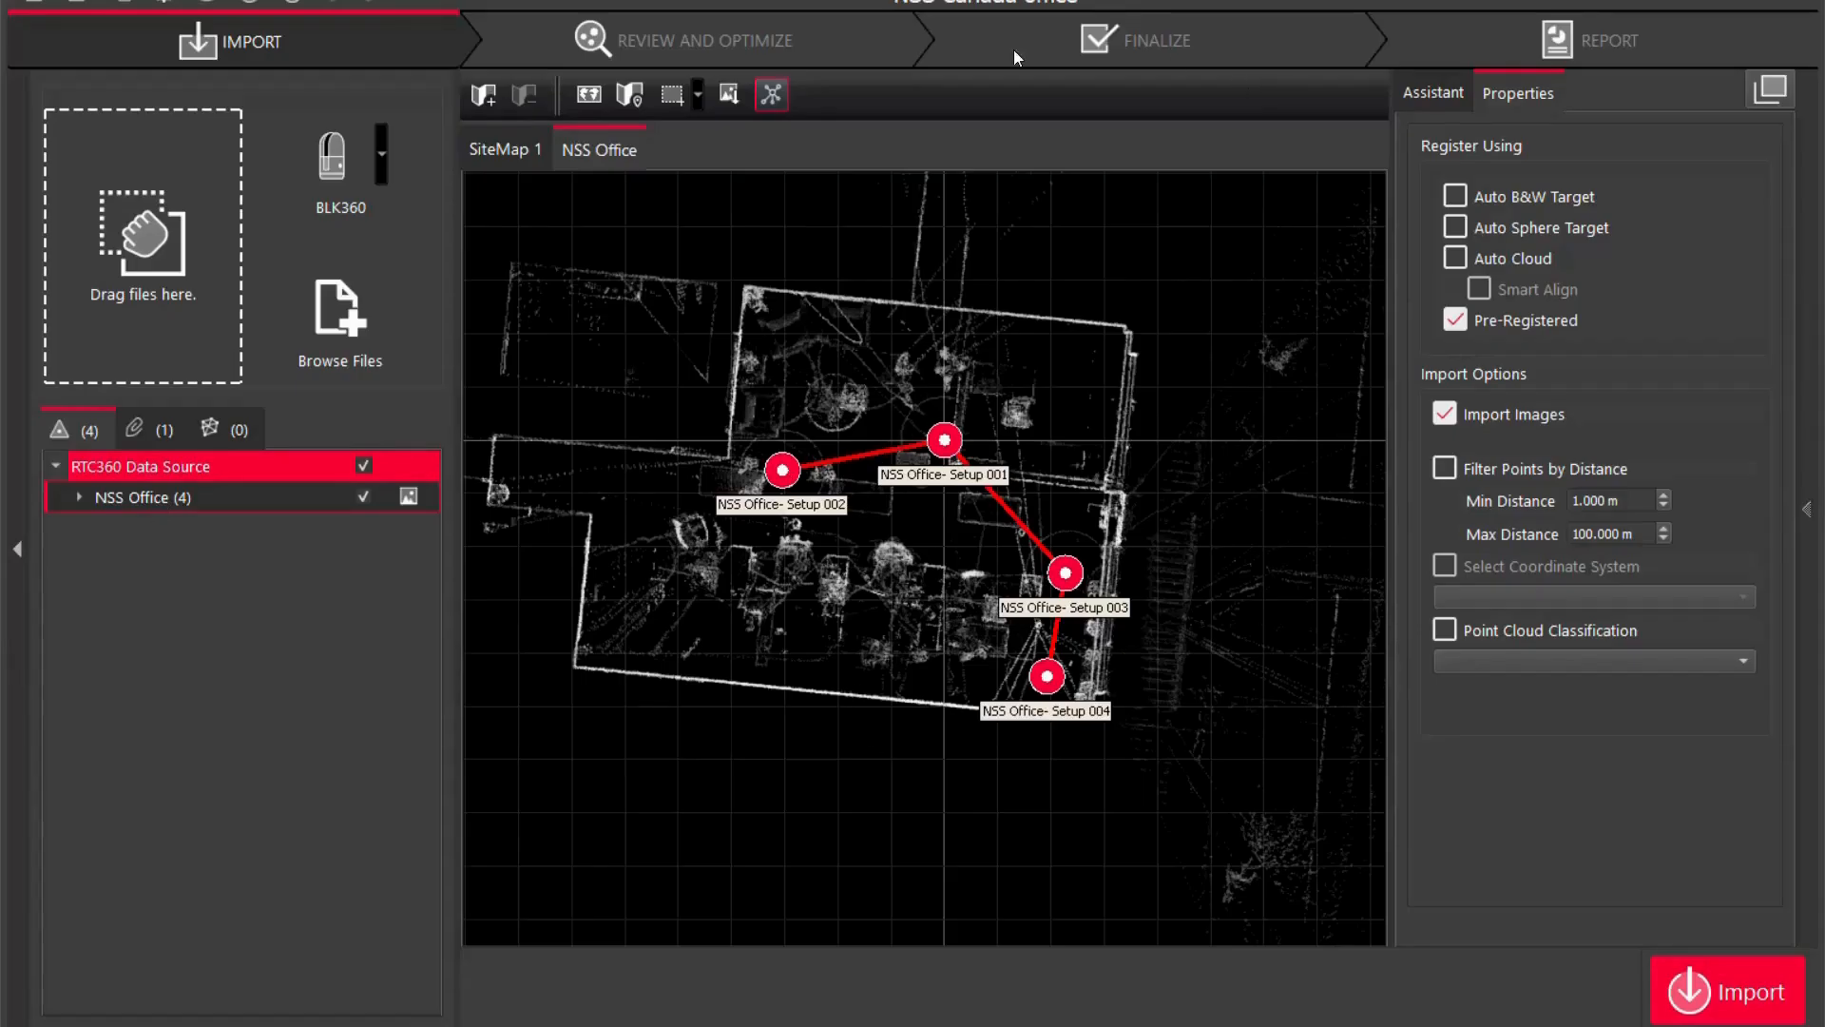
mouse_move(1775, 281)
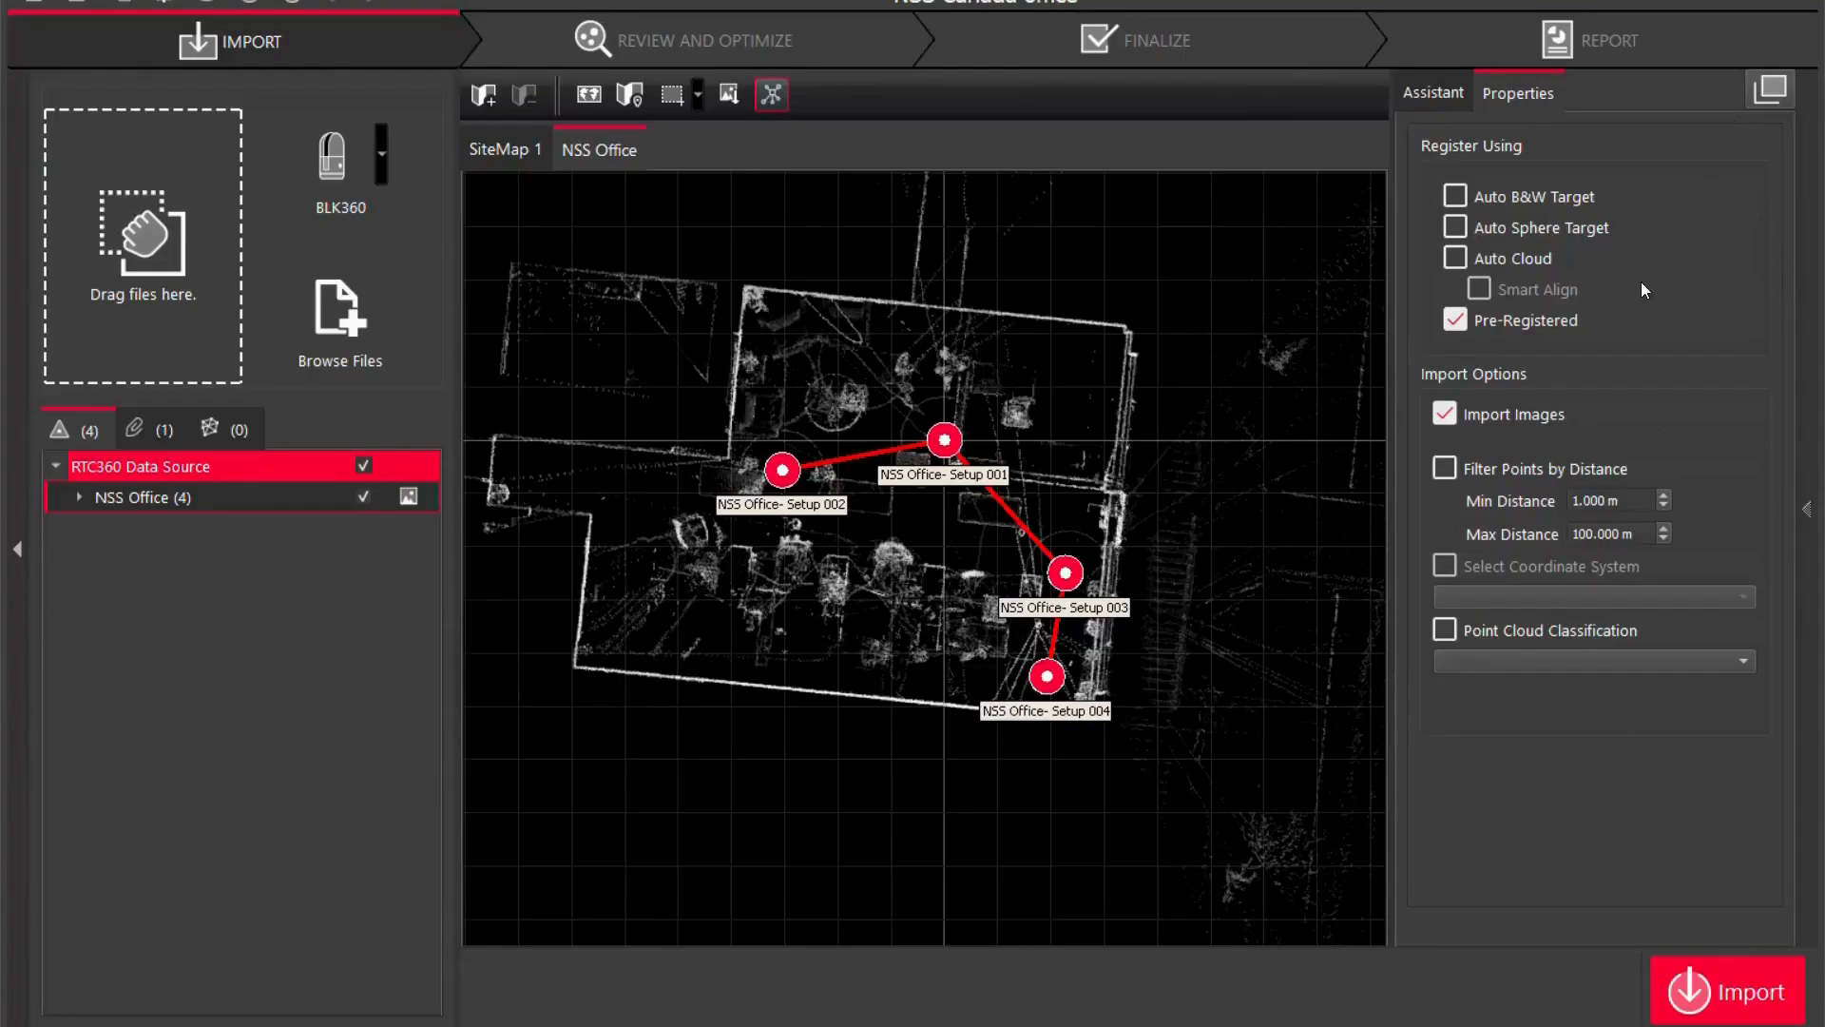
mouse_move(1015, 559)
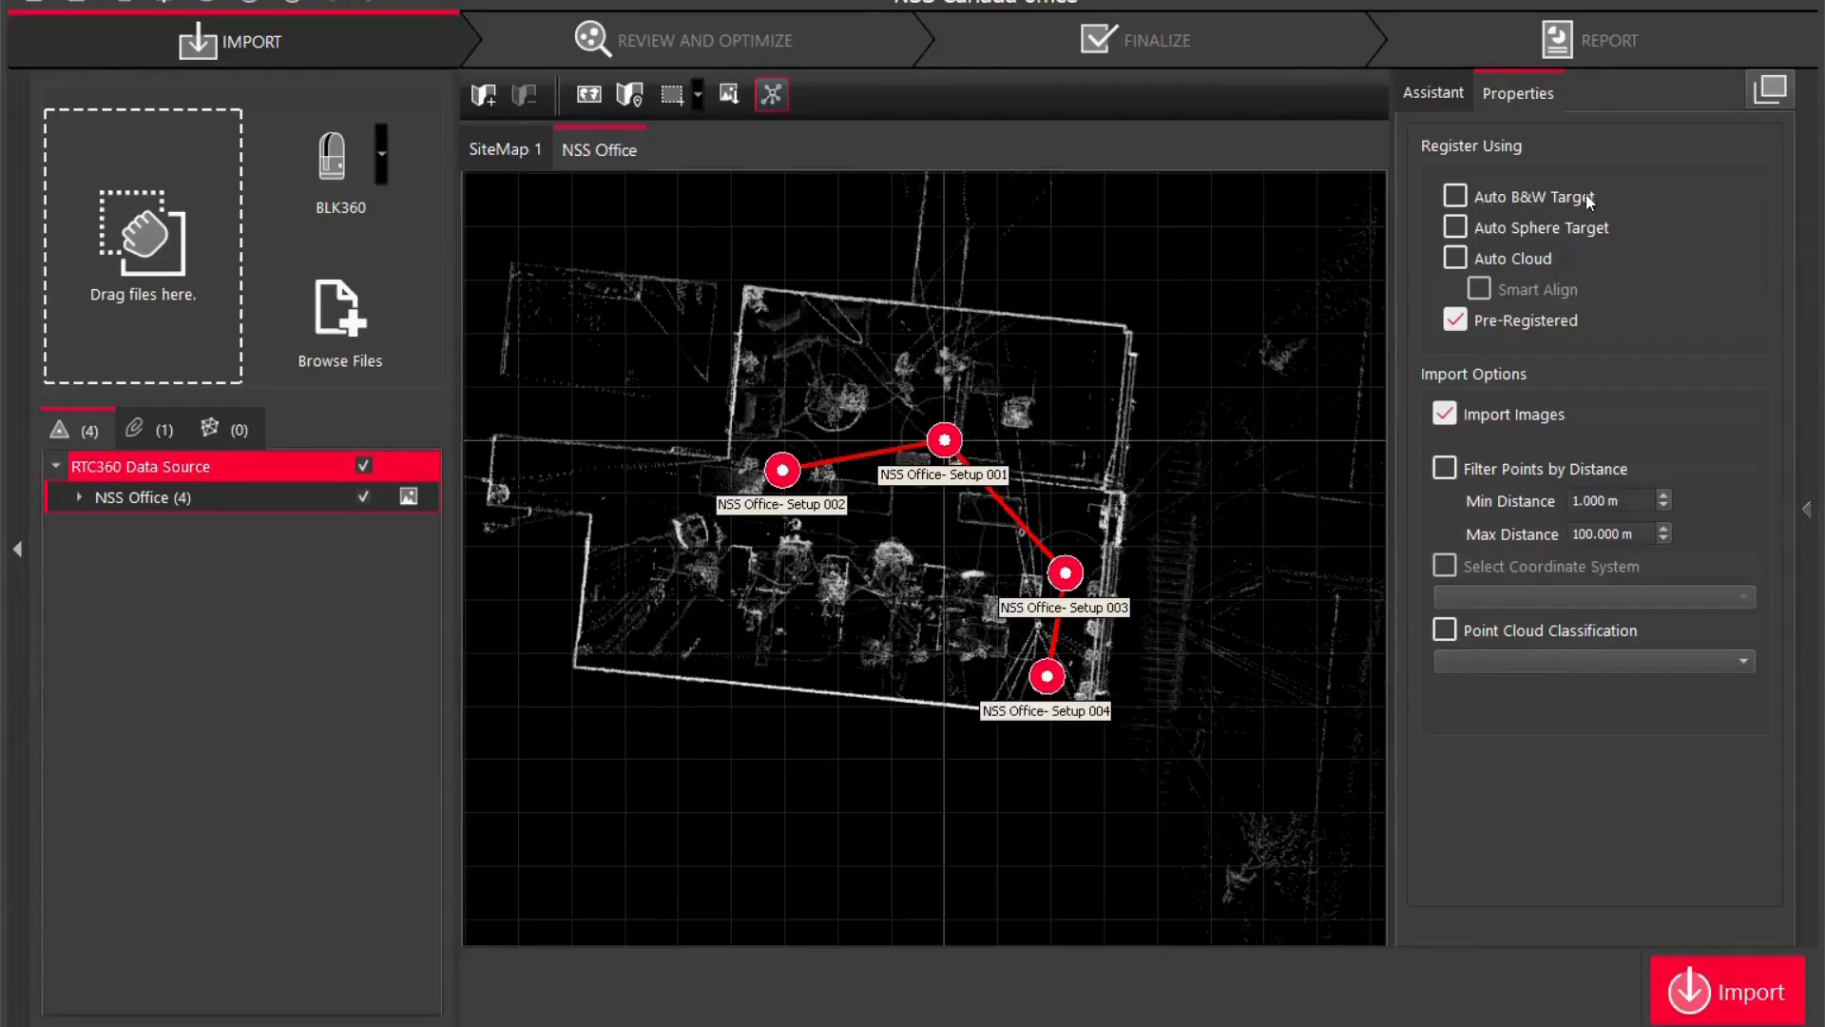
mouse_move(1525, 259)
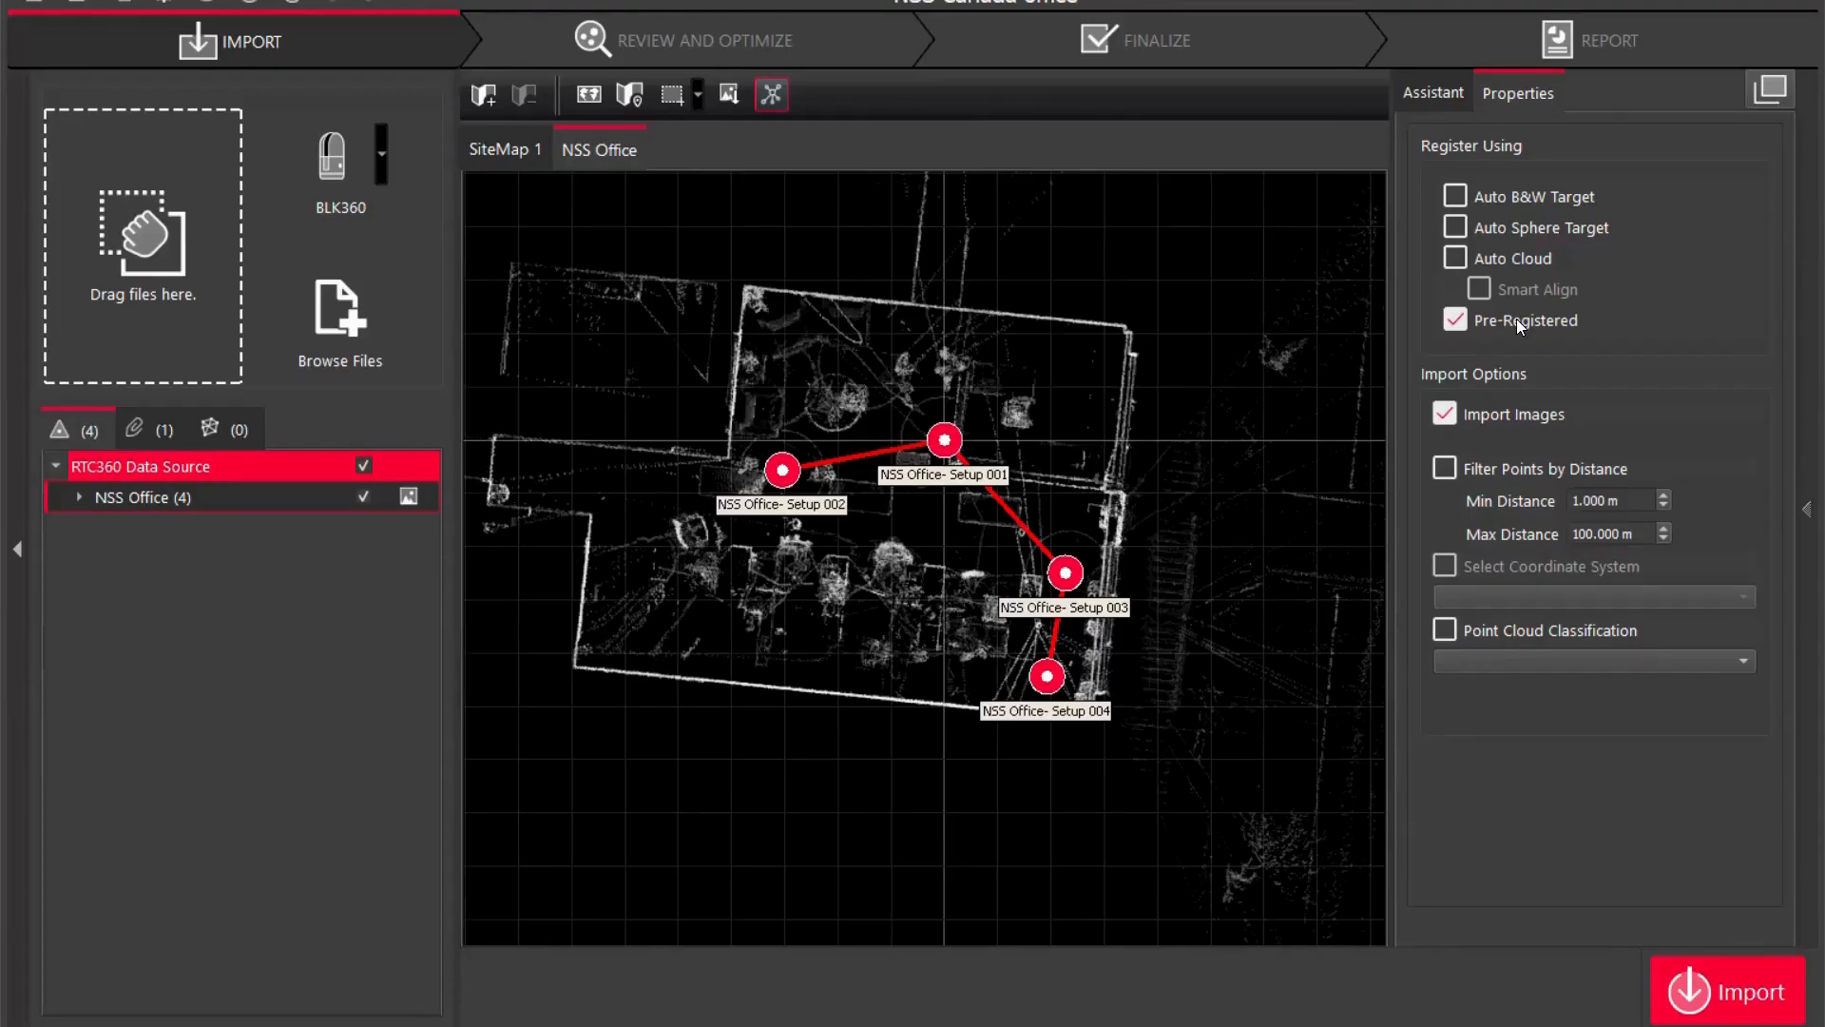
mouse_move(1481, 436)
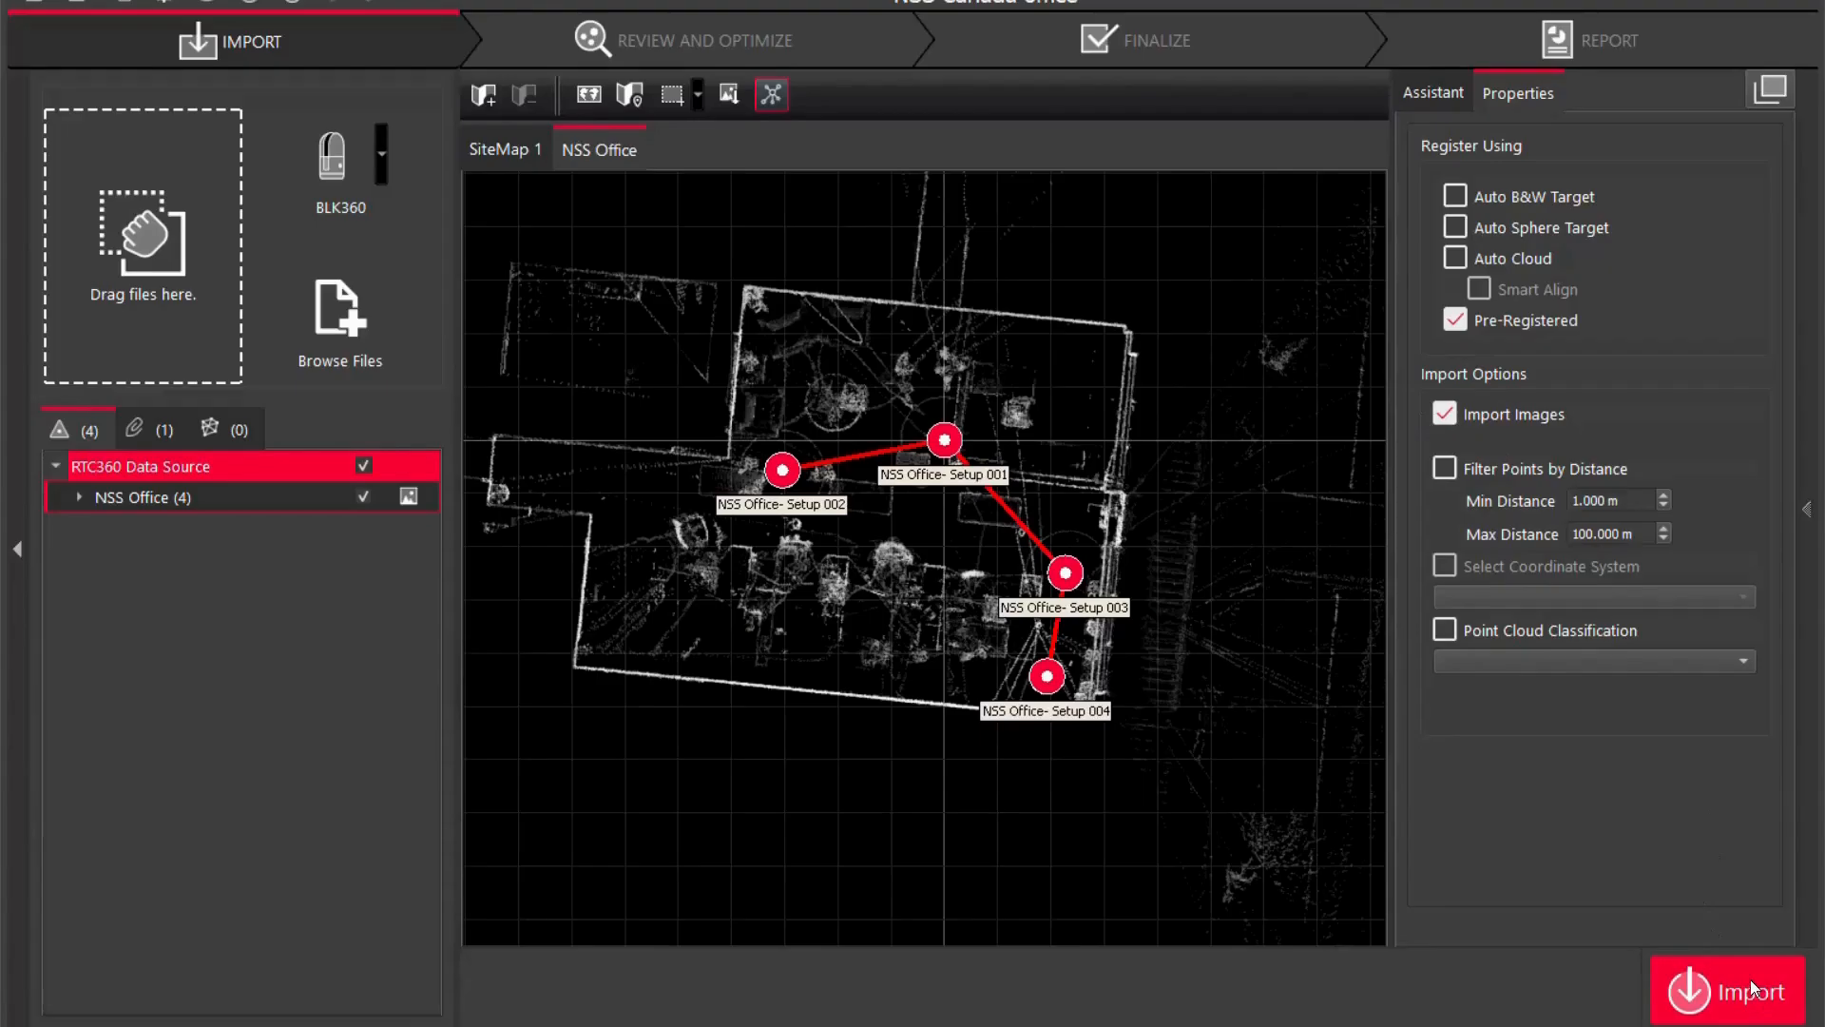
Import the loaded NSS Office scans and wait for the results.
click(1734, 990)
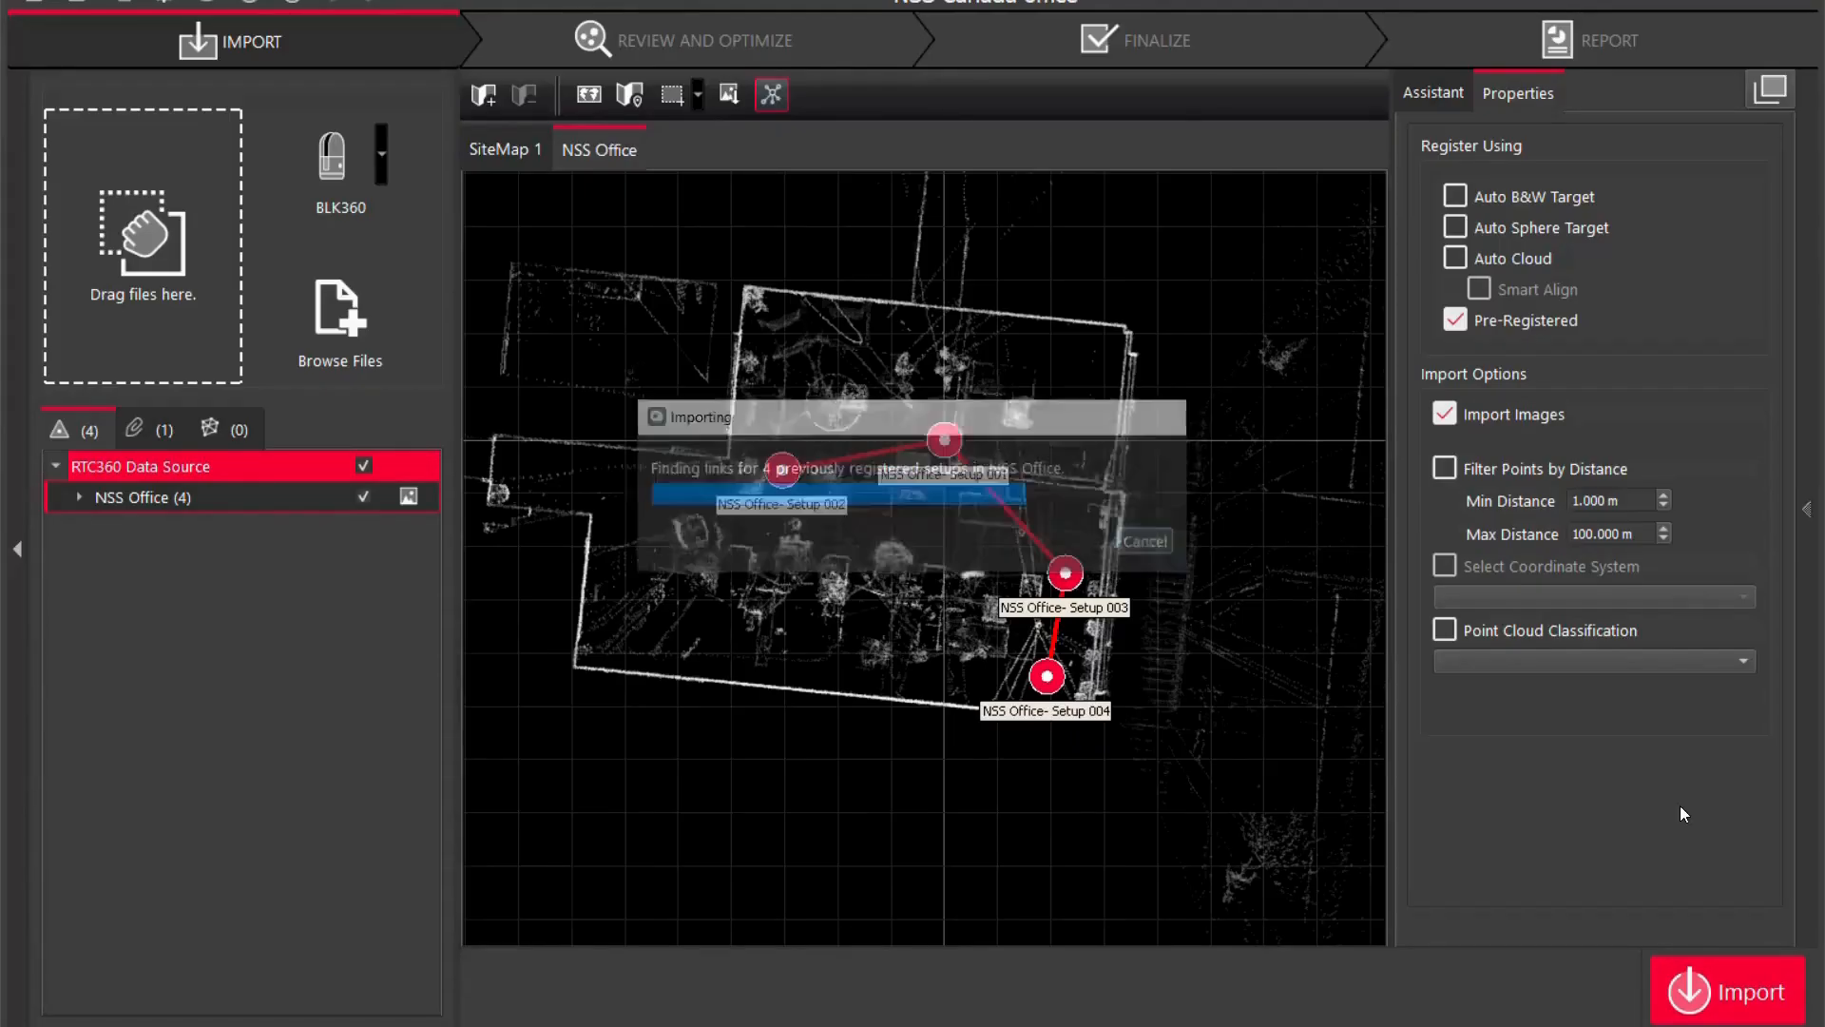
click(1724, 990)
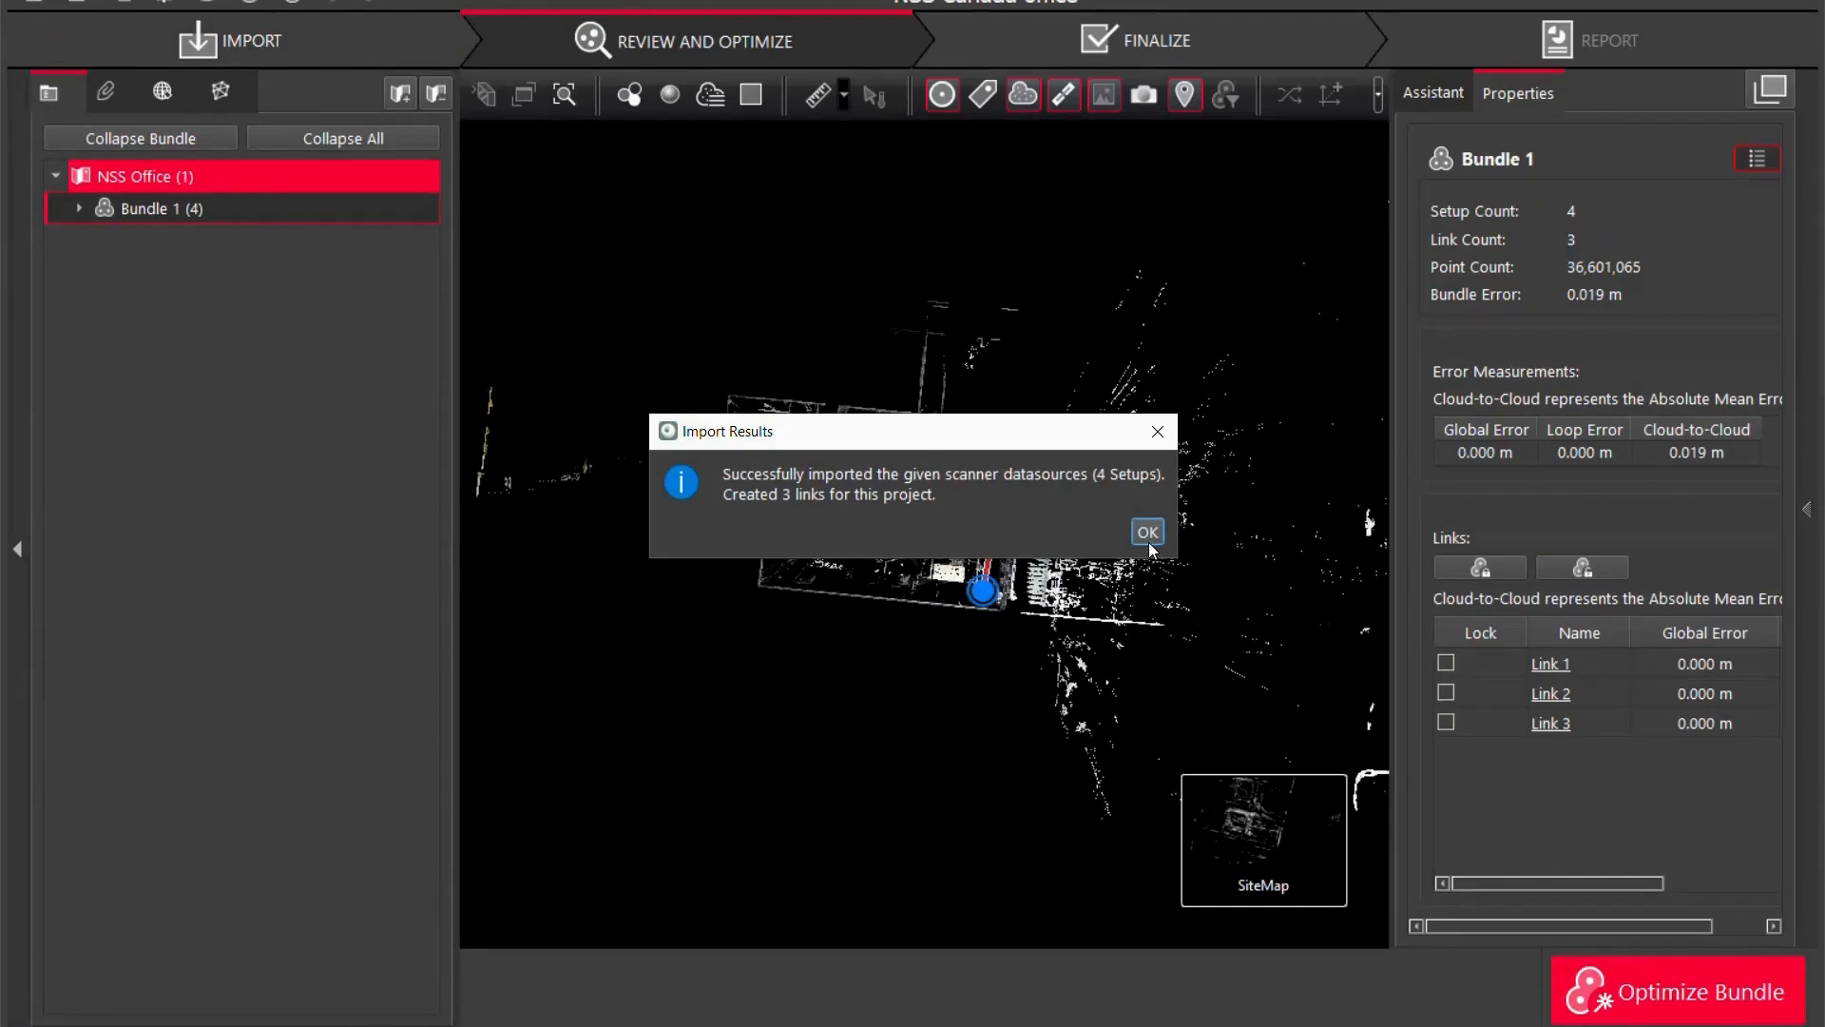
Dismiss the Import Results summary and expand NSS Office, Bundle 1 and each setup's links.
click(1146, 530)
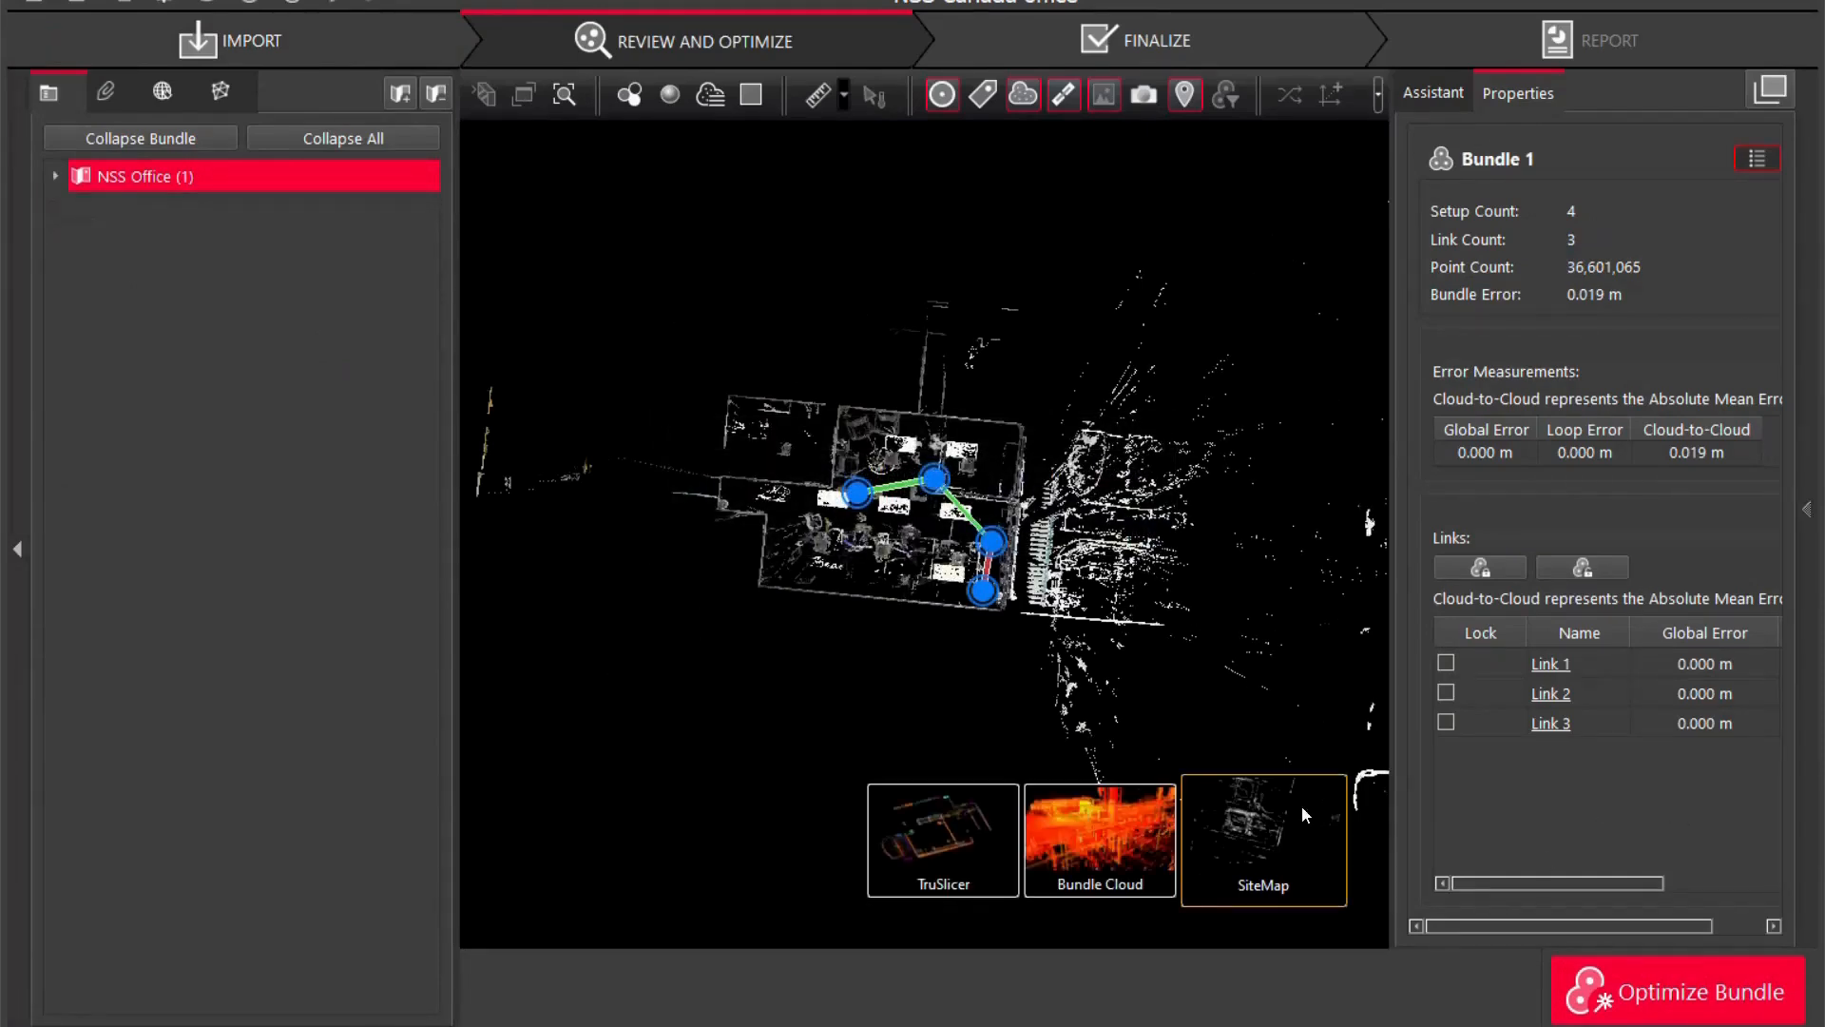
click(1097, 840)
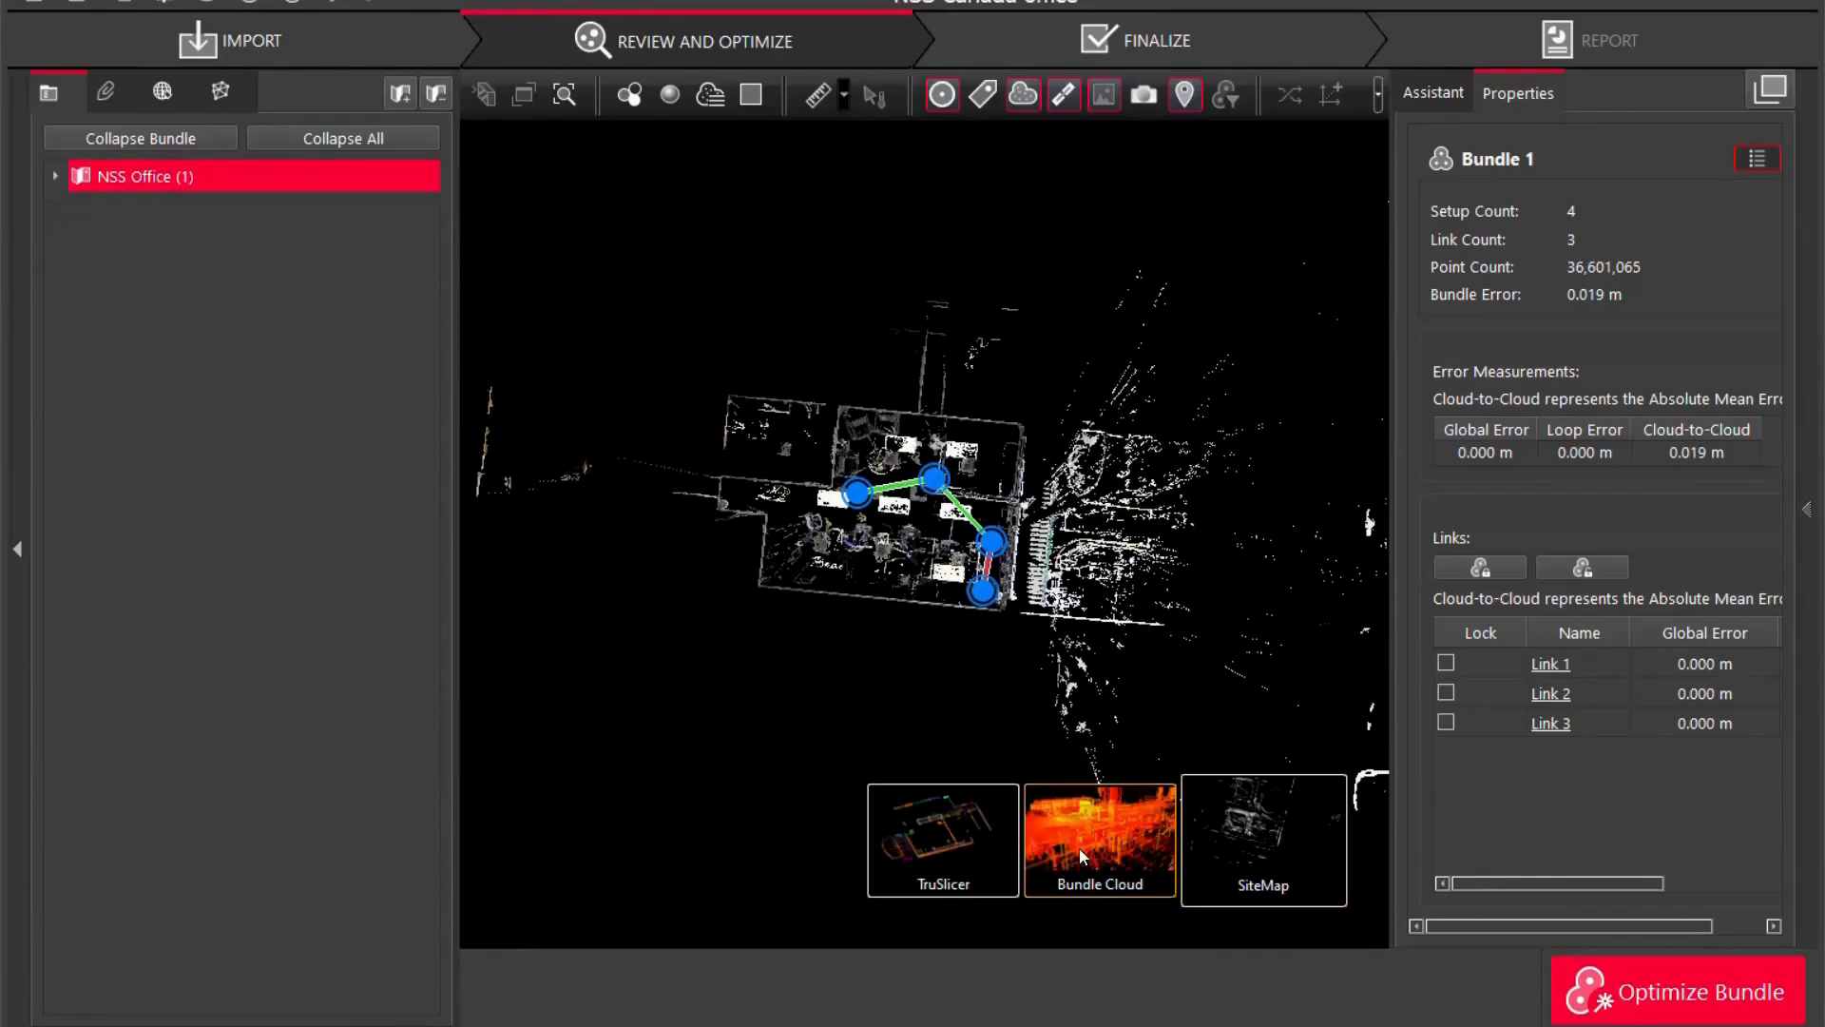
click(55, 175)
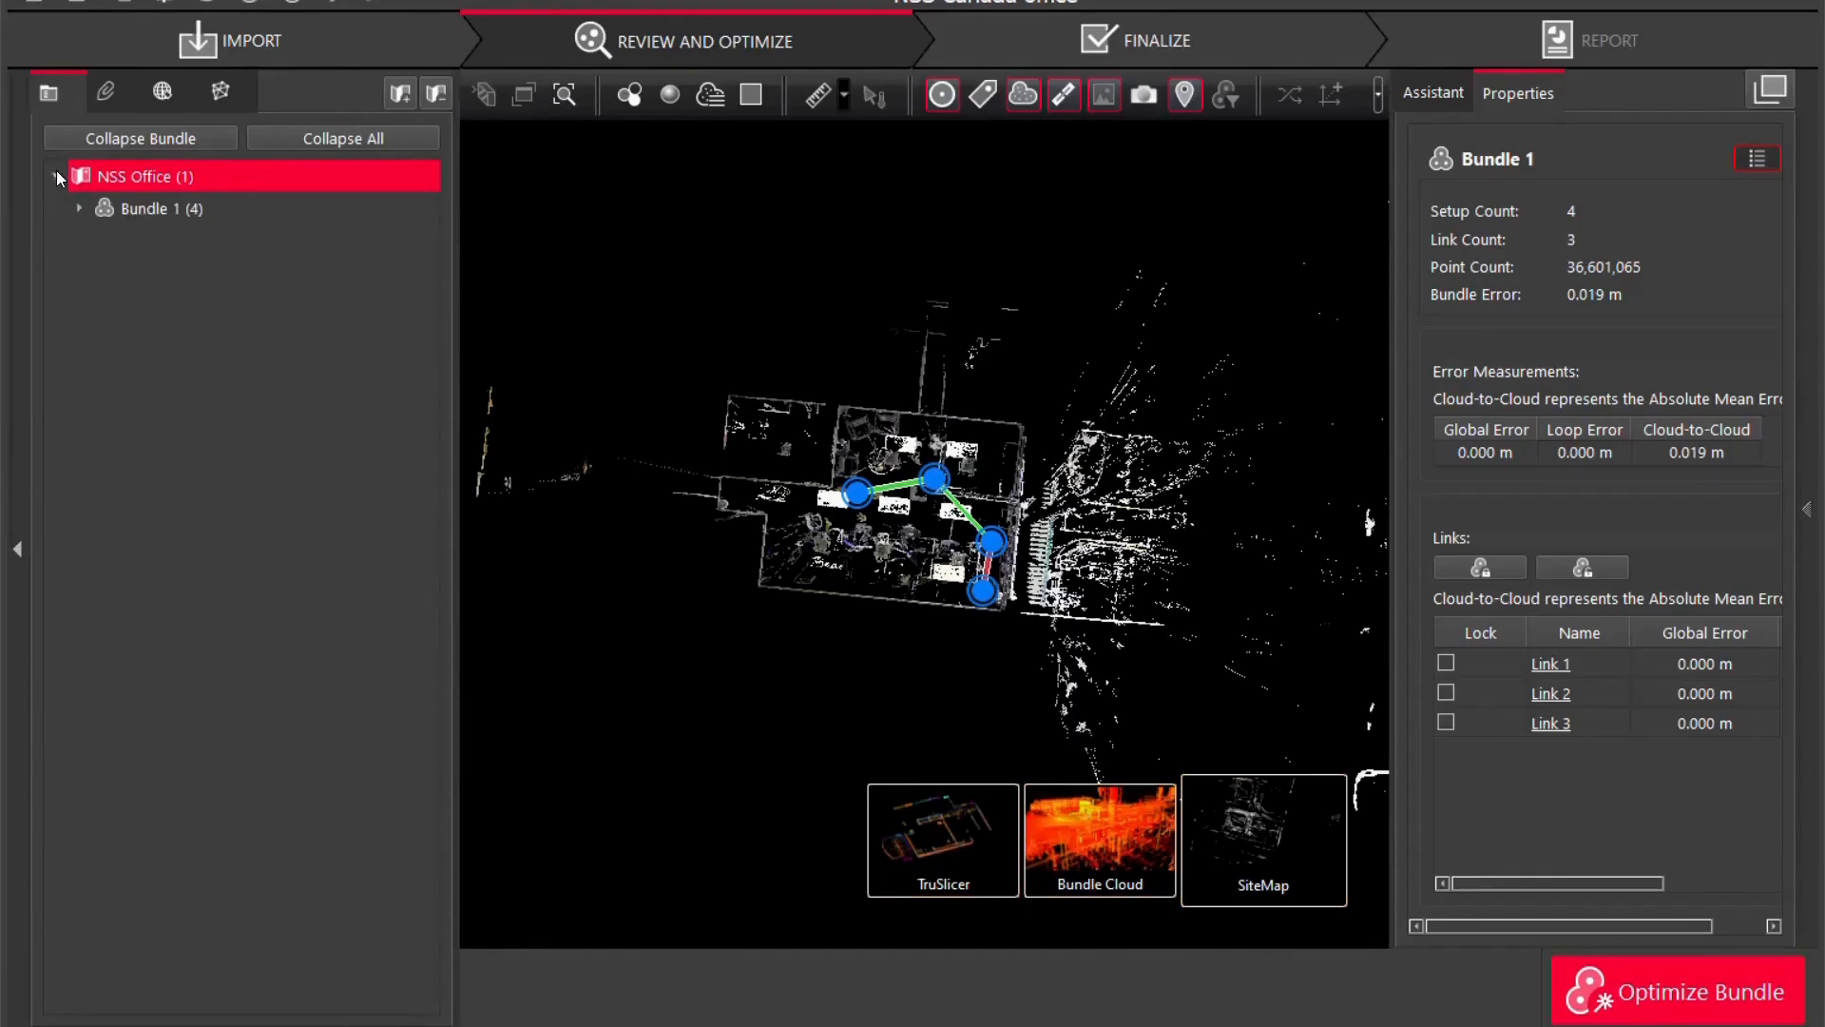
click(78, 209)
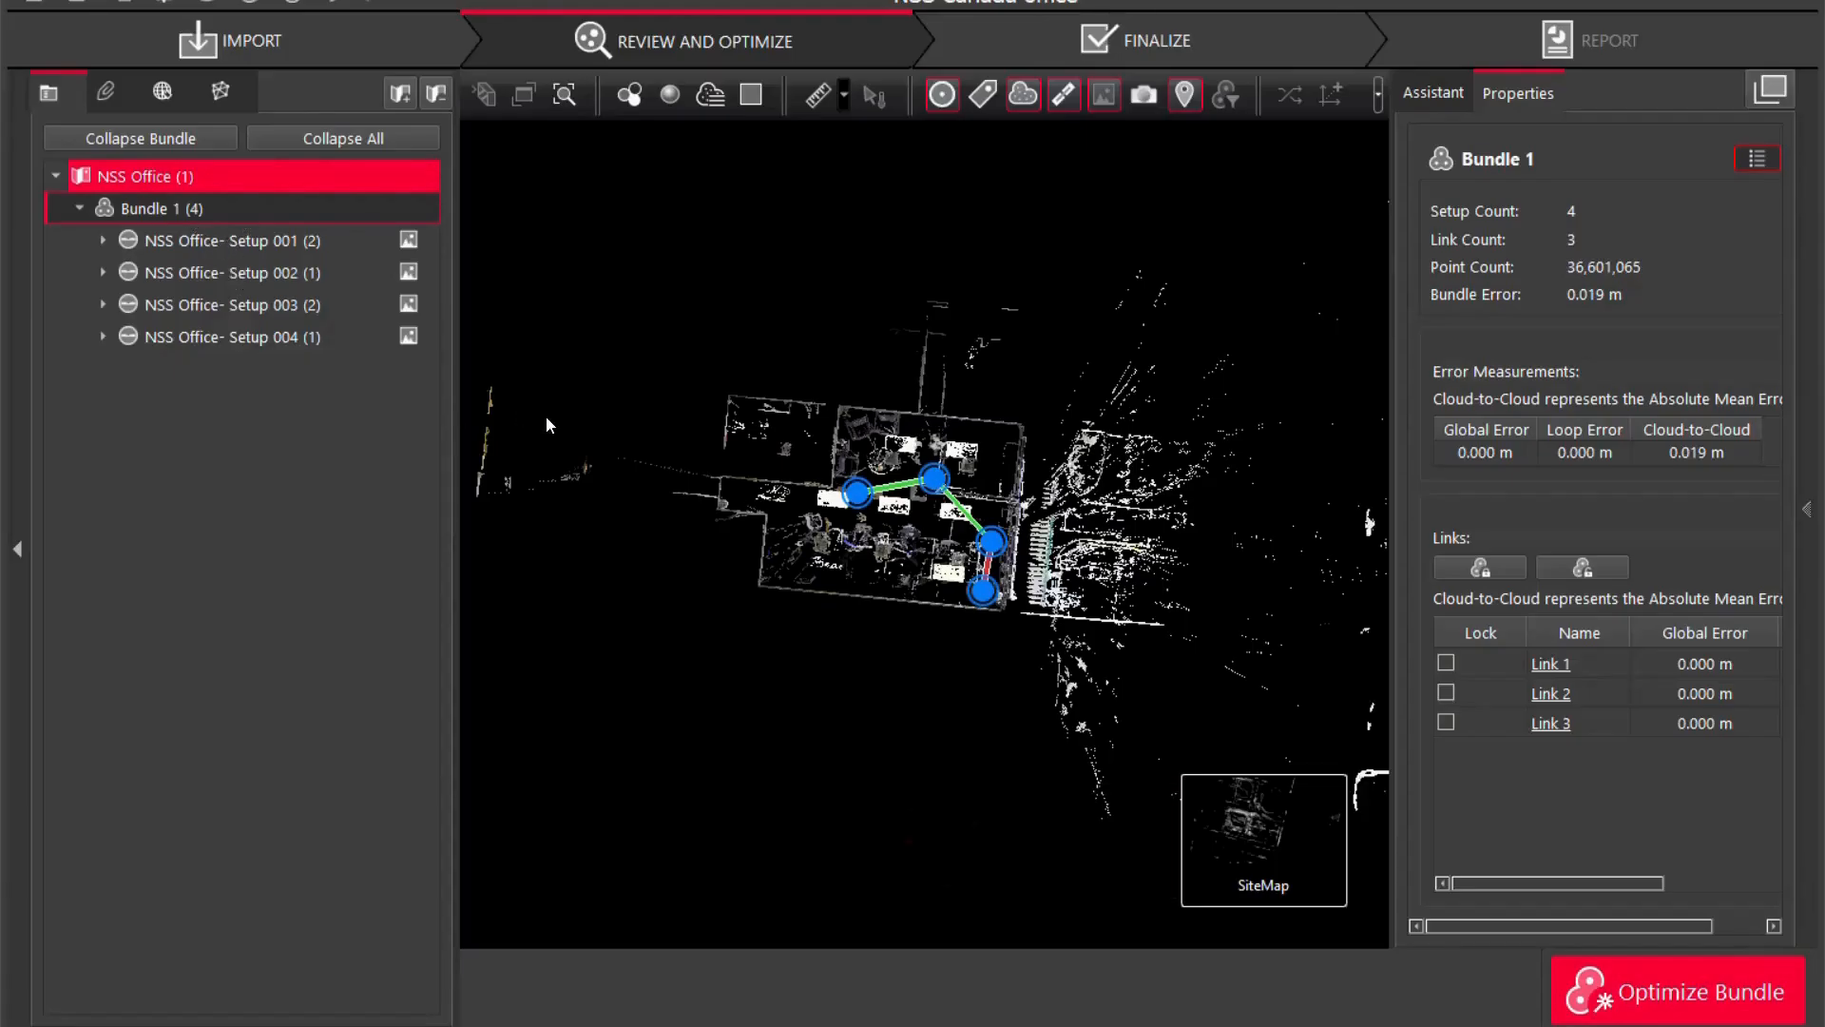
click(103, 240)
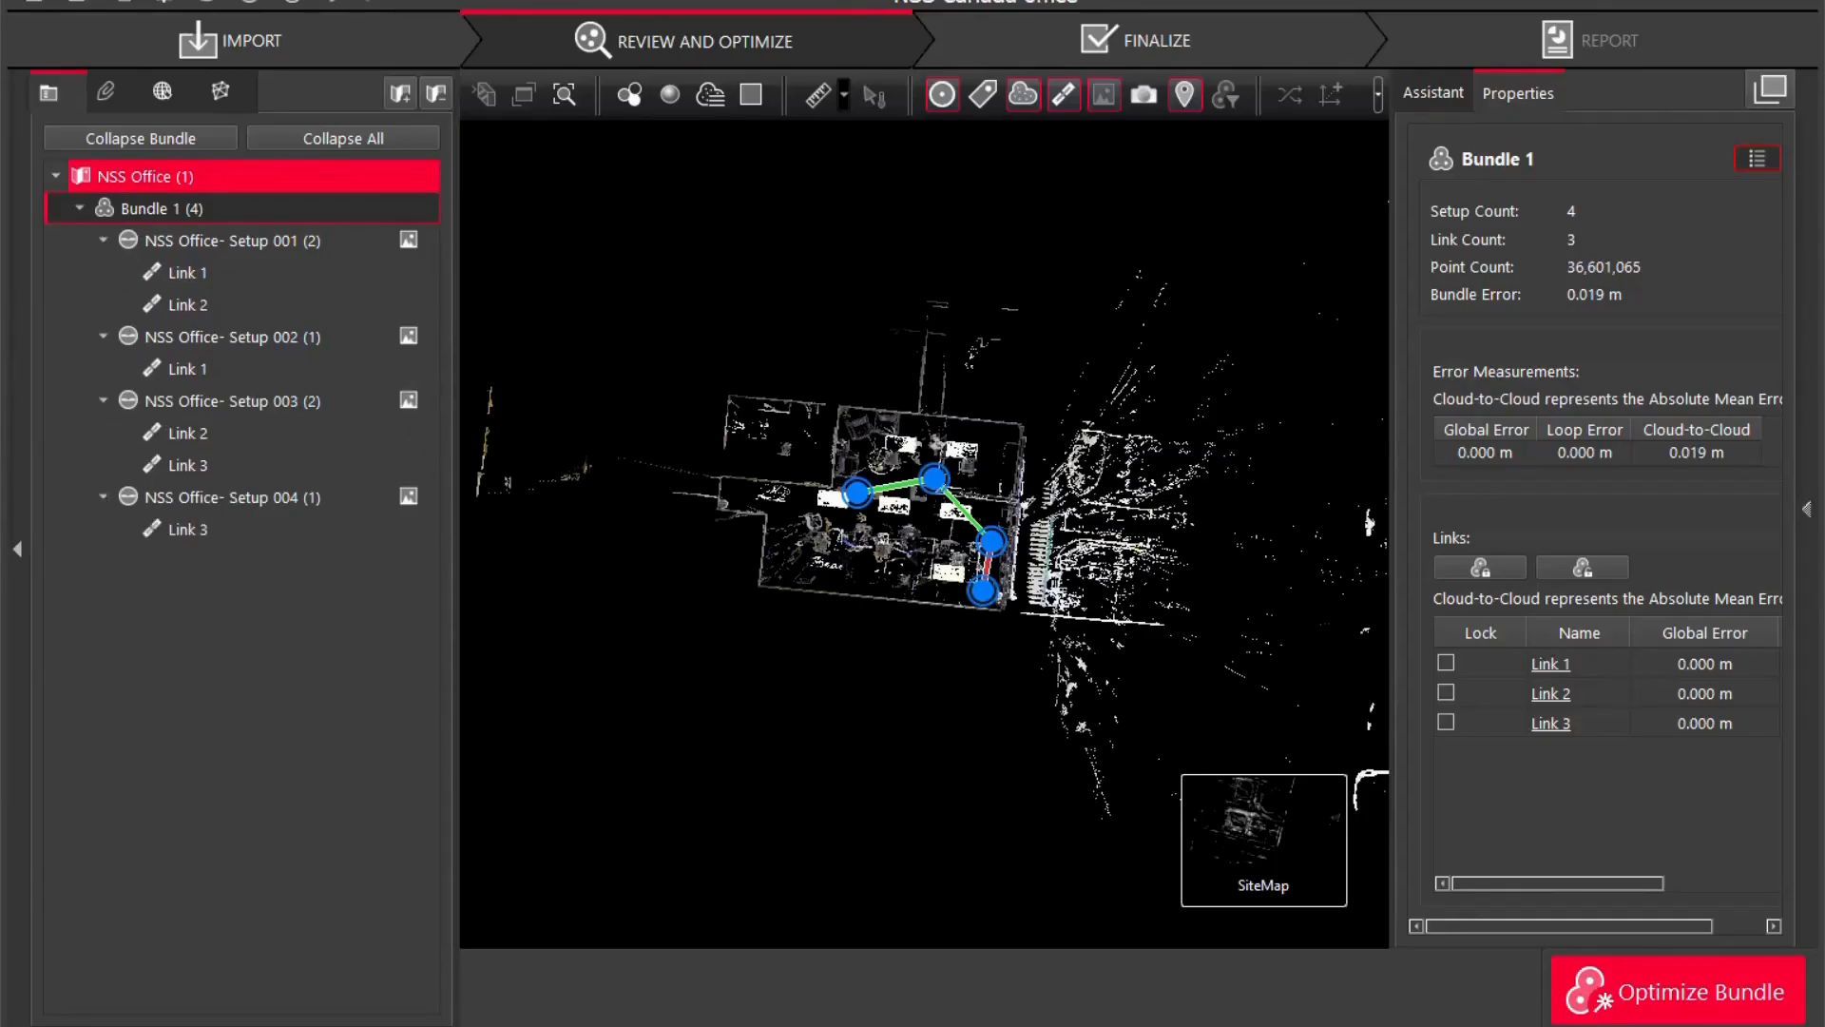
mouse_move(848, 583)
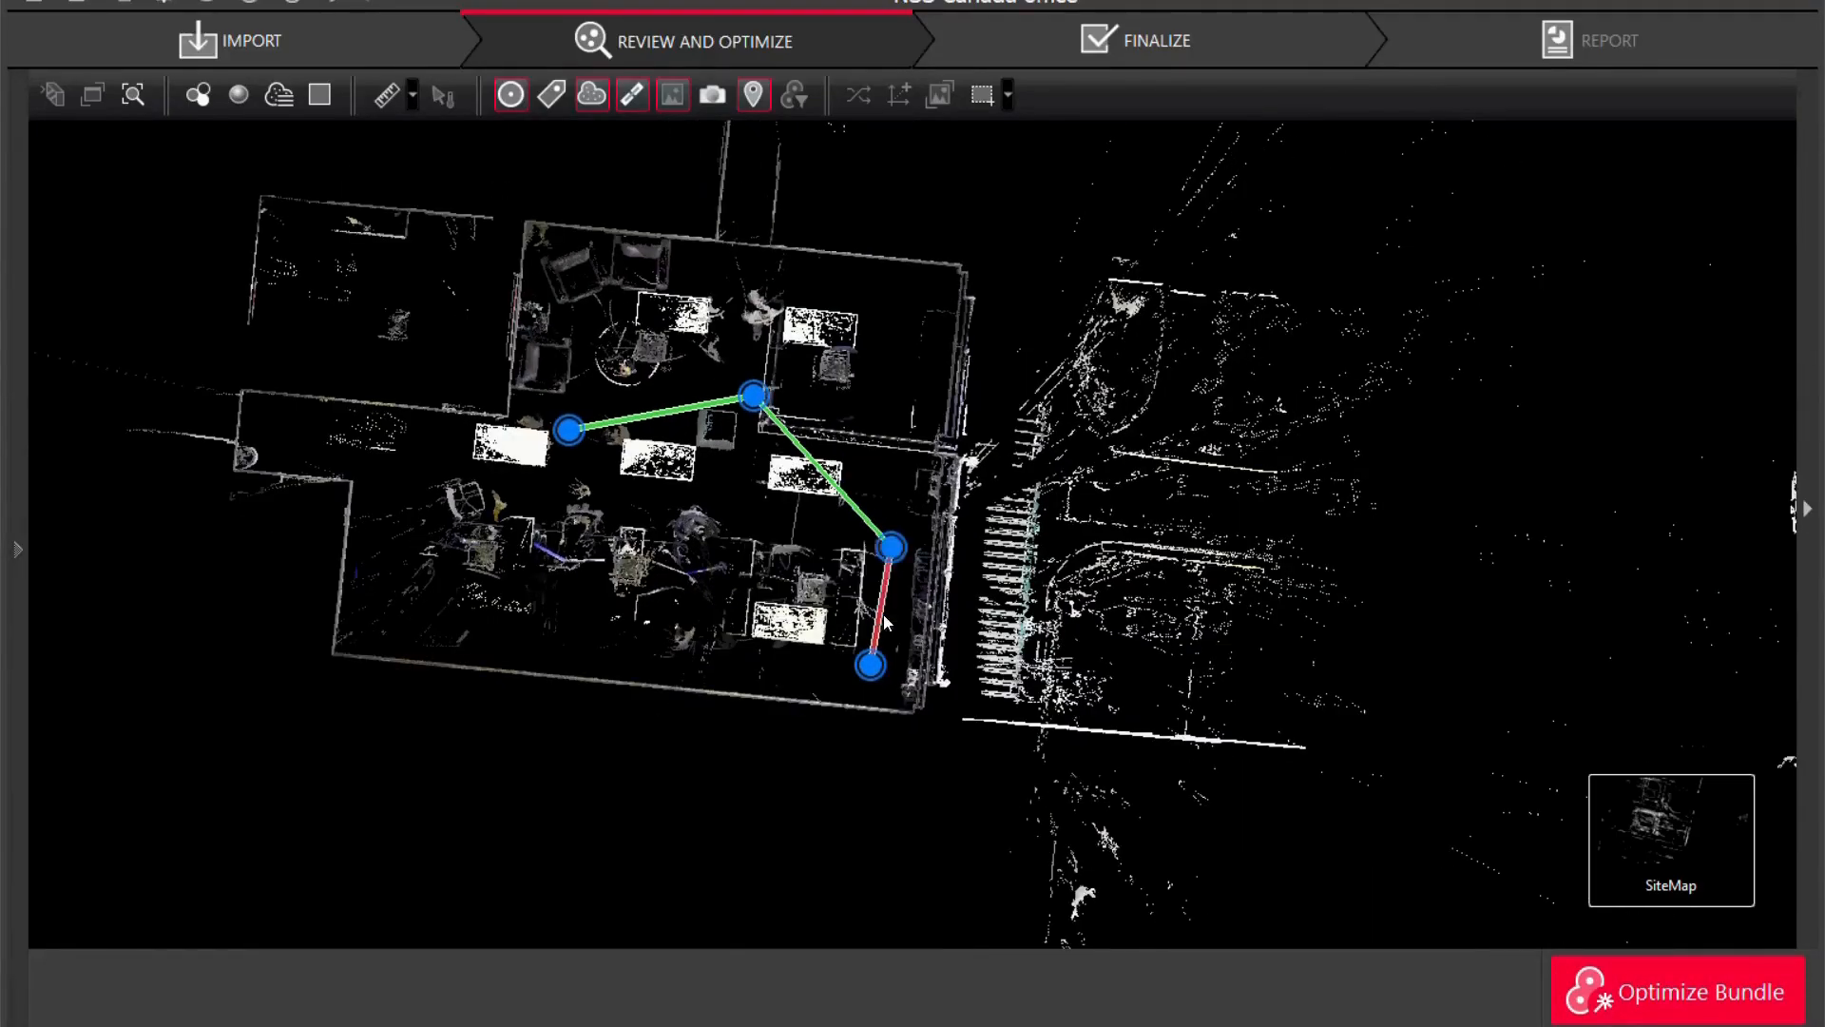
mouse_move(1031, 160)
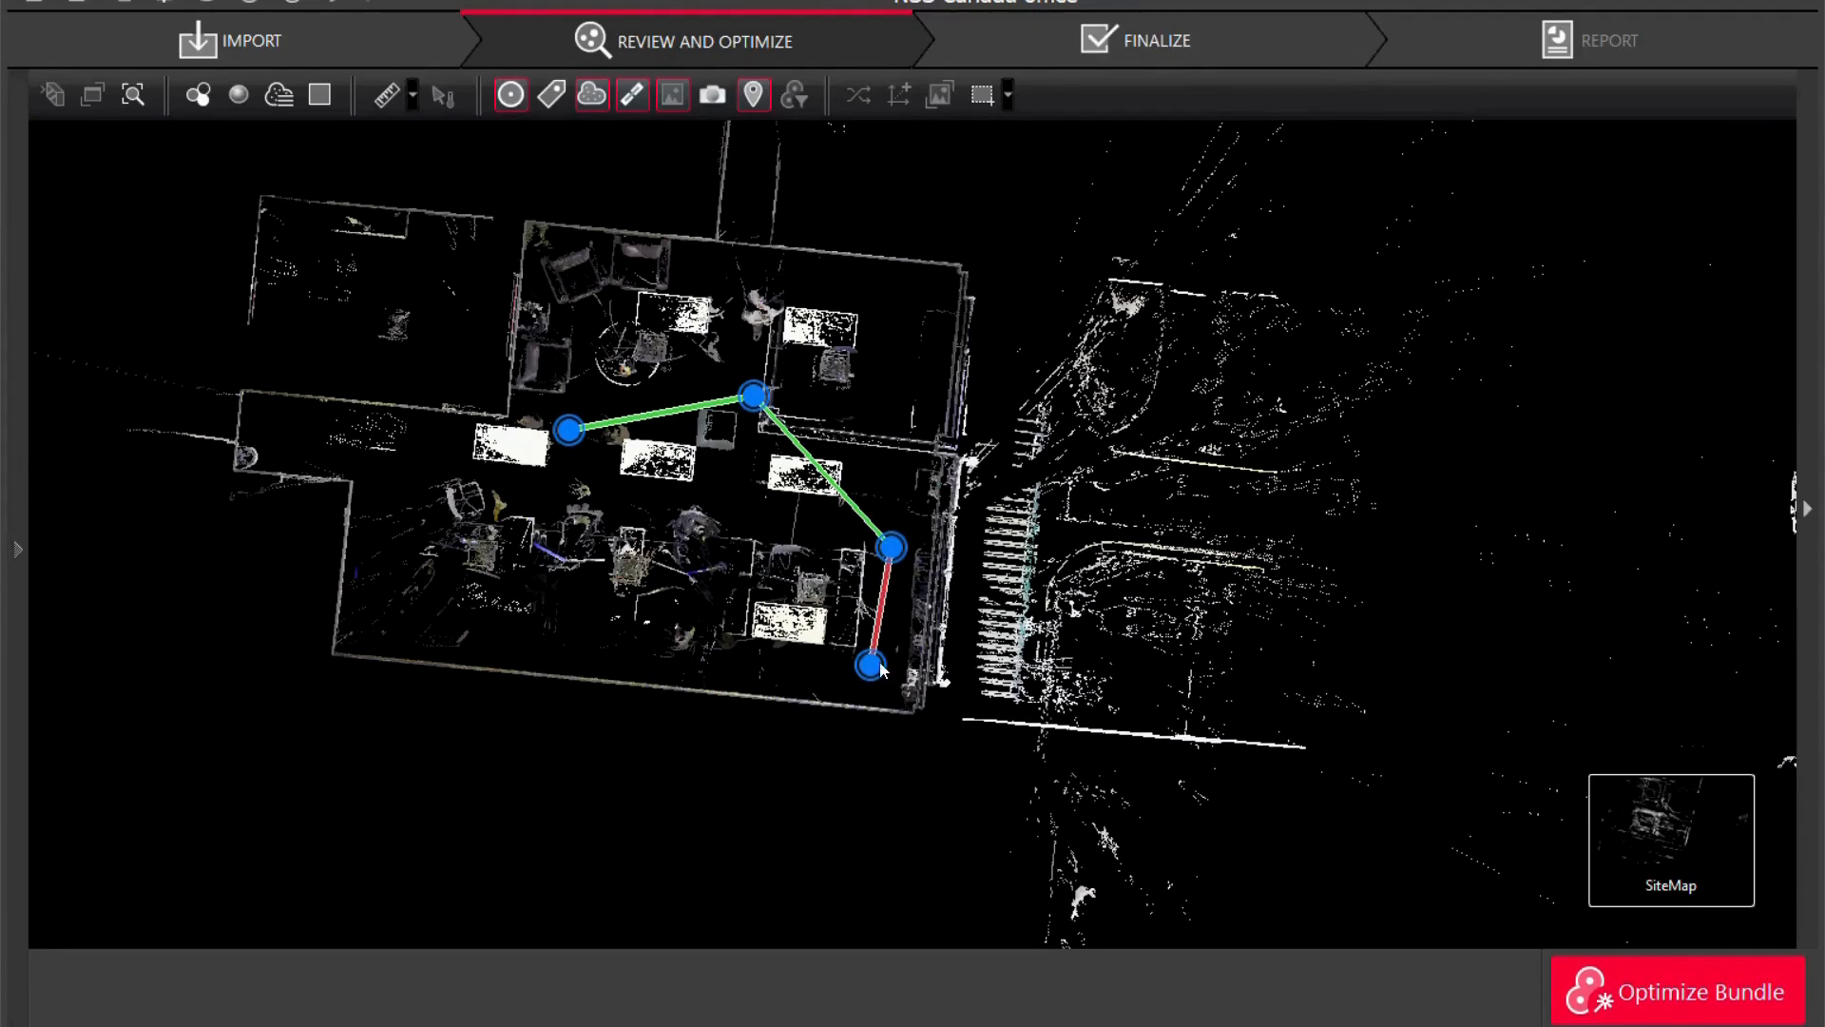
Select the connected Setup 001 and Setup 002 in the viewport for link editing.
click(870, 667)
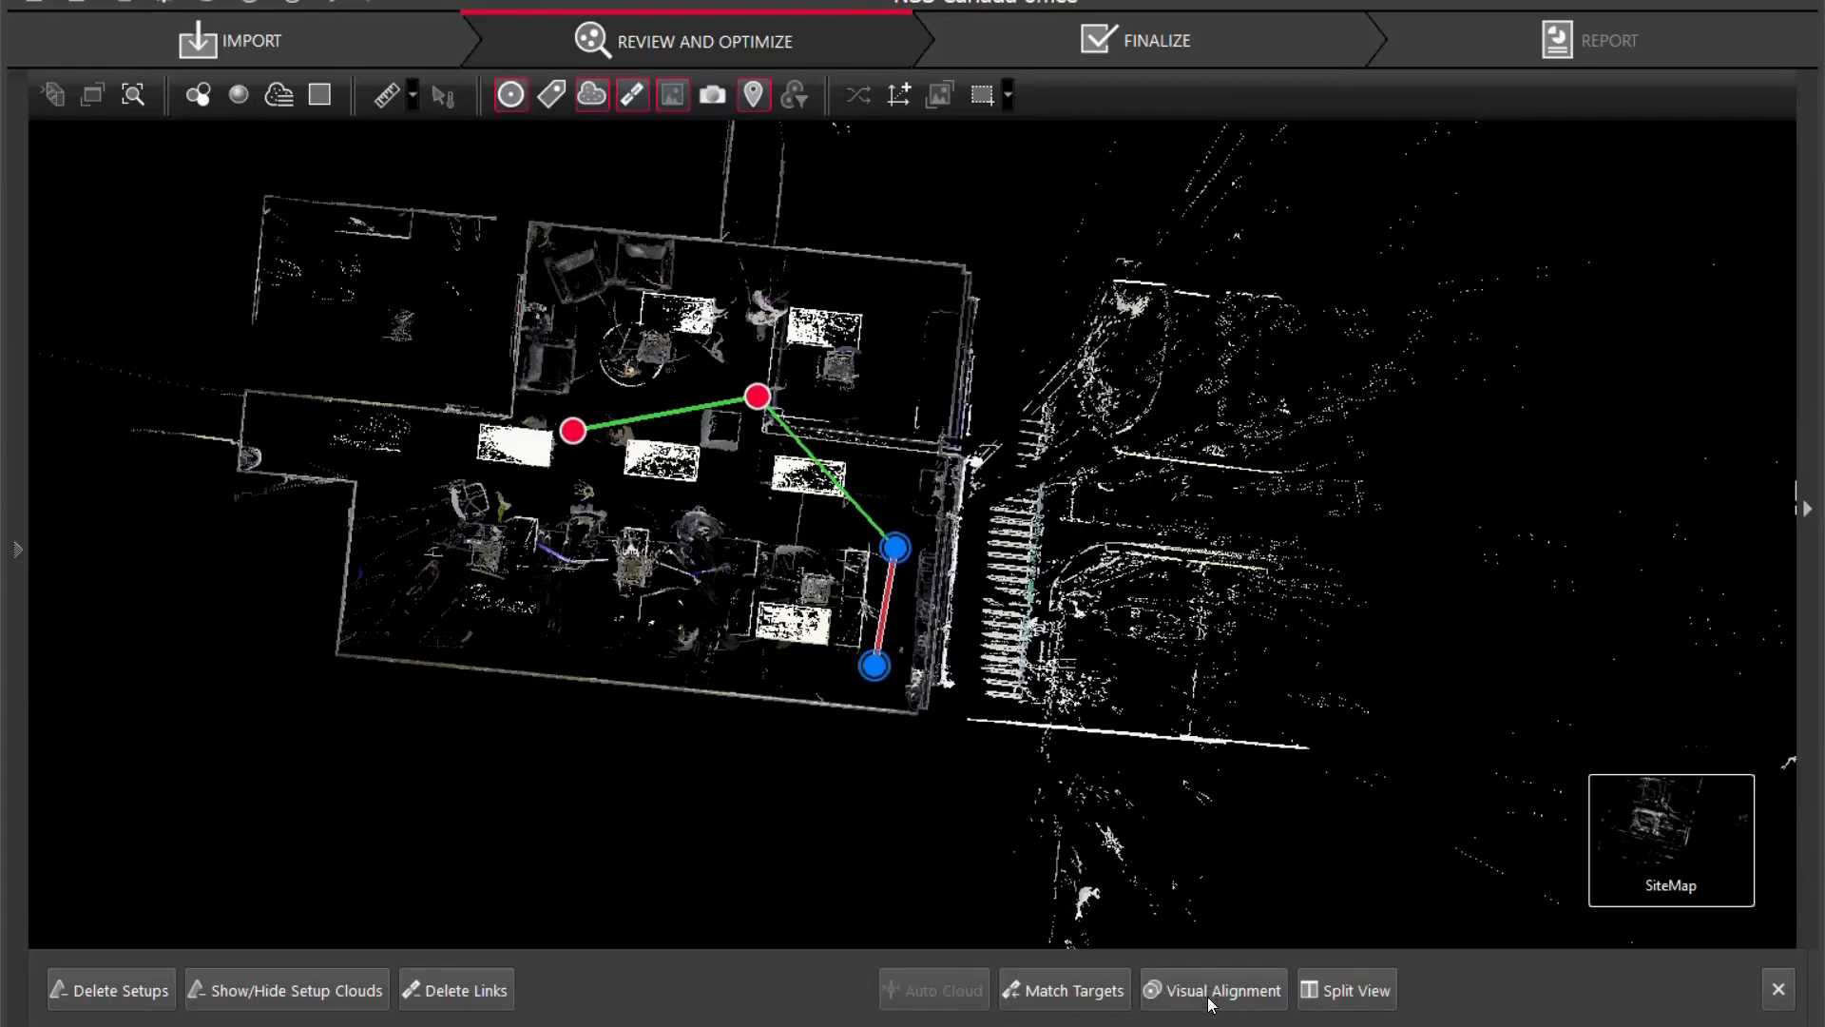
View the link's clouds from above and shift the orange scan onto the cyan walls, ready to rotate.
click(1211, 989)
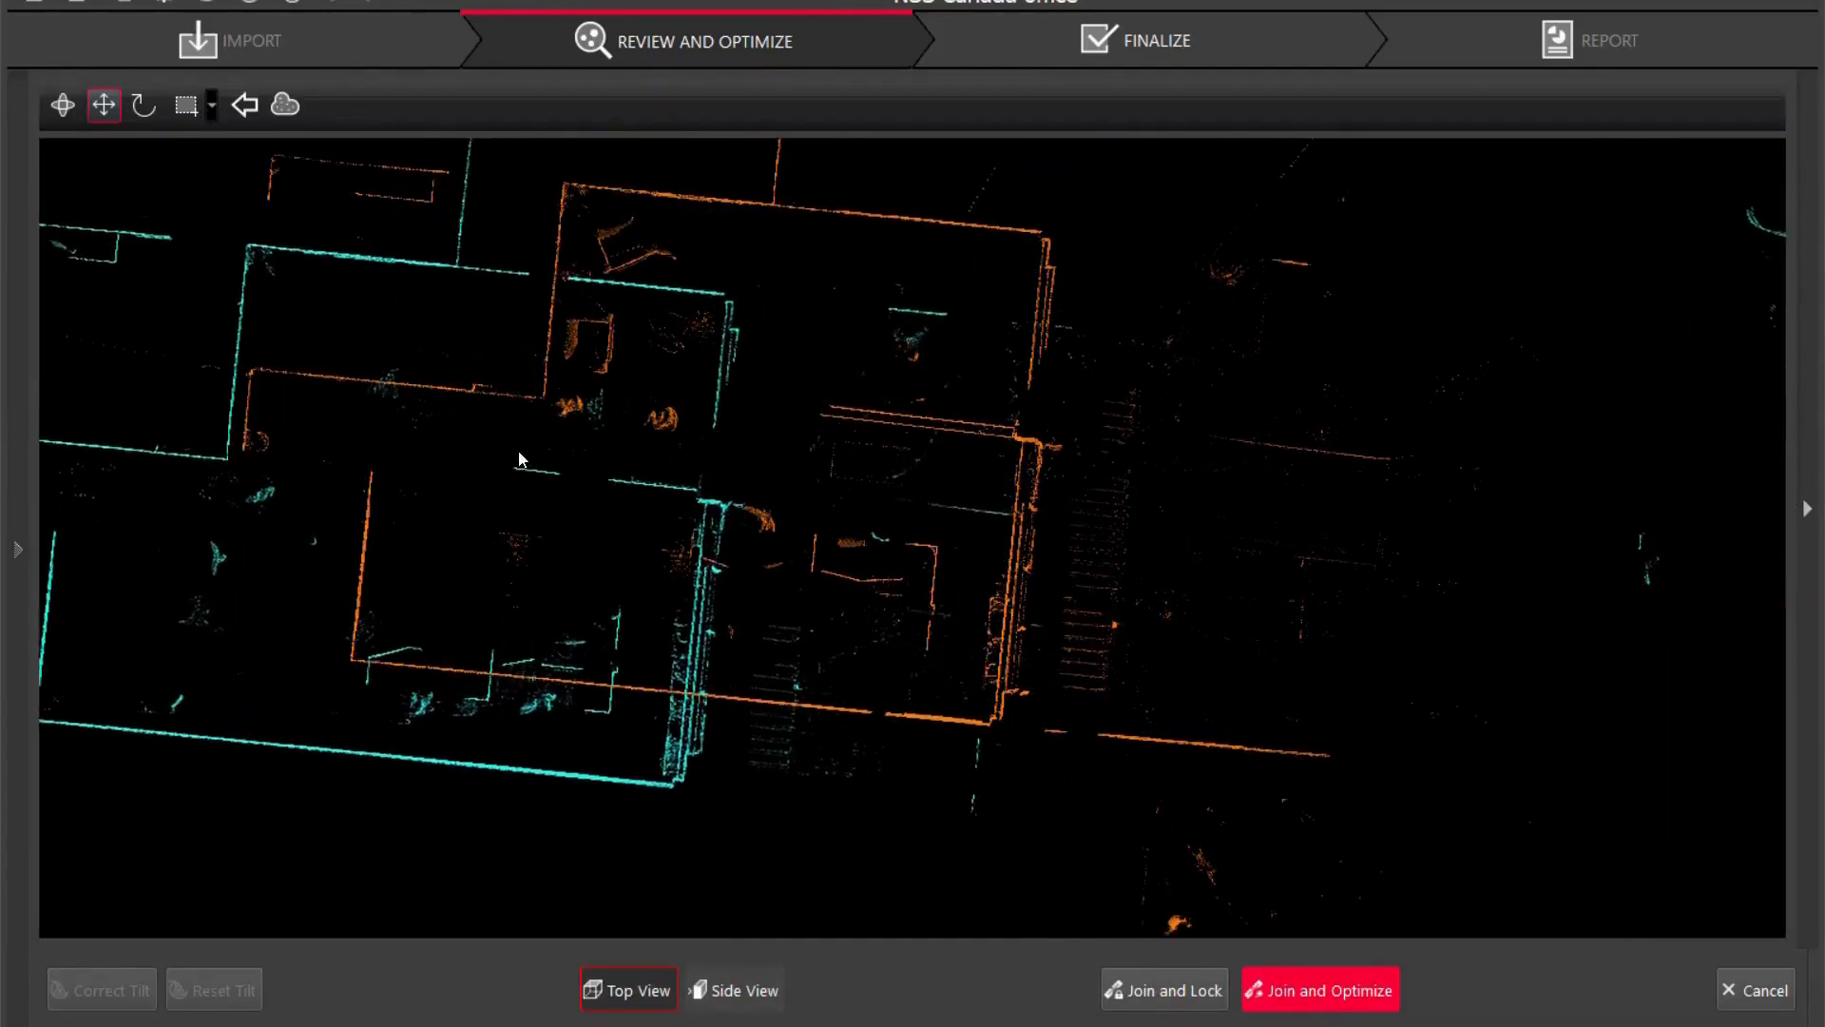
drag(517, 458, 895, 427)
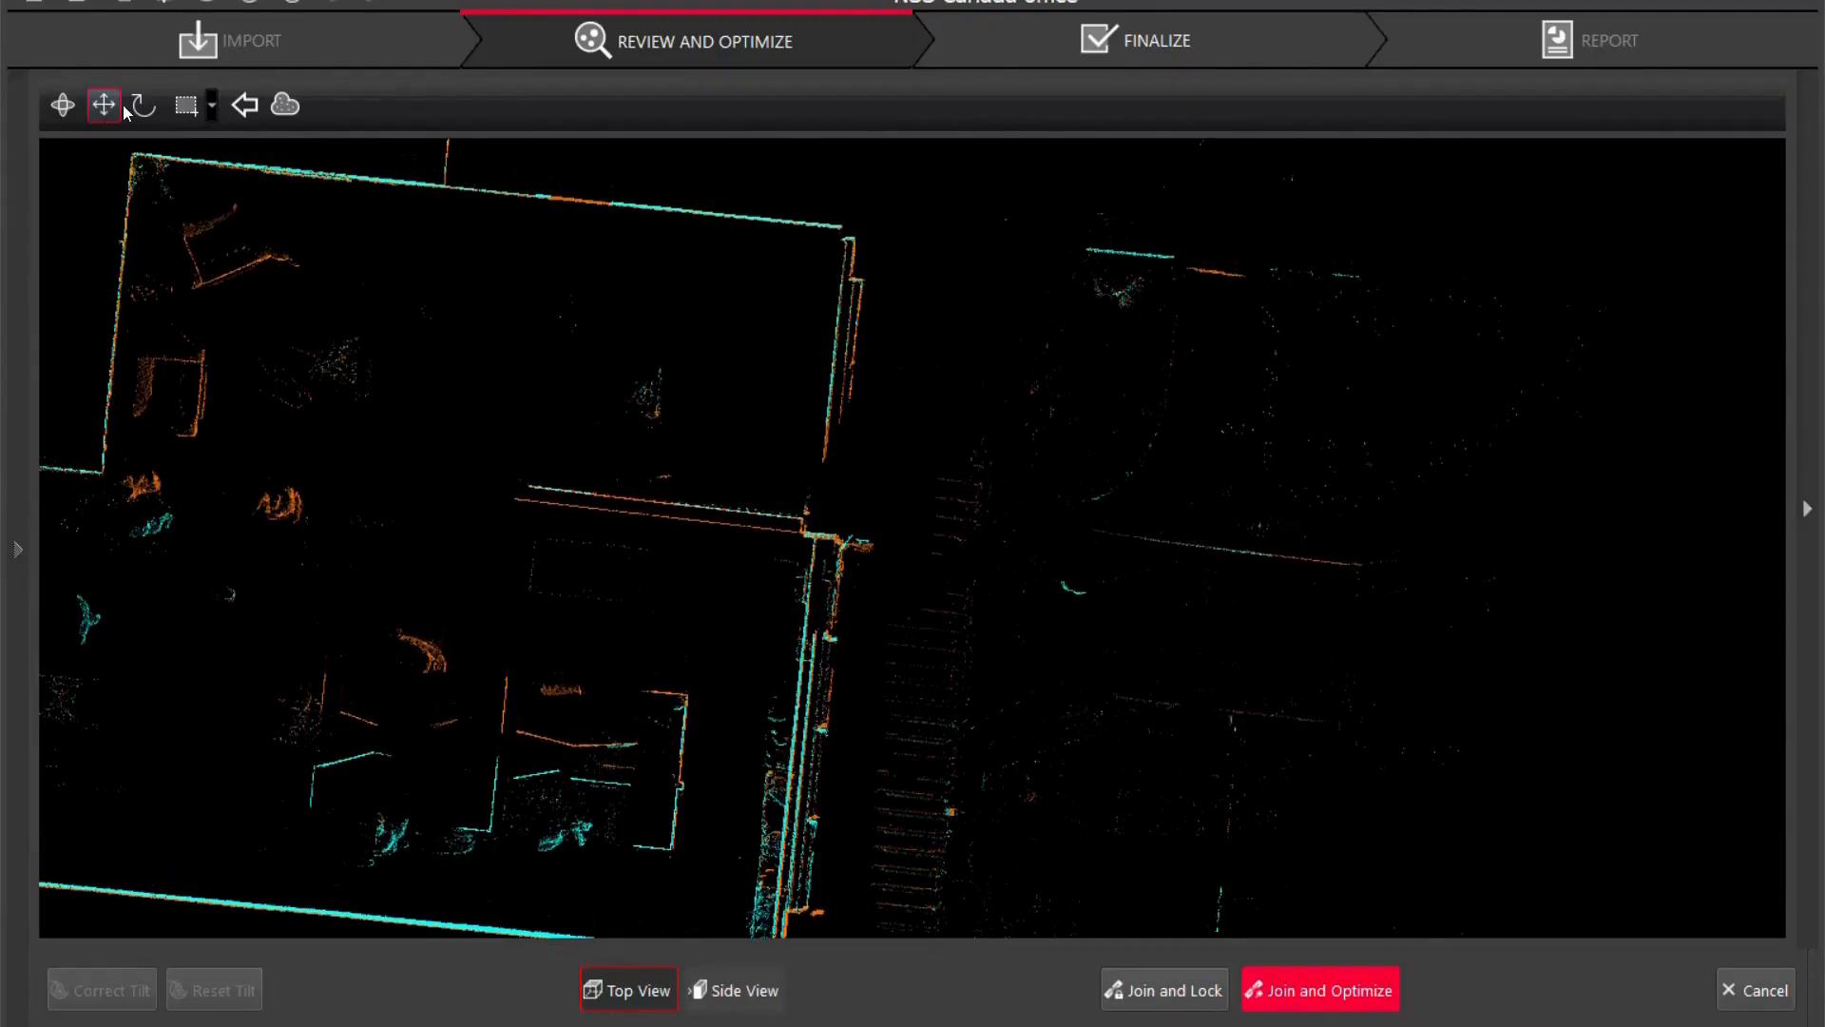
click(143, 105)
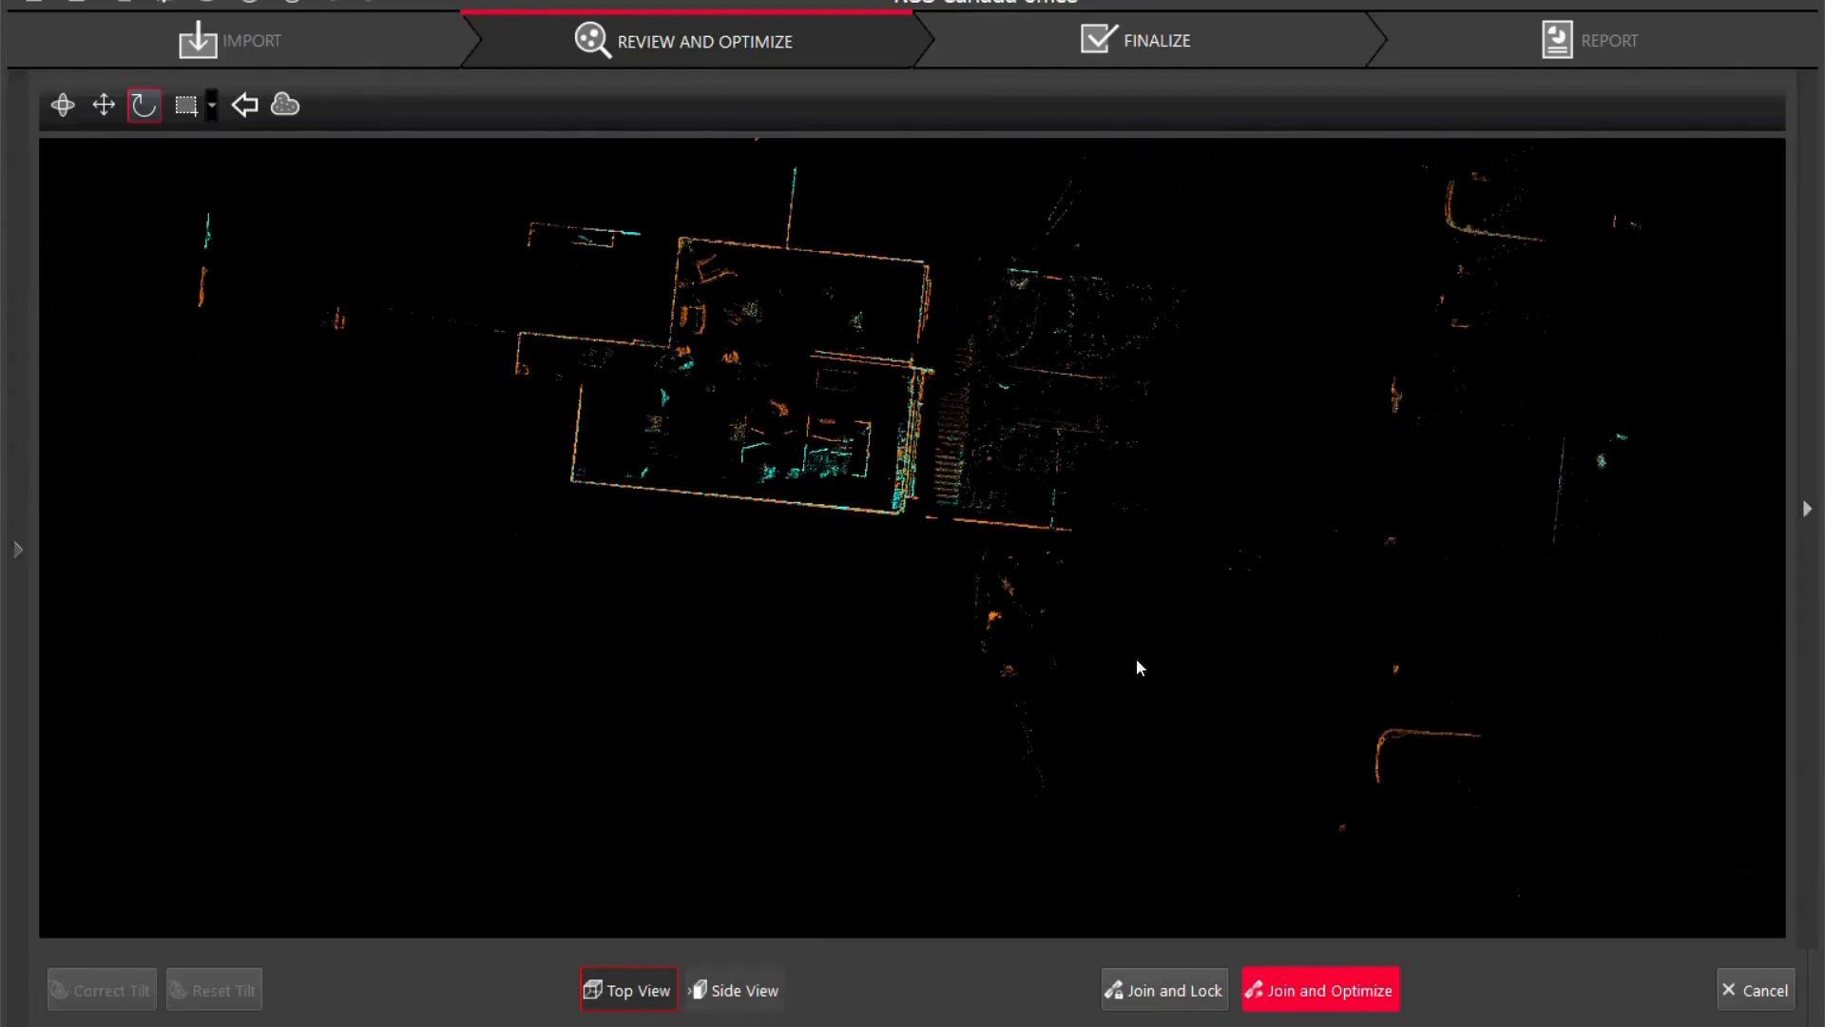
mouse_move(1205, 739)
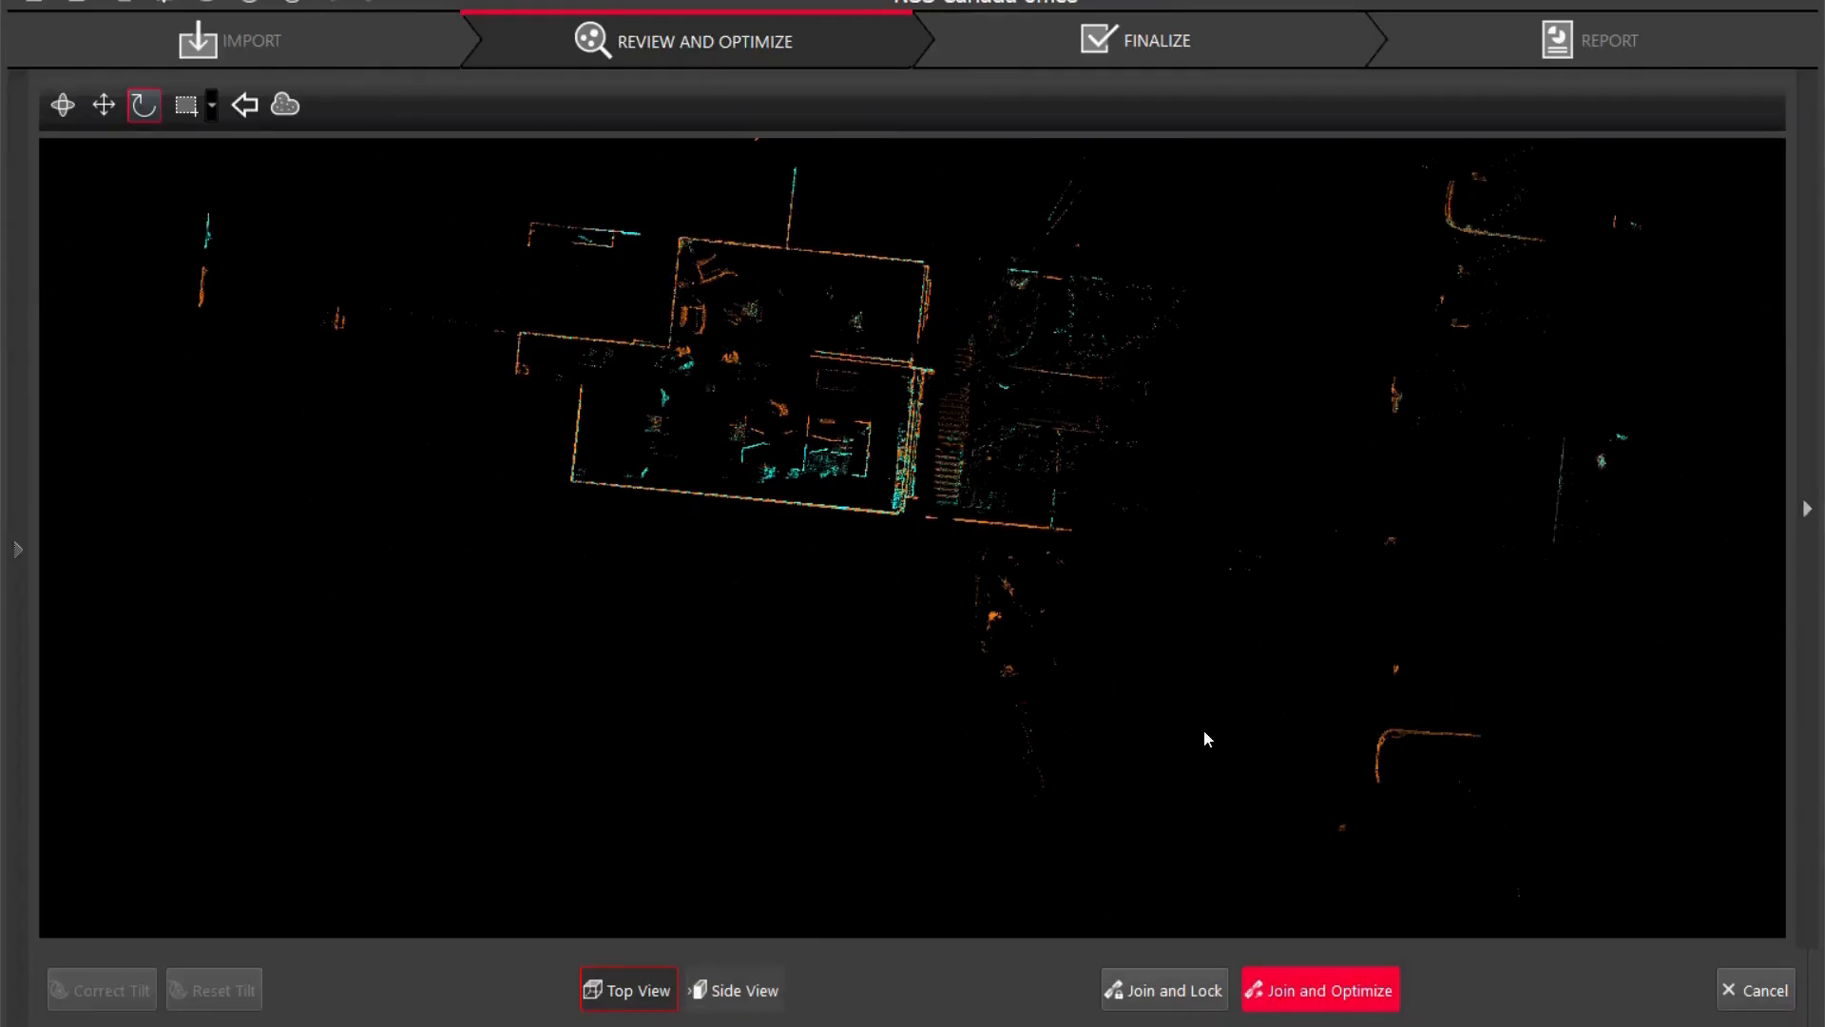
mouse_move(791, 1003)
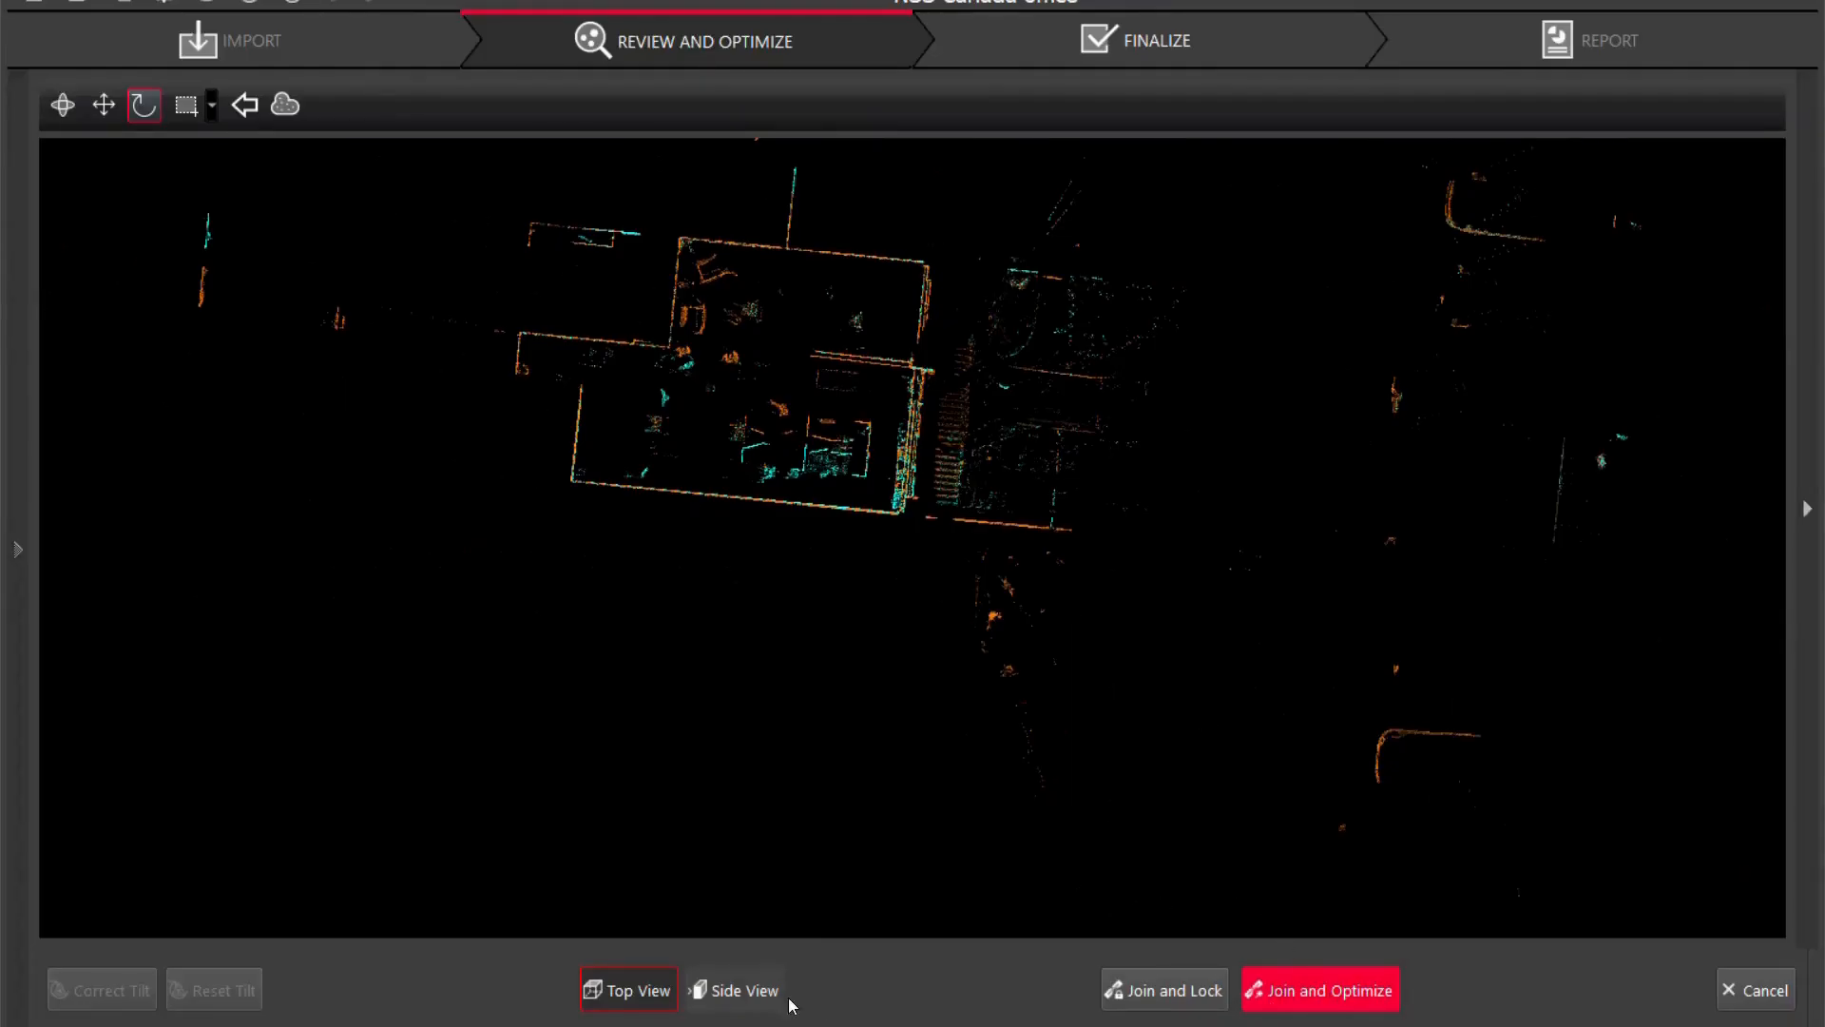
Show the two scans in side view and pan the full wall-and-floor profile into view.
click(734, 988)
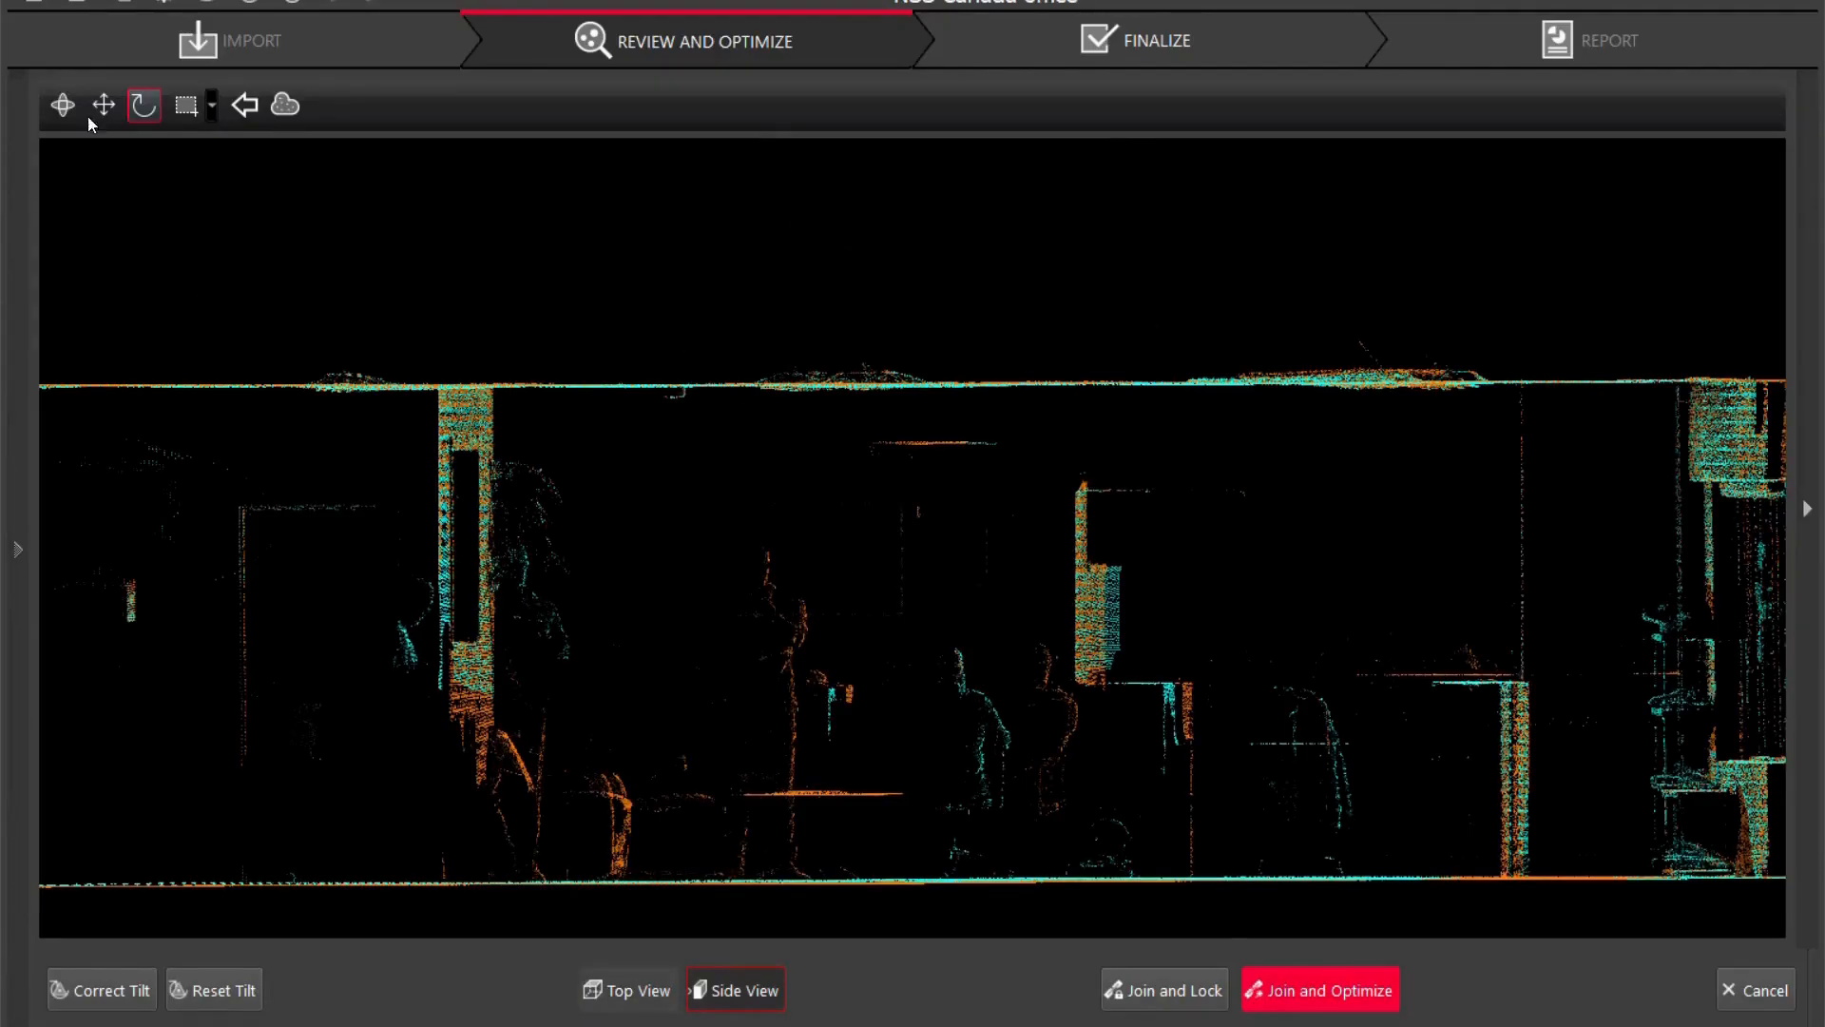
click(102, 105)
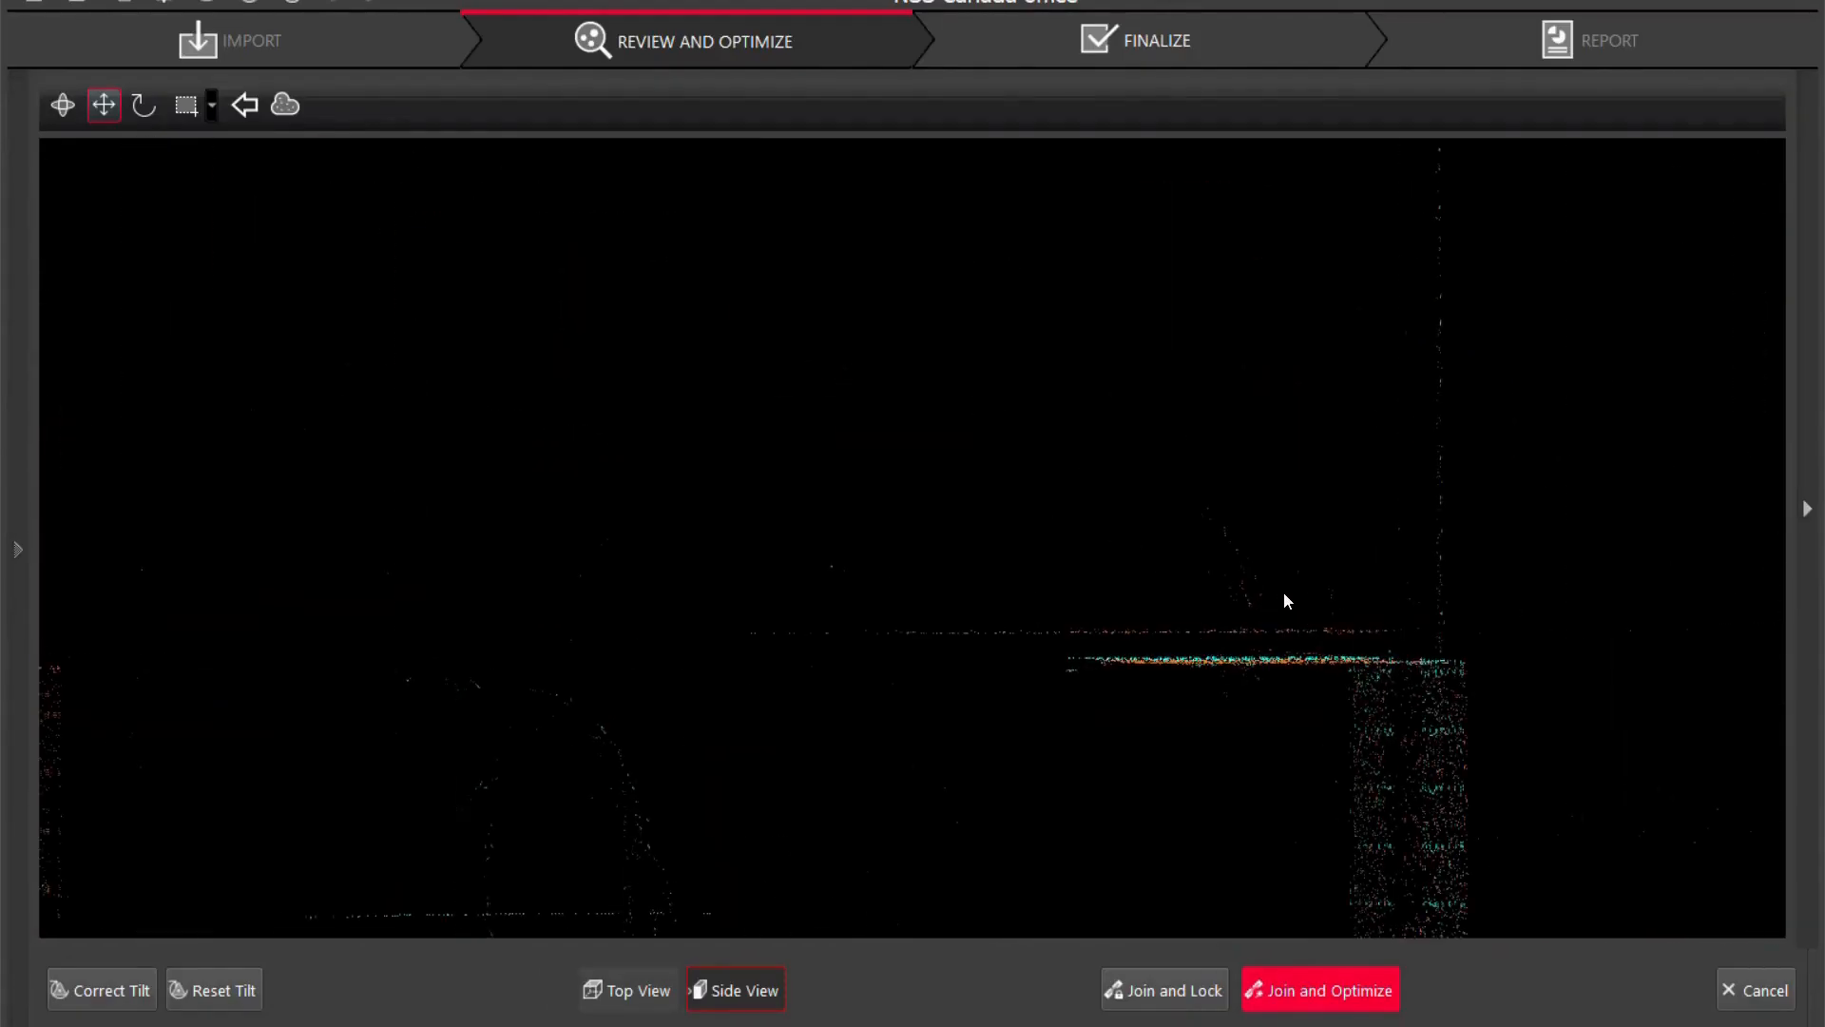
click(1319, 988)
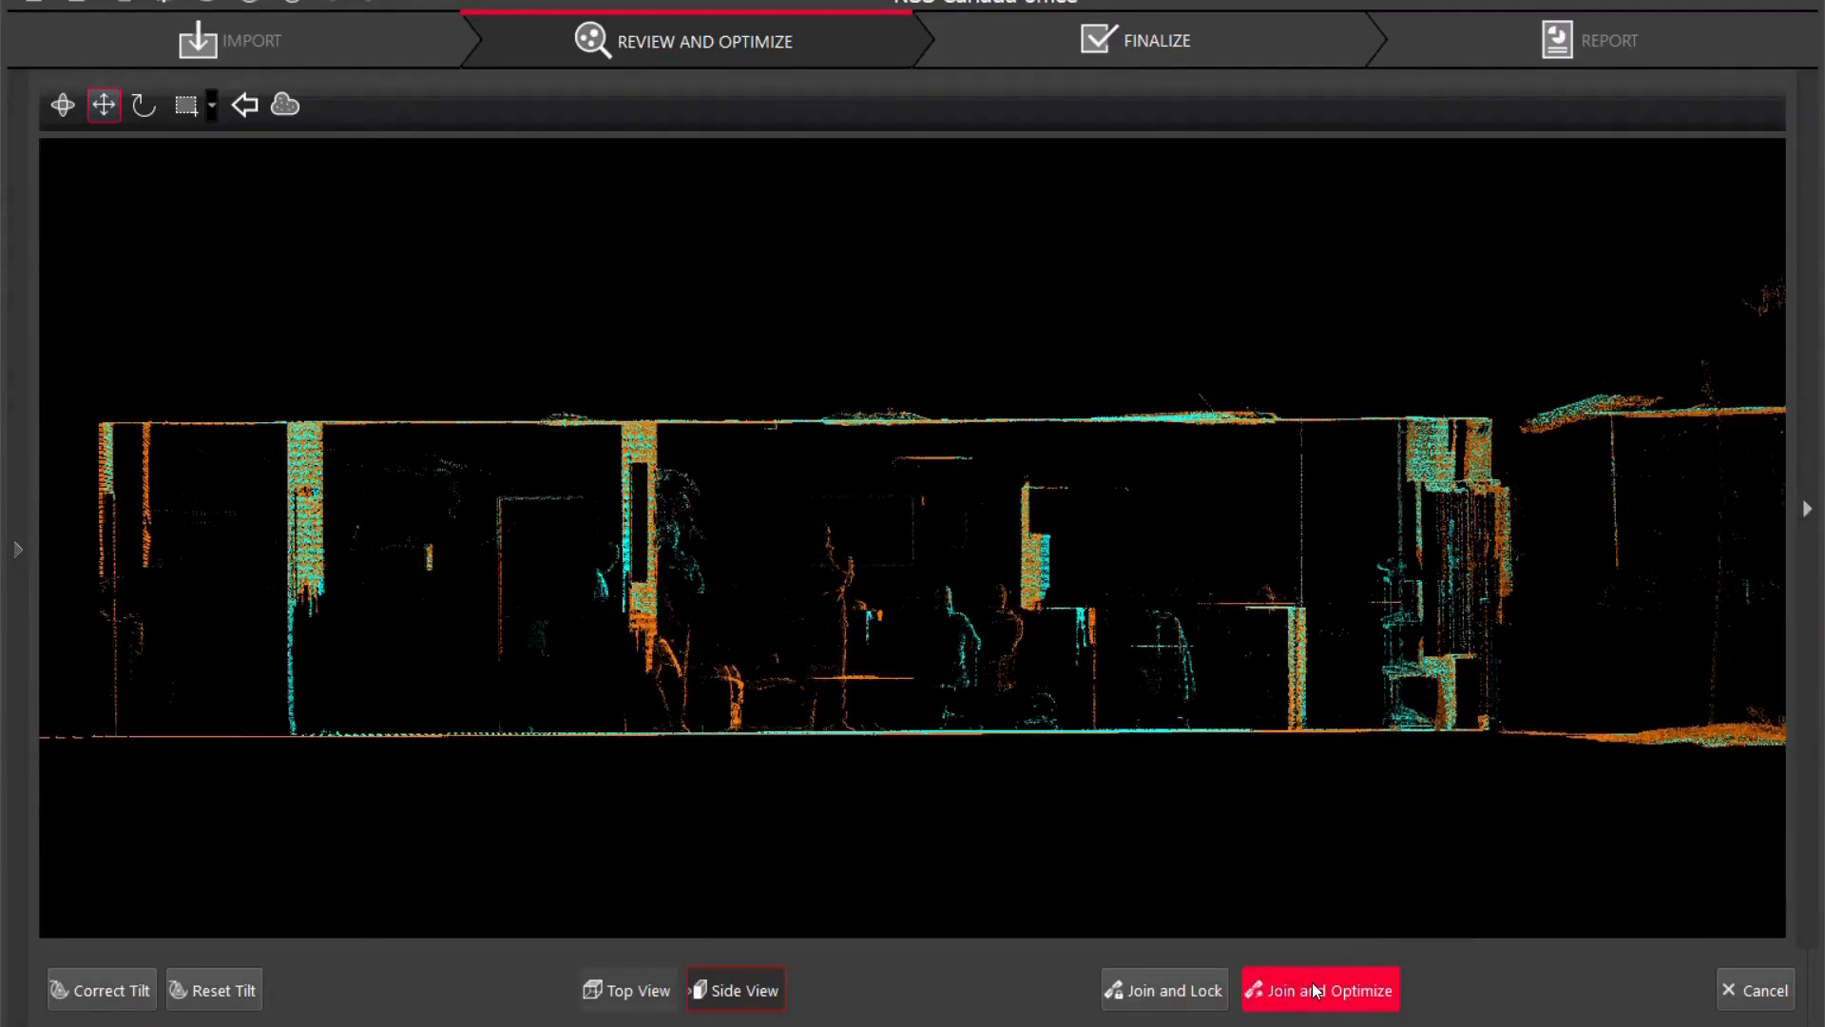
Join and optimize the linked scans, accepting 0.001 m mean error and 78.38% overlap.
click(1319, 989)
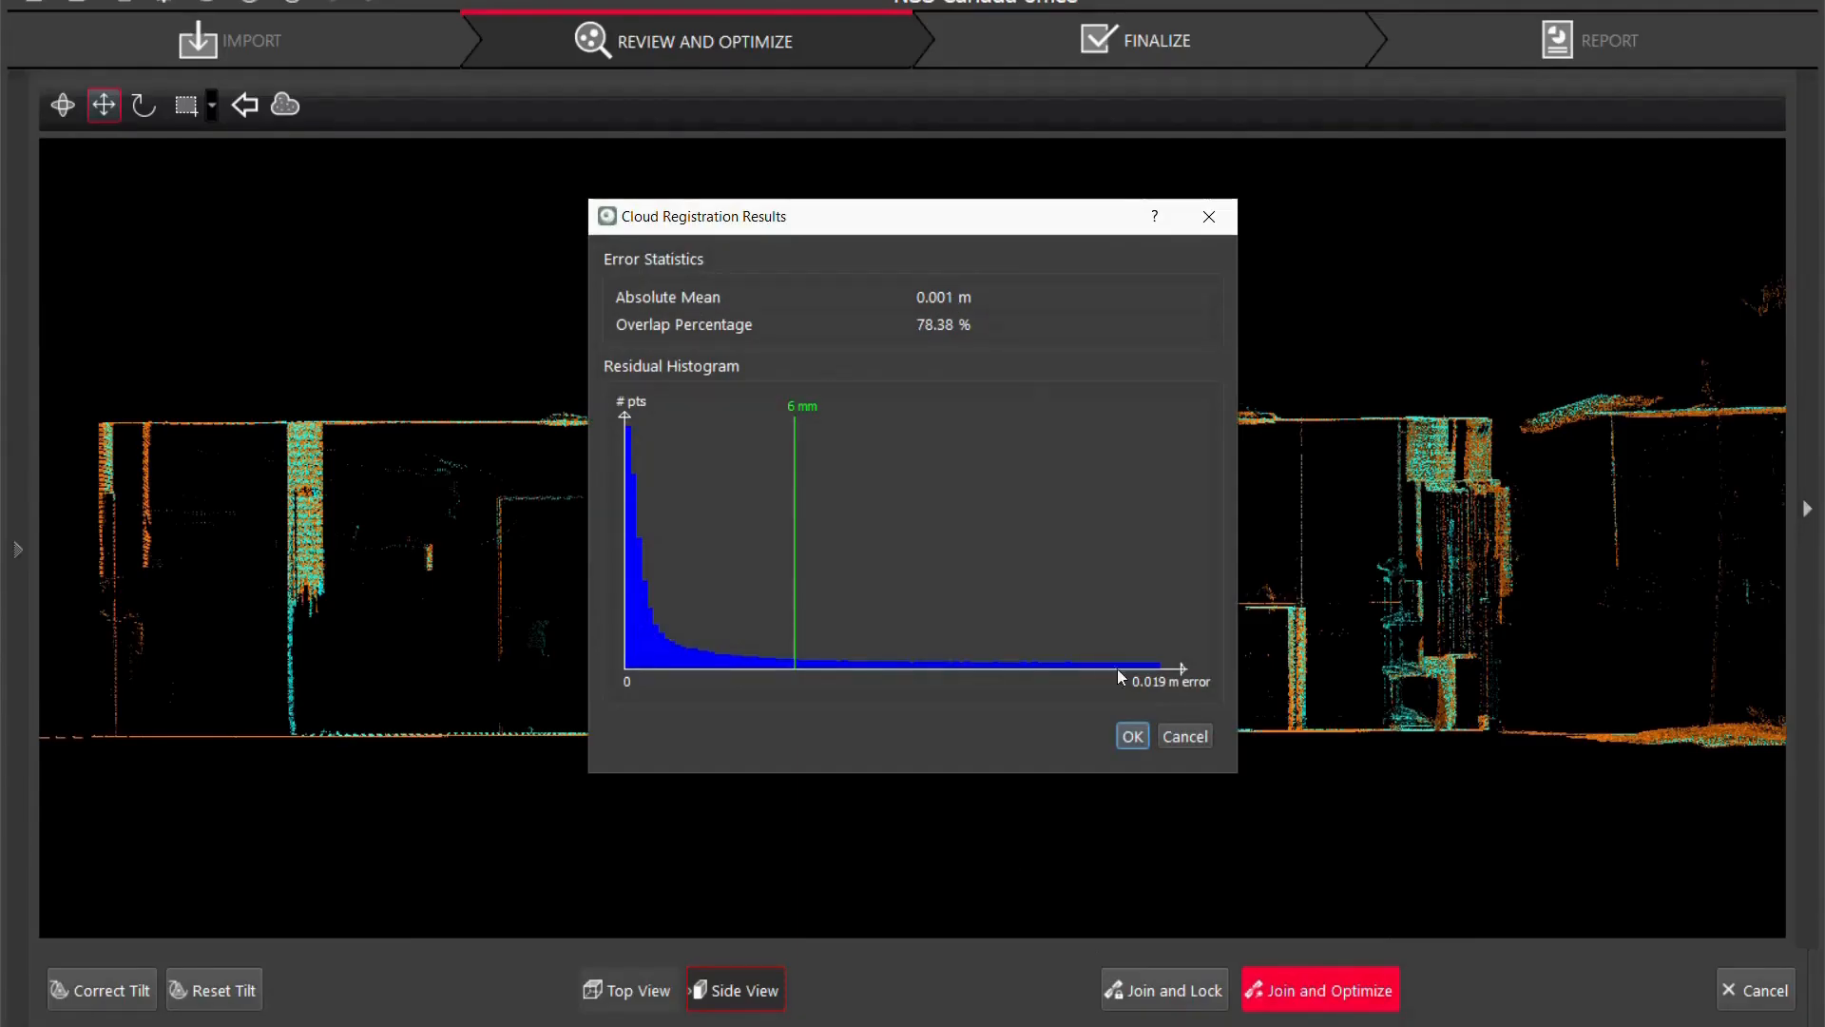
click(1129, 736)
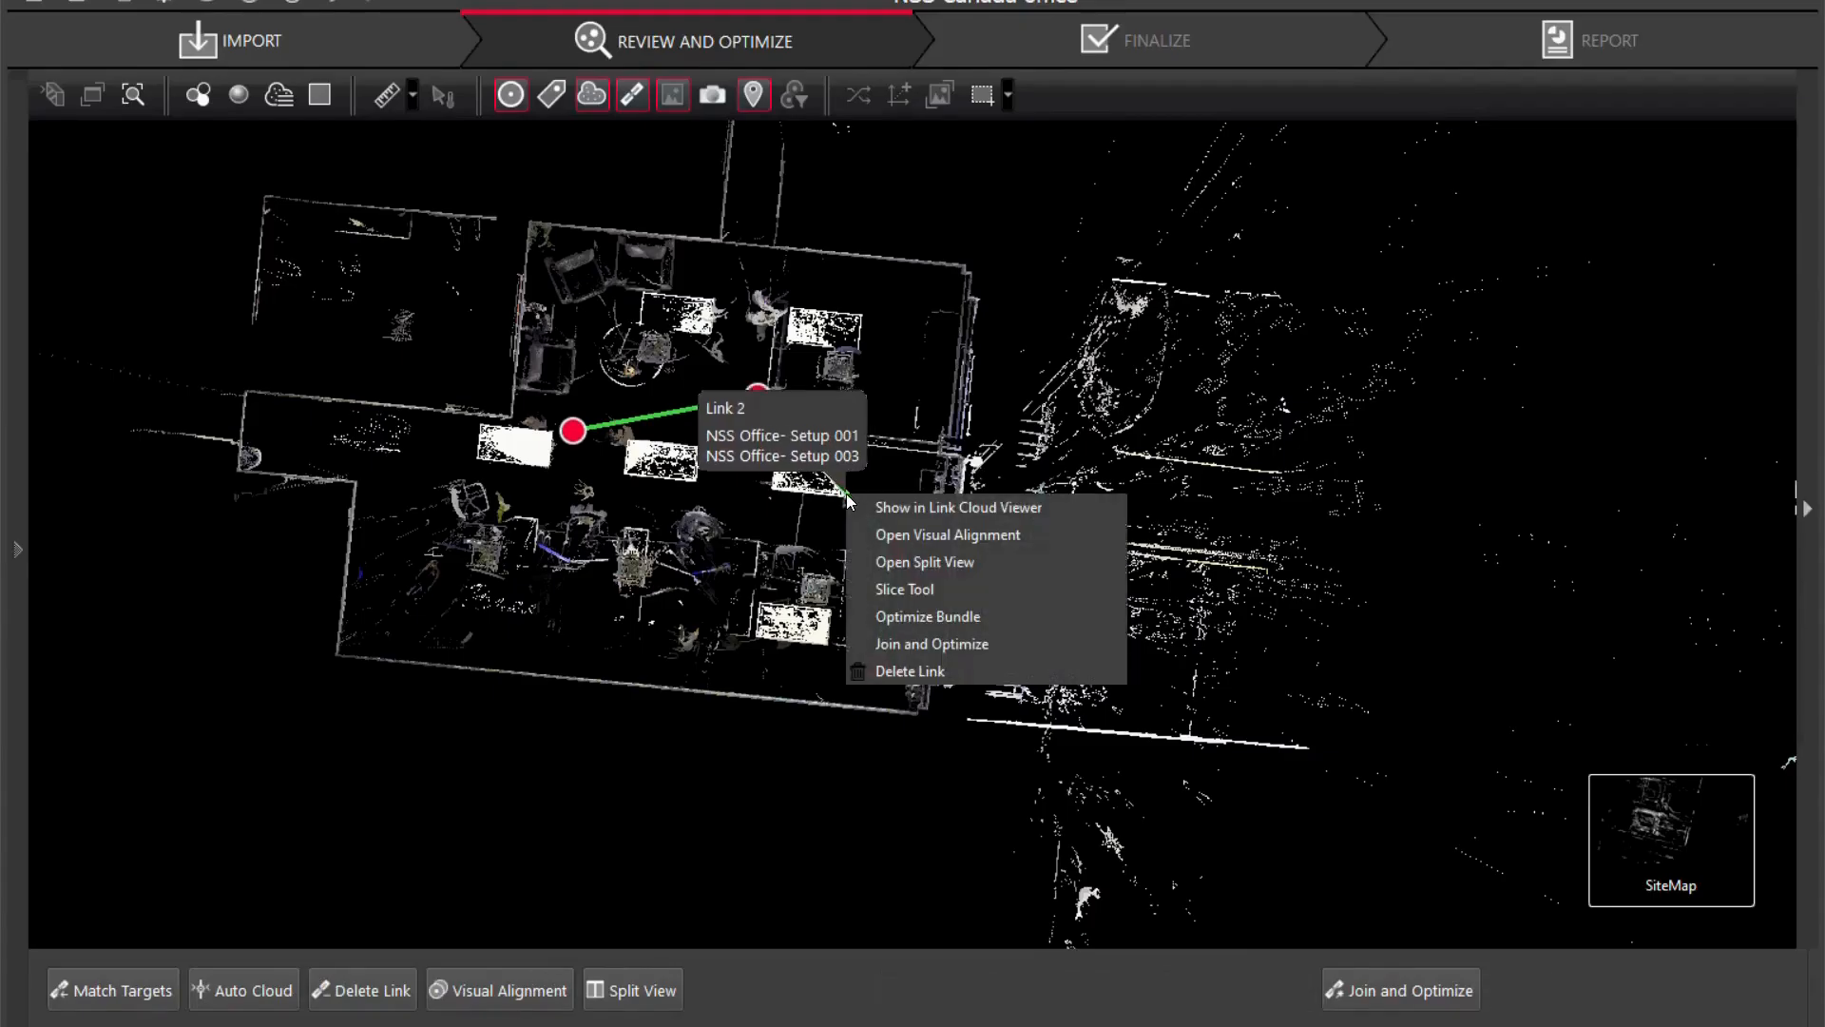
mouse_move(929, 643)
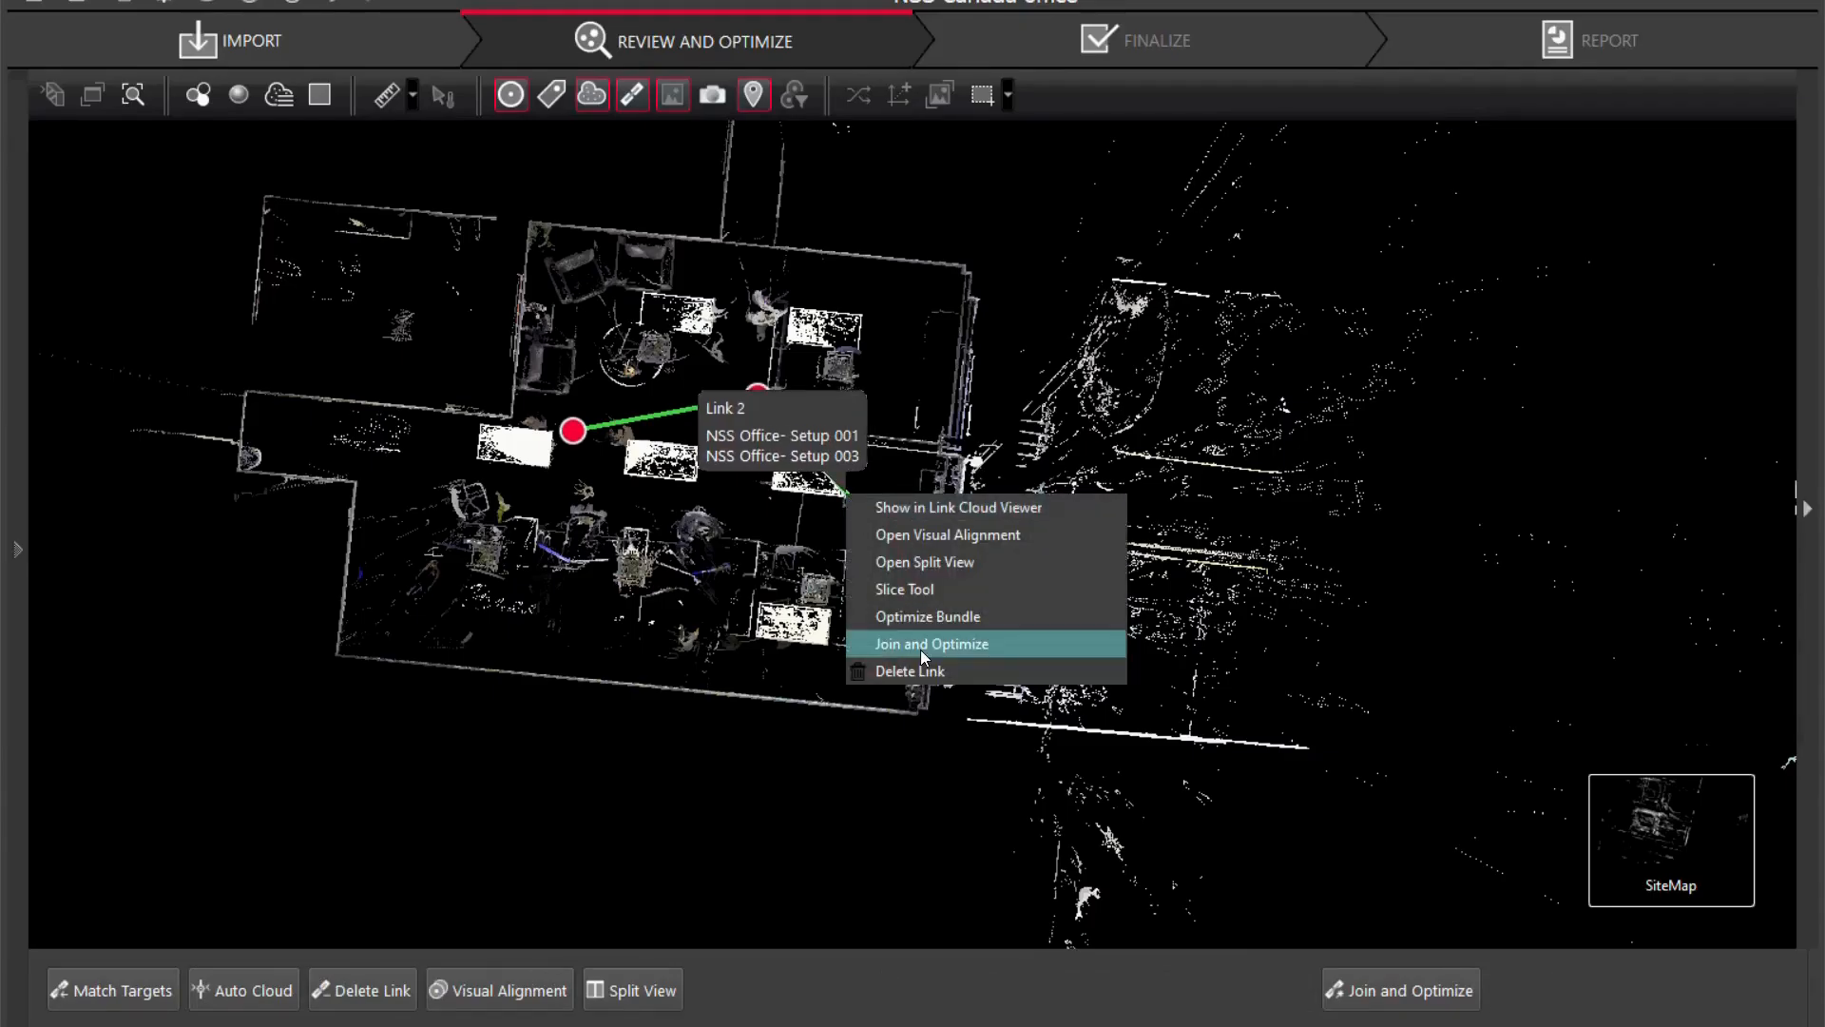
Join and optimize Link 2 (Setup 001–003), accepting 0.001 m error, 73.32% overlap.
click(929, 644)
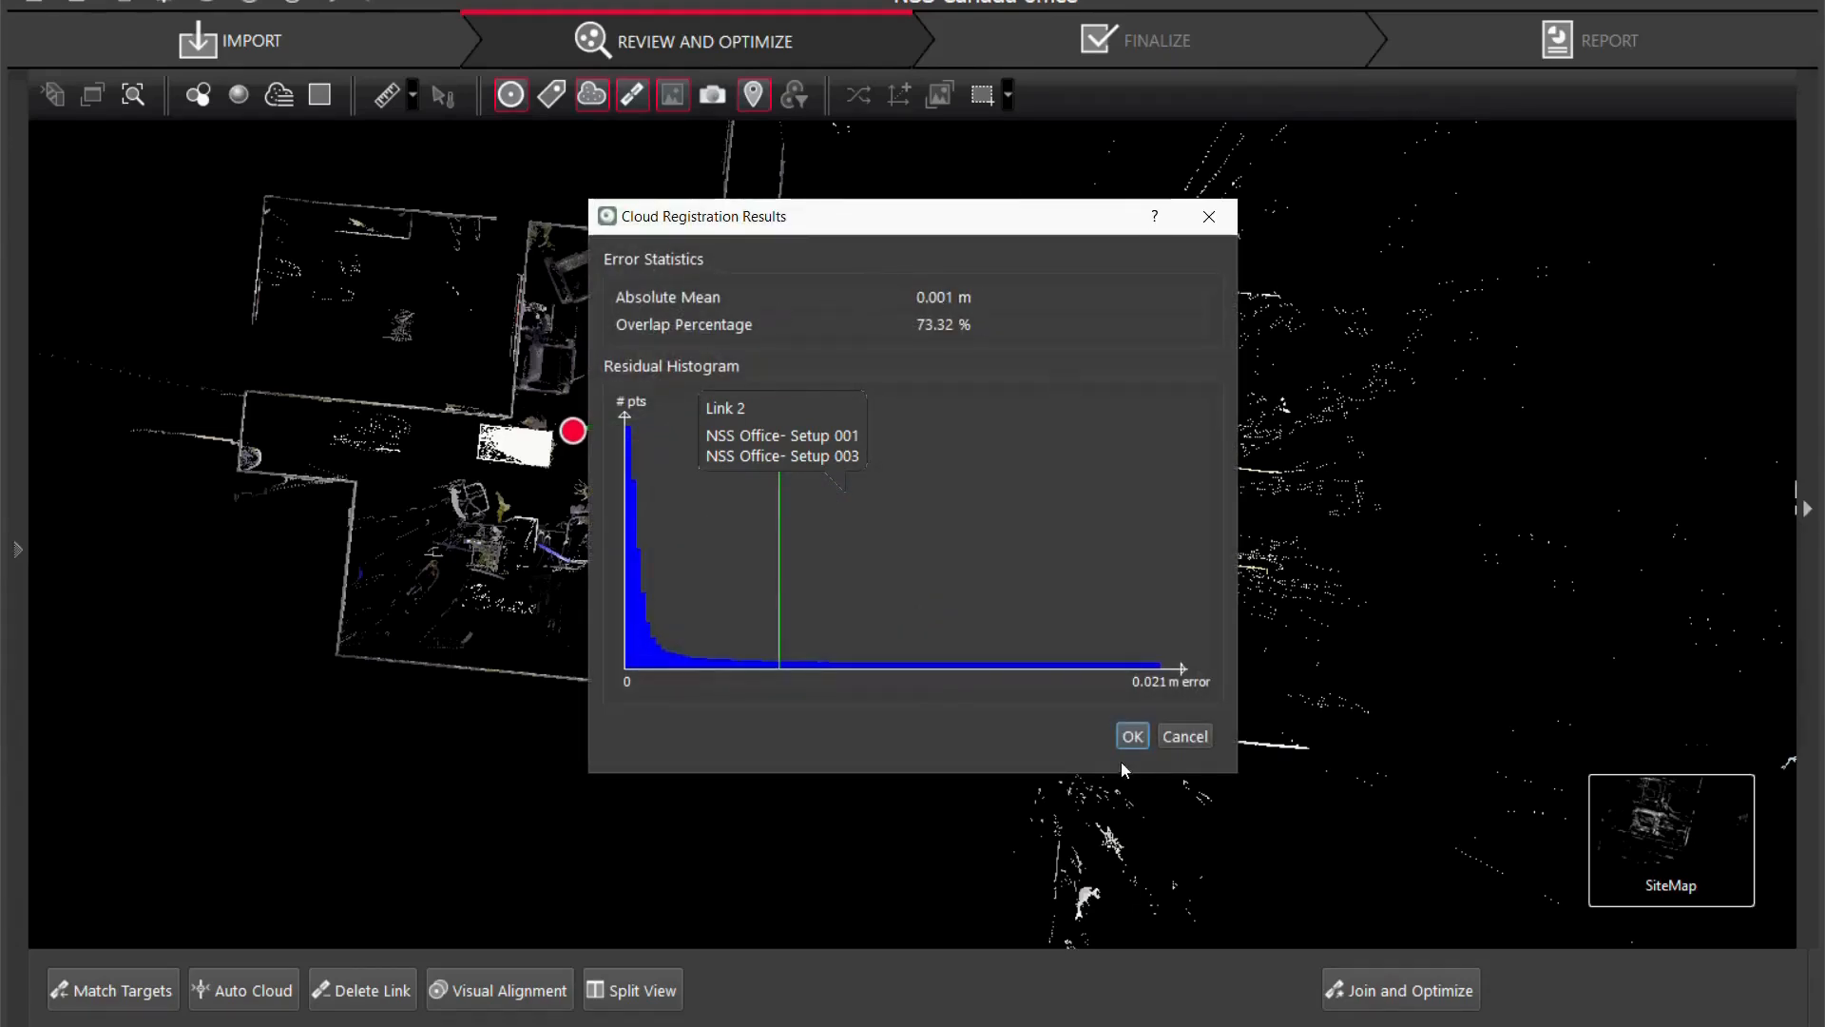
click(1129, 736)
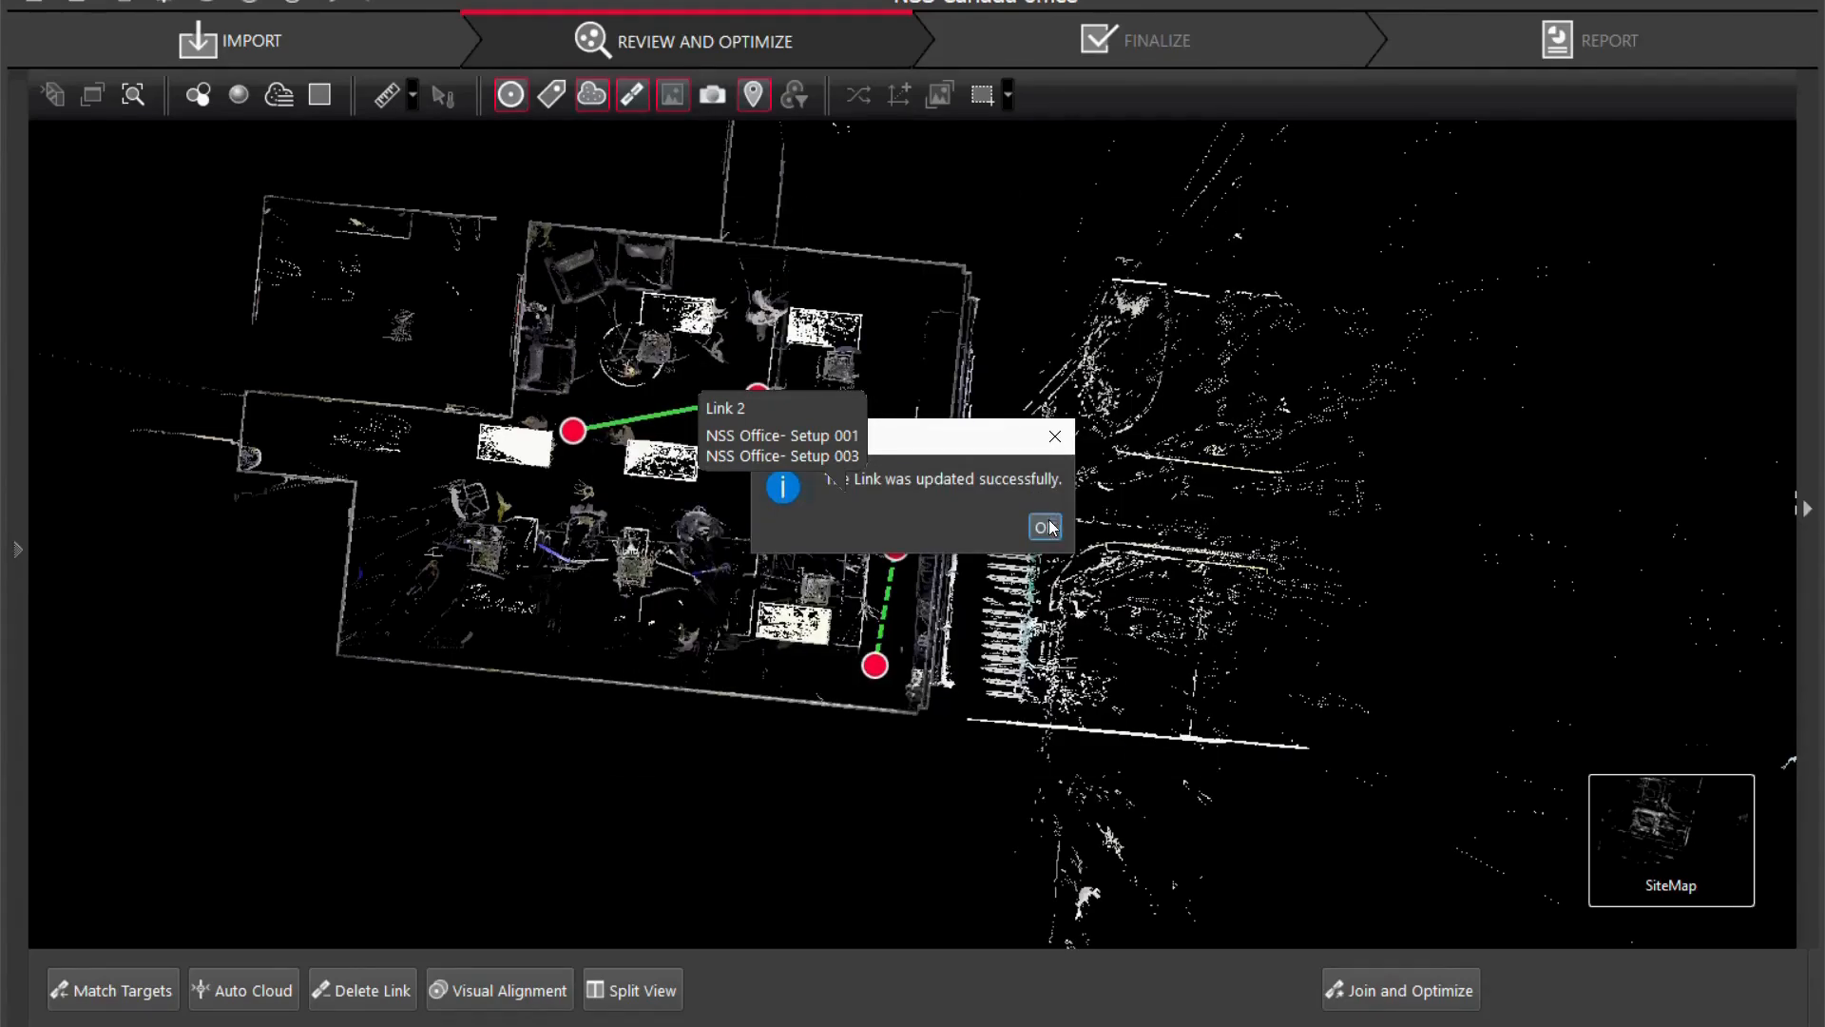
click(1044, 526)
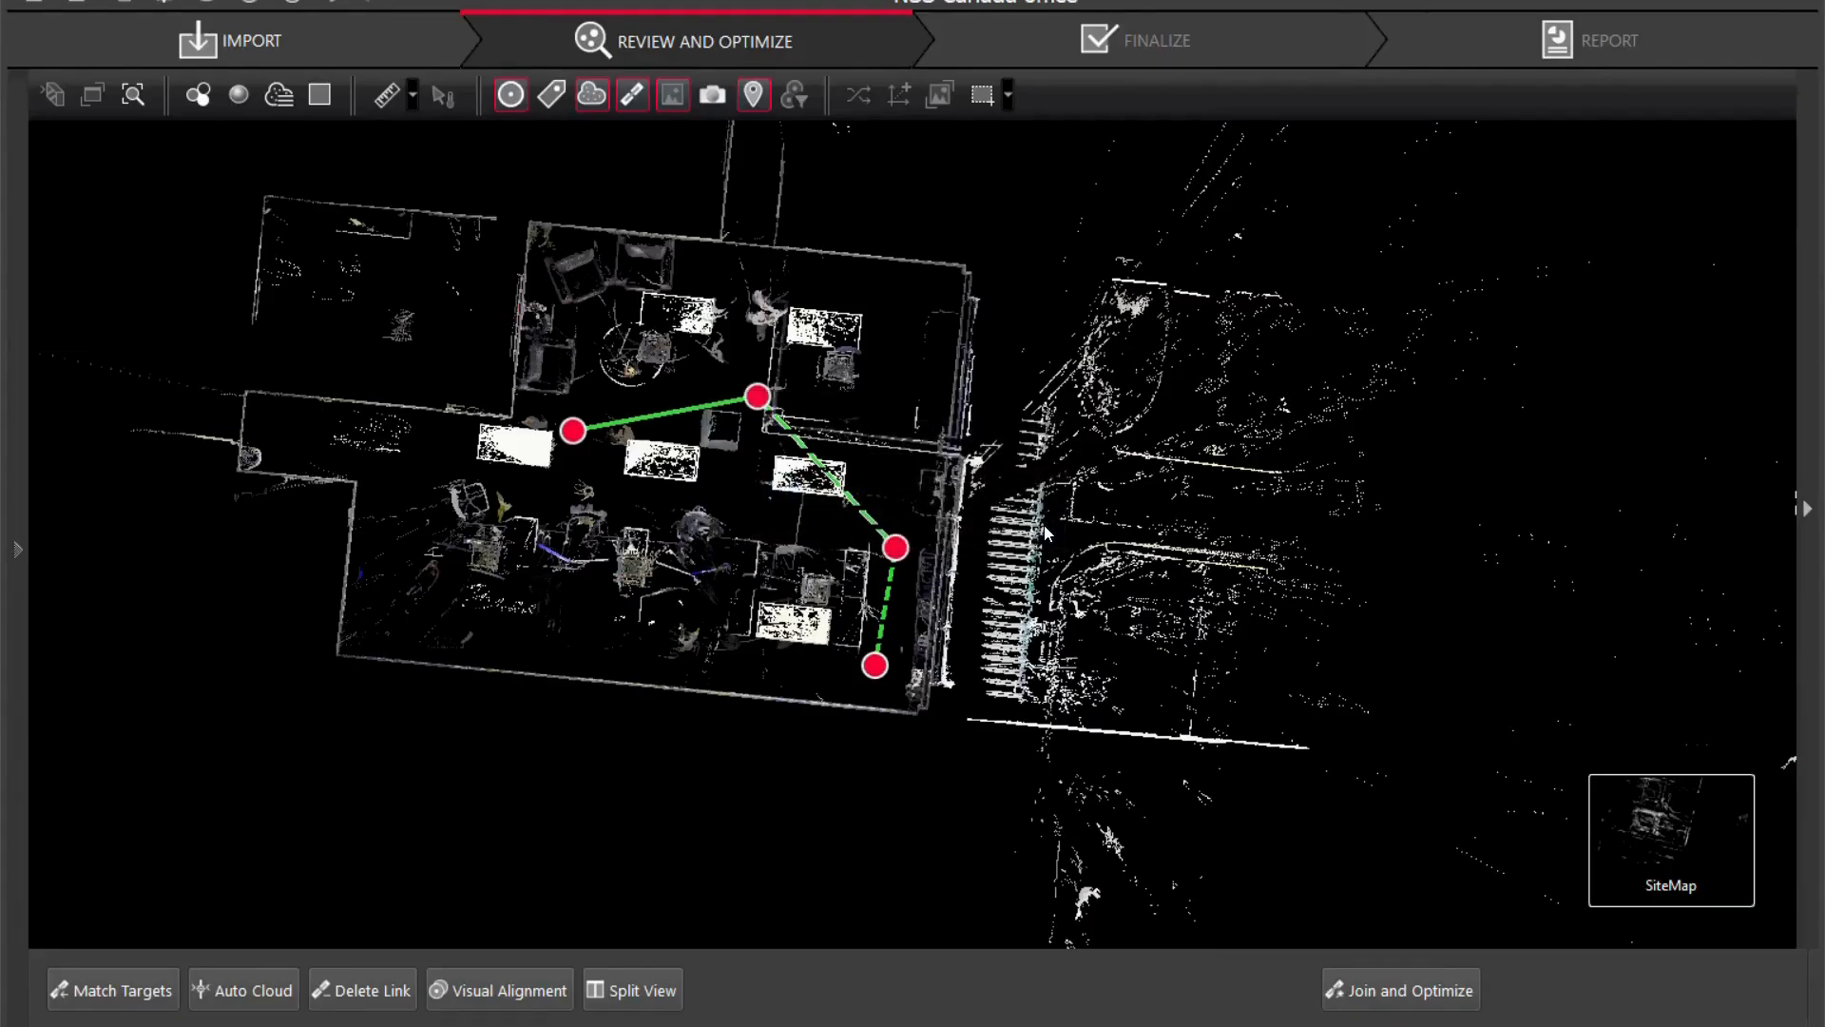
Join and optimize Link 1 (Setup 001–002), accepting 0.001 m error, 69.24% overlap.
right_click(758, 398)
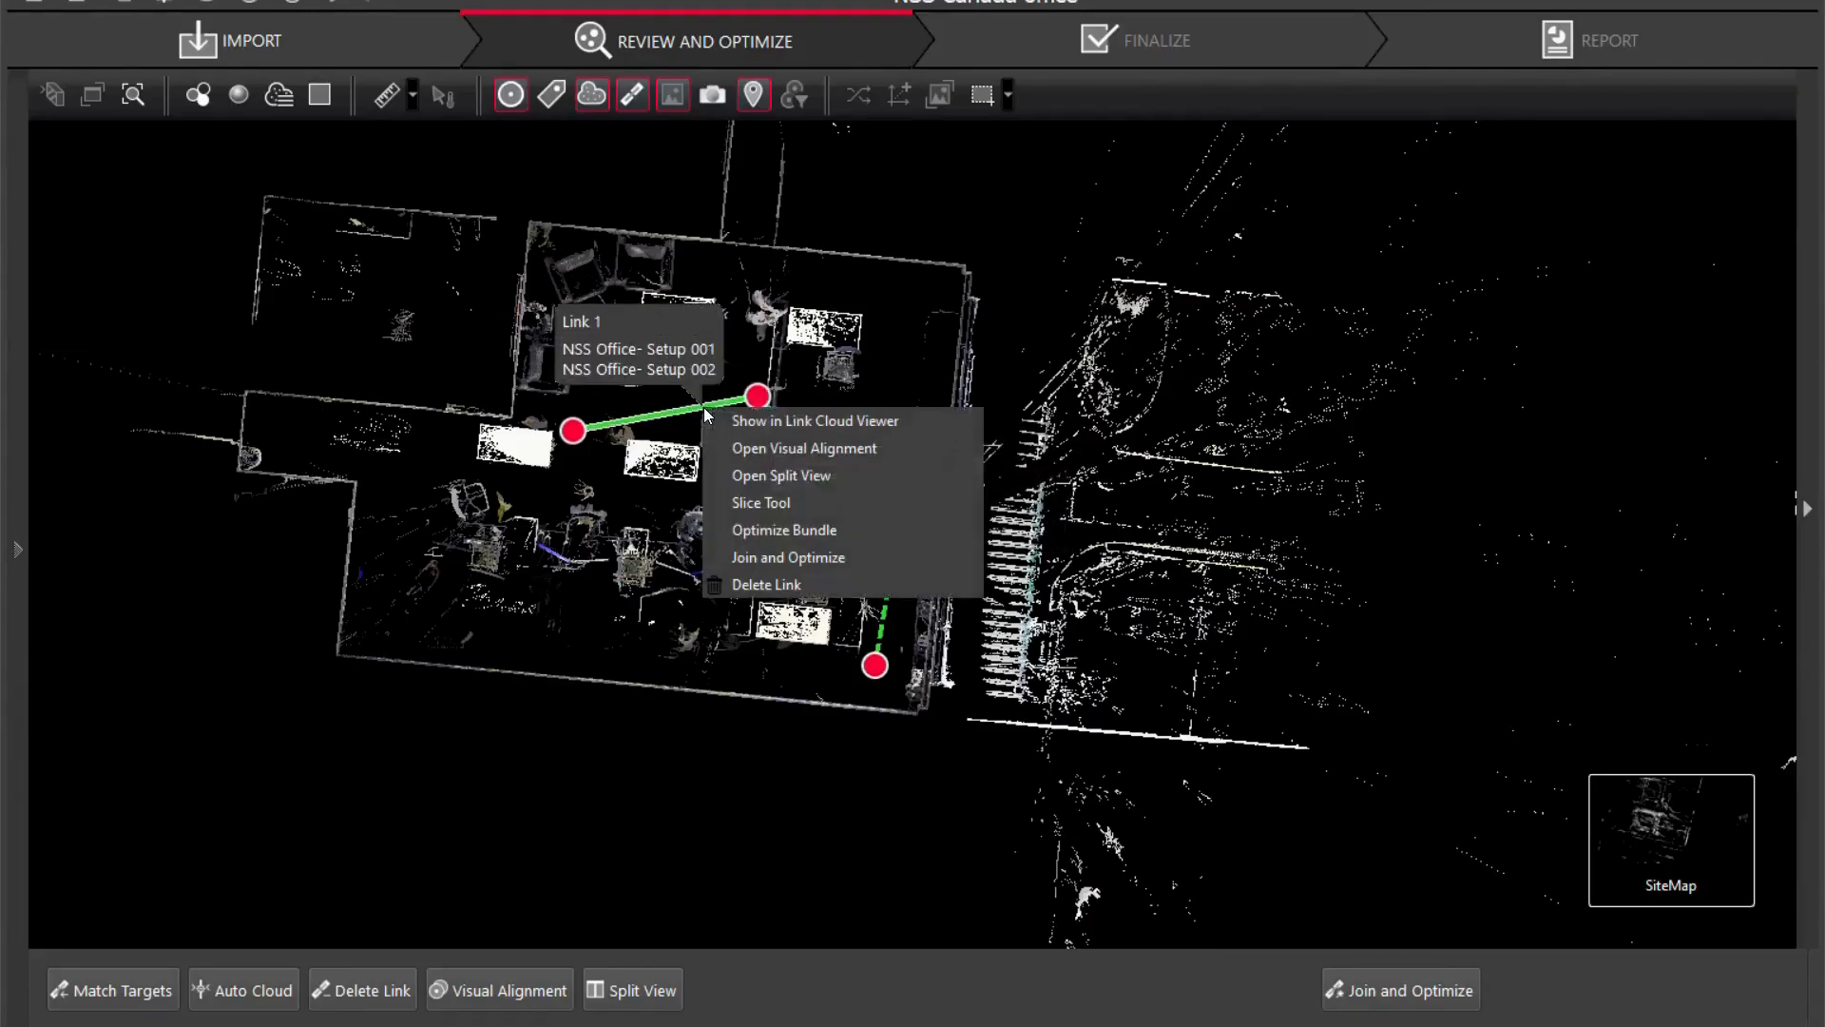
click(784, 531)
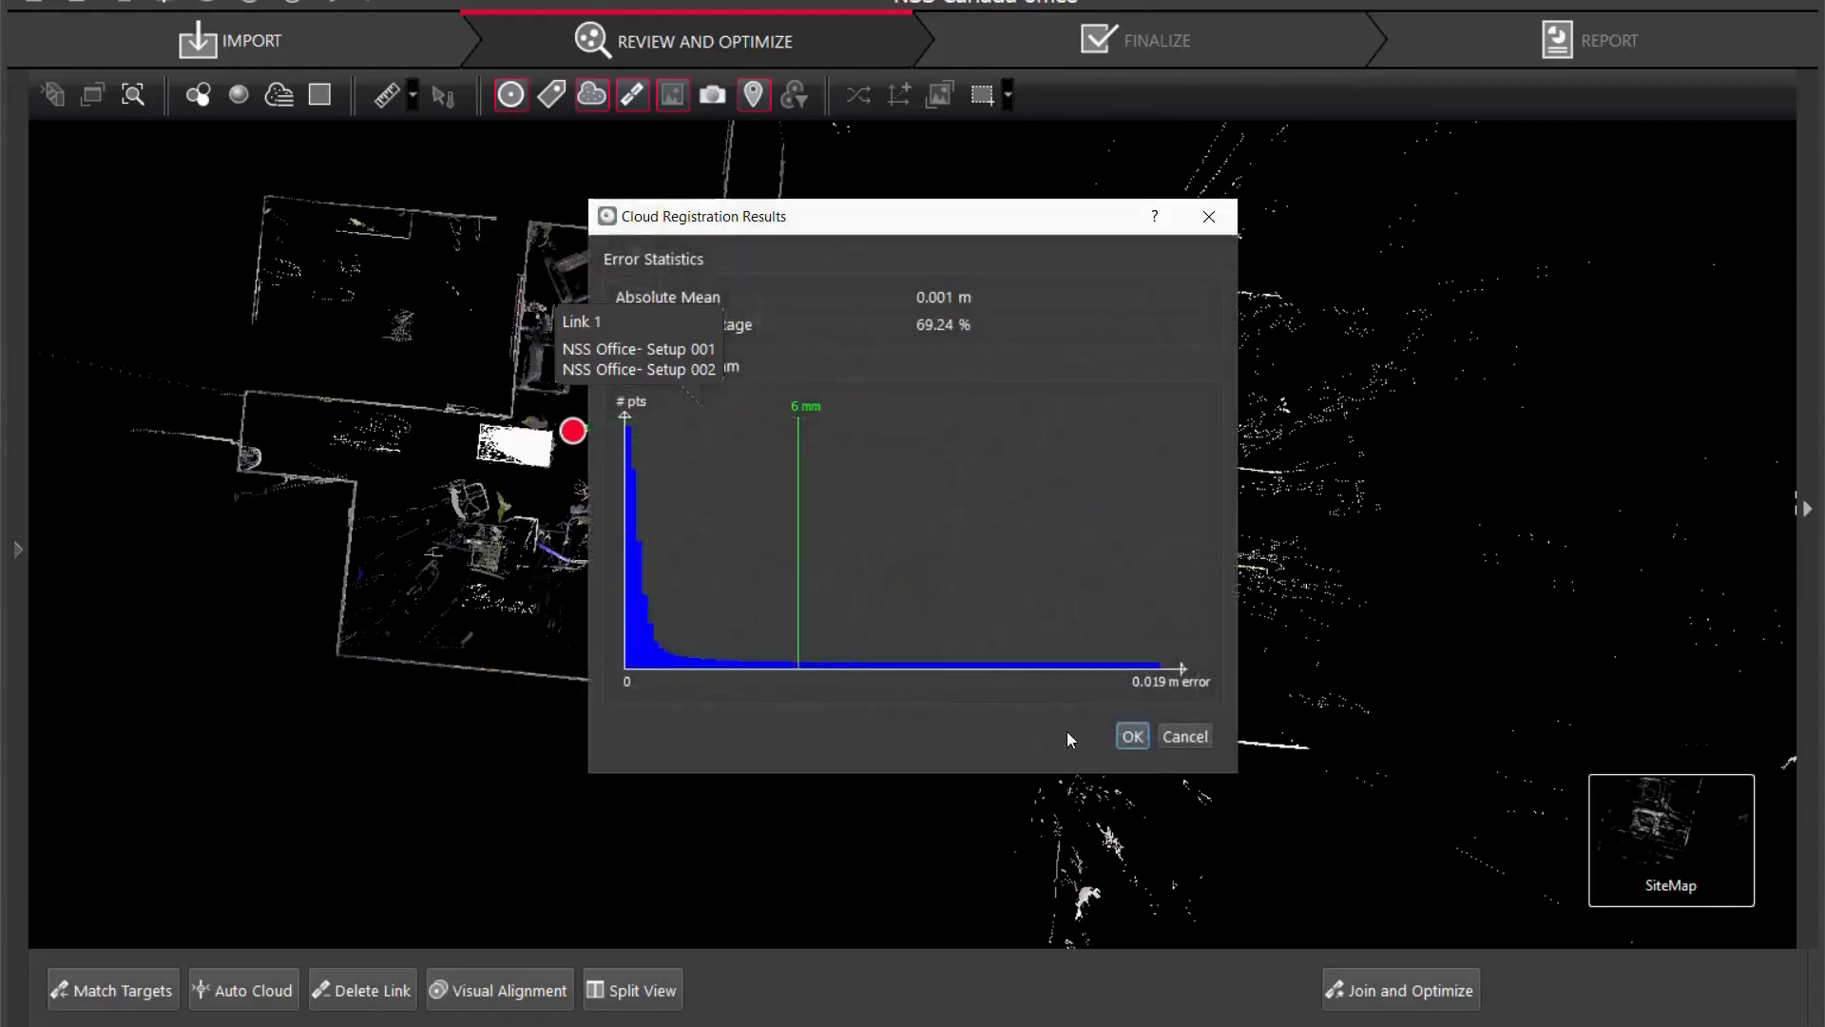
click(1129, 734)
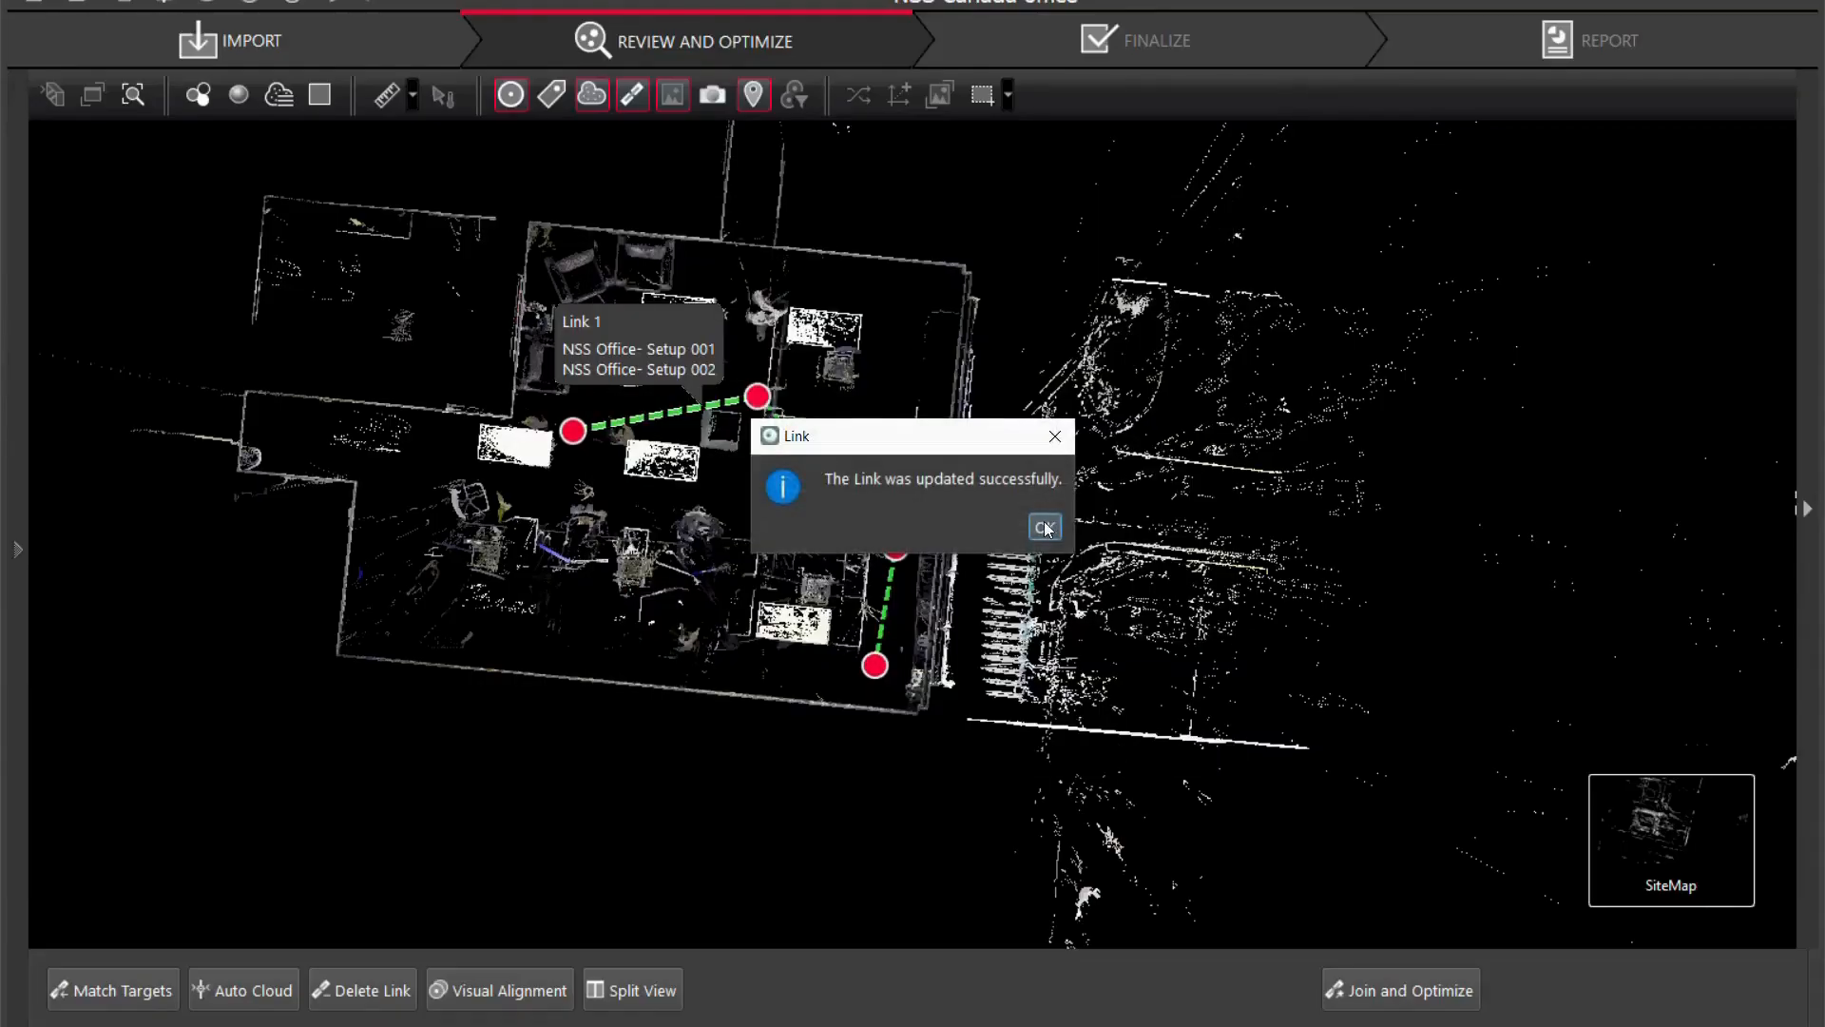
click(1044, 527)
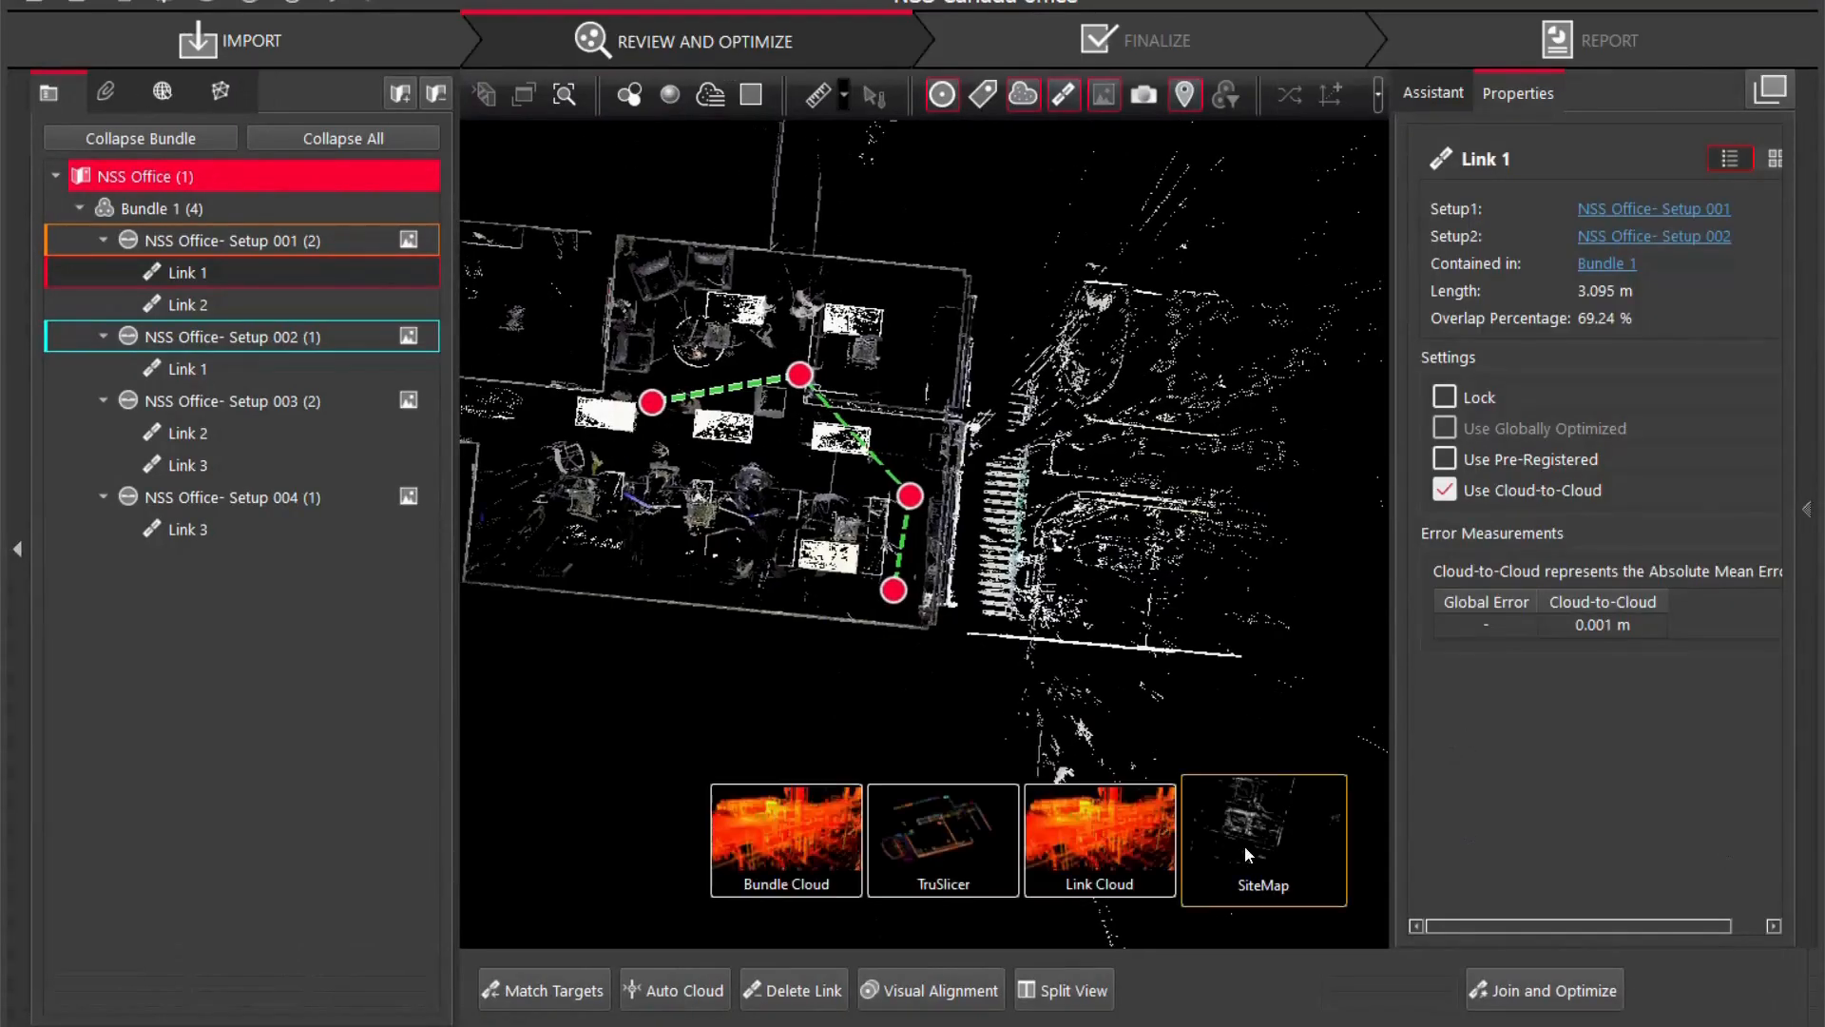
Show the combined Bundle Cloud of the joined office scans in the 3D viewer.
click(785, 840)
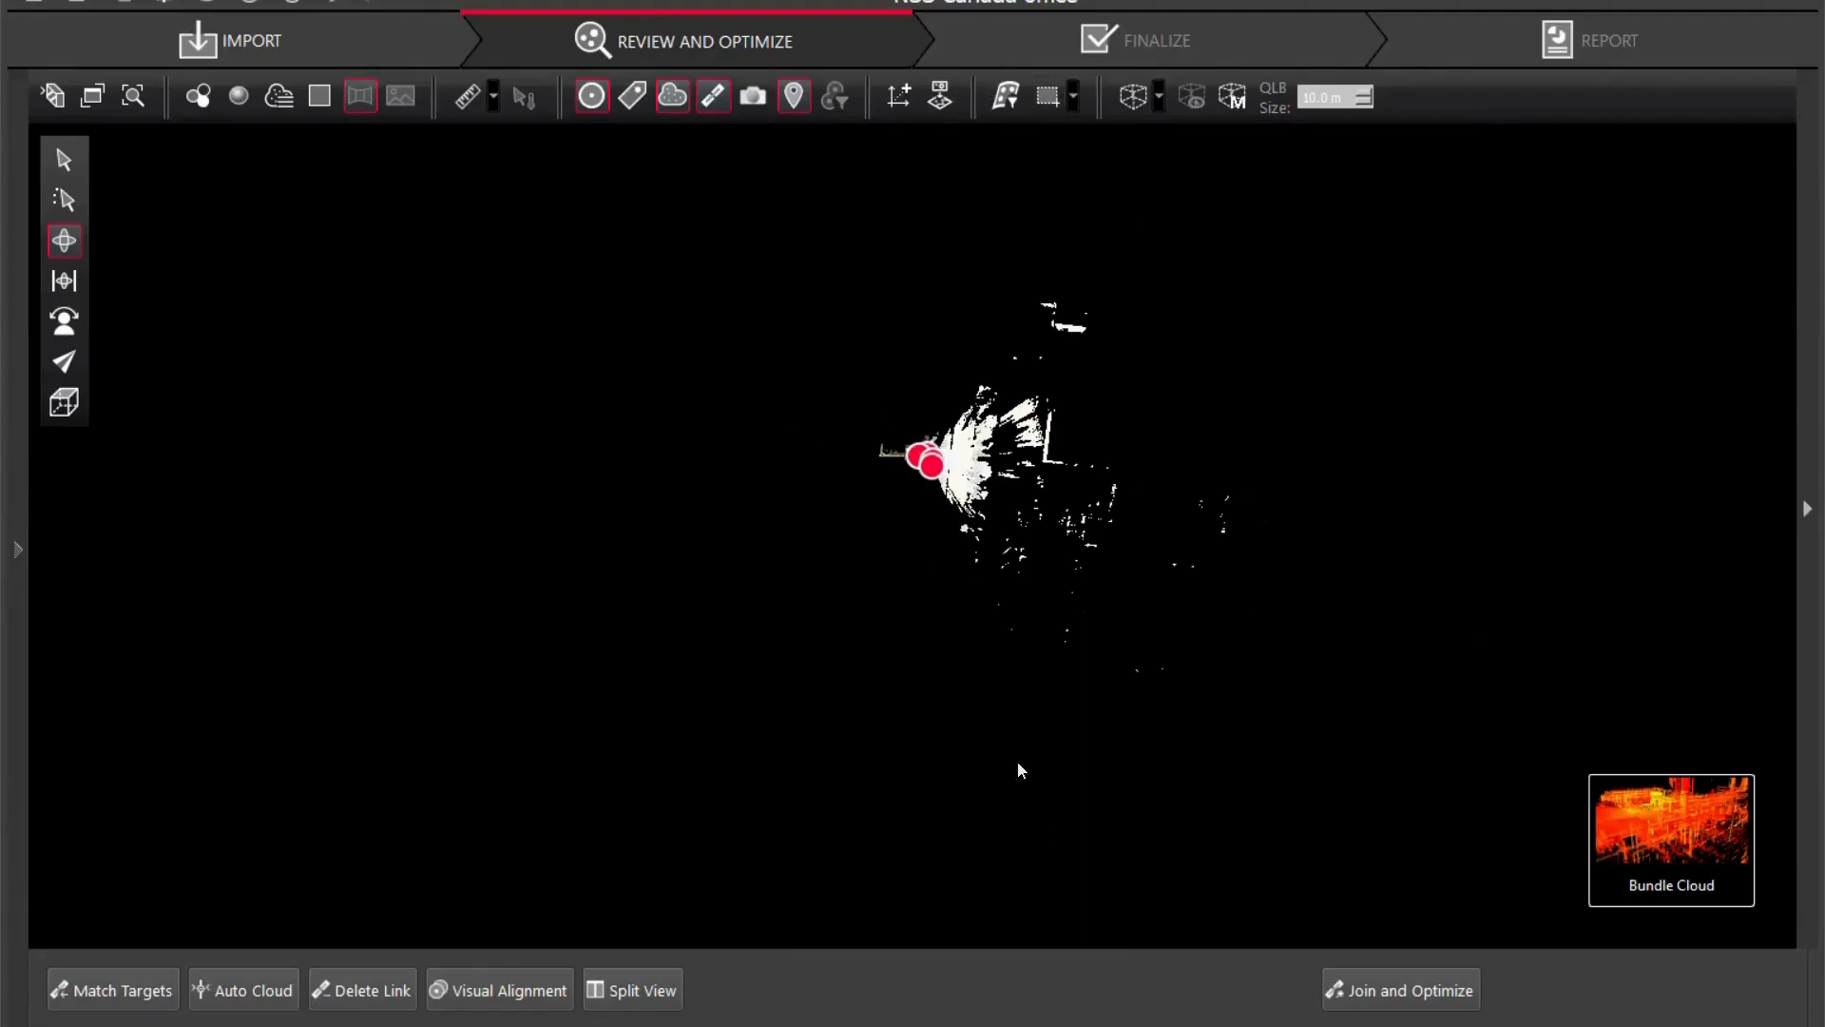
Fence the office area with a rectangular fence and delete all points outside it.
click(1072, 97)
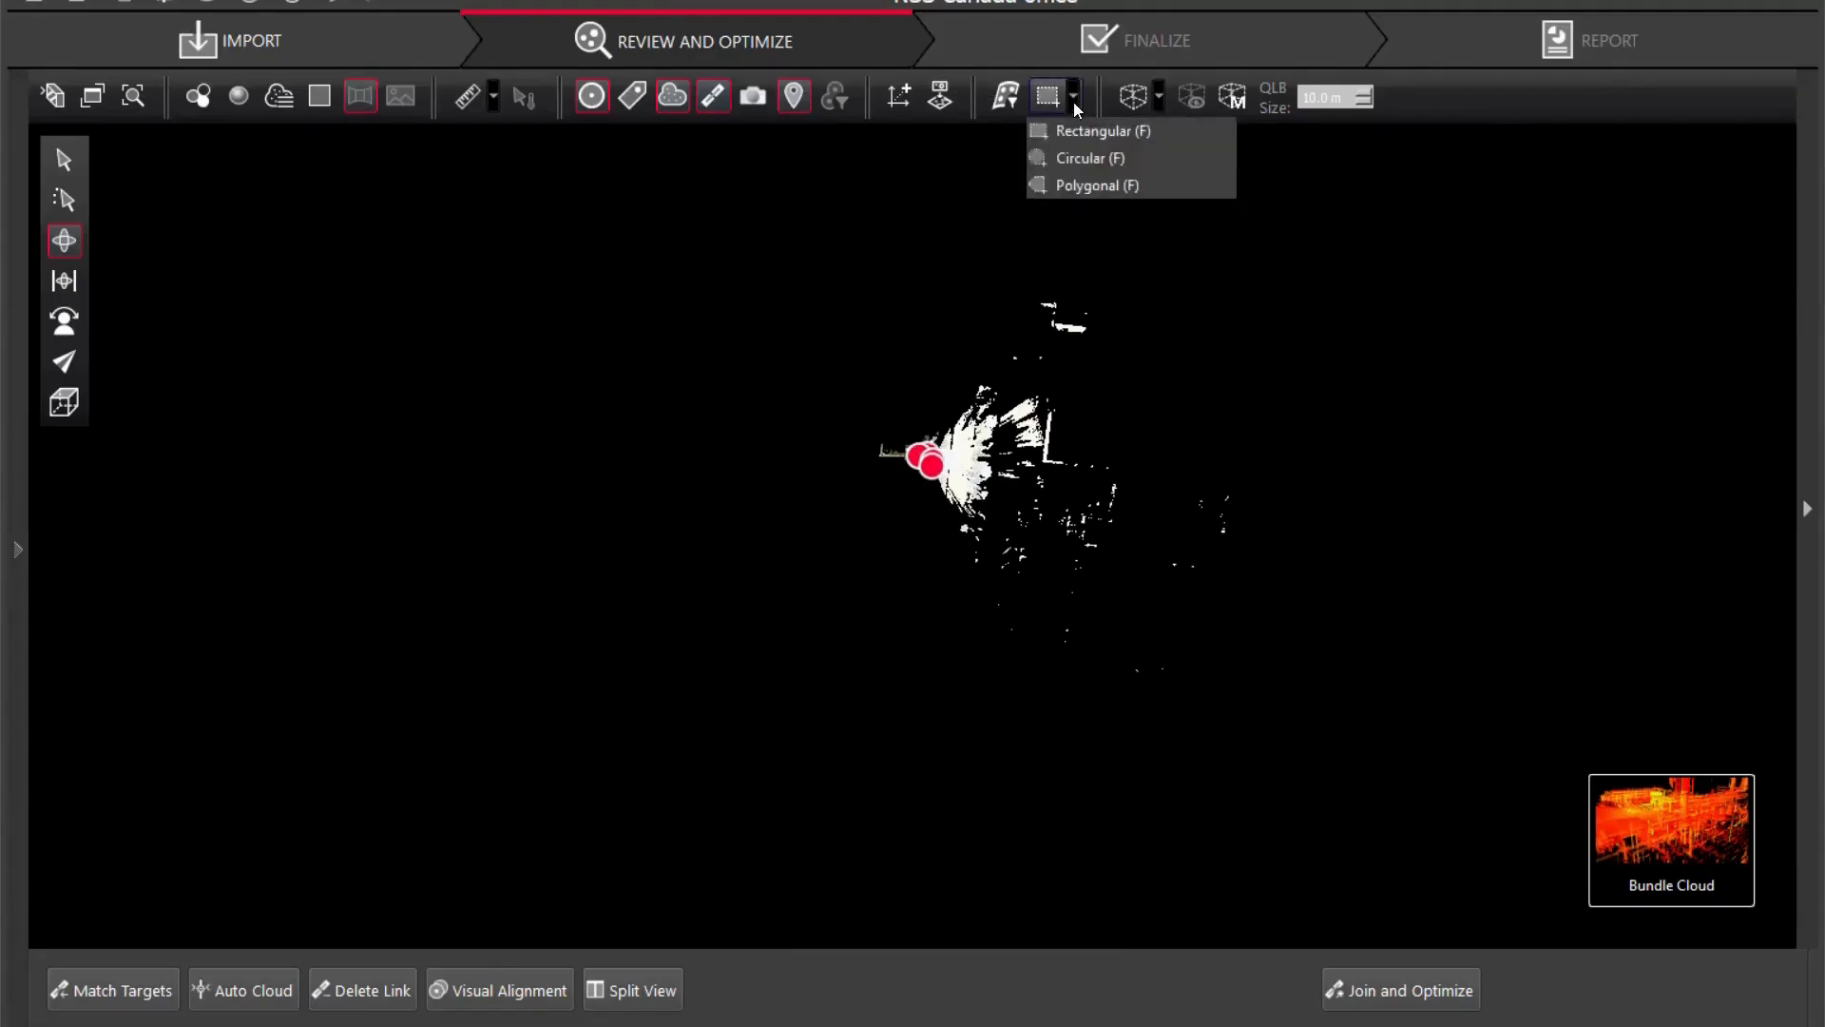
click(1046, 95)
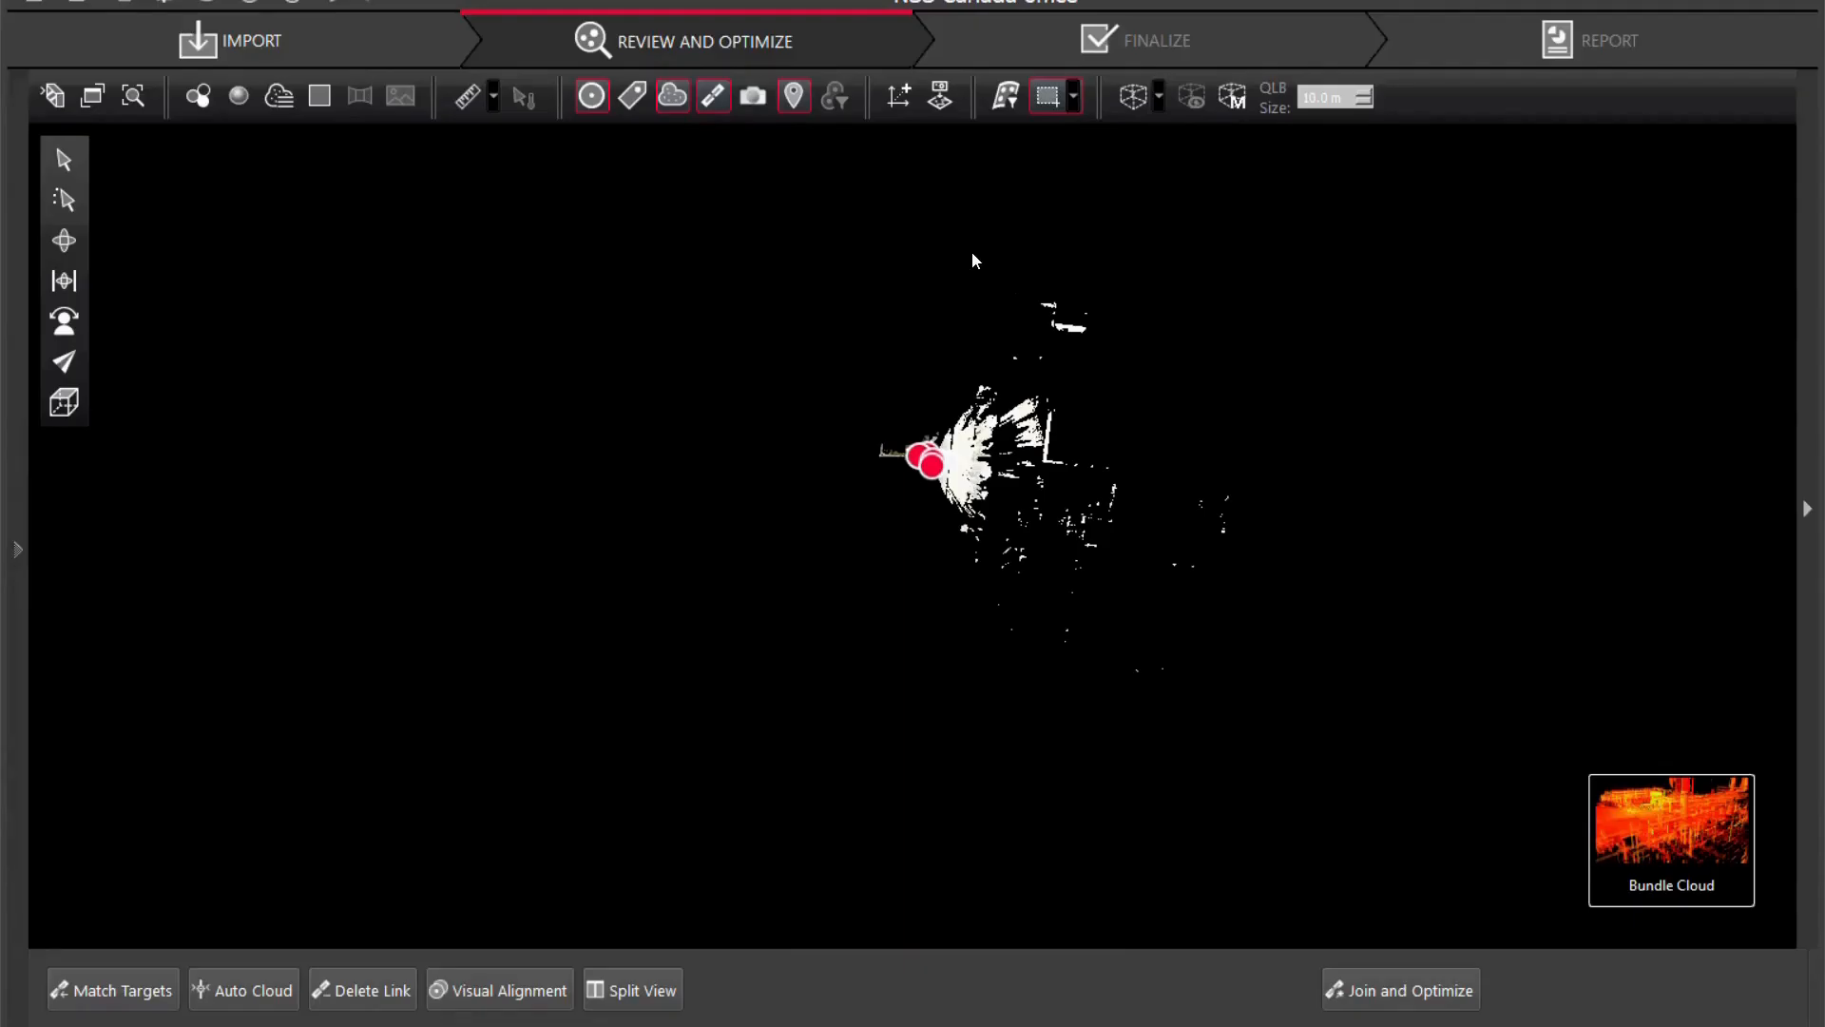
drag(974, 262, 1072, 755)
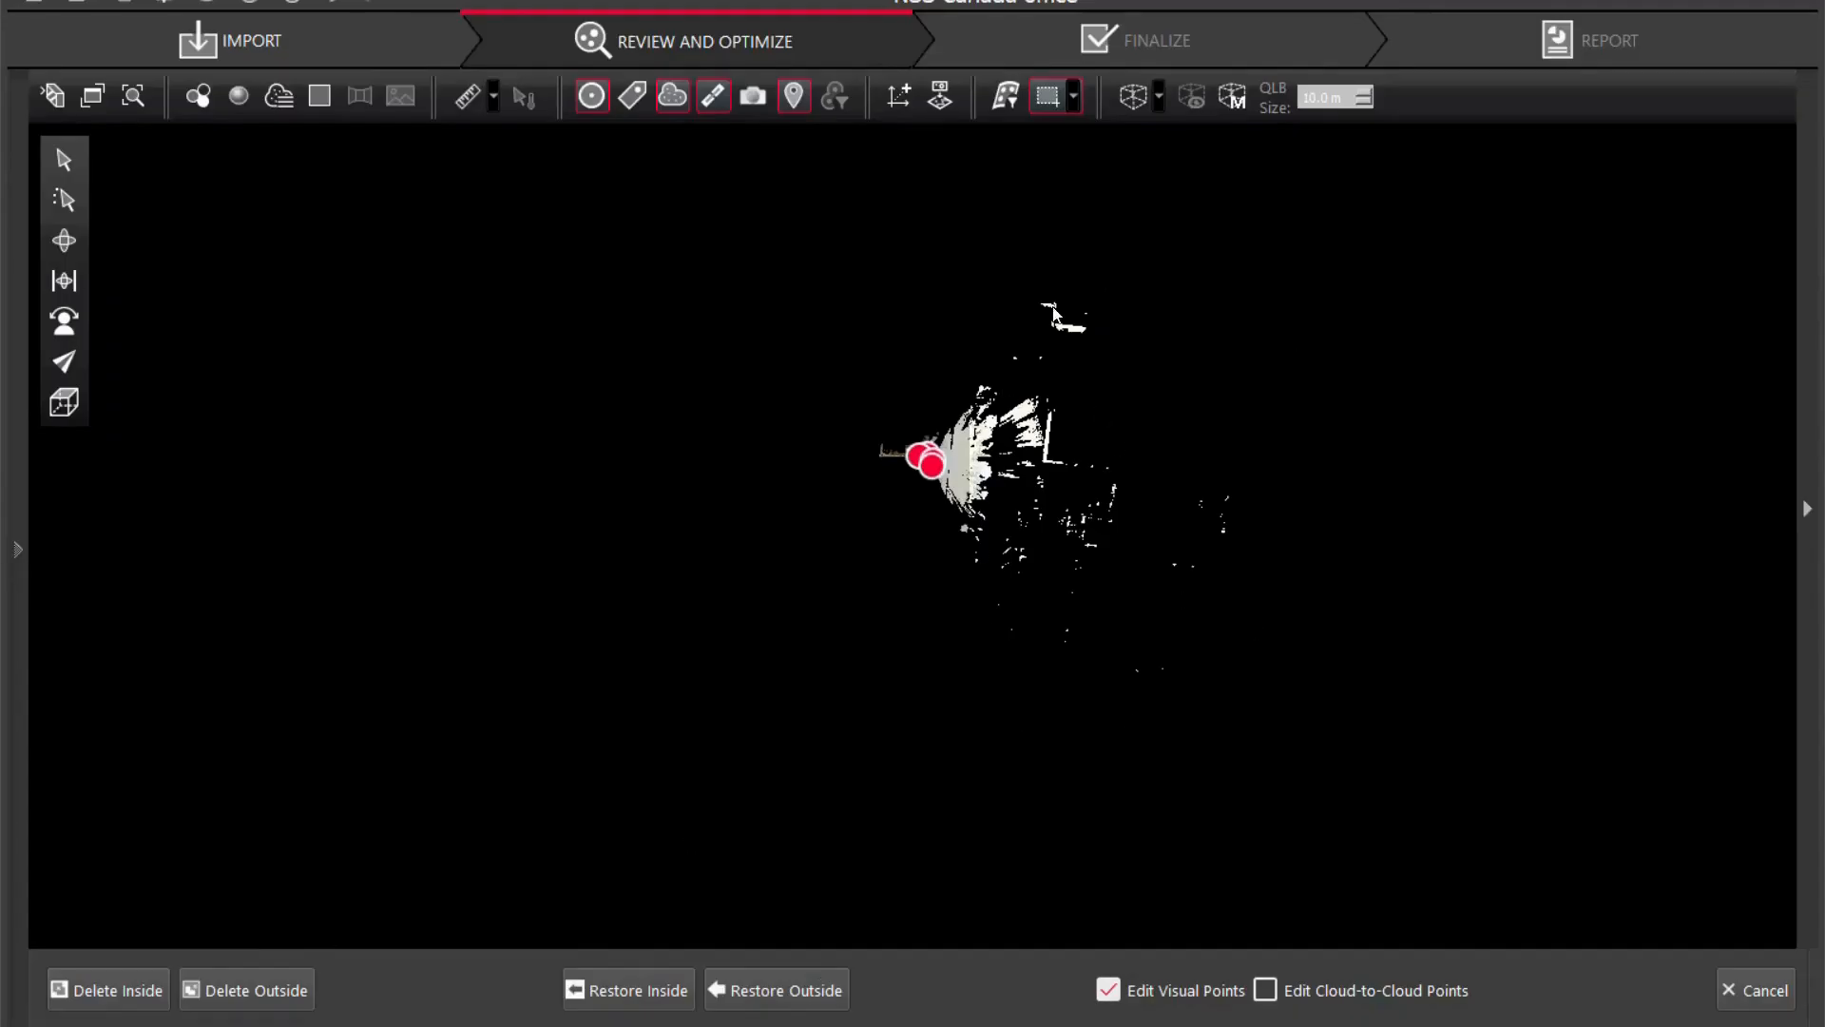
mouse_move(355, 932)
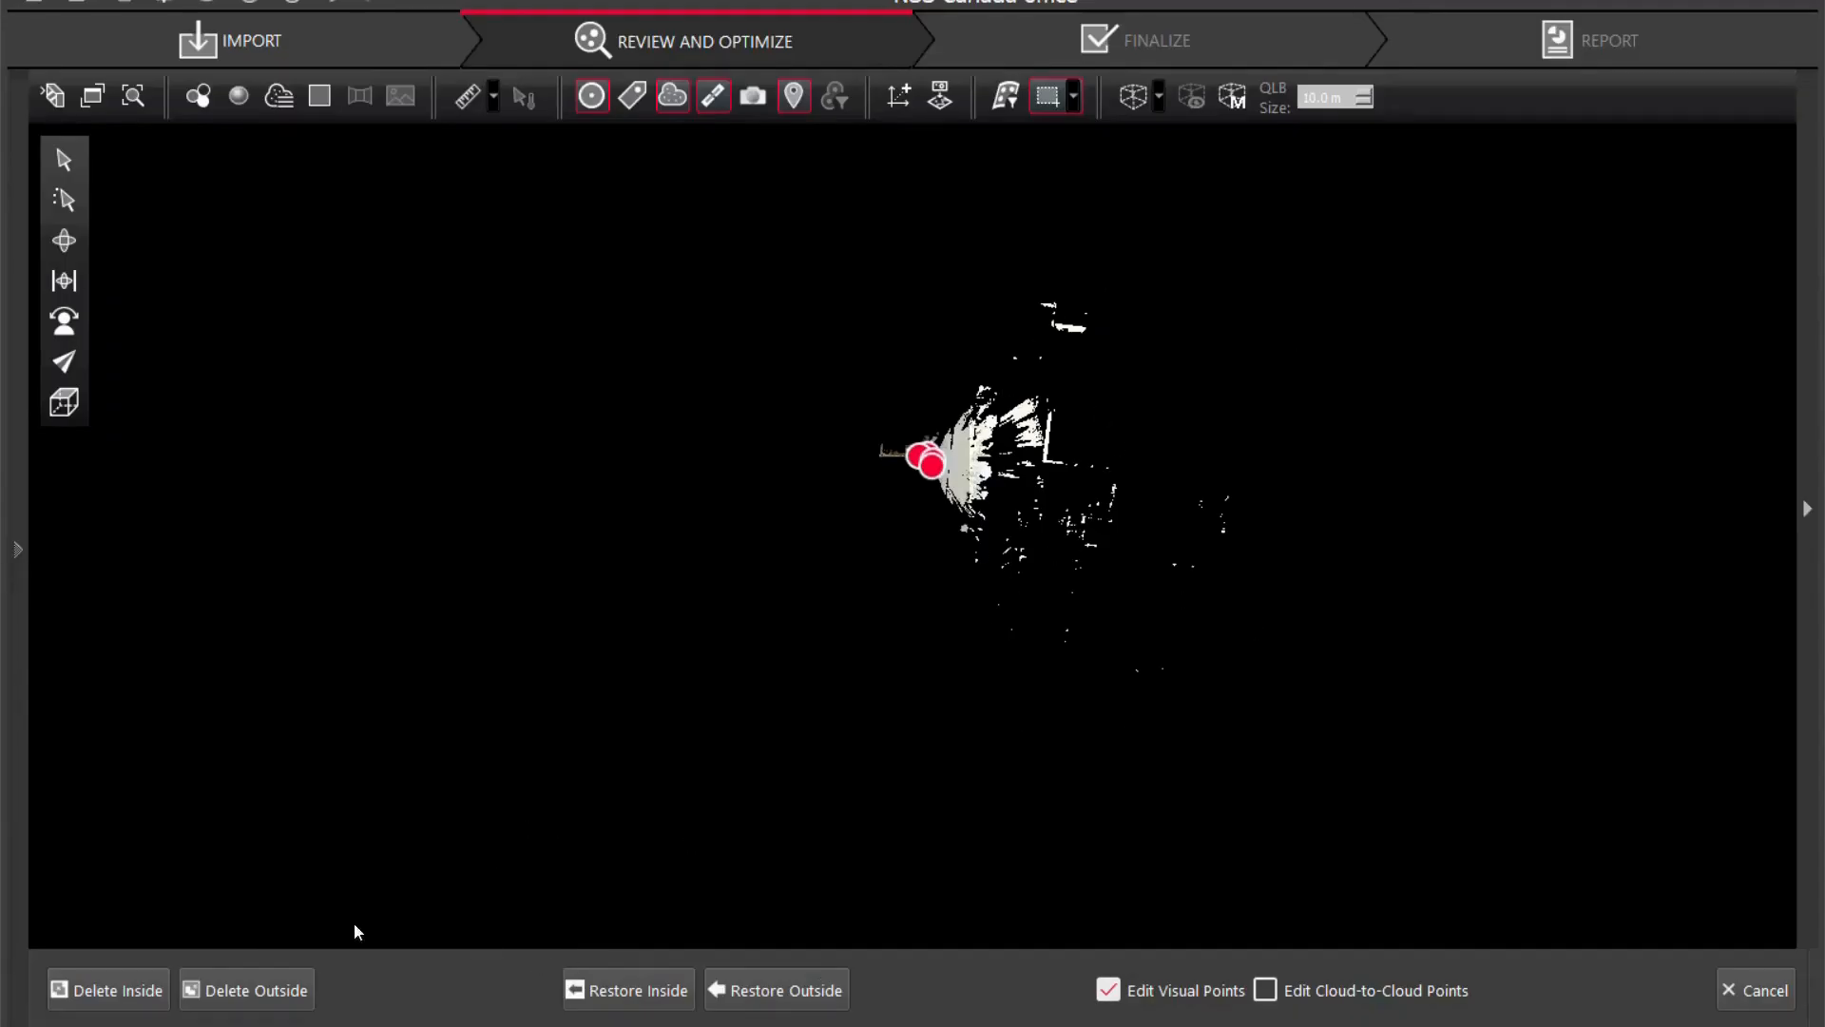
mouse_move(245, 988)
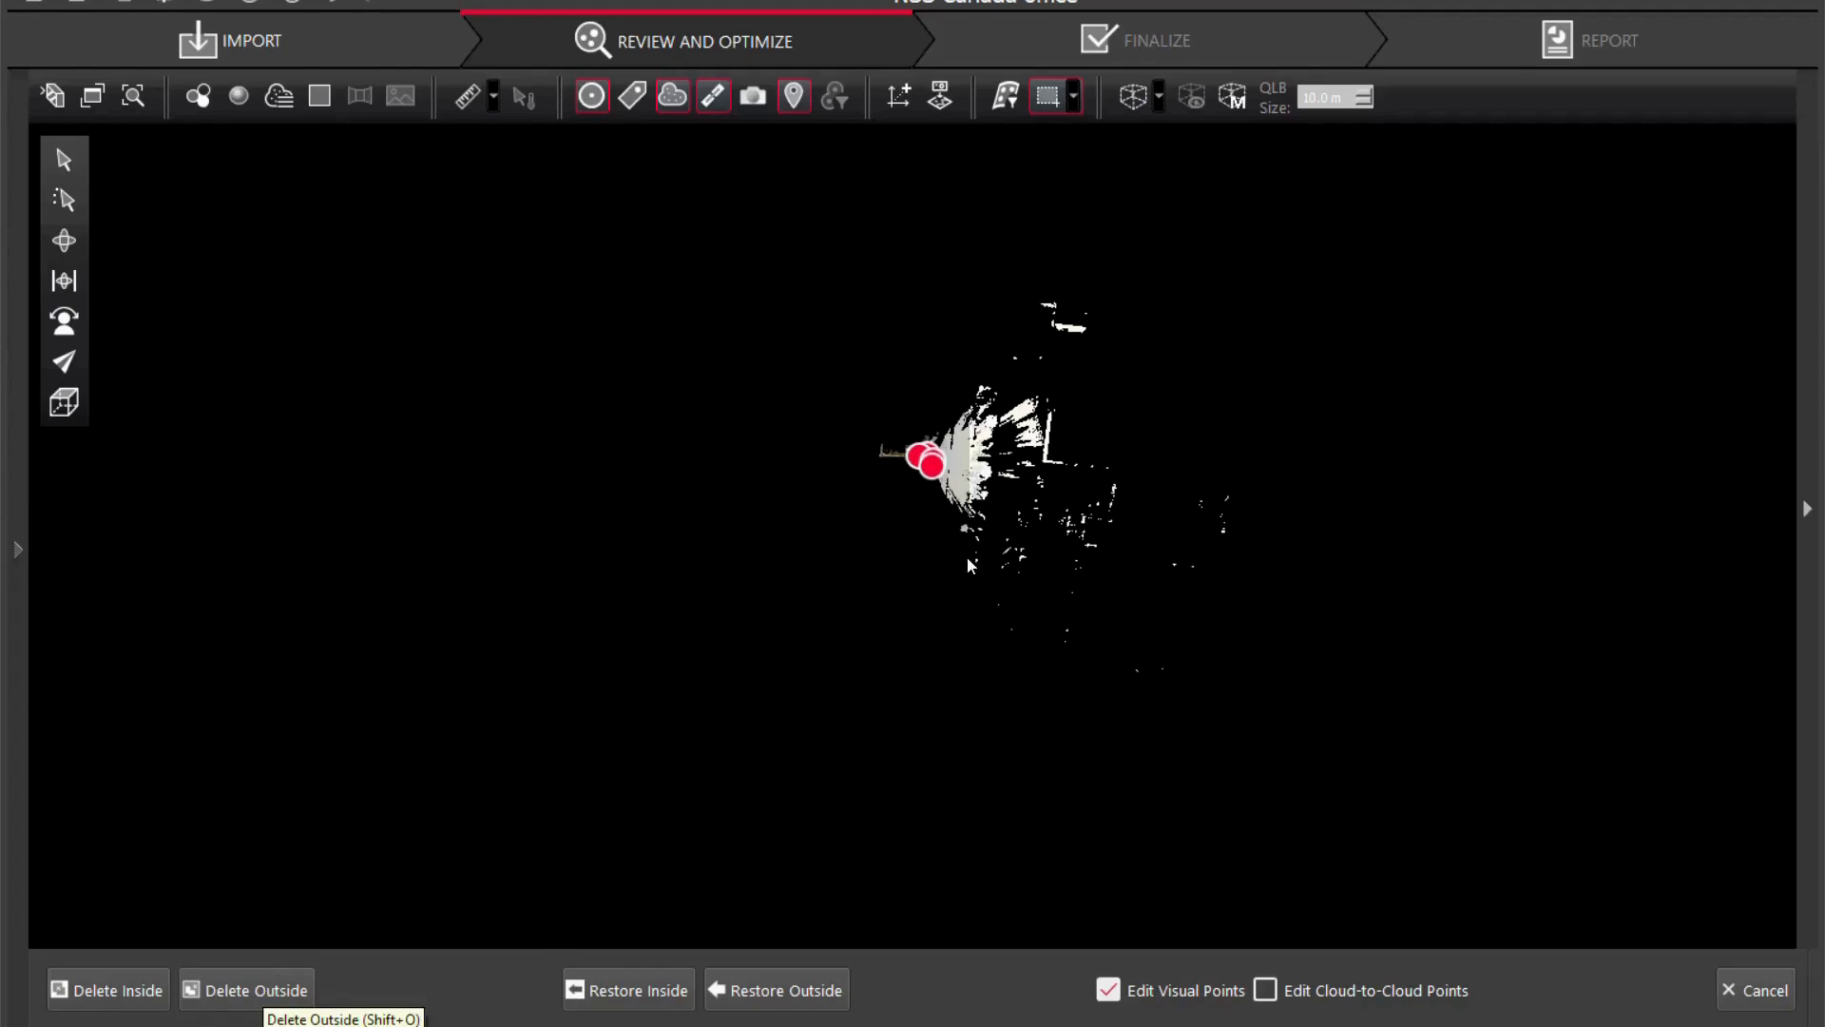
mouse_move(879, 646)
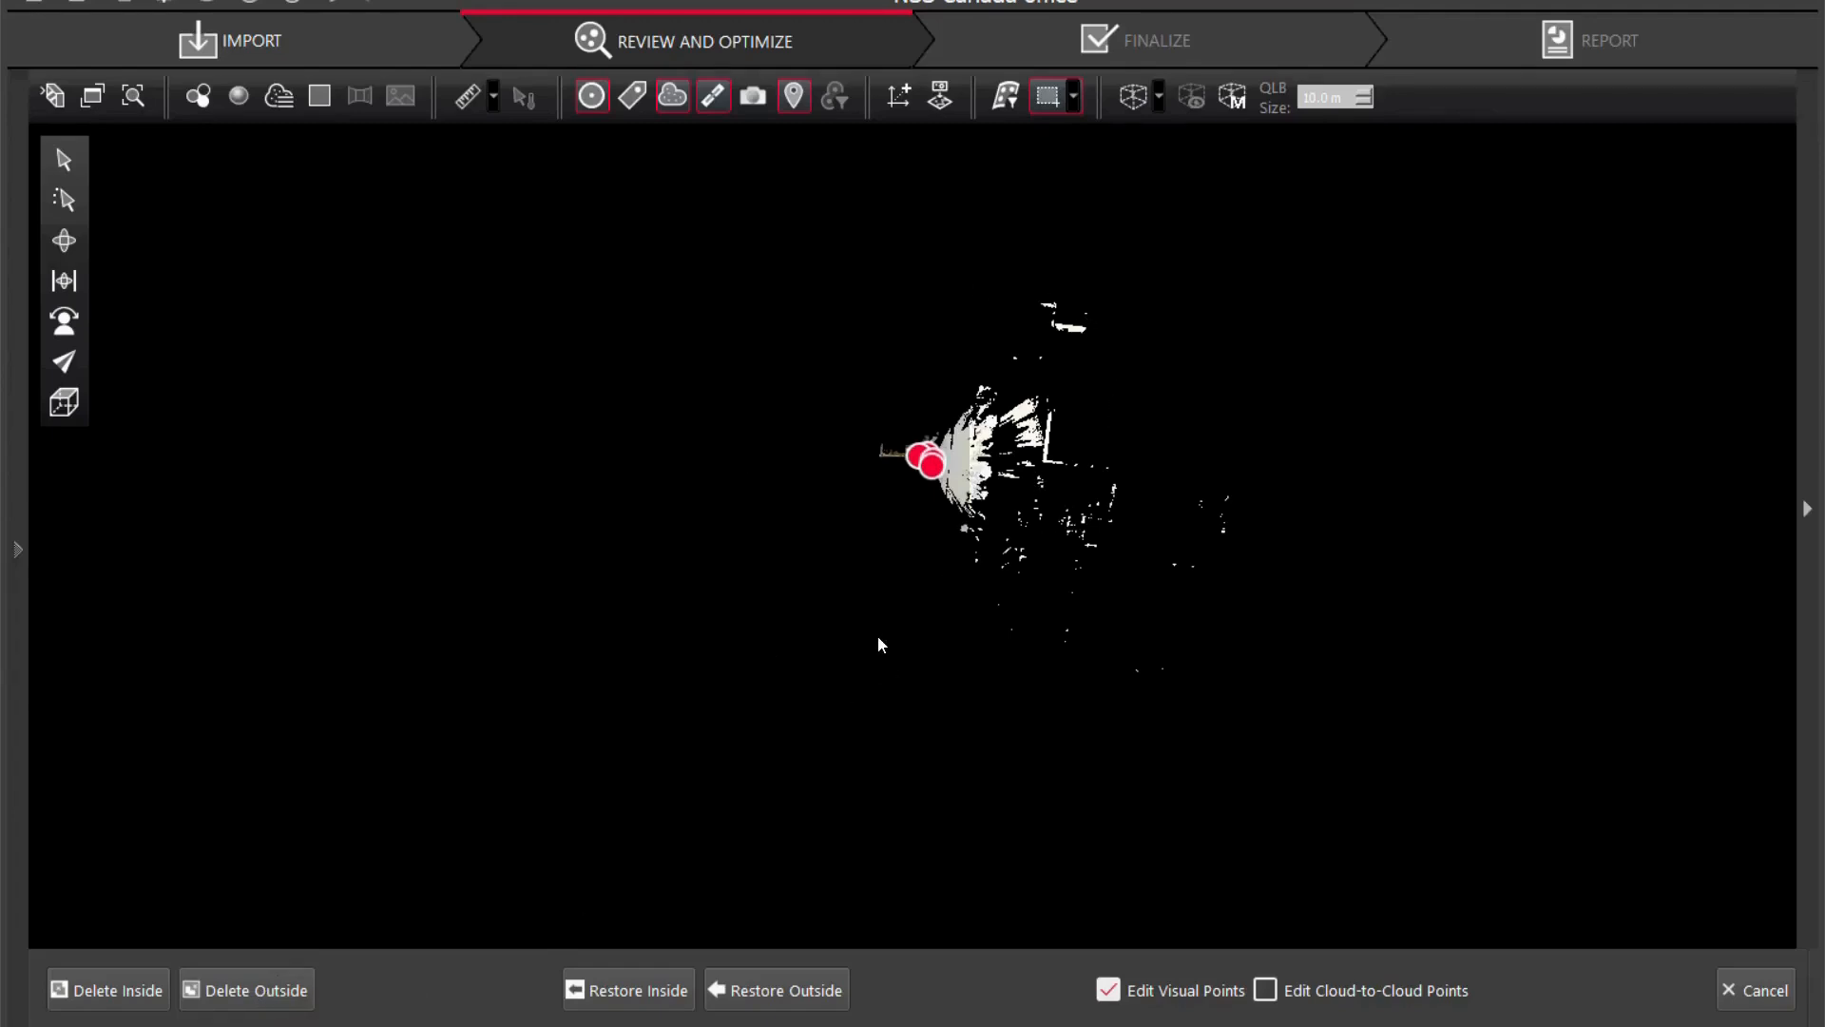
click(106, 989)
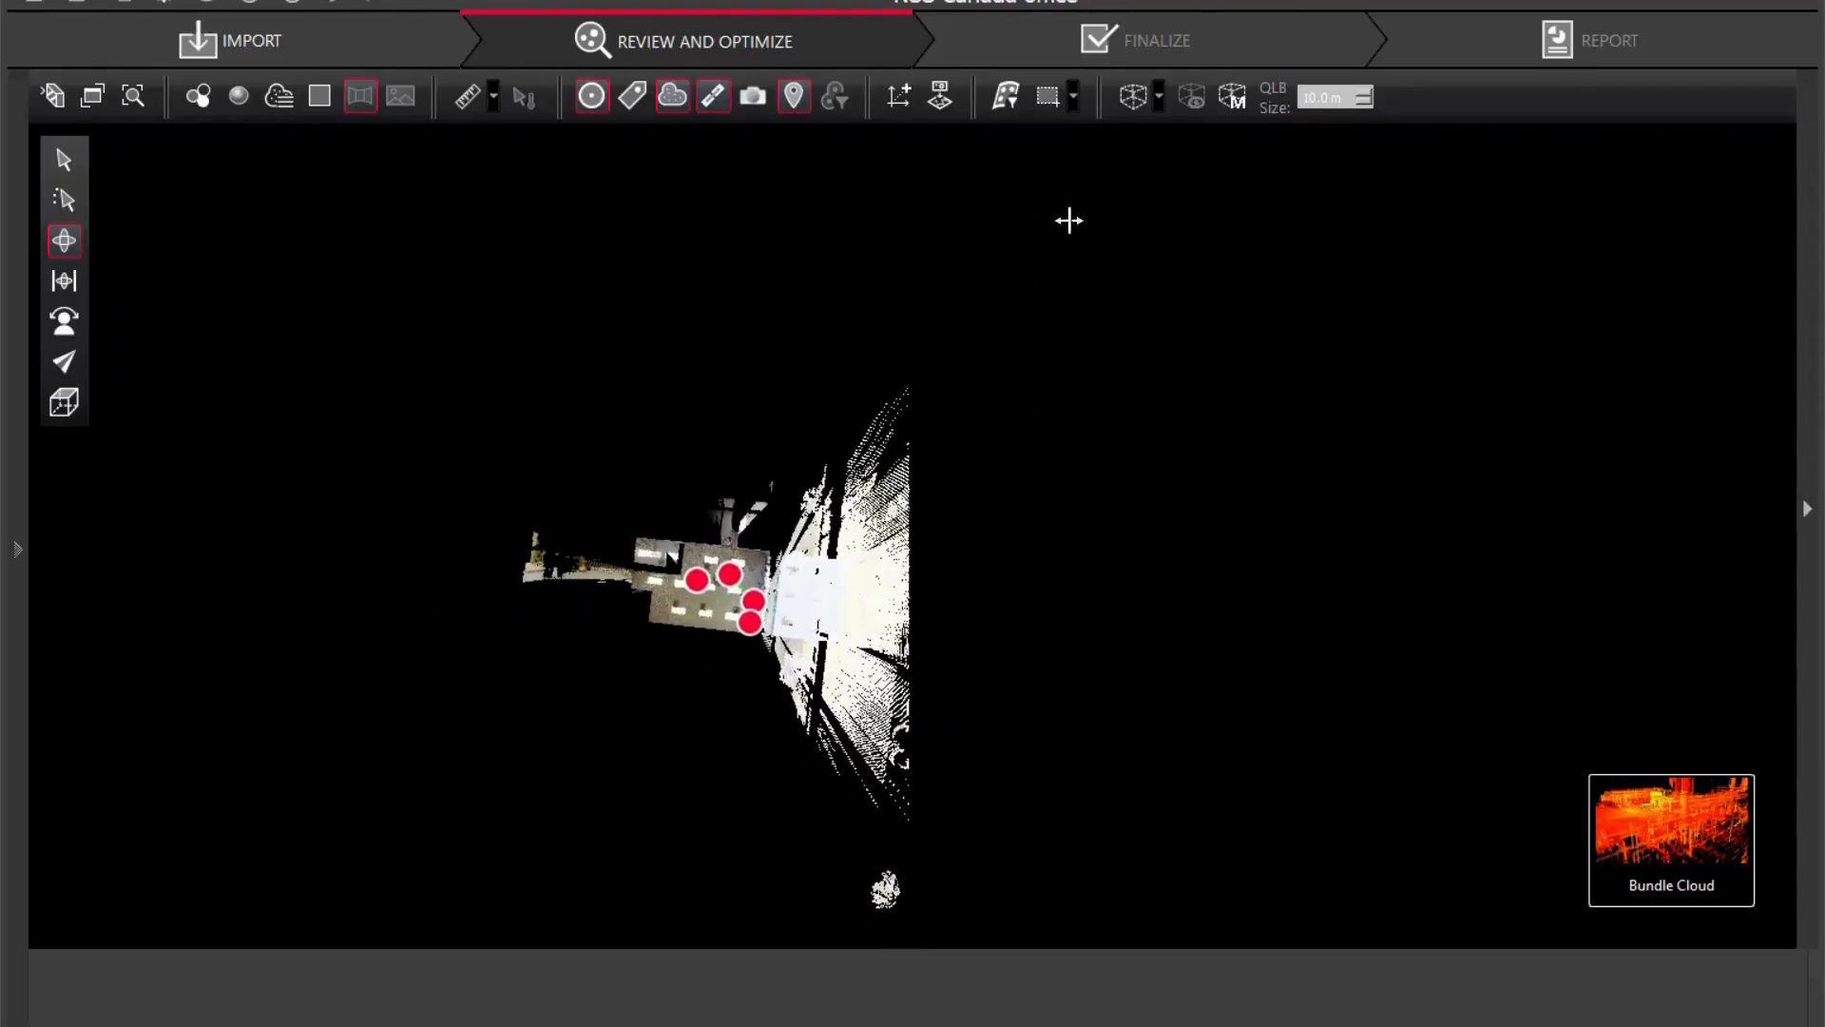
Outline the stray point fan beside the office with a polygonal fence and delete inside it.
click(1072, 95)
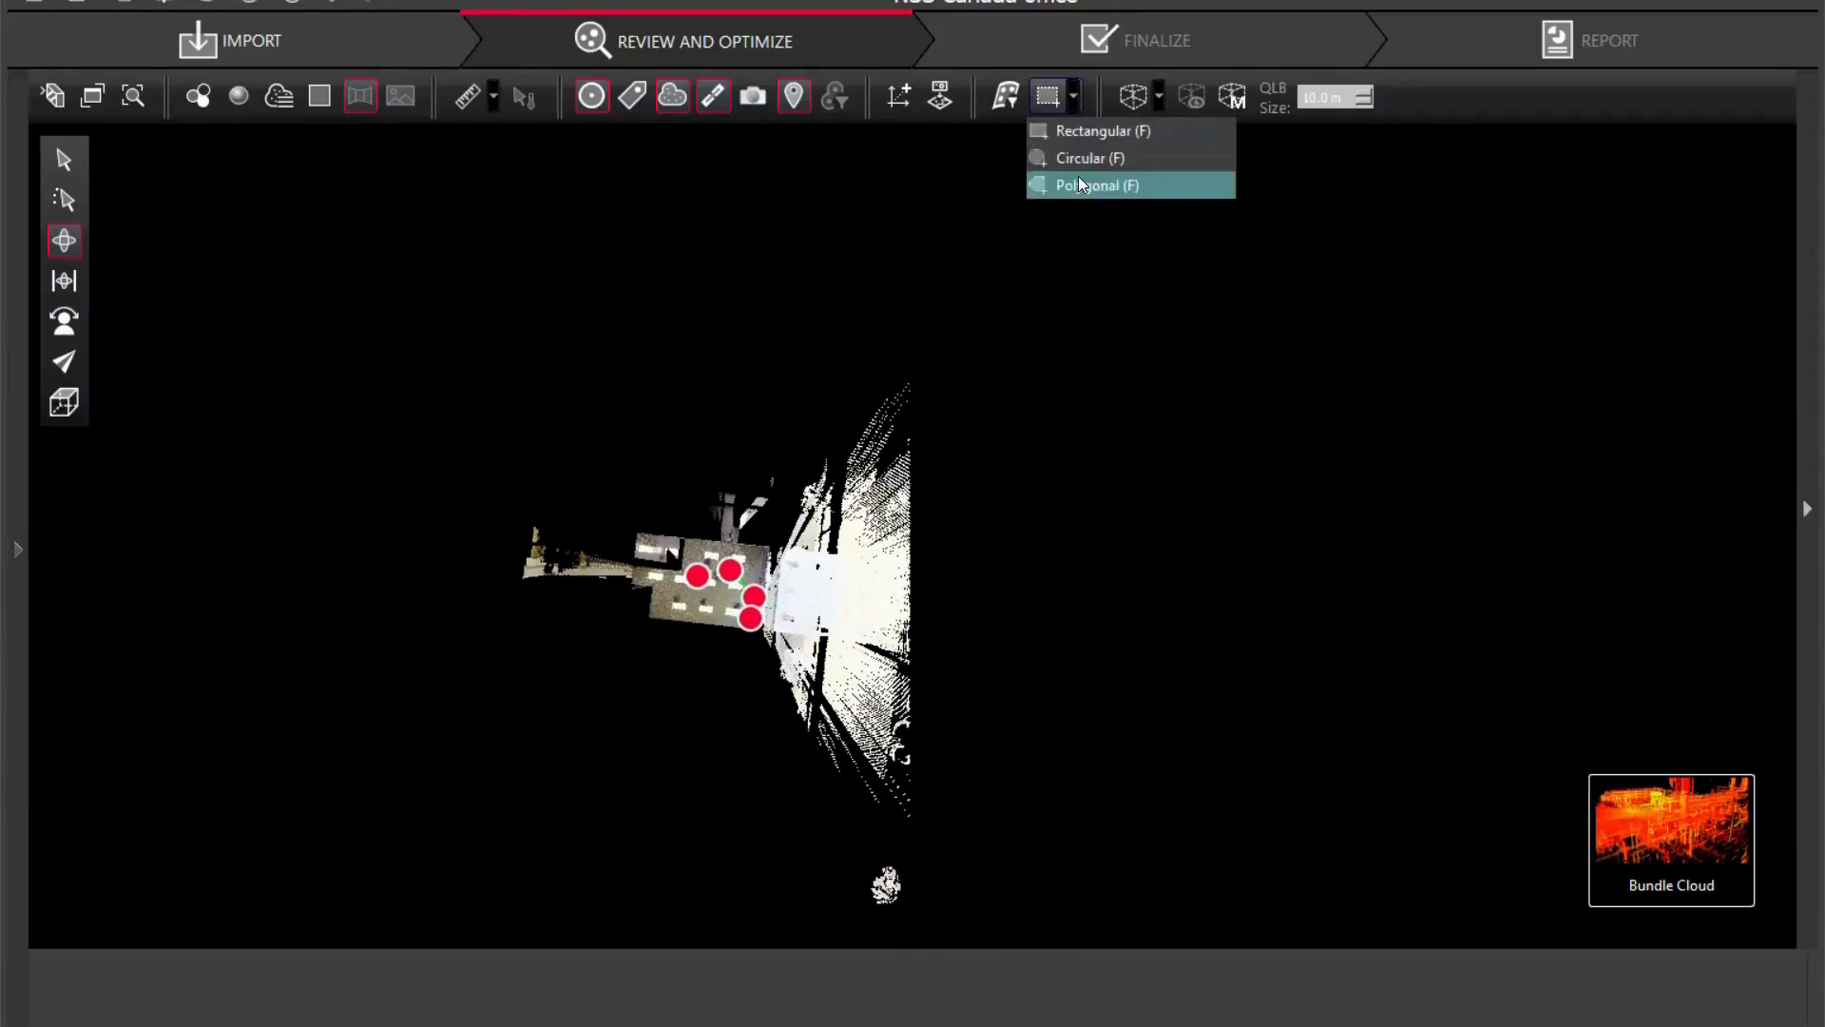
click(1095, 184)
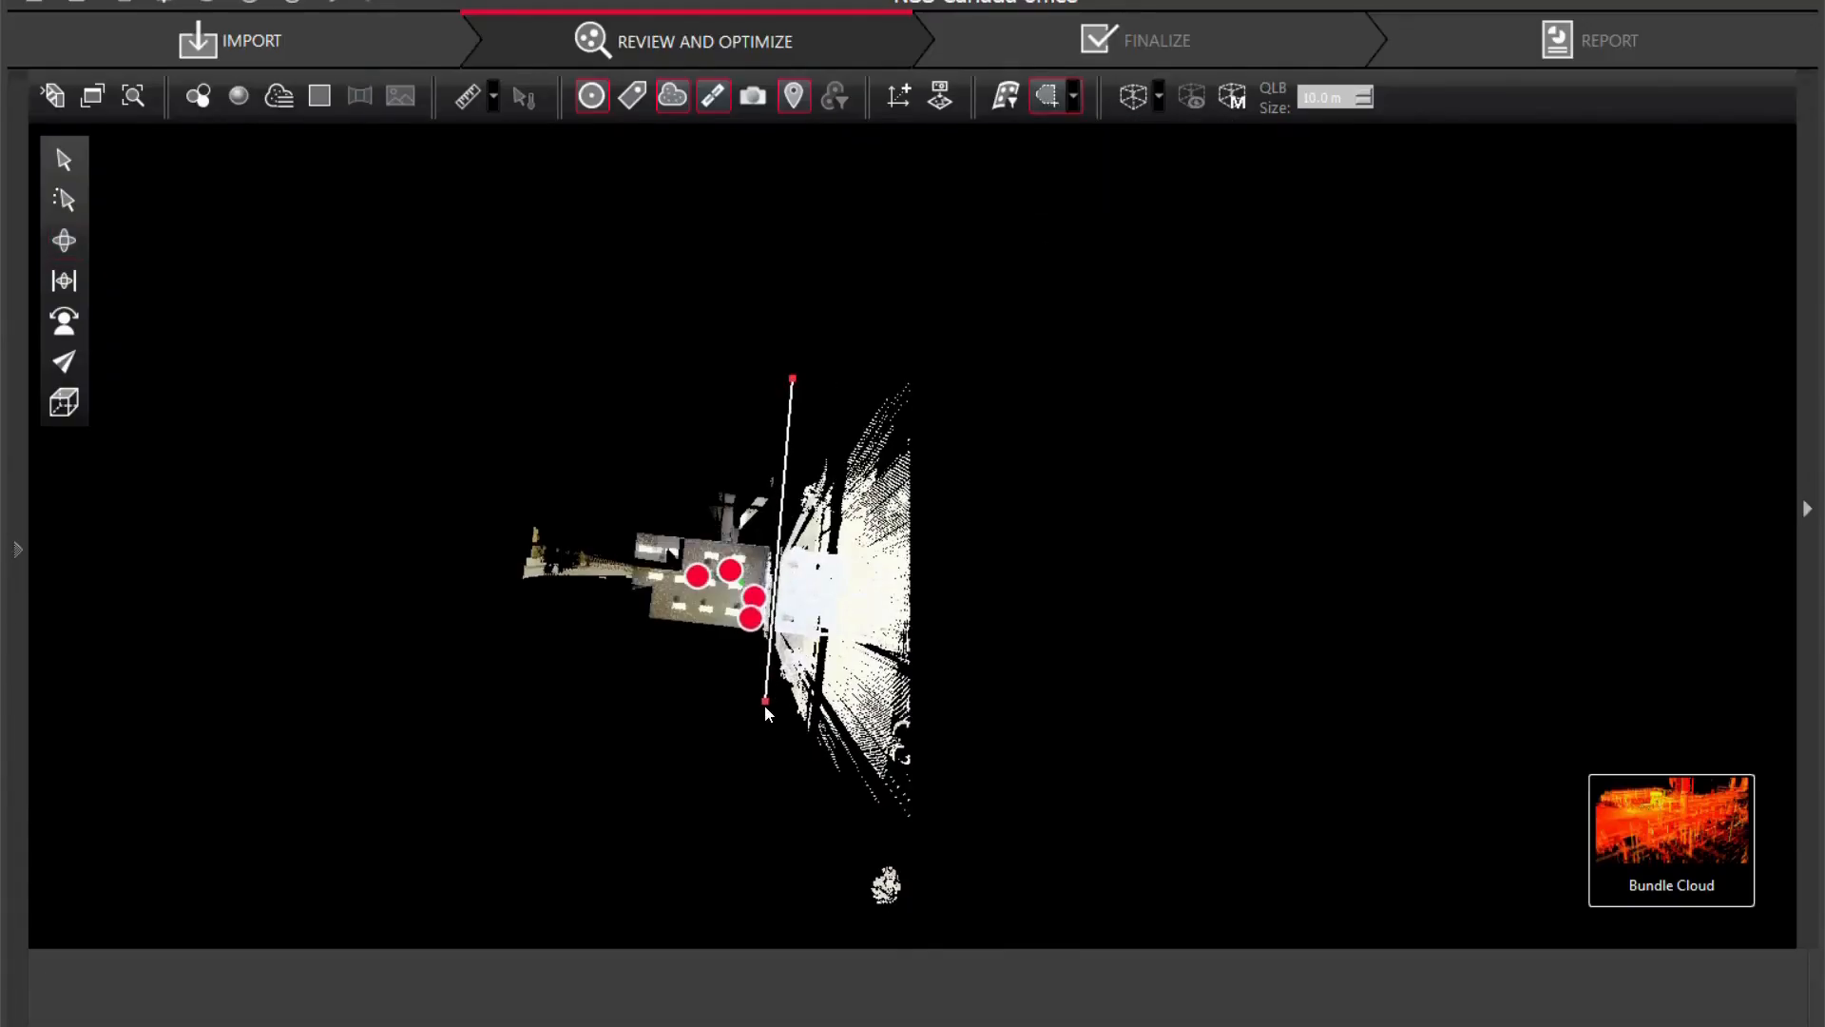
drag(766, 701, 816, 895)
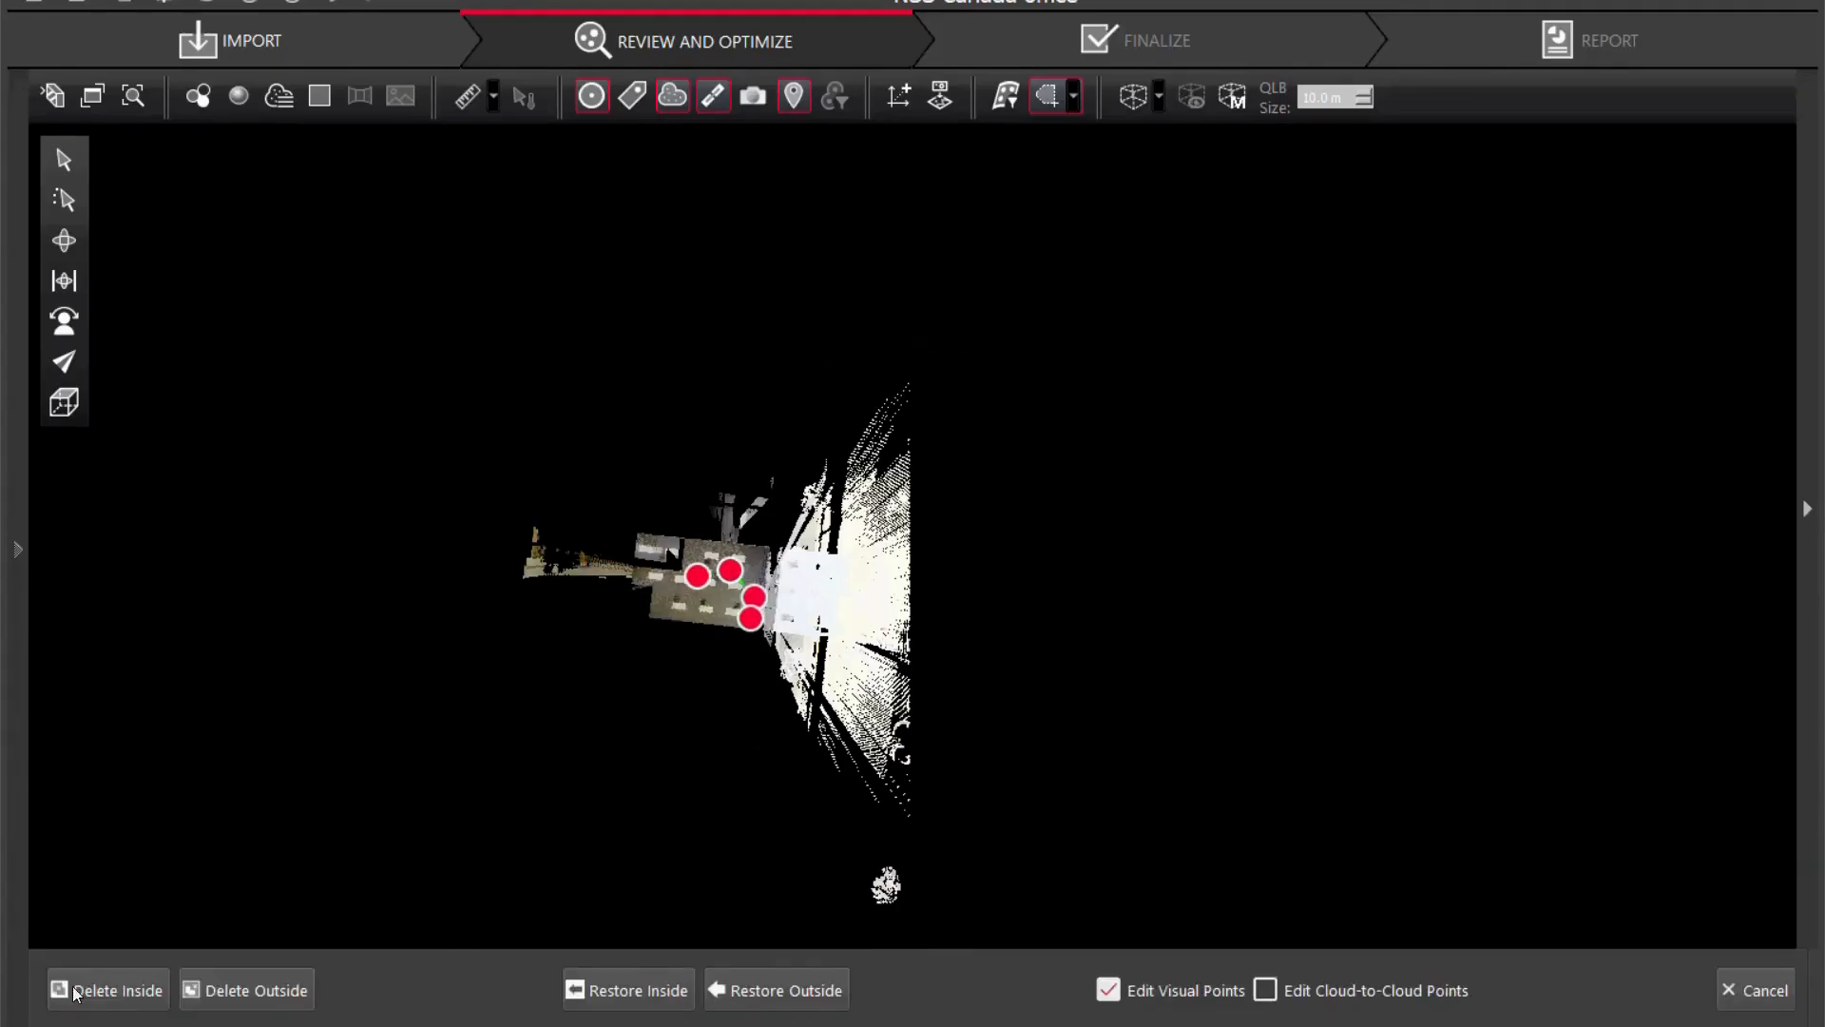
click(116, 988)
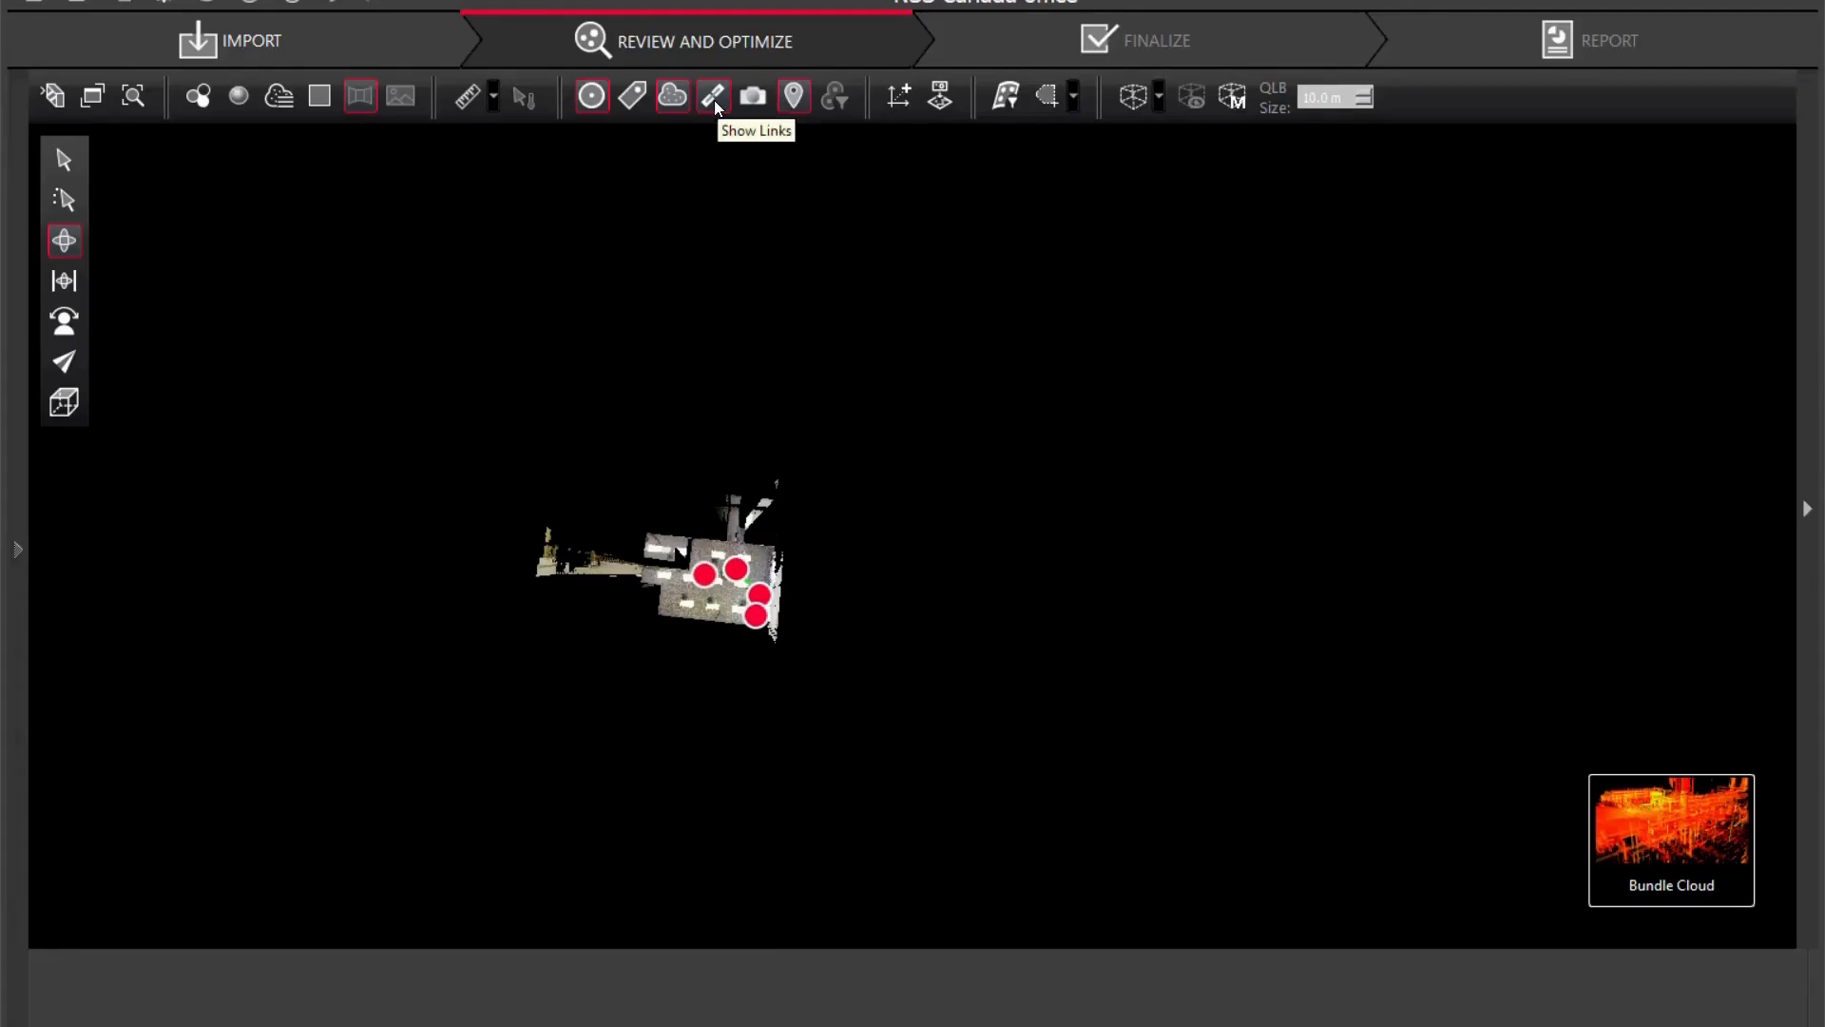
mouse_move(1100, 279)
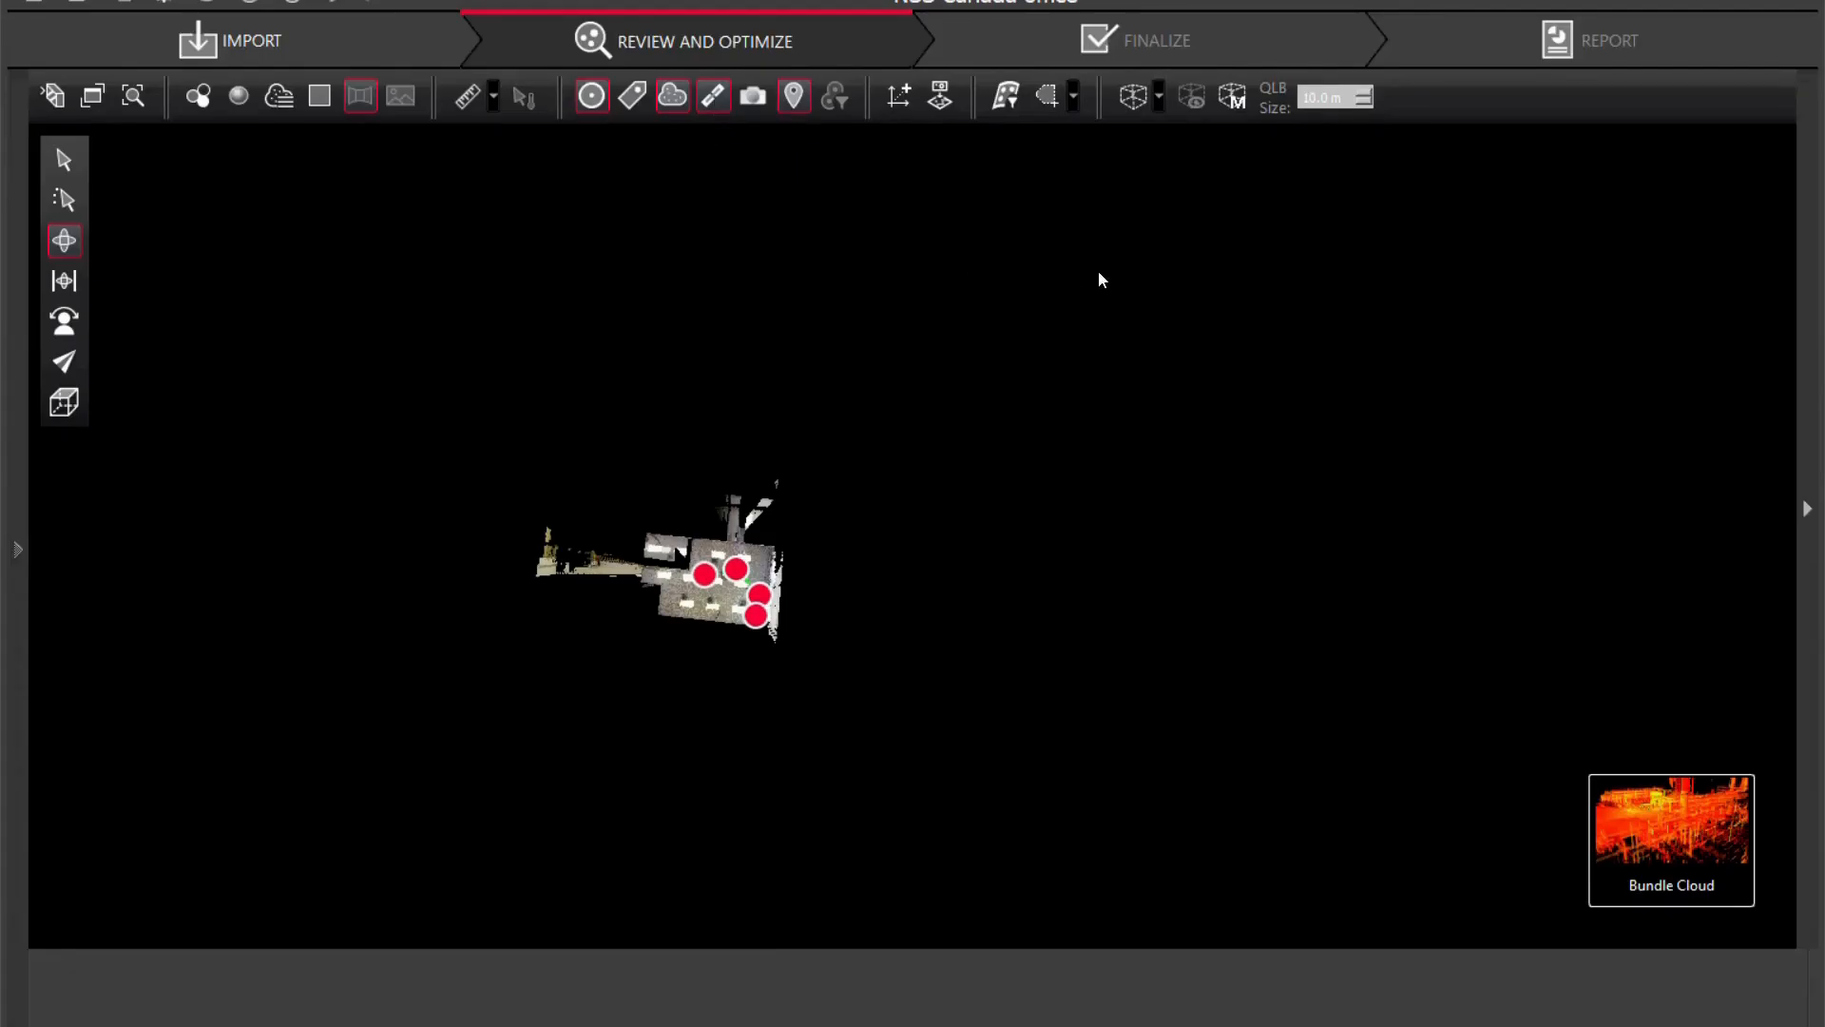
Leave the cleanup mode via Cancel, returning to Review and Optimize with the full Bundle Cloud.
click(1047, 97)
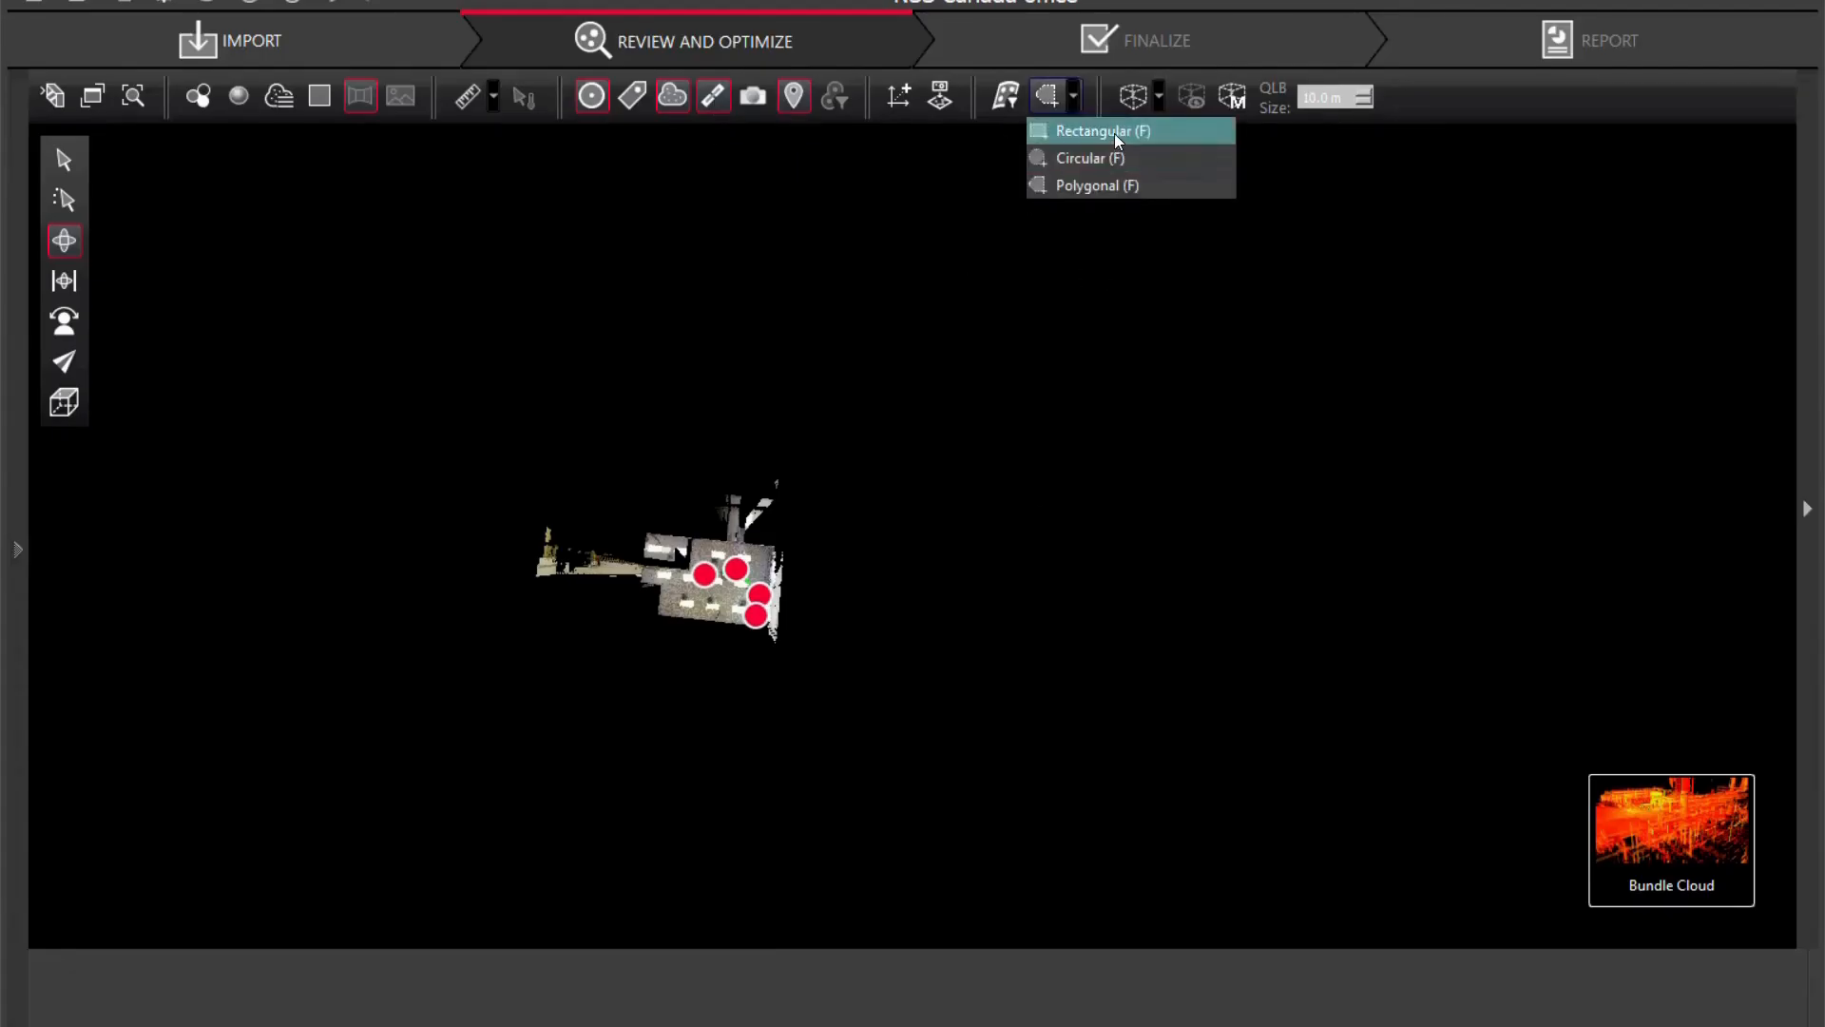
click(1098, 131)
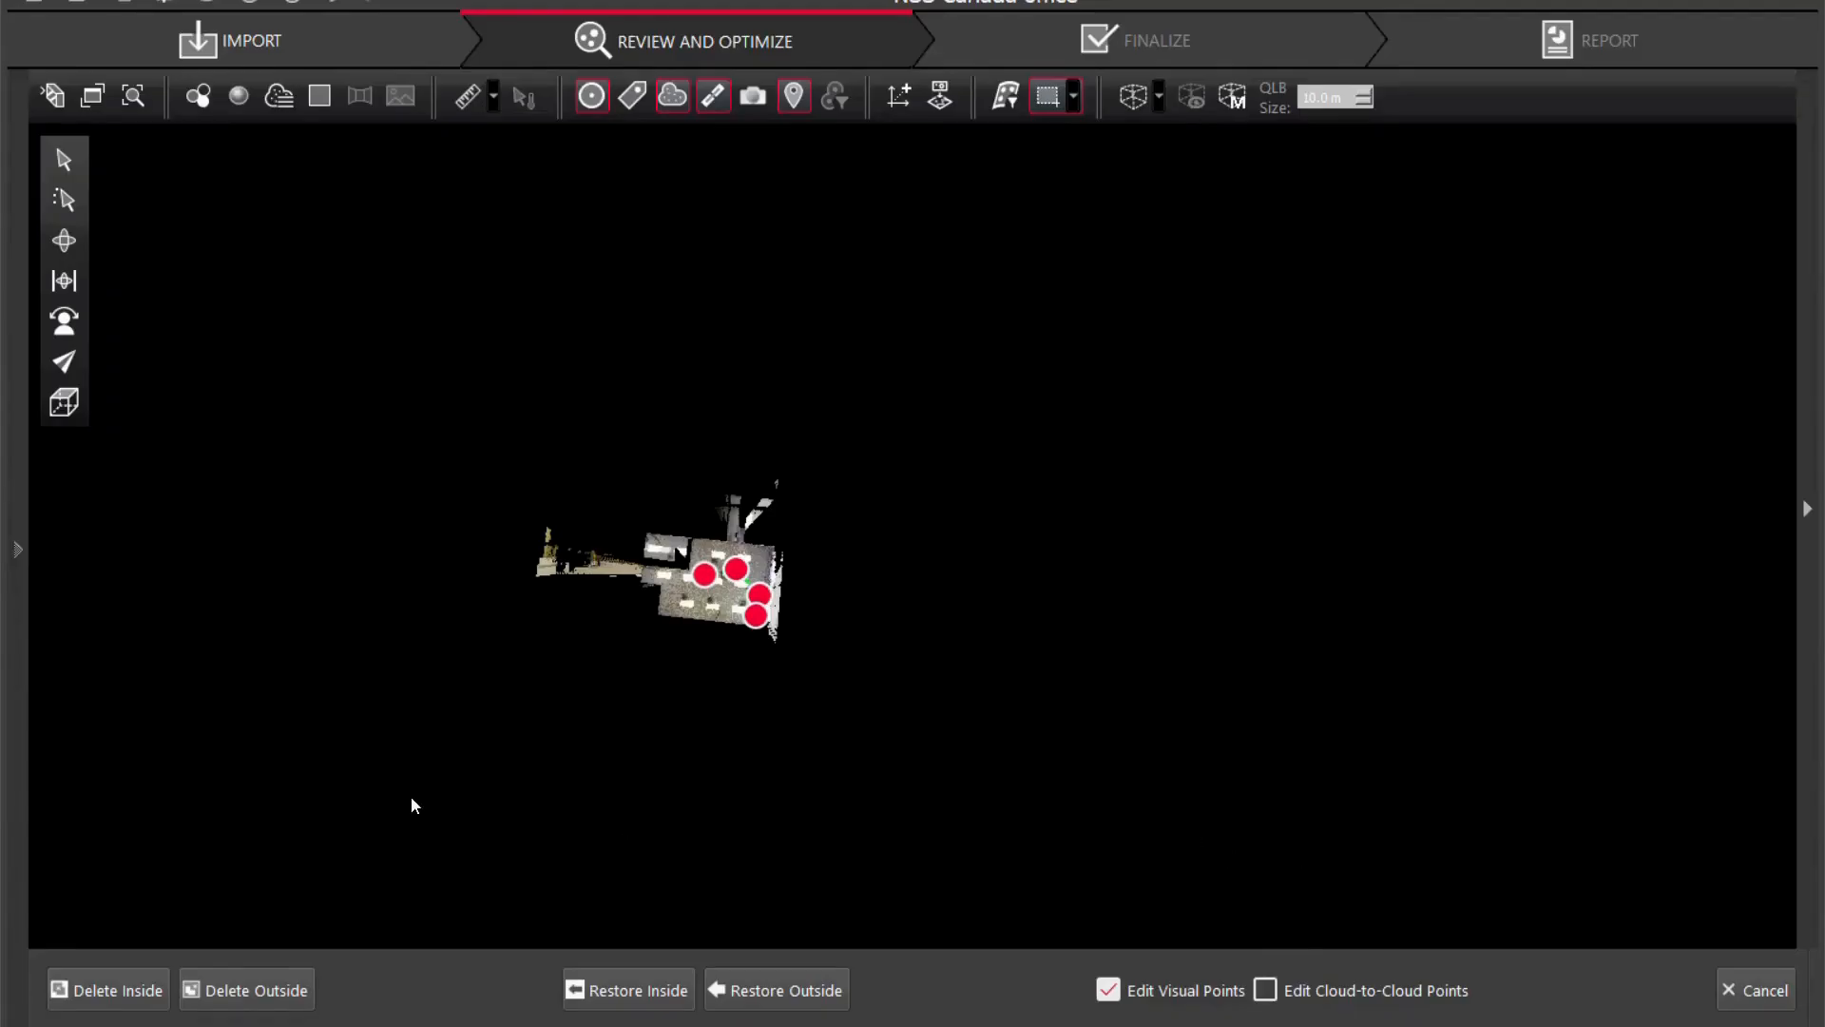
mouse_move(435, 499)
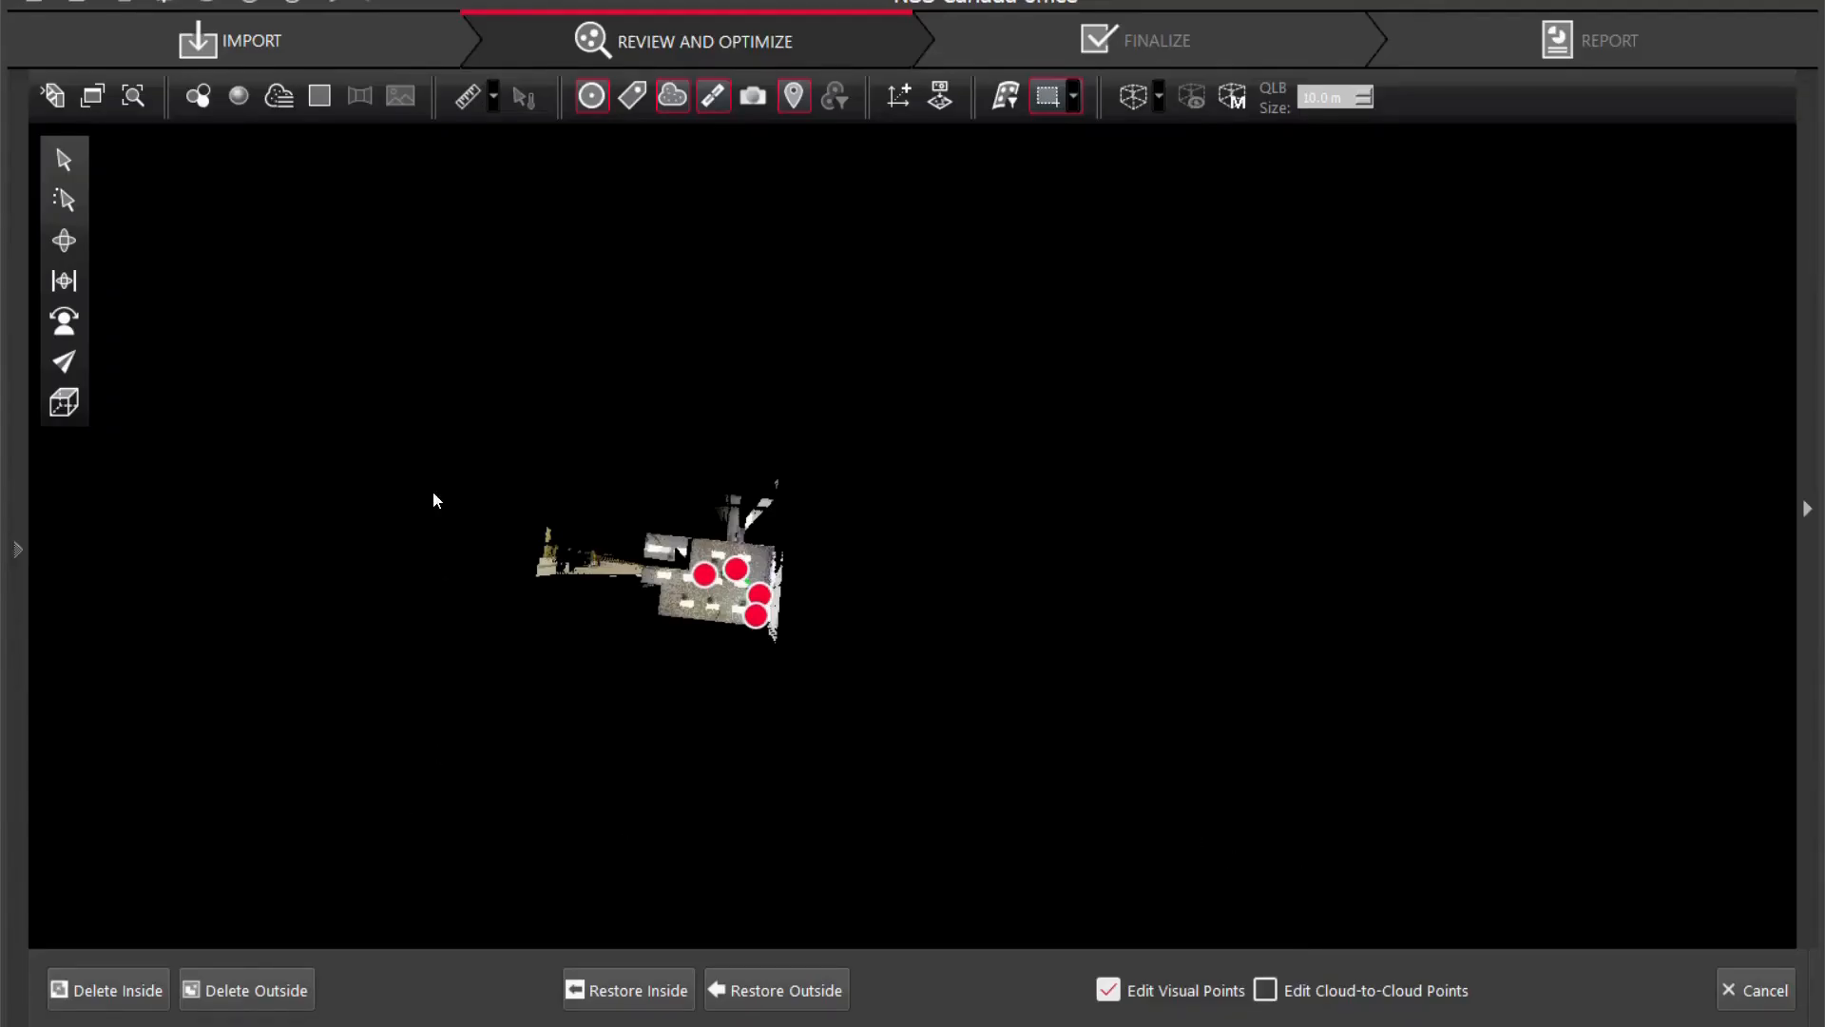
click(628, 989)
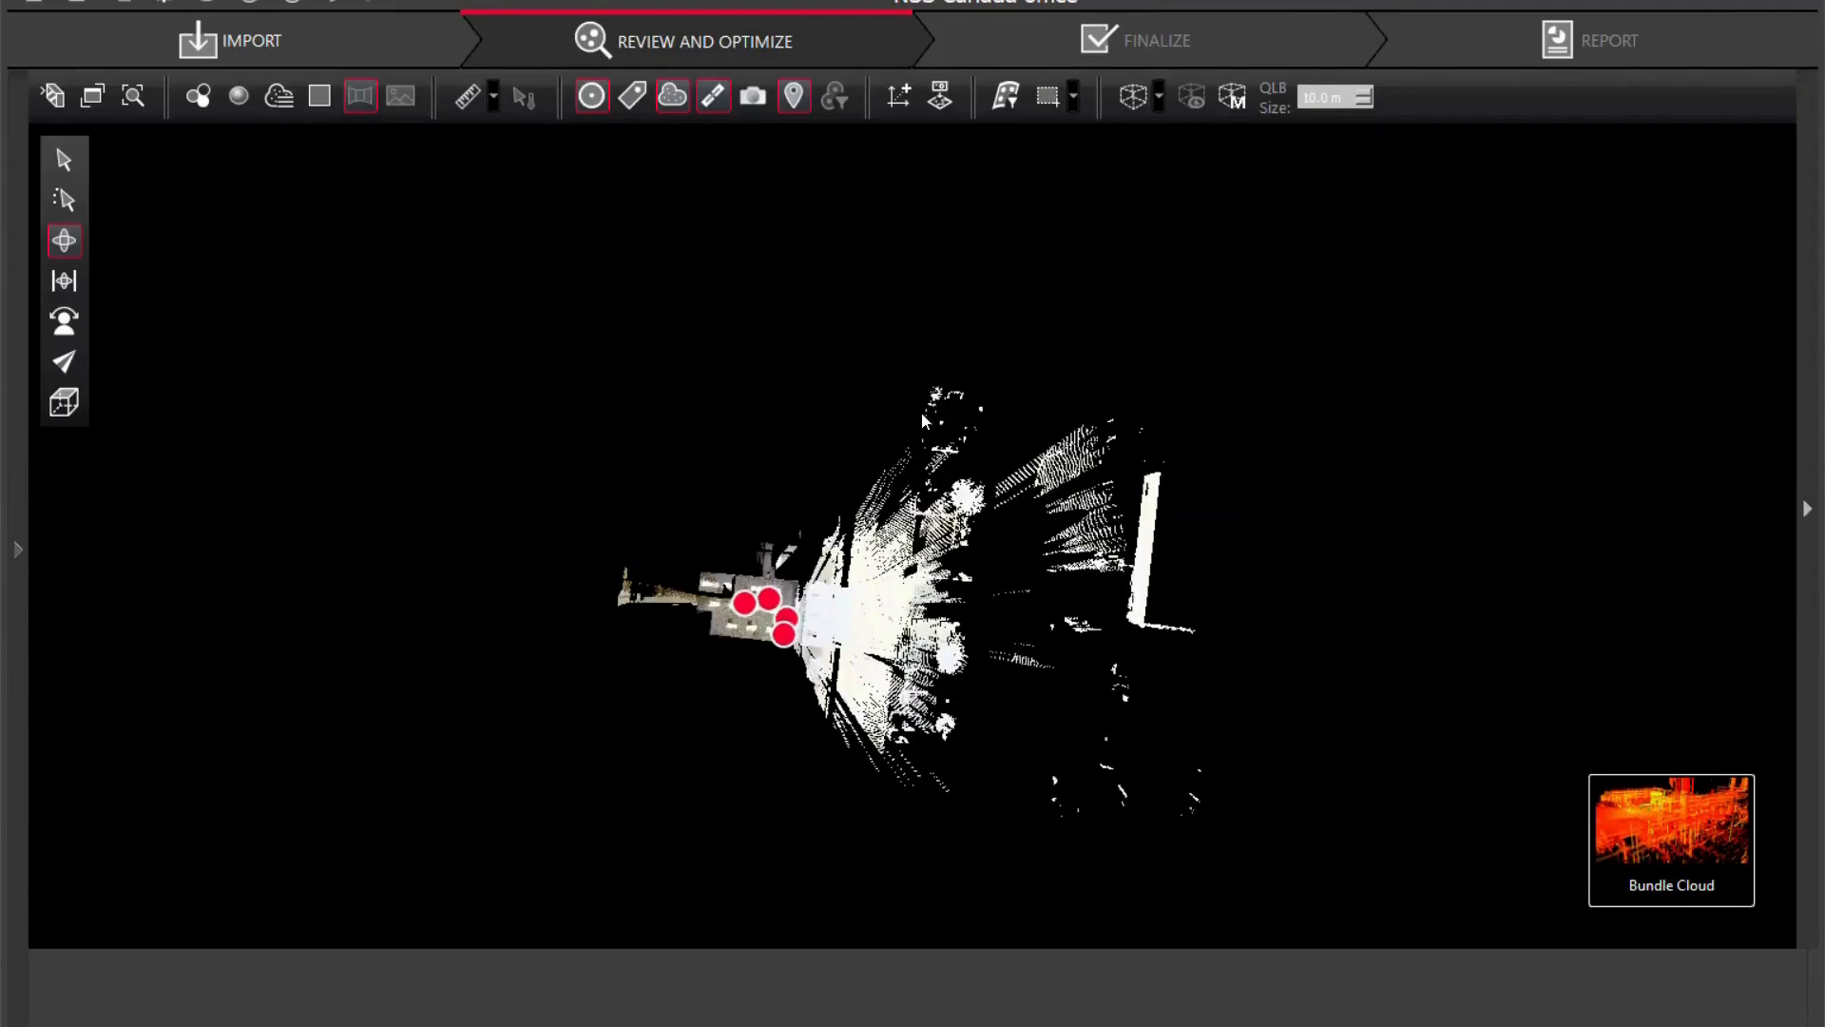
click(1072, 97)
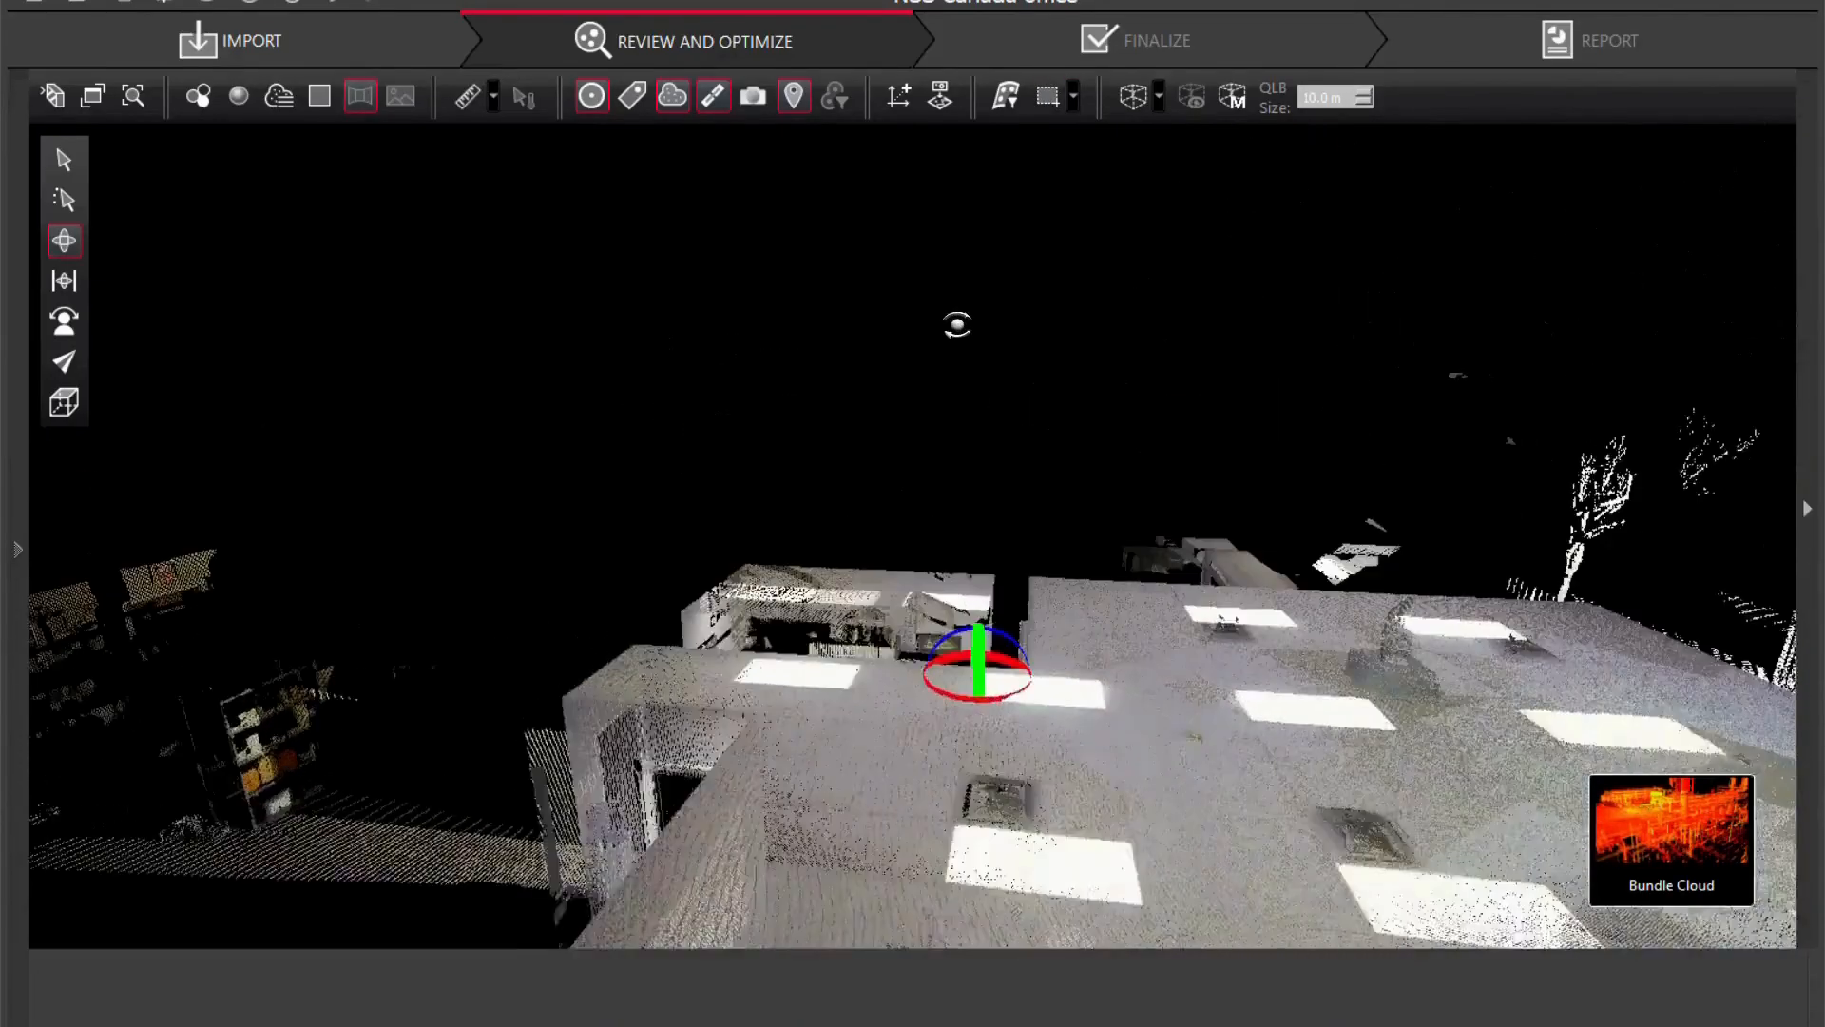
Orbit around the office cloud, then switch to the SiteMap view of setups and links.
drag(954, 323, 1287, 641)
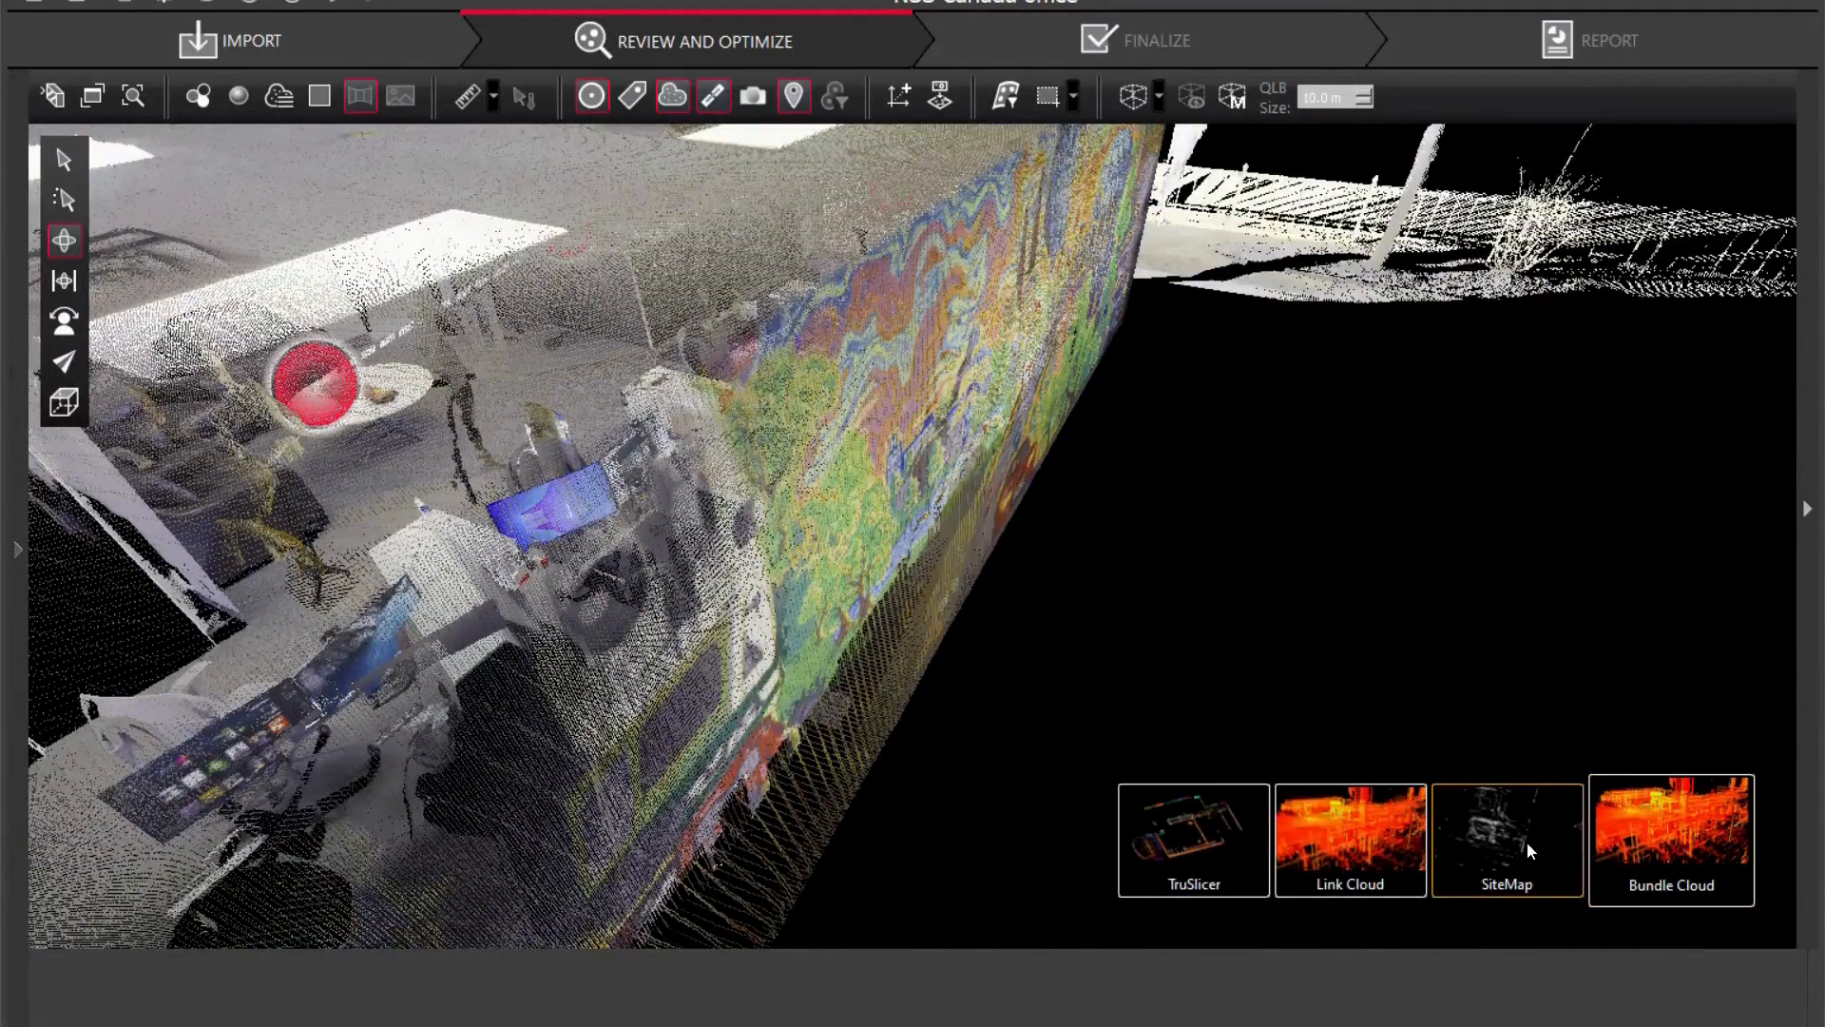
click(1505, 838)
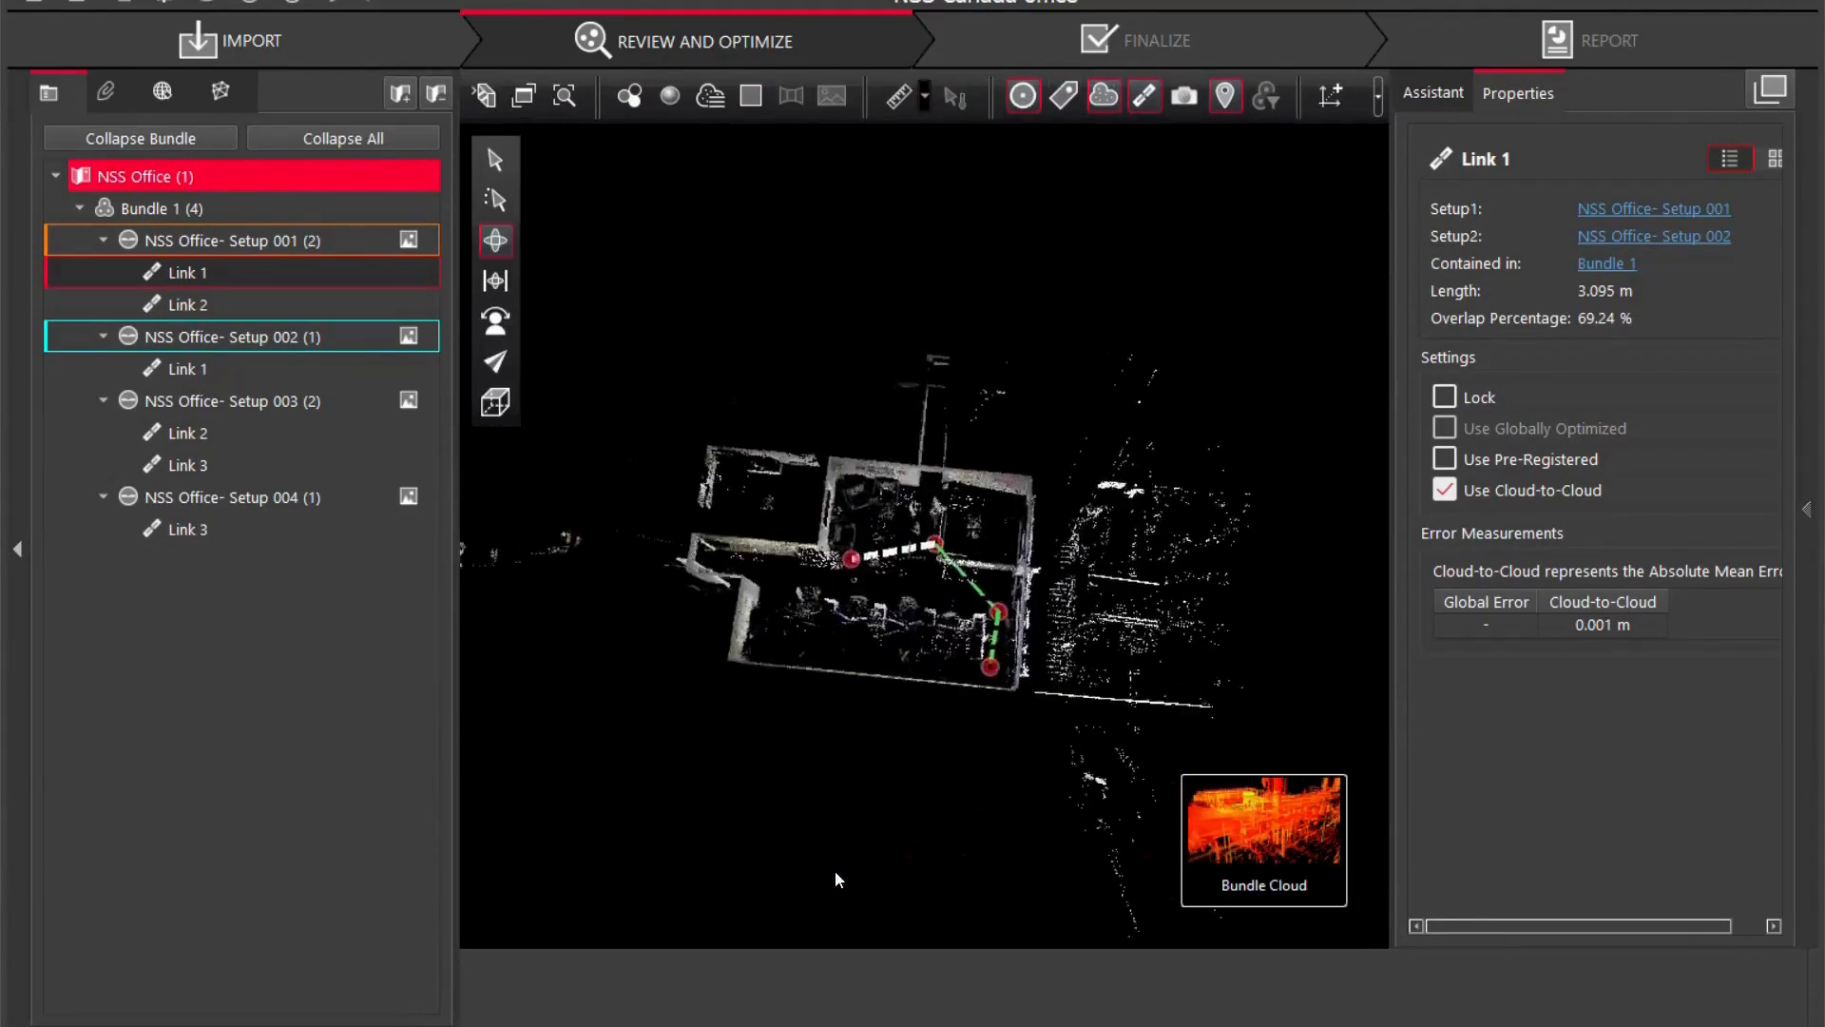
Select Bundle 1 and run Optimize Bundle, confirming the 0.003 m success message.
click(790, 97)
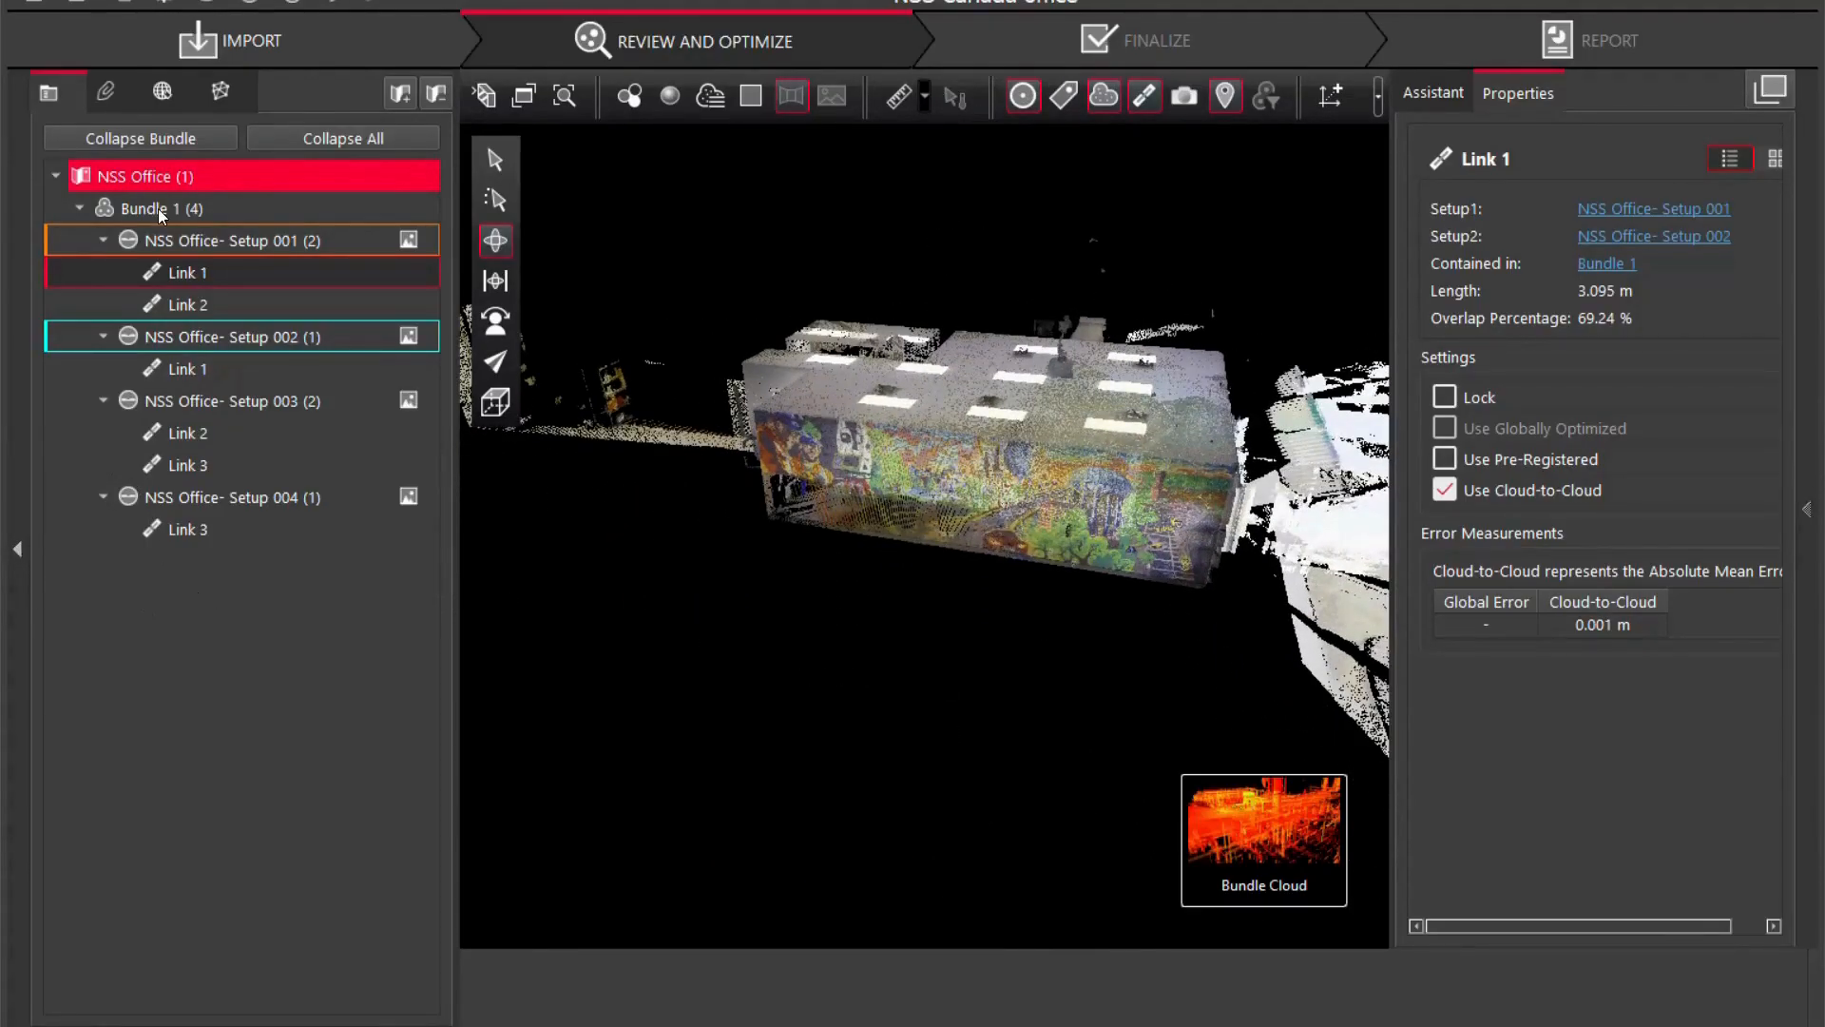
click(145, 210)
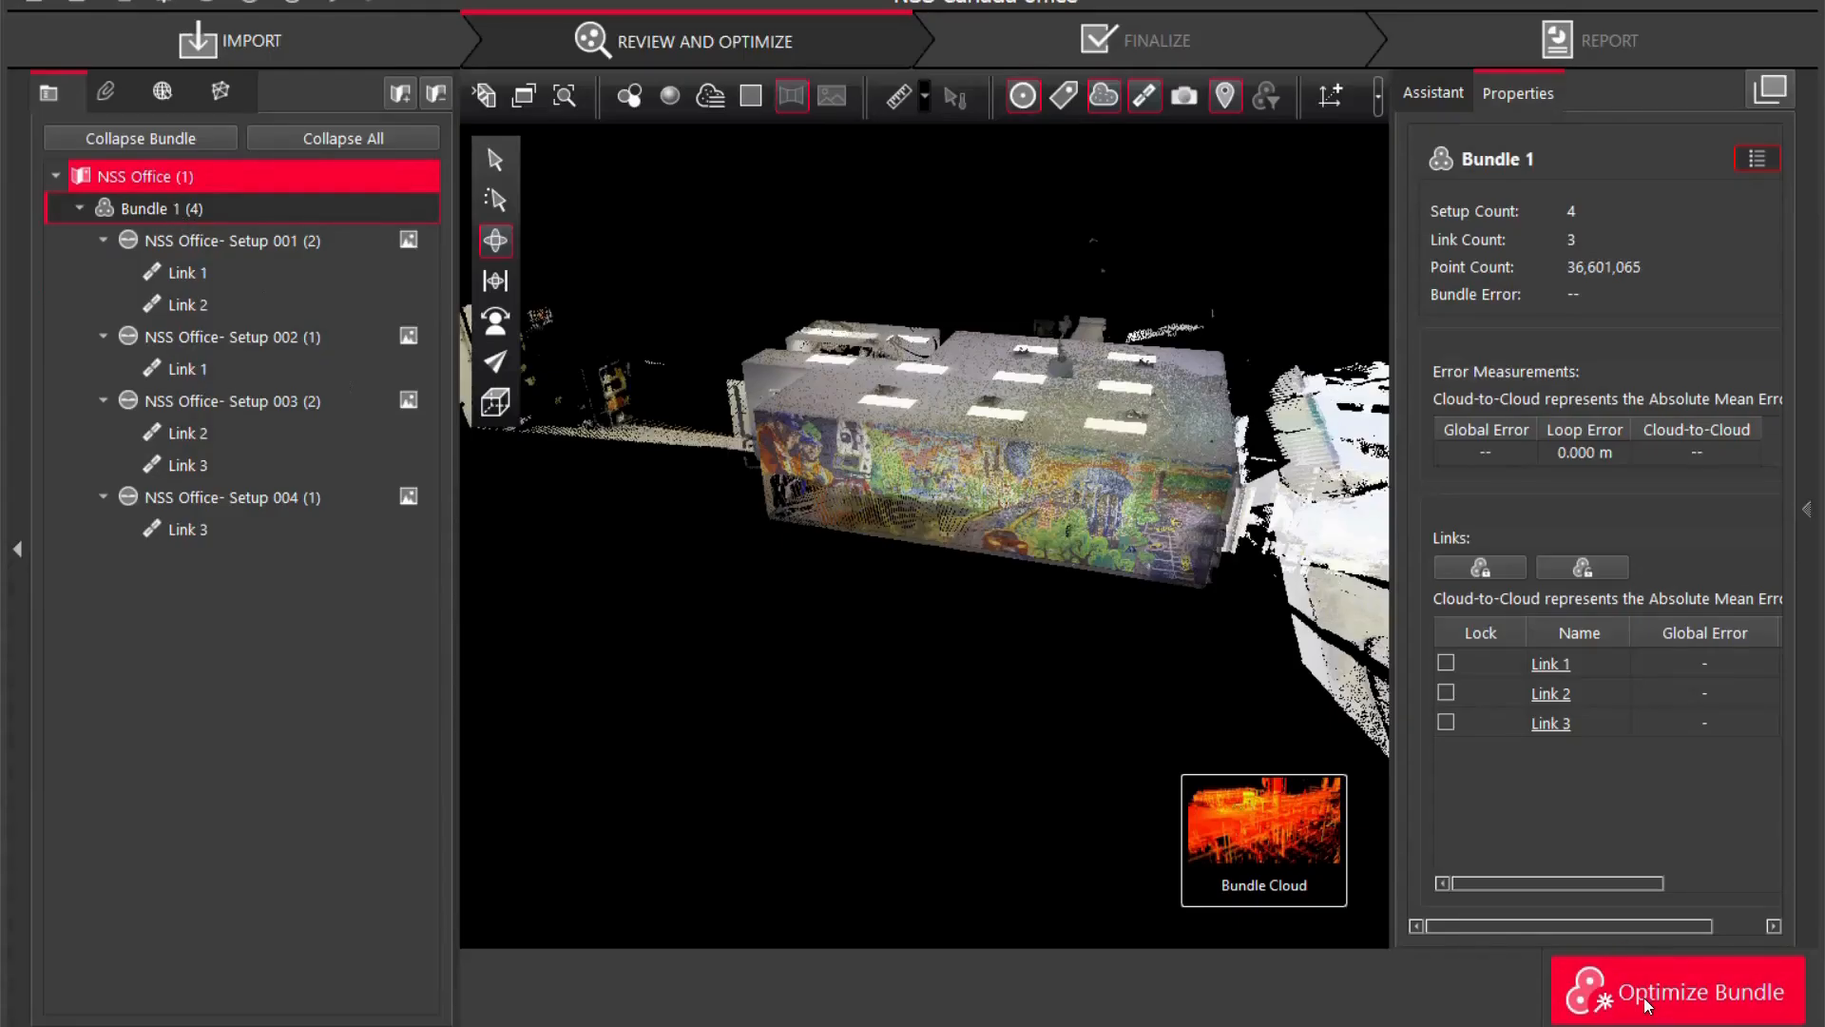
click(1700, 992)
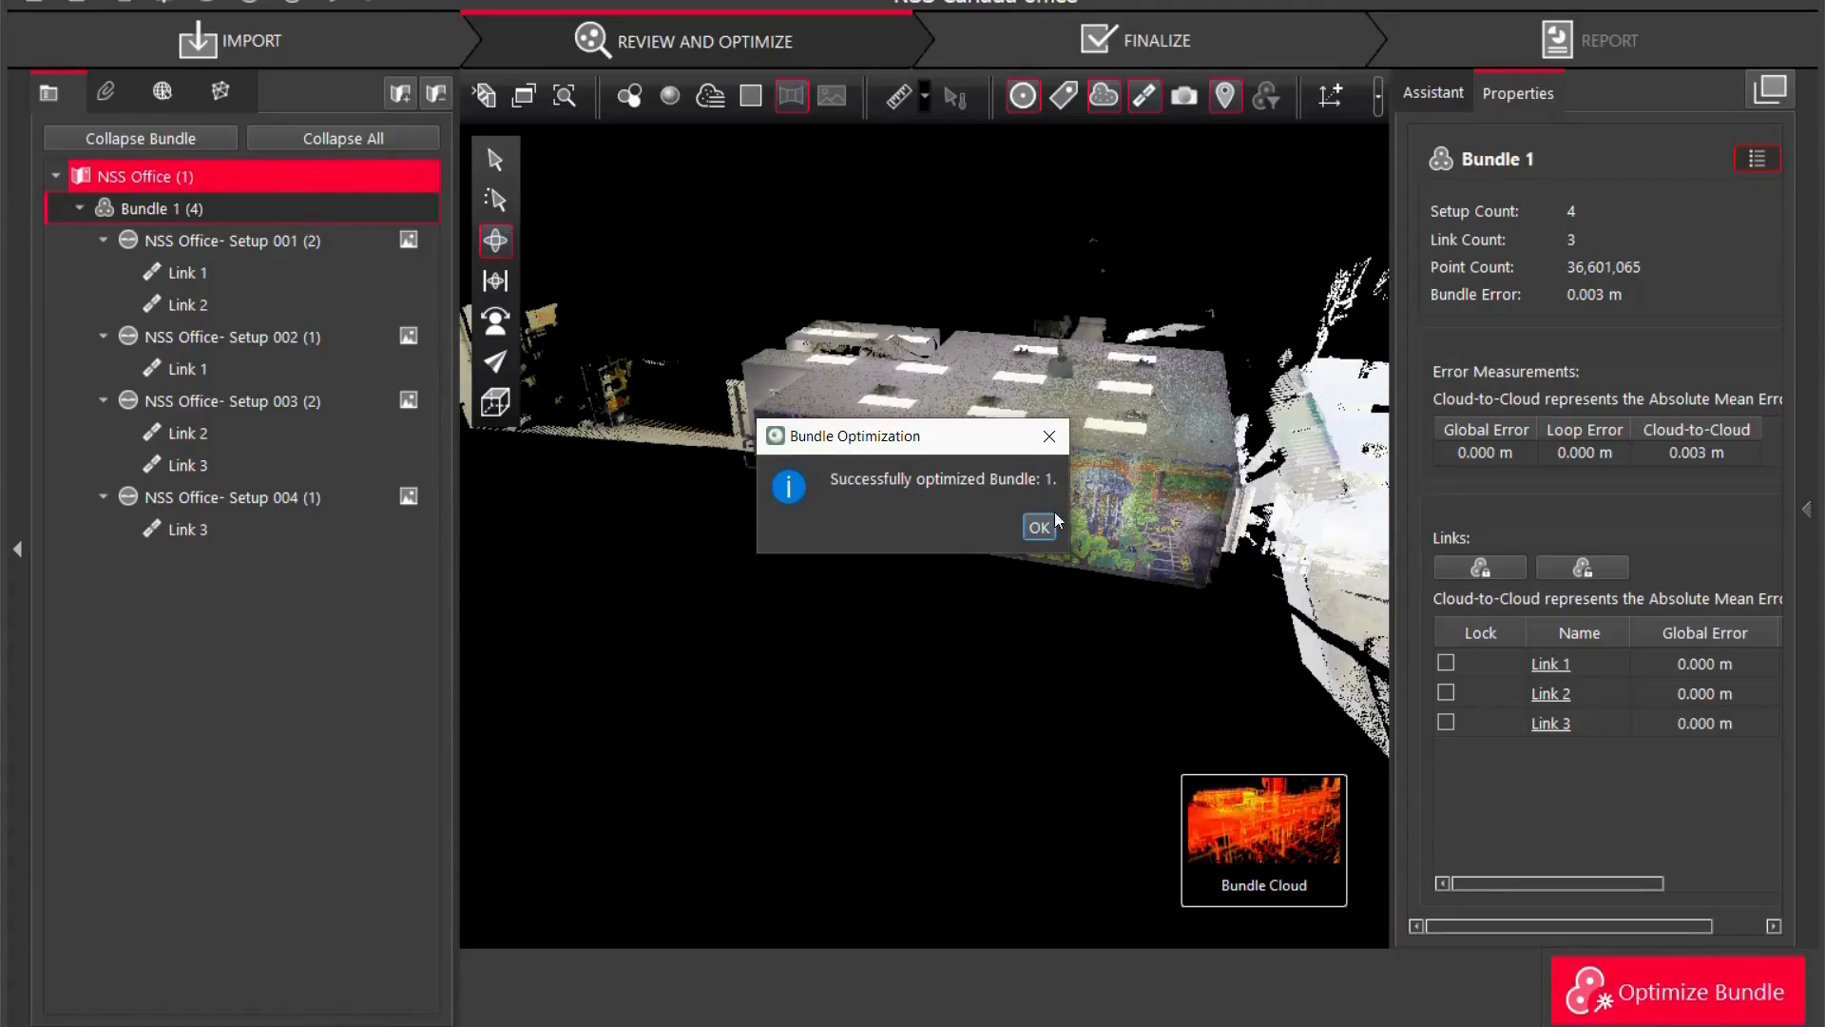
click(1036, 527)
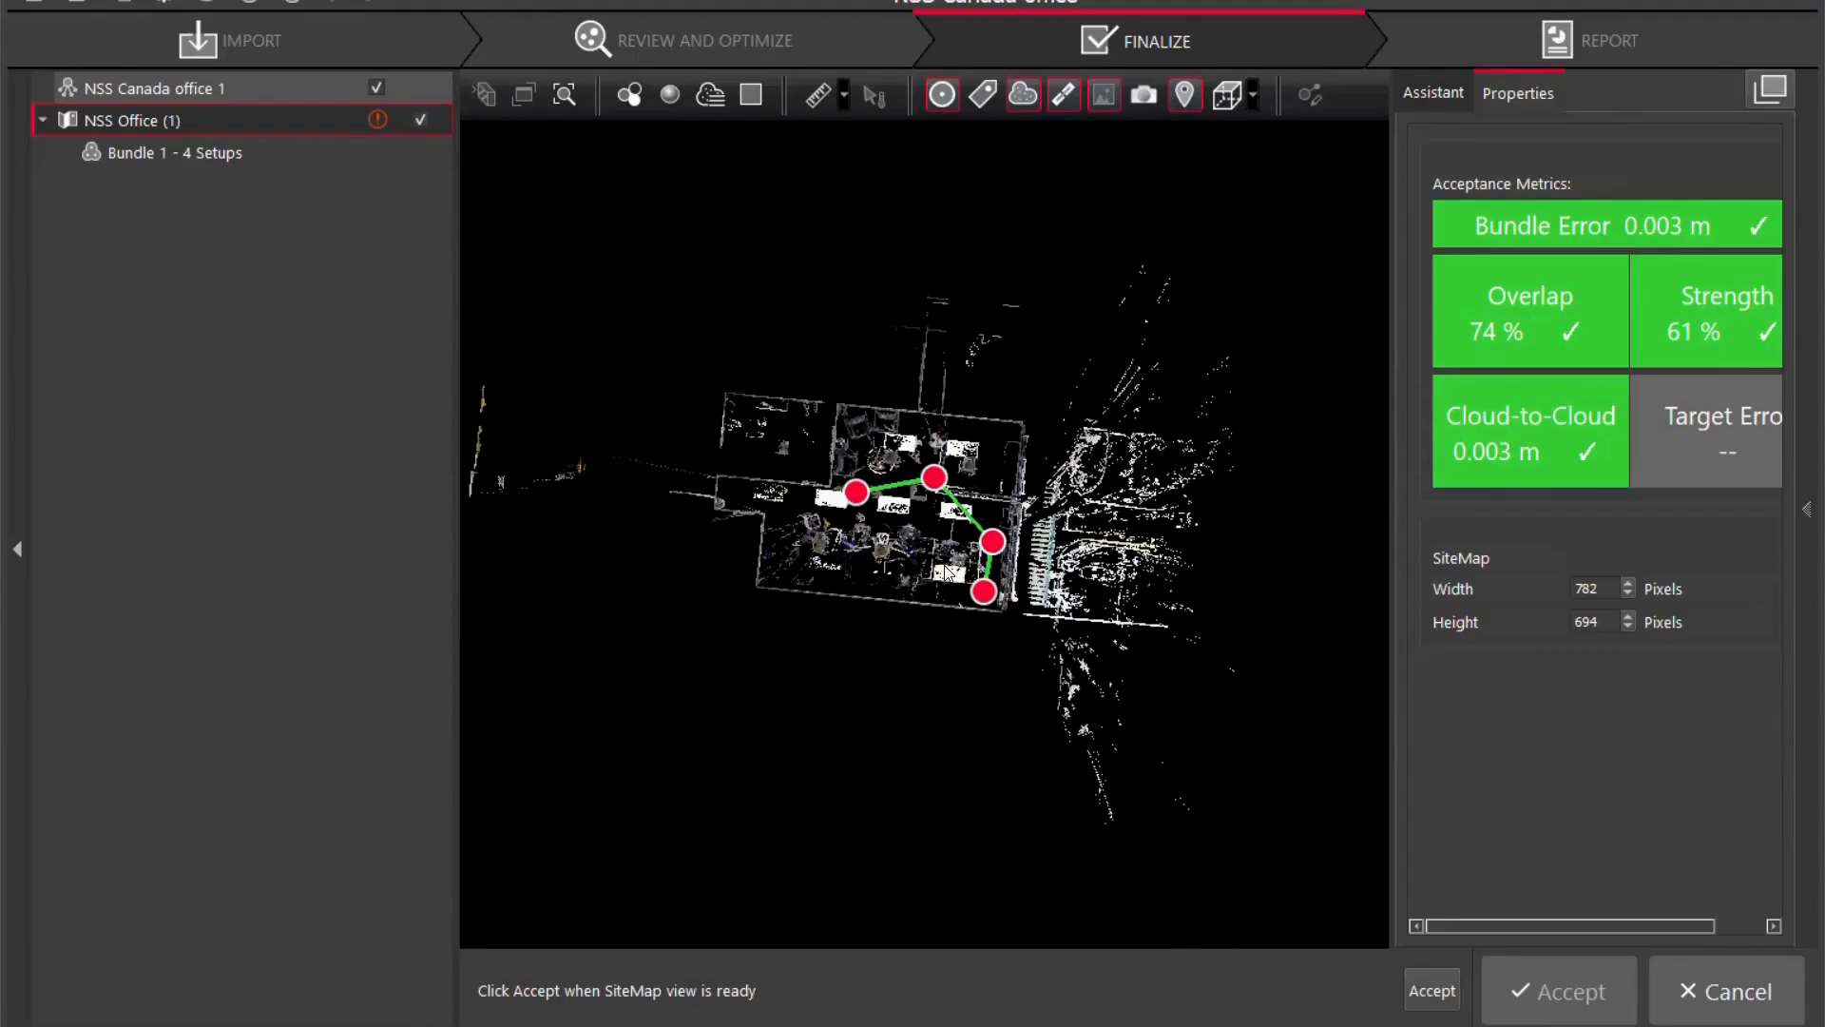
mouse_move(1622, 297)
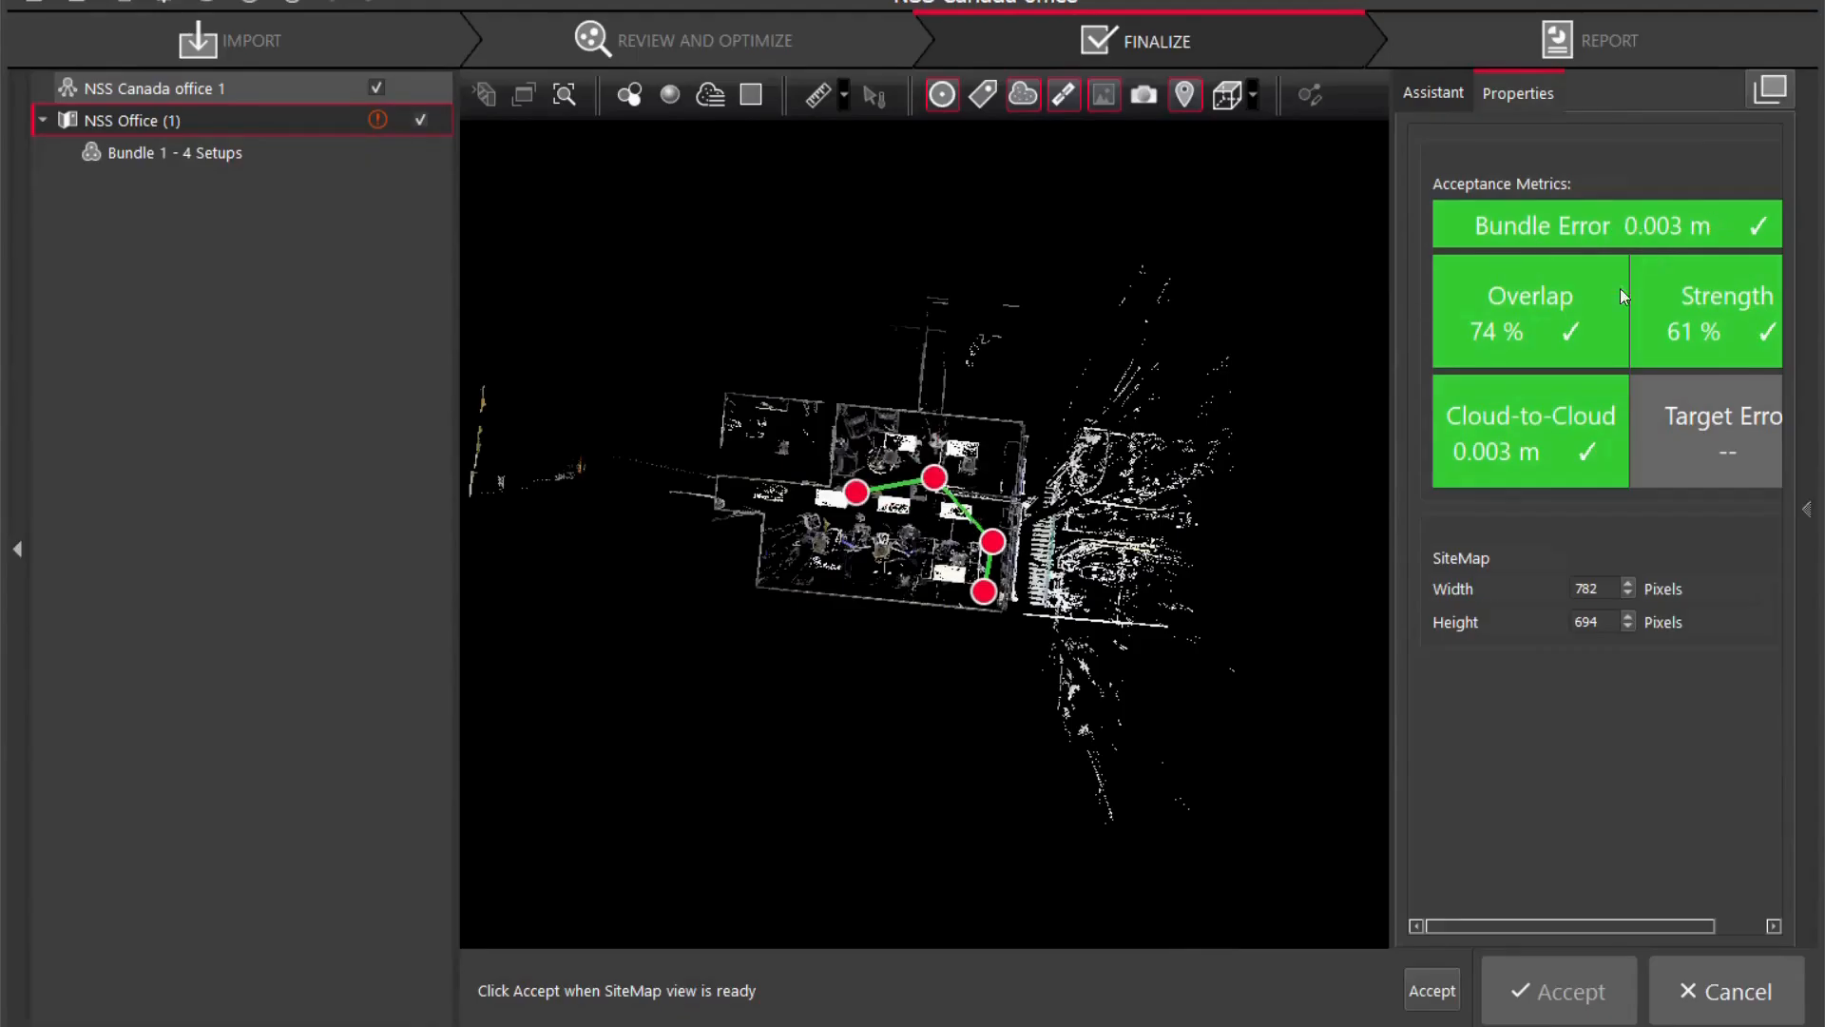
mouse_move(1551, 320)
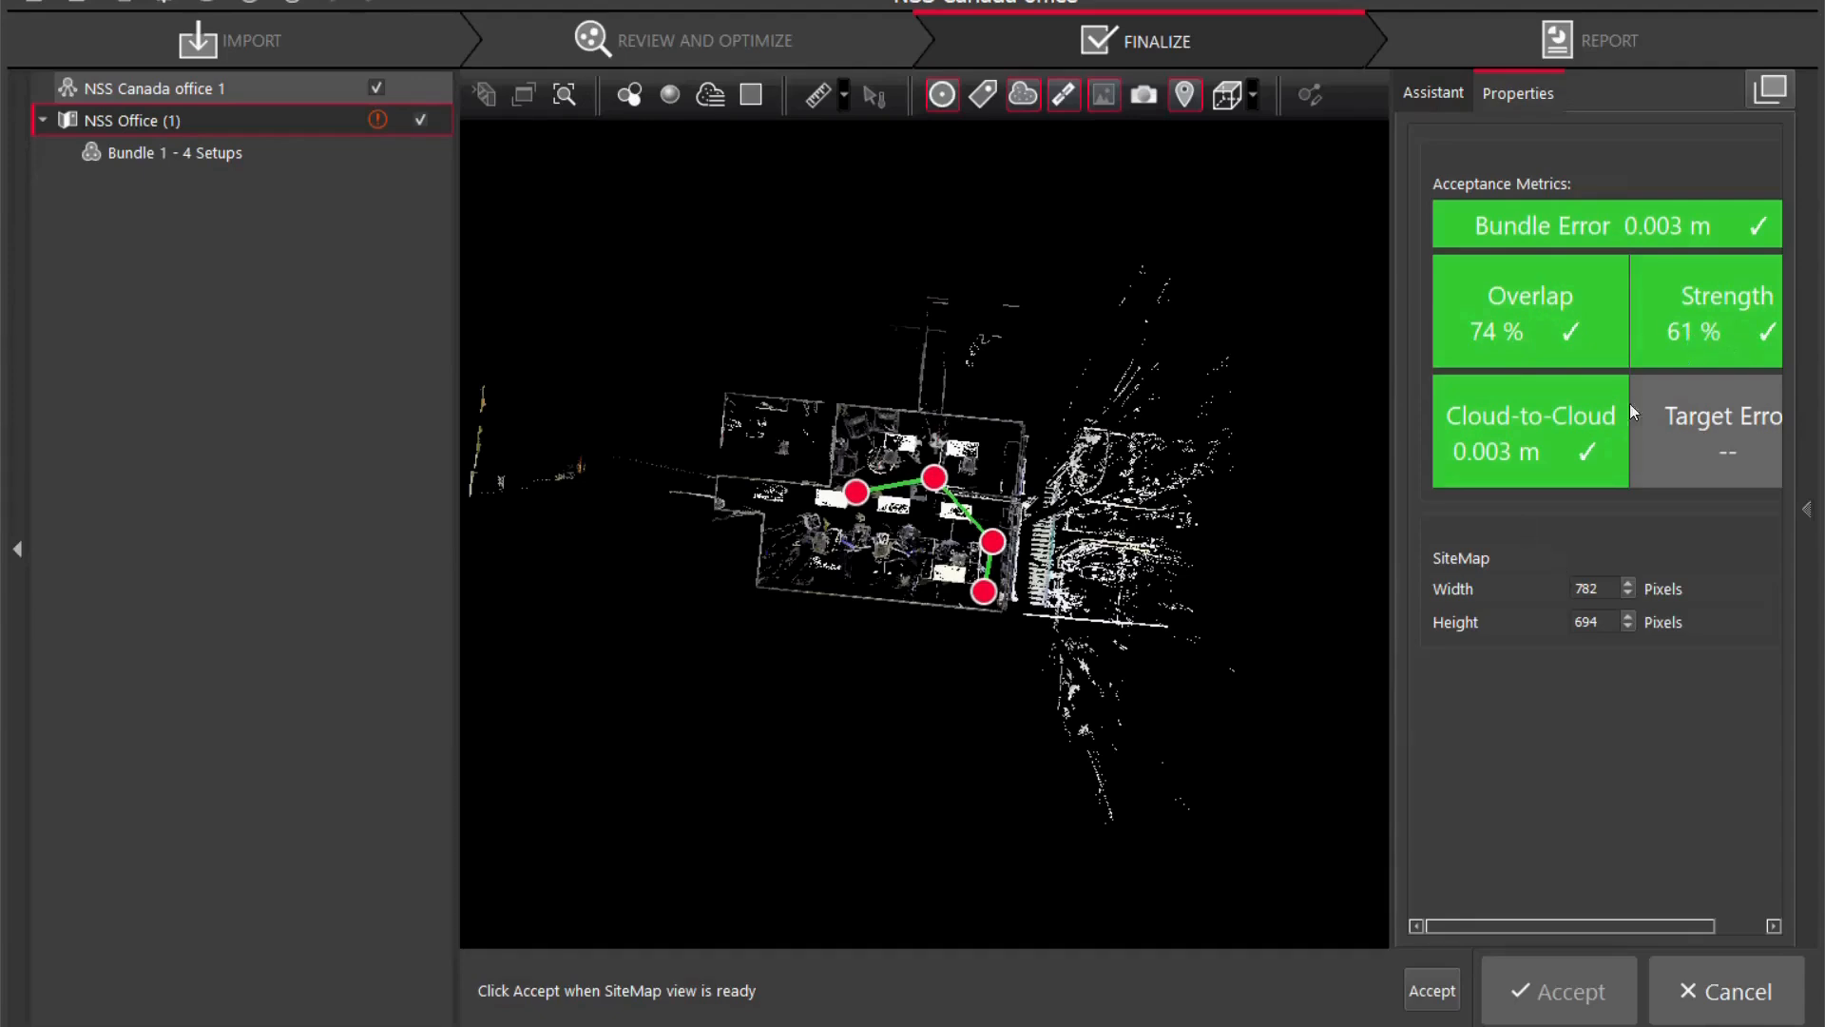
mouse_move(1633, 339)
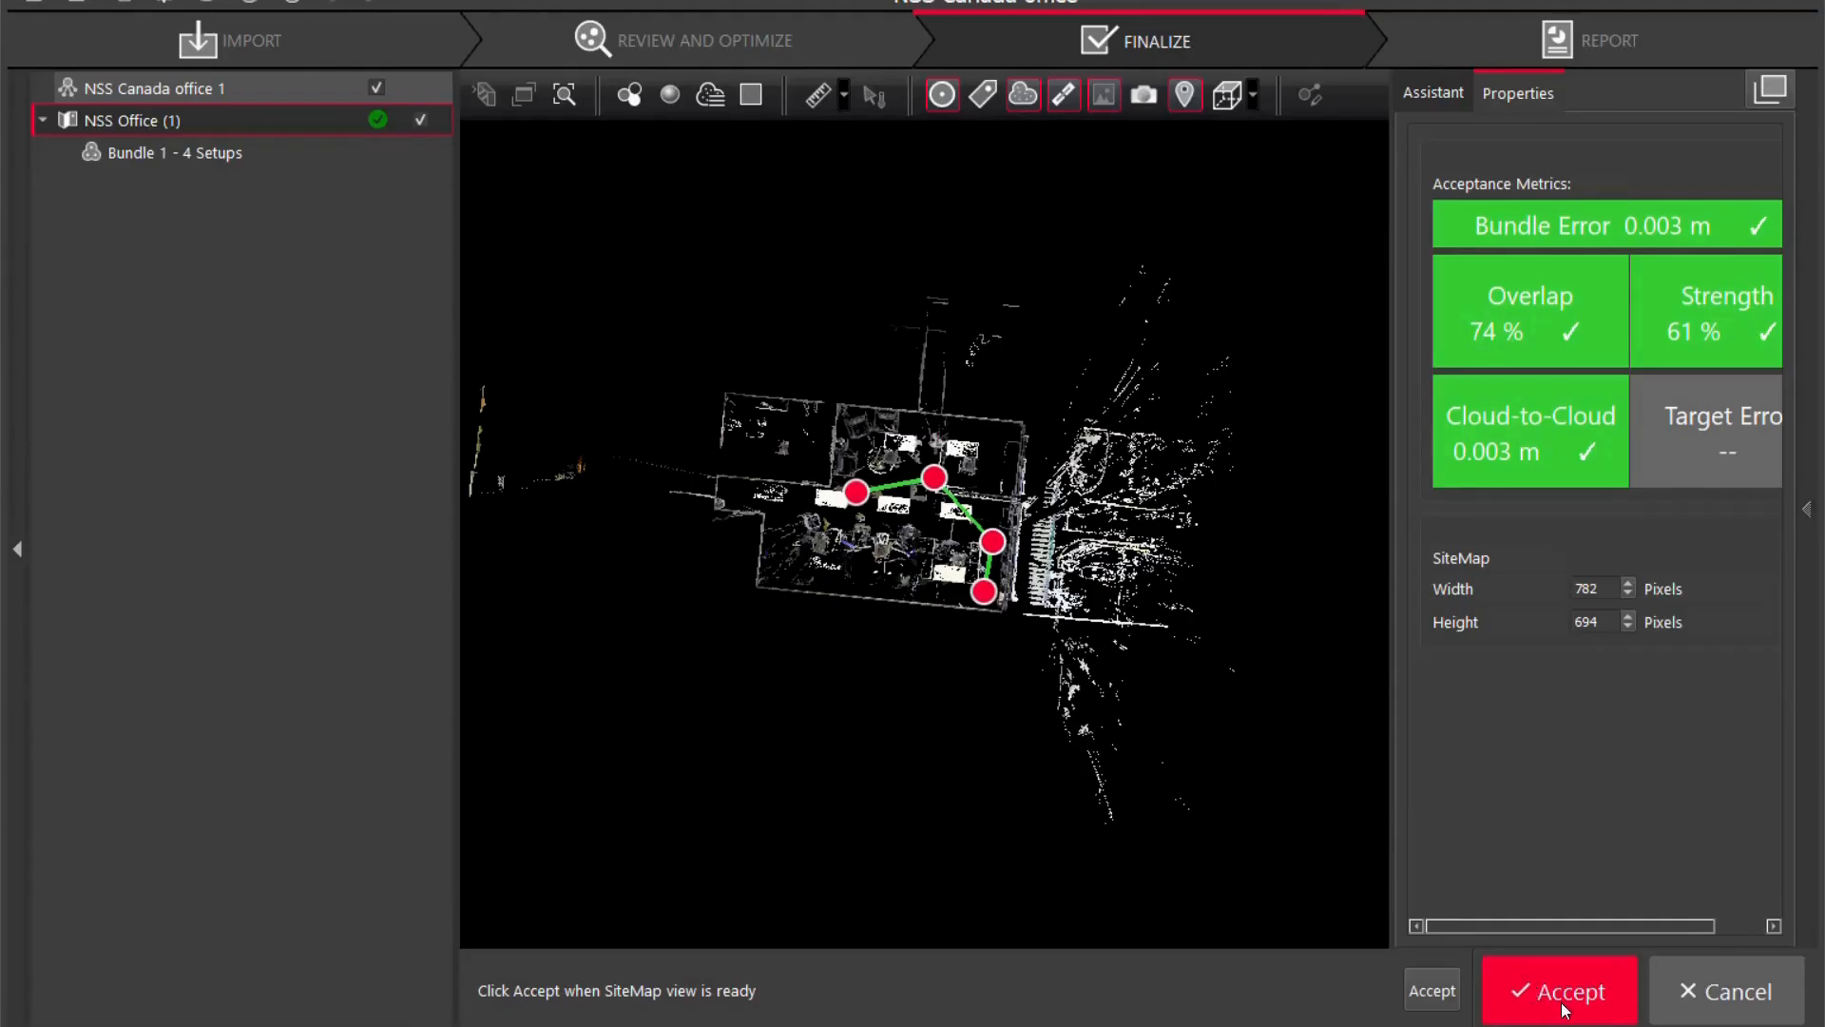
Accept the finalized NSS Office registration with its passing acceptance metrics.
click(1559, 990)
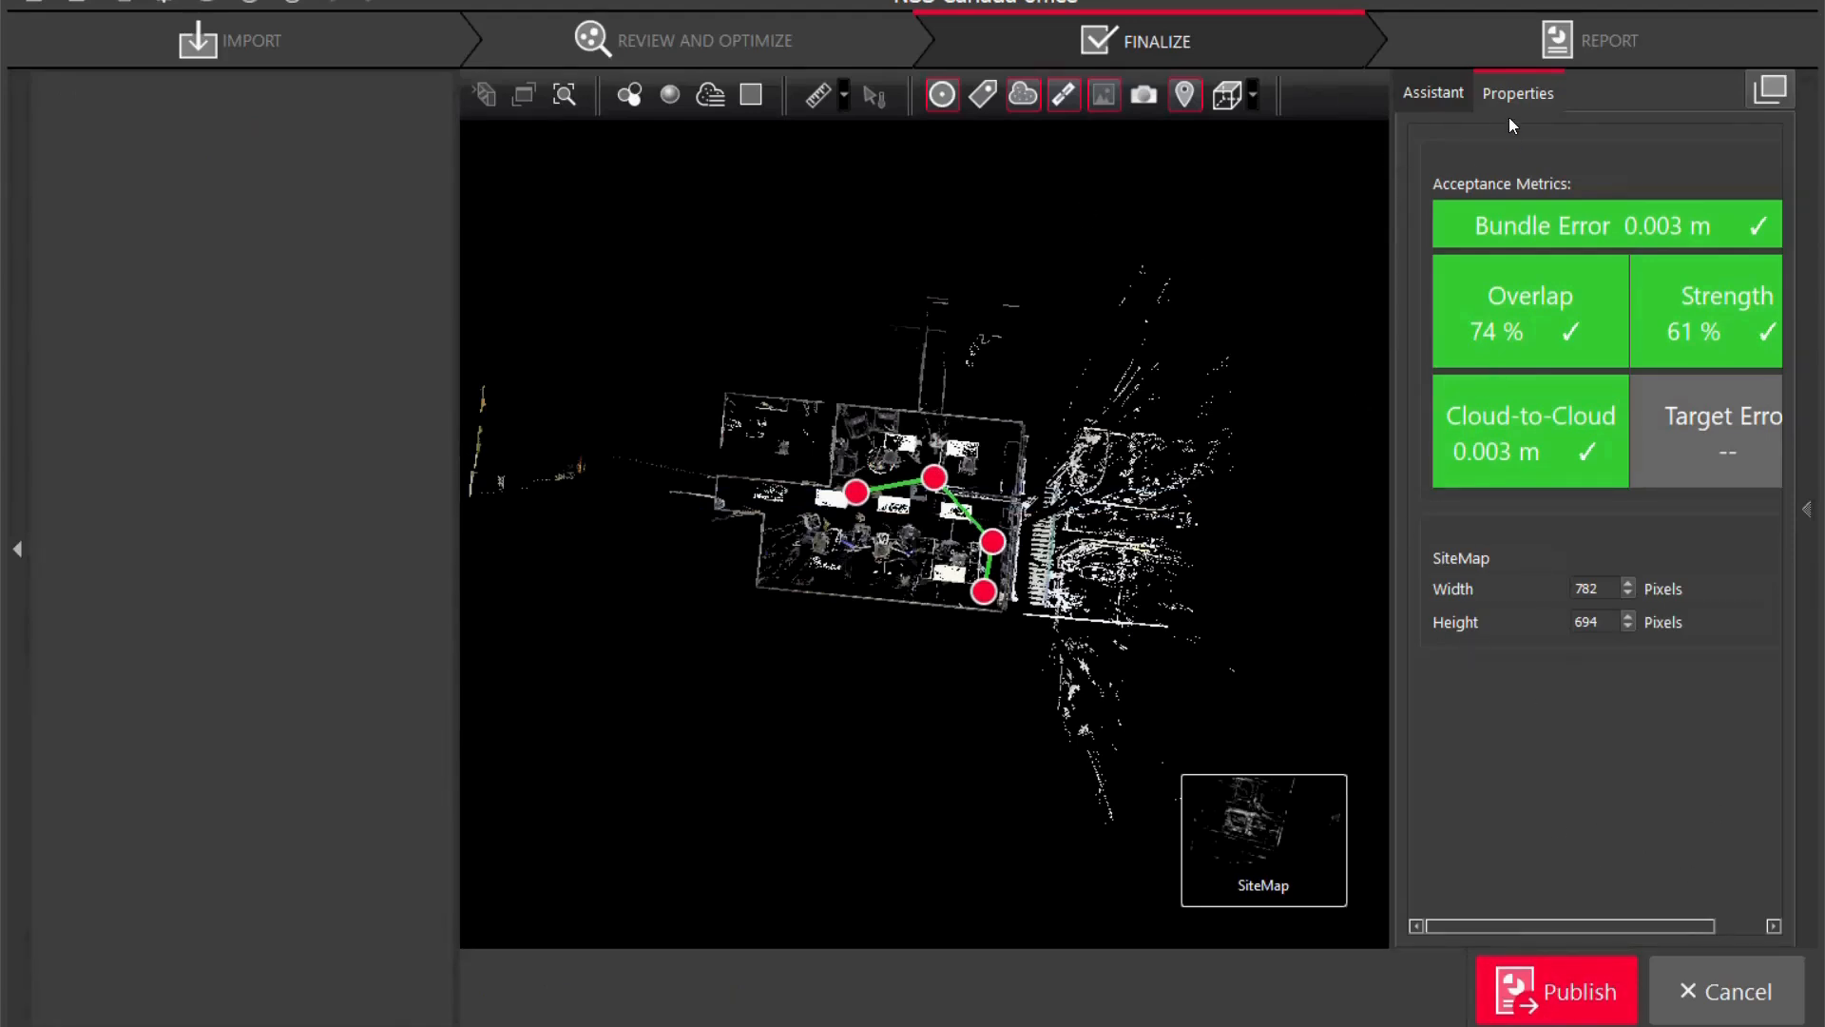
Move to the Report stage, review the report's image assets, and show the Publish Options formats.
click(1608, 40)
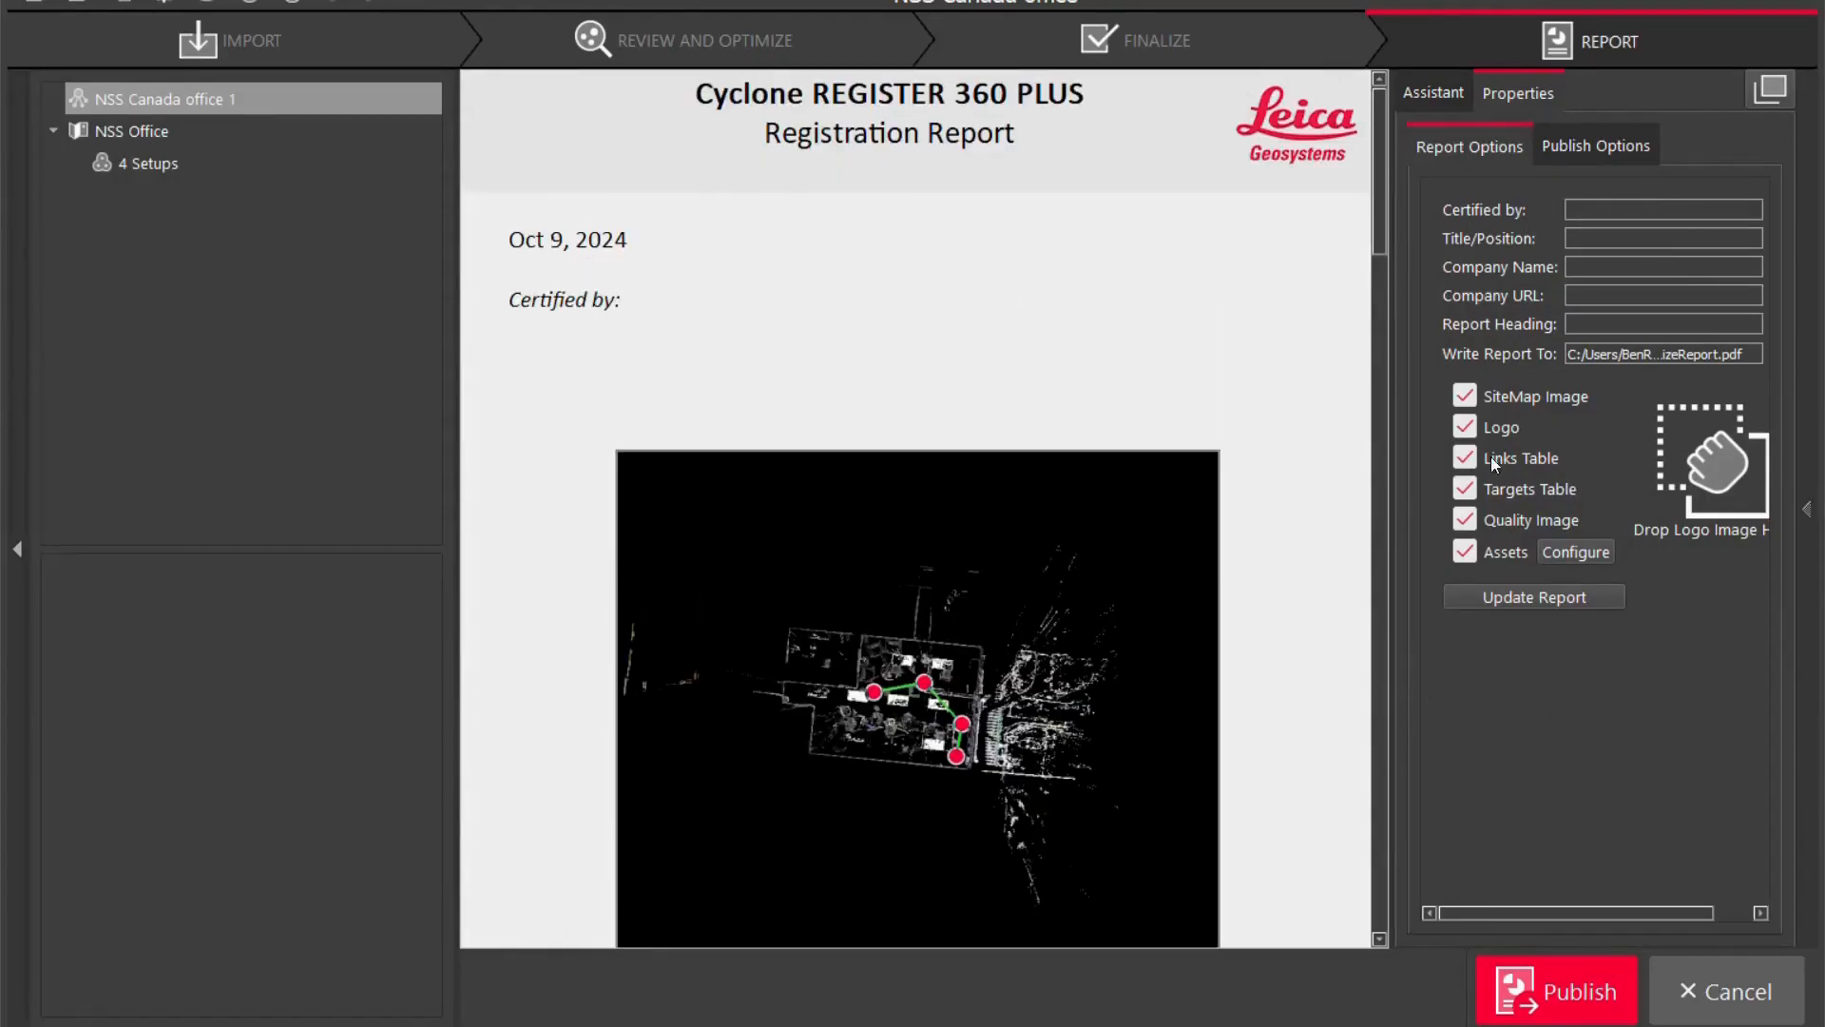
mouse_move(1568, 454)
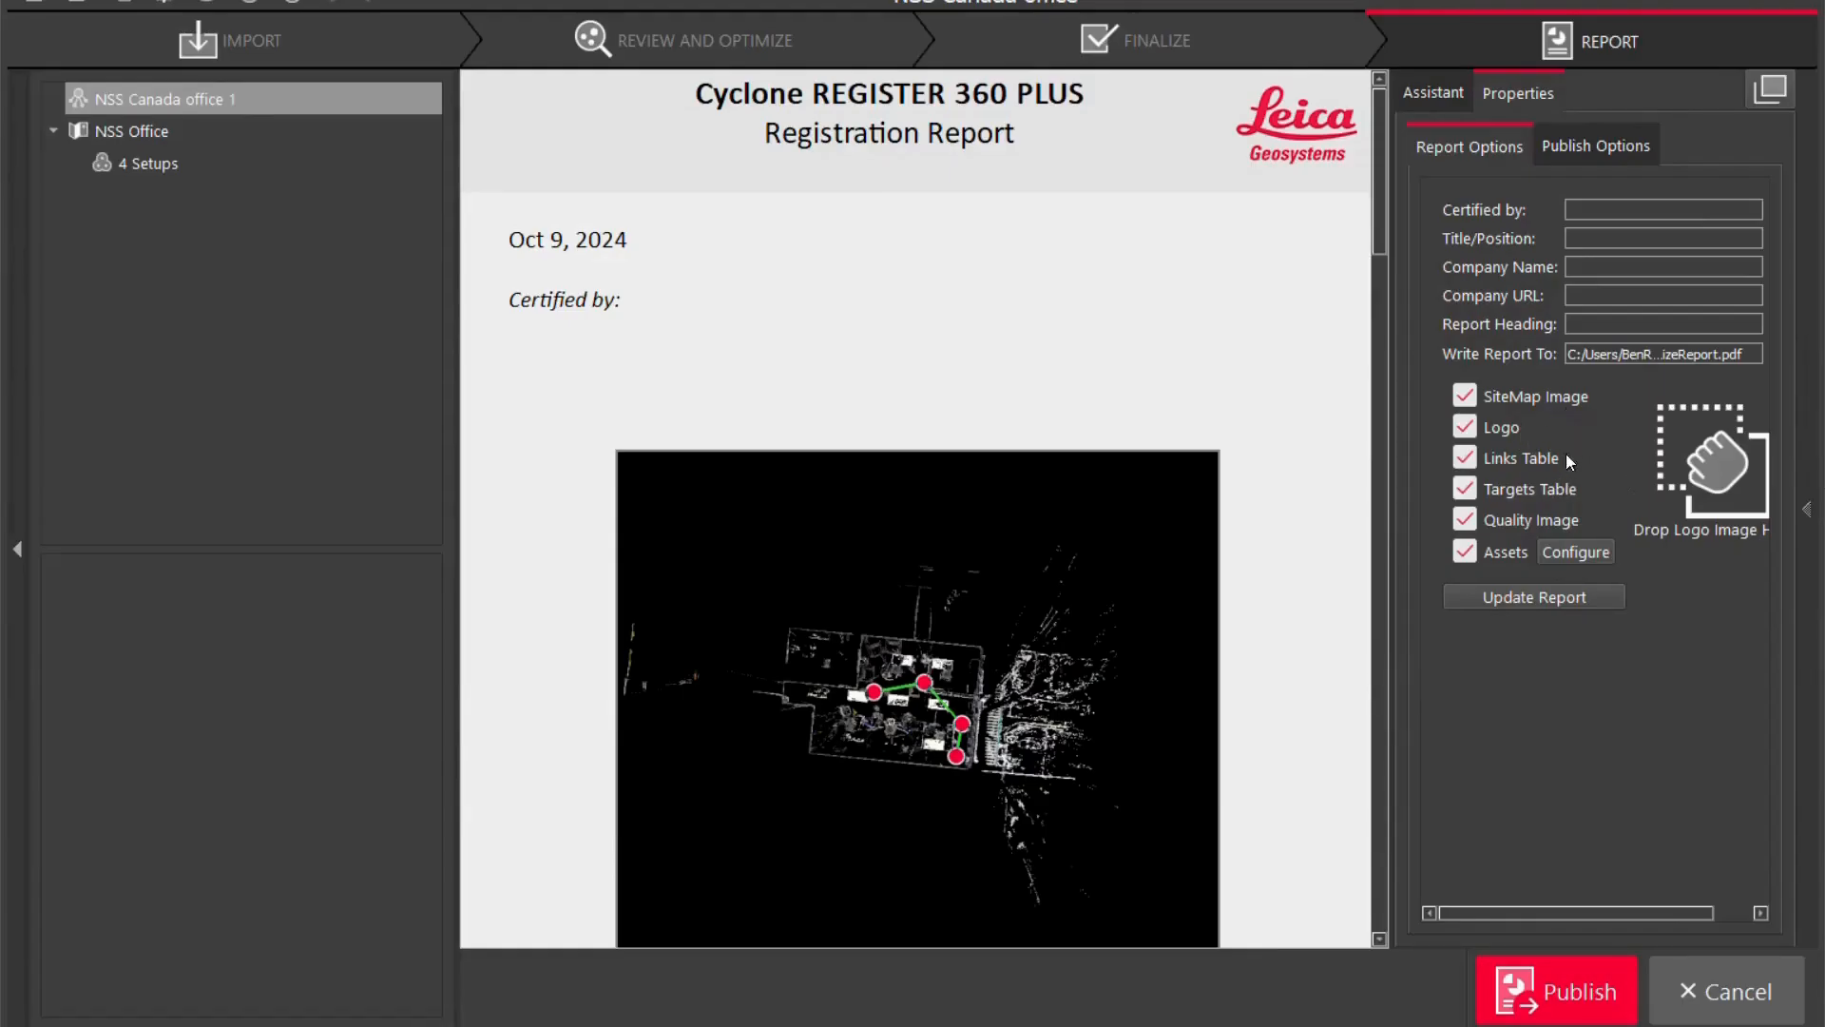
mouse_move(1625, 589)
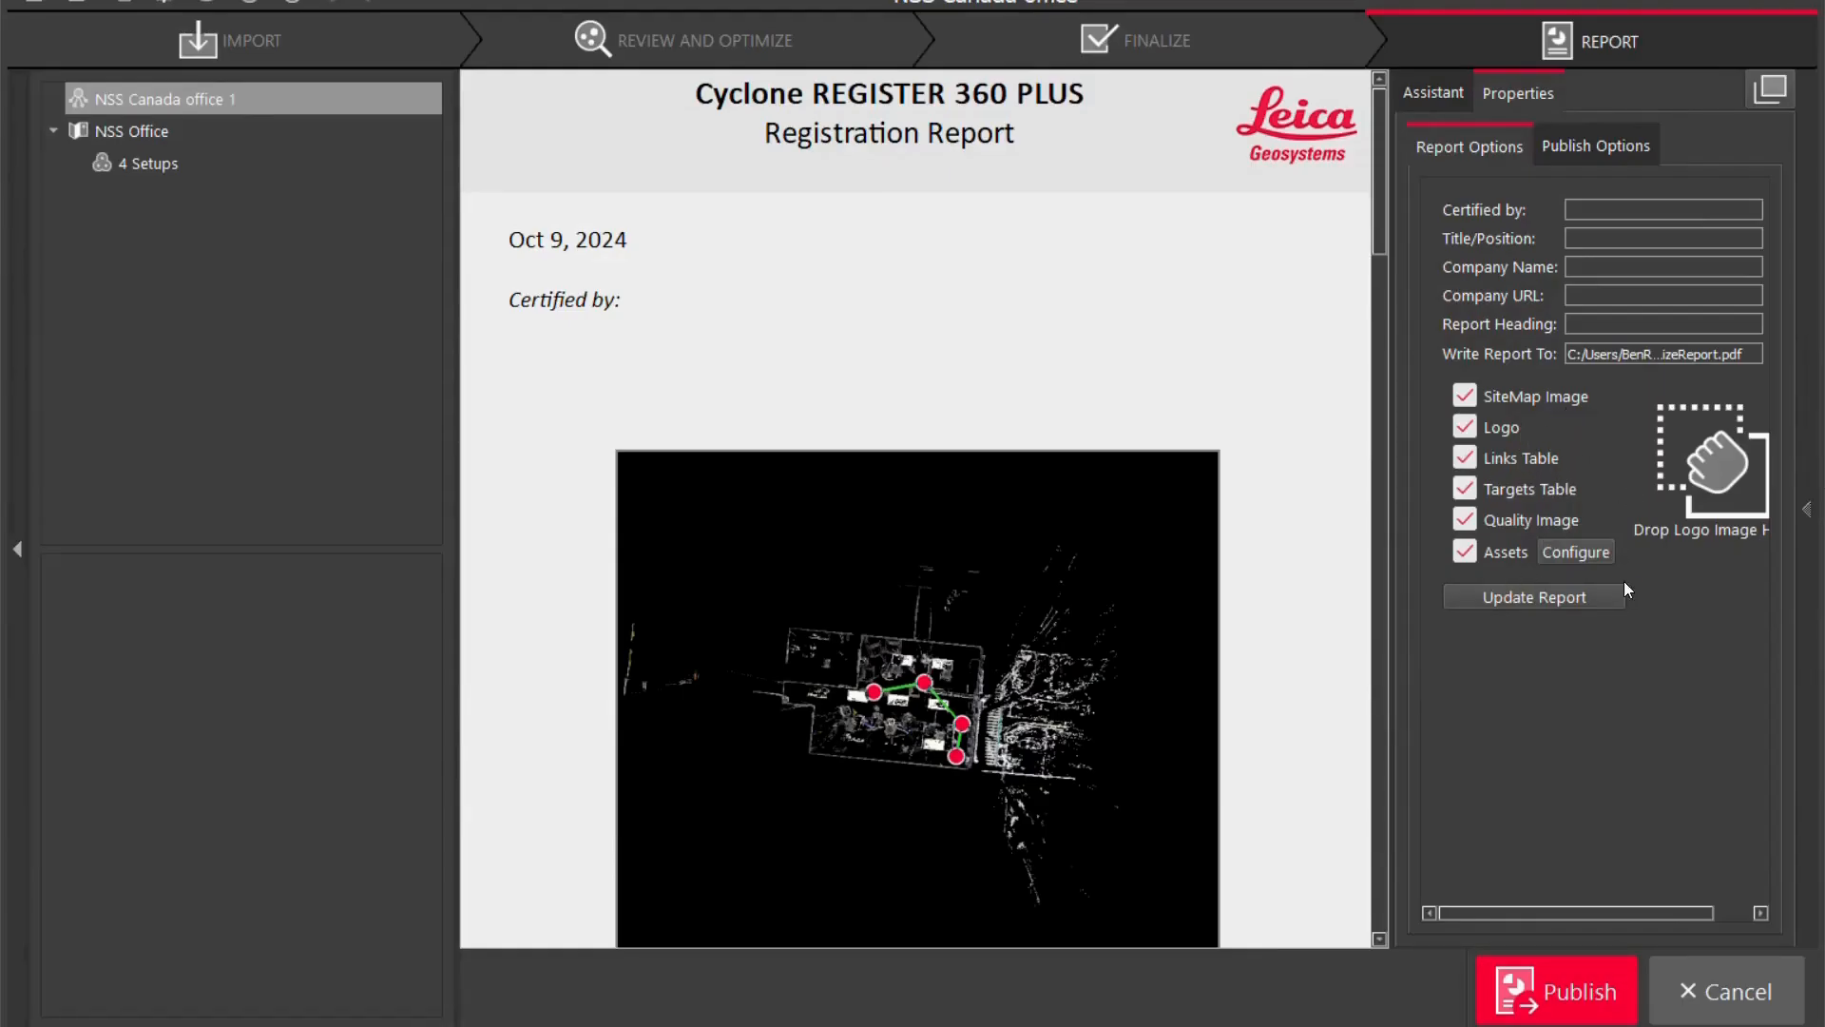
click(1574, 551)
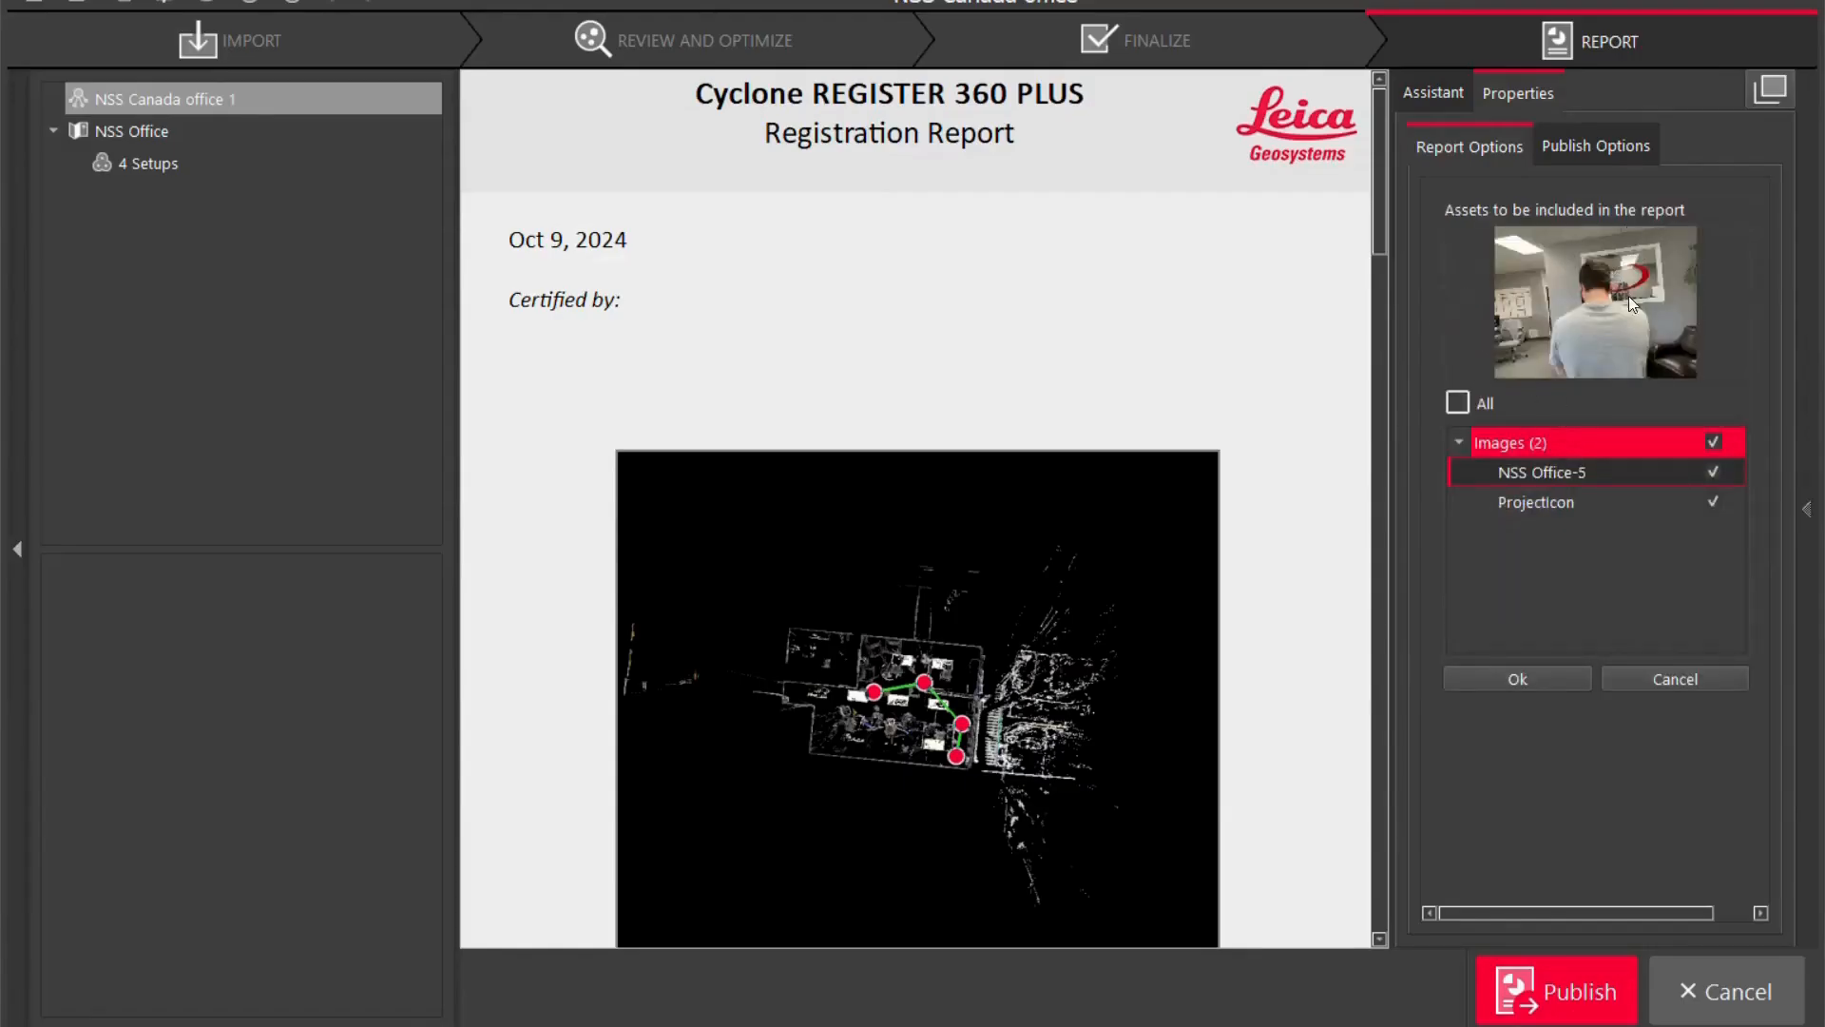
mouse_move(1635, 295)
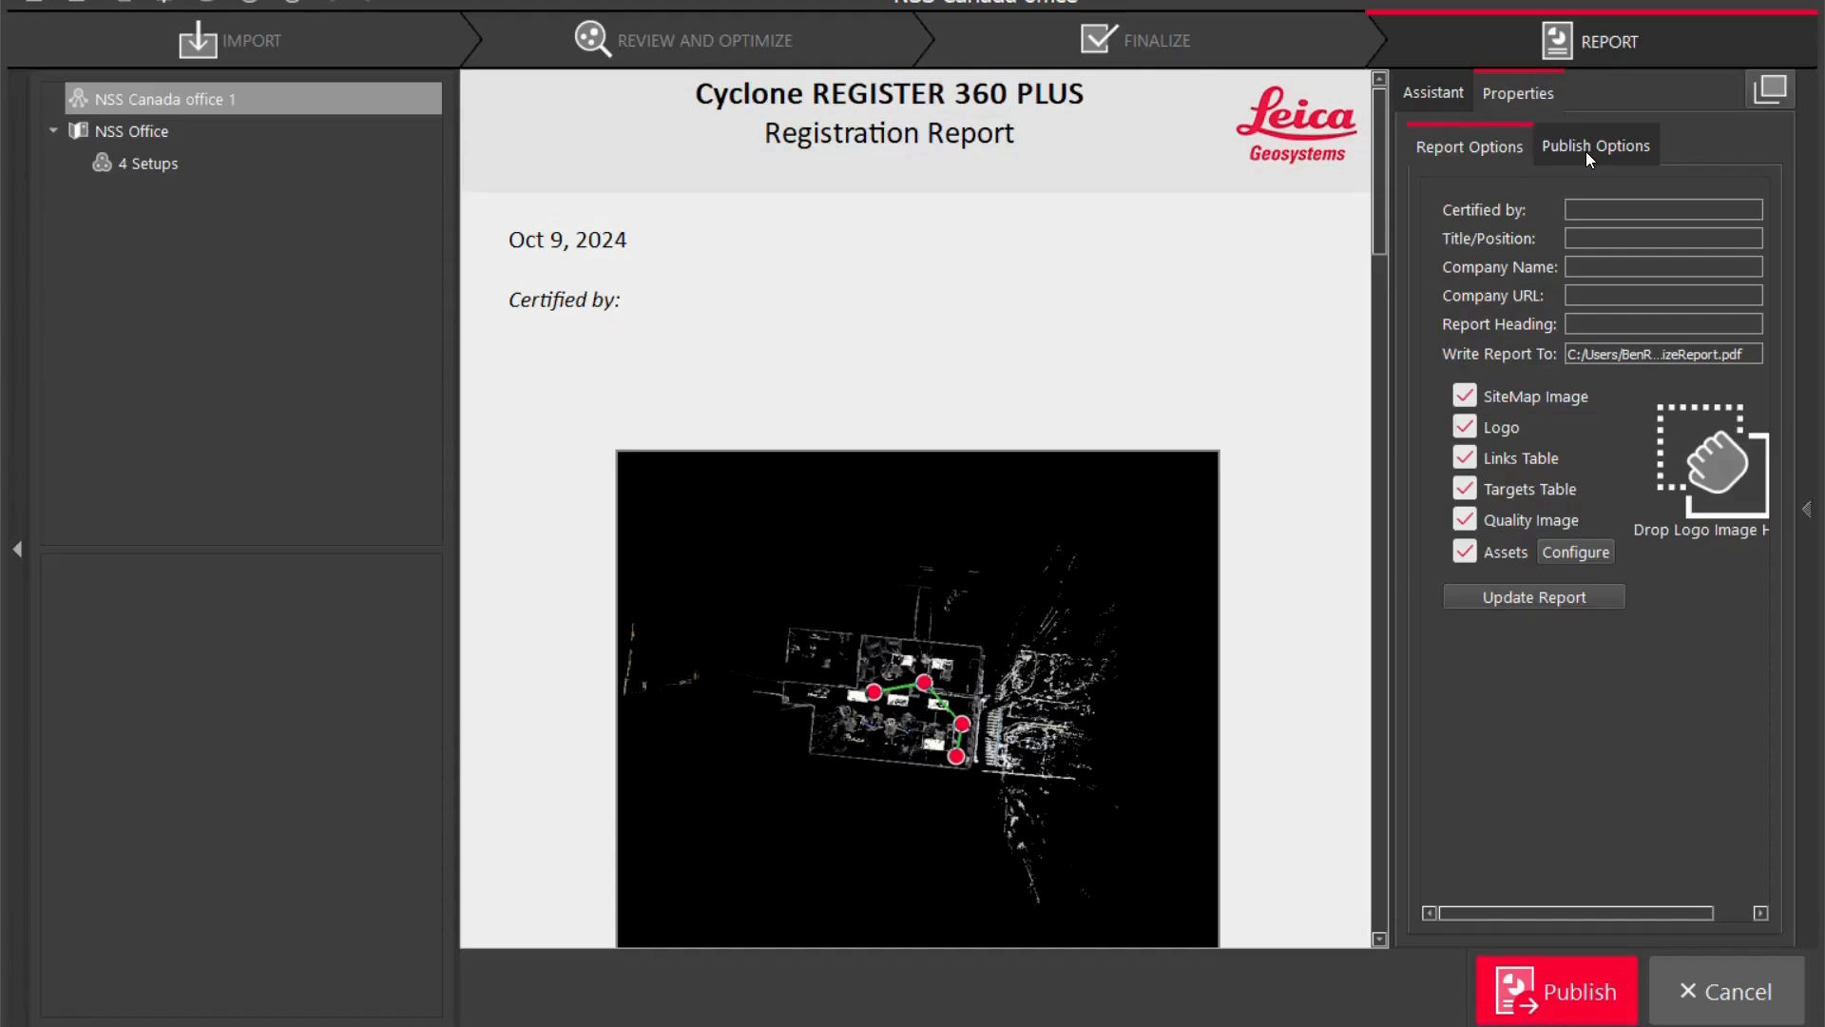
click(1595, 147)
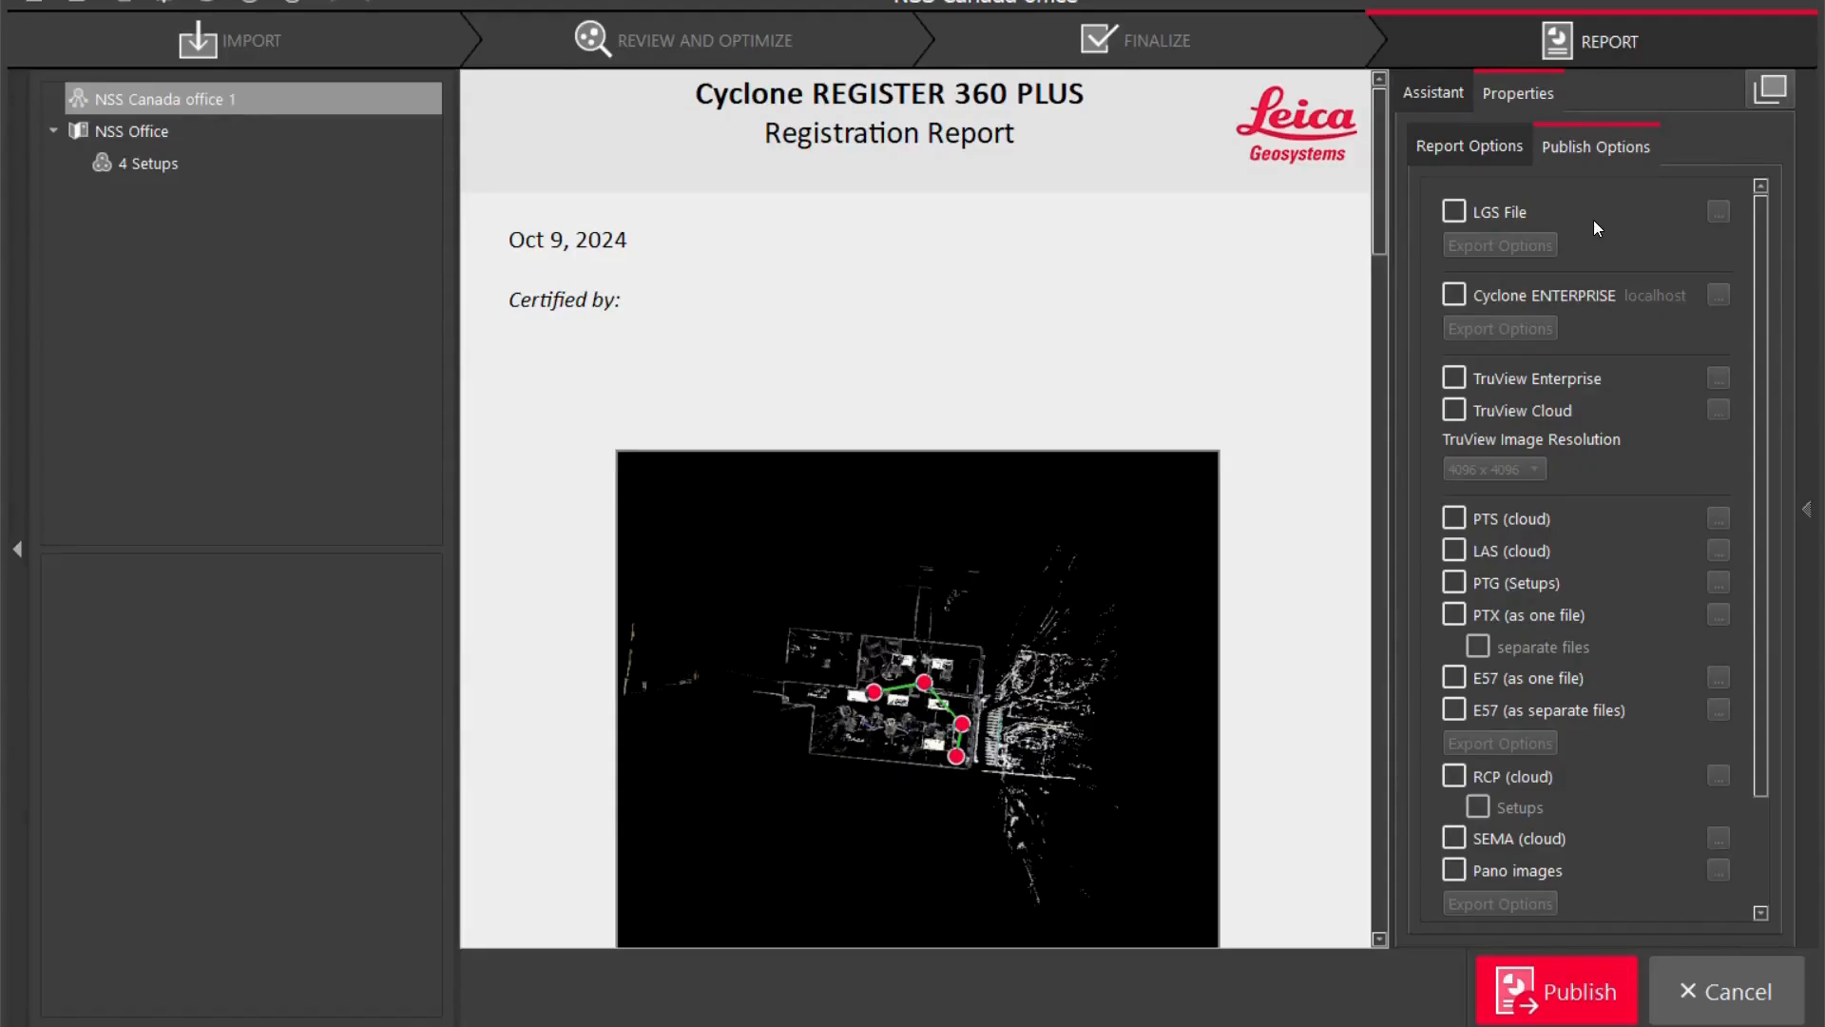
mouse_move(1479, 587)
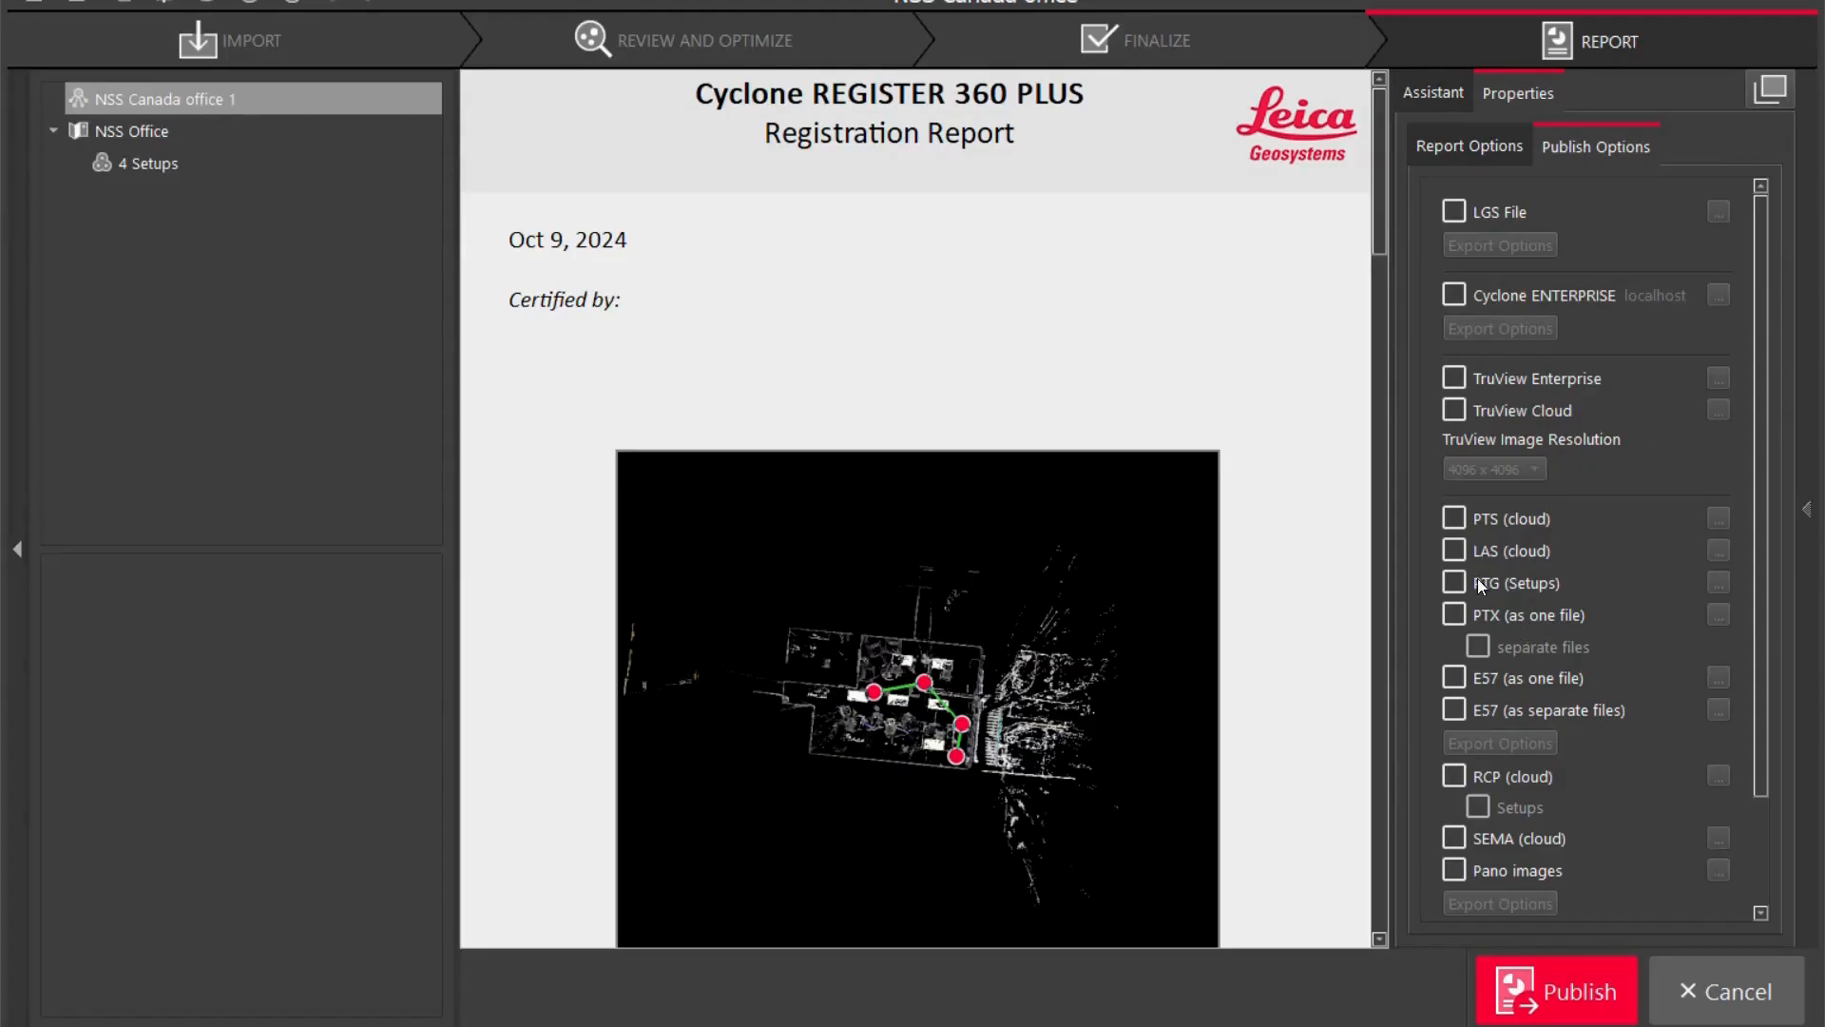
Enable LAS (cloud) output saved as NSS Canada office 1.las on the Desktop and start publishing.
click(1452, 551)
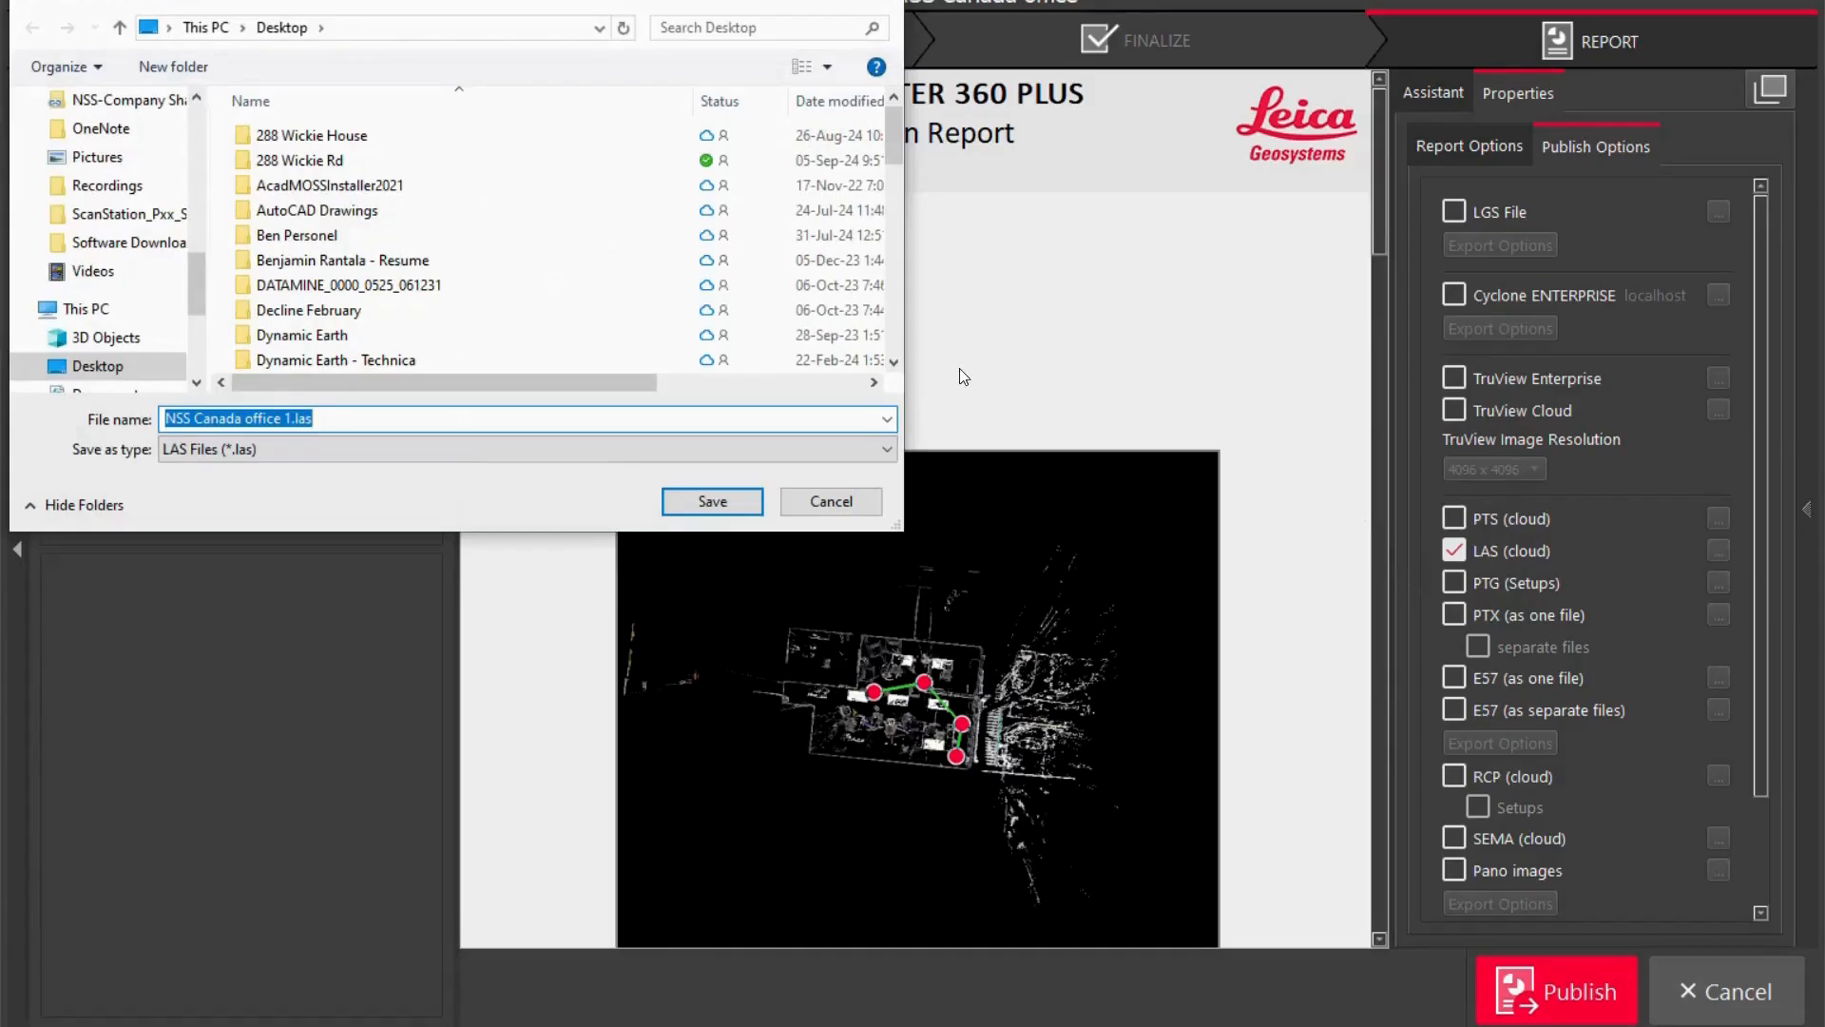
click(97, 365)
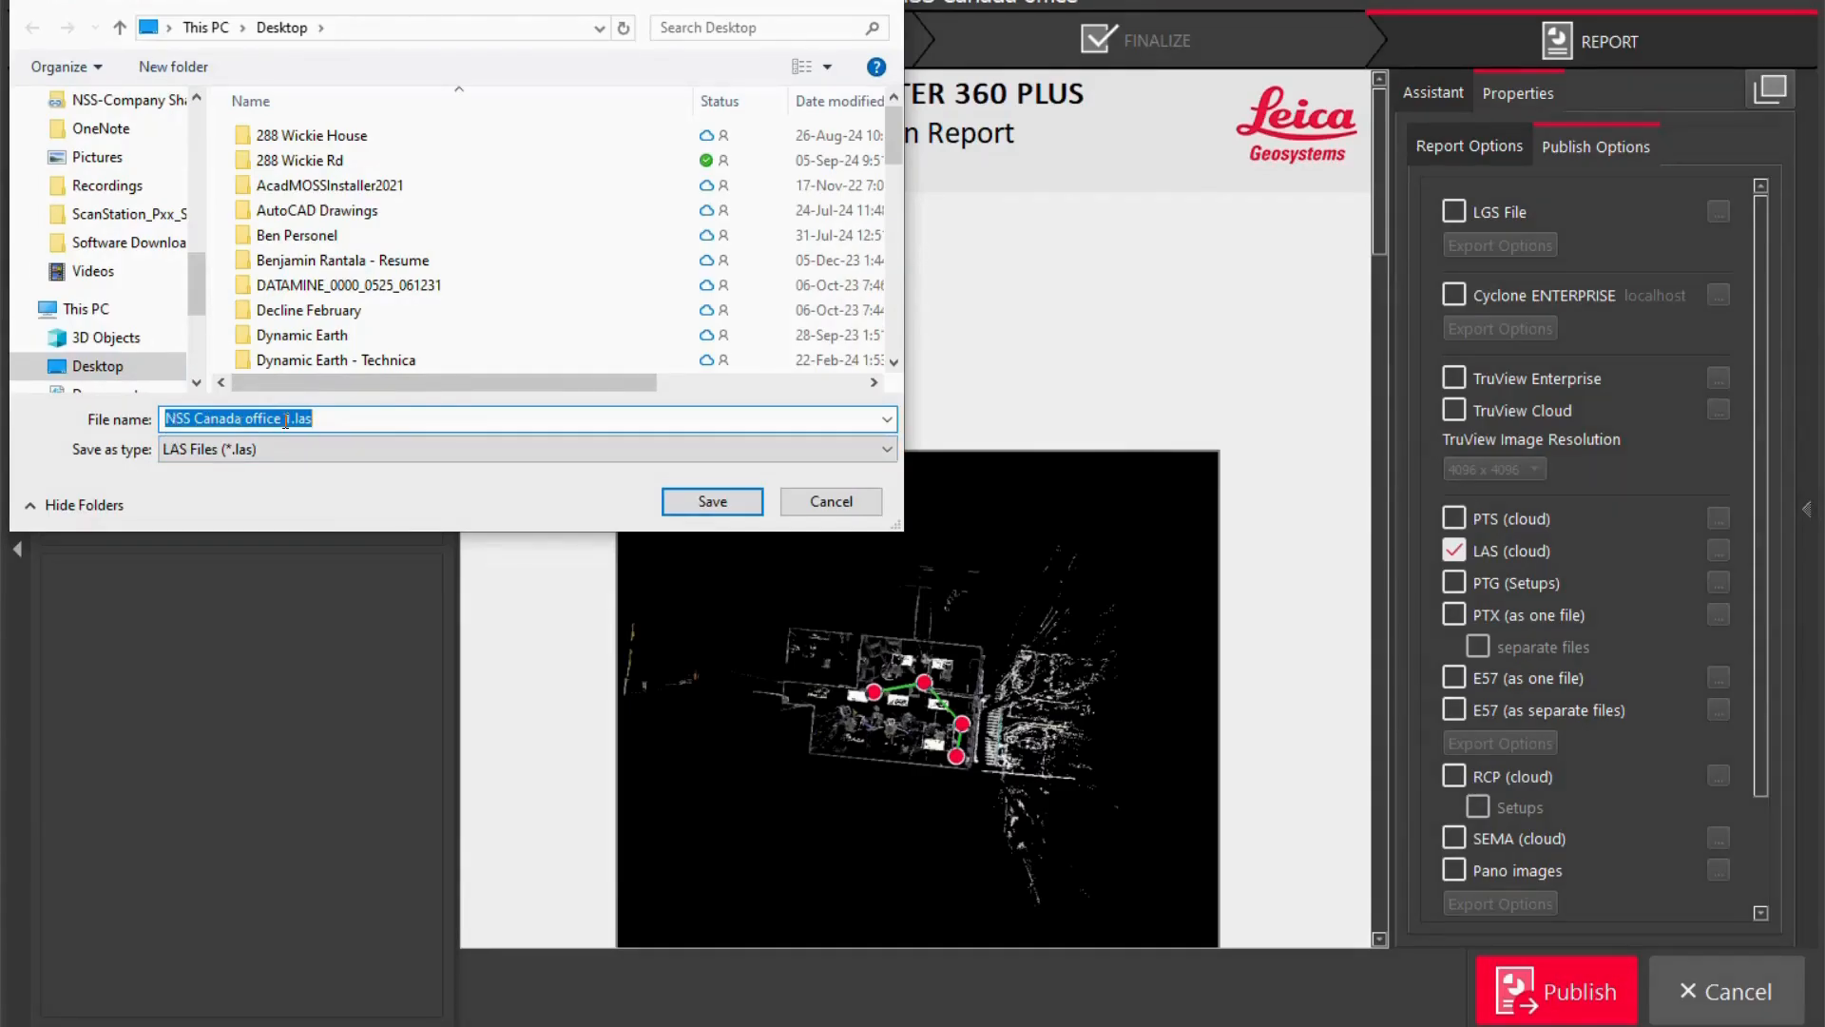
mouse_move(365, 435)
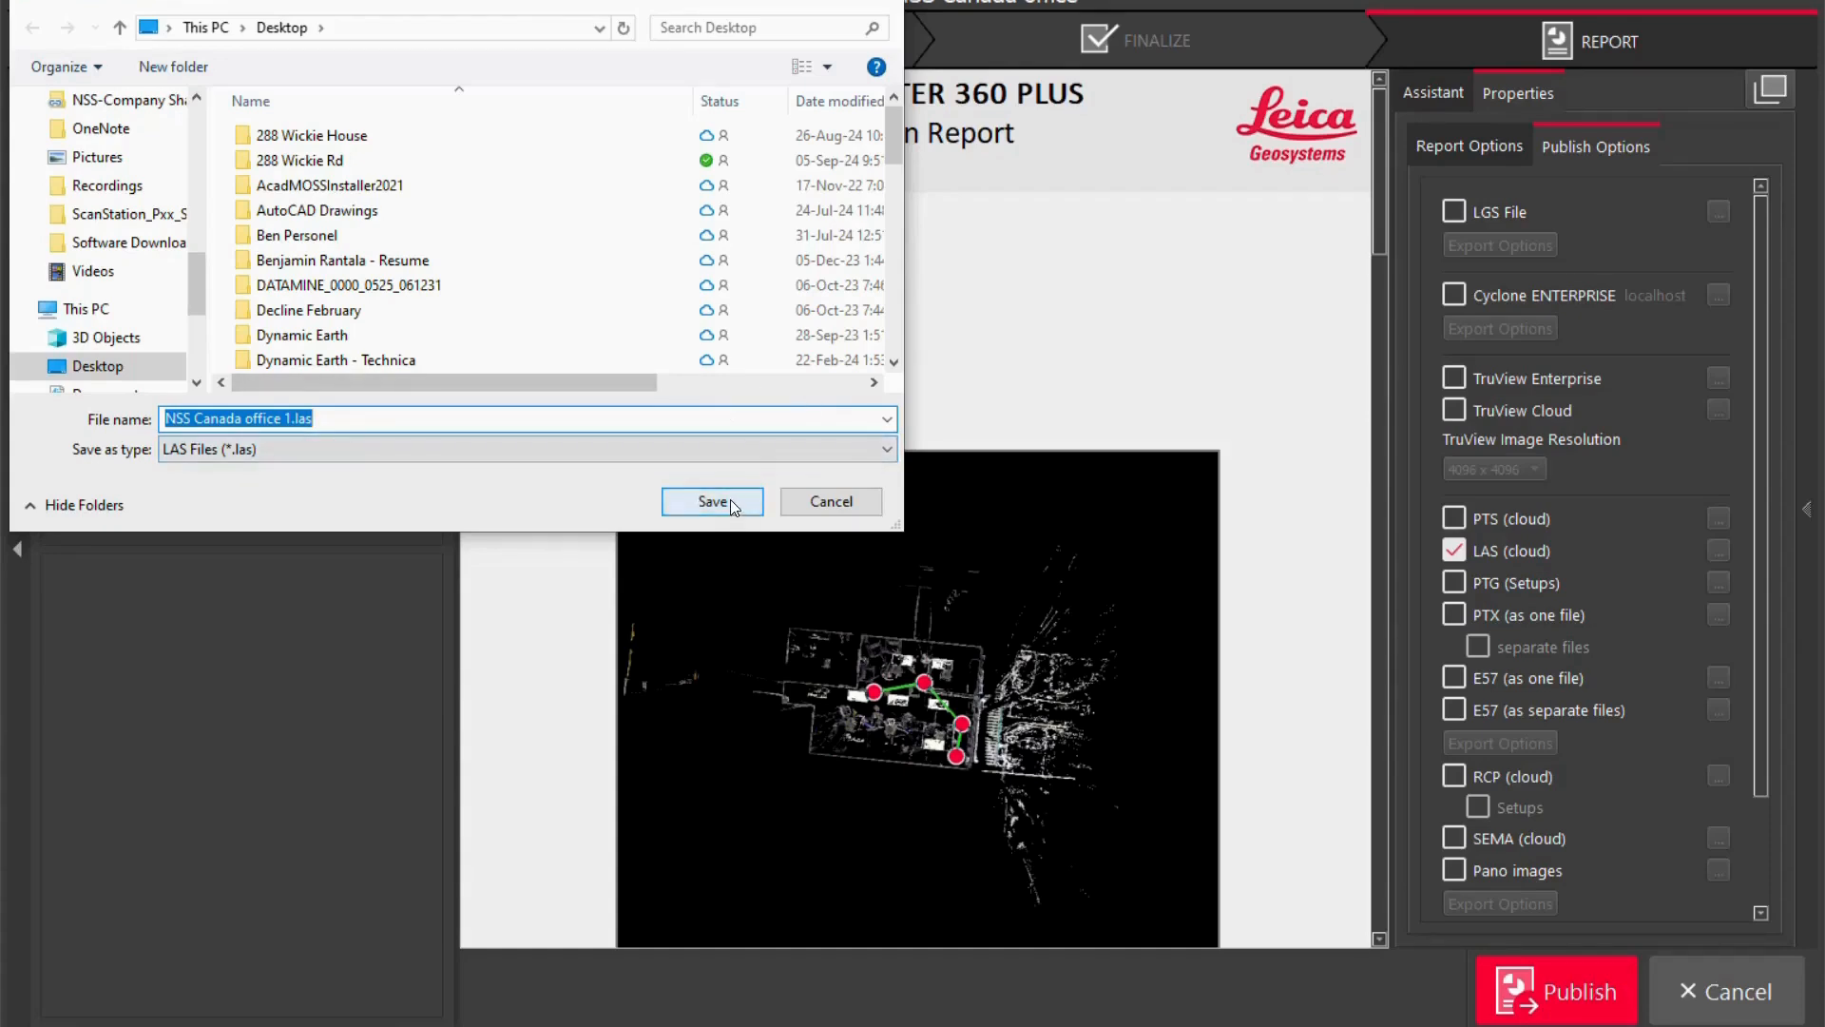
click(711, 500)
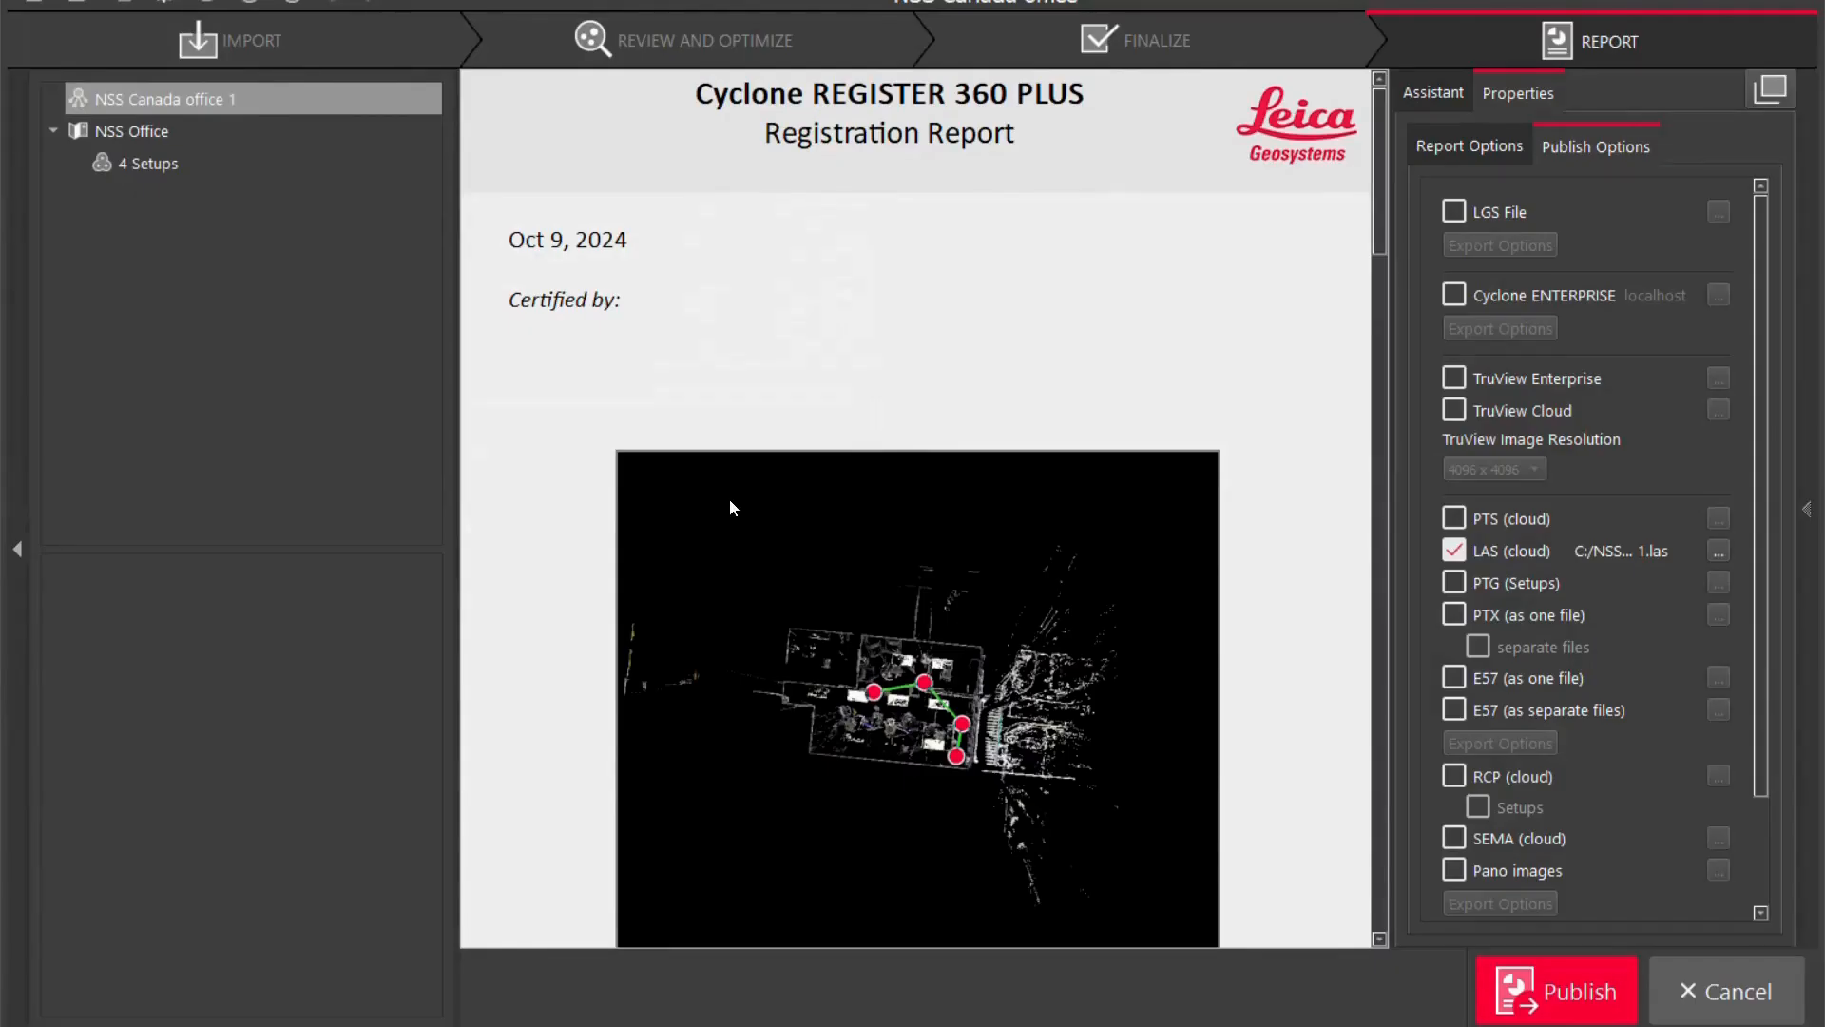
mouse_move(1618, 999)
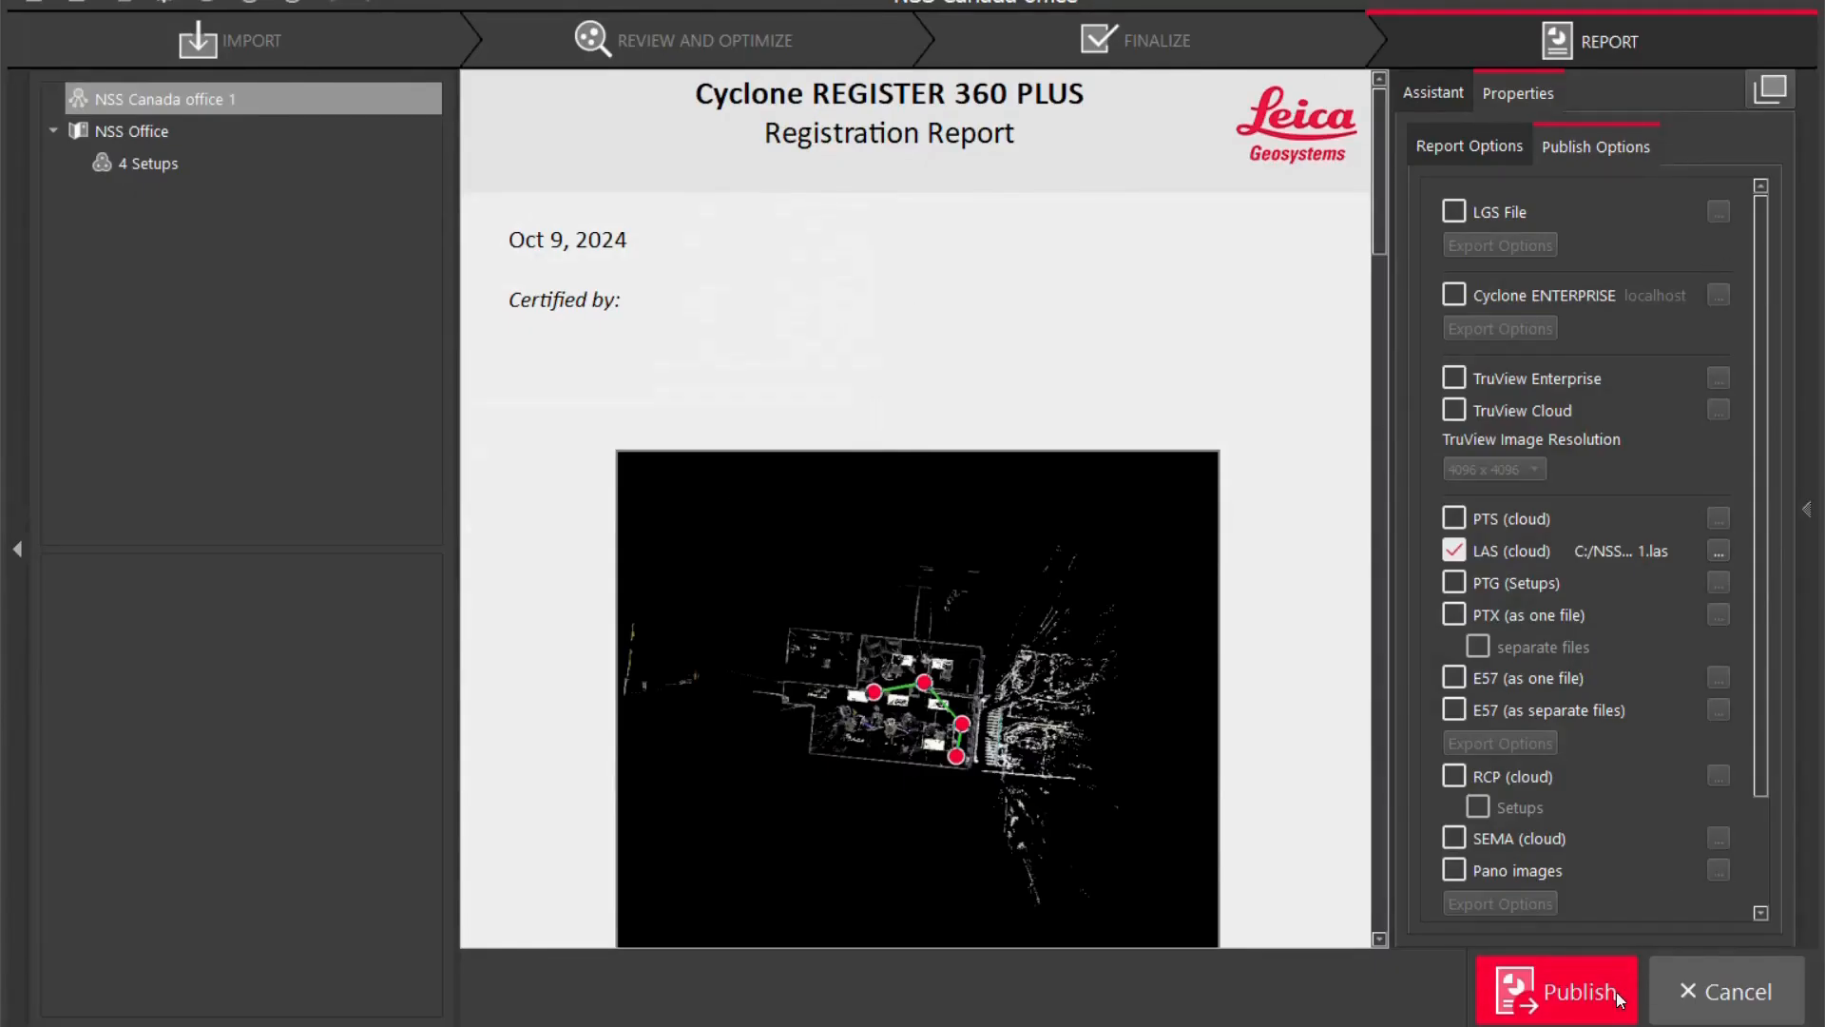
click(1557, 990)
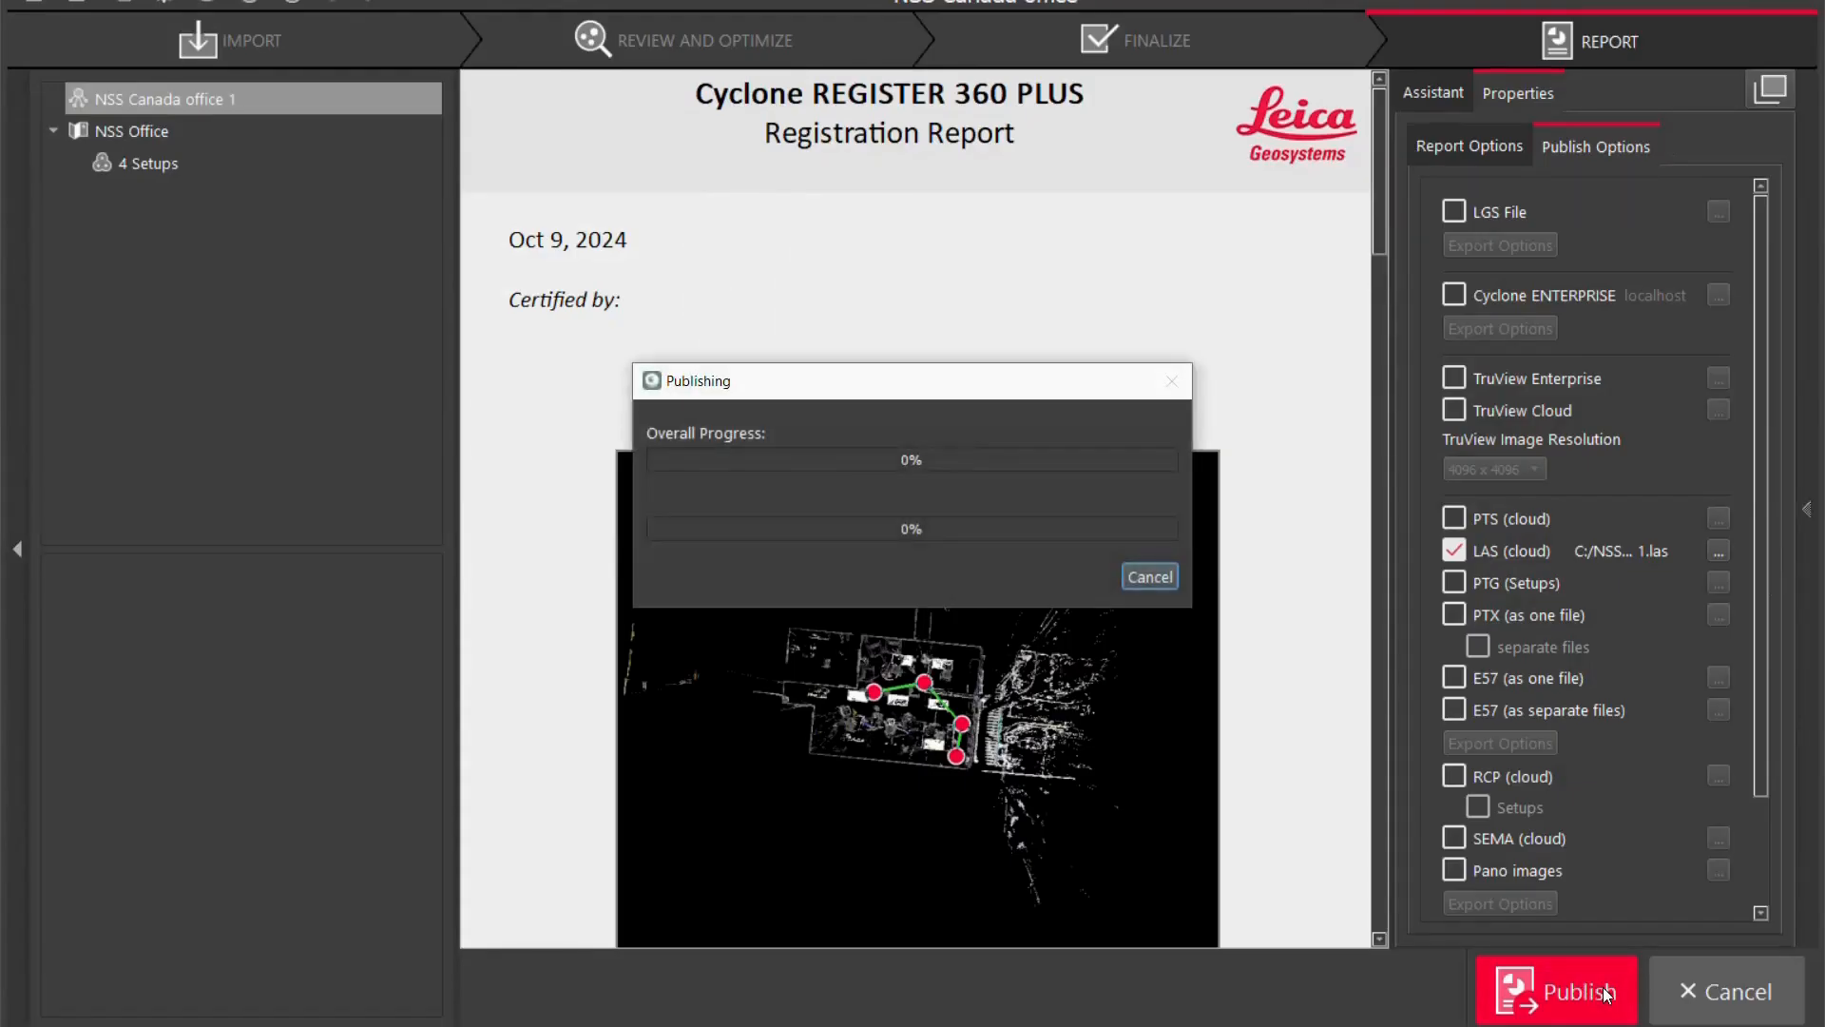